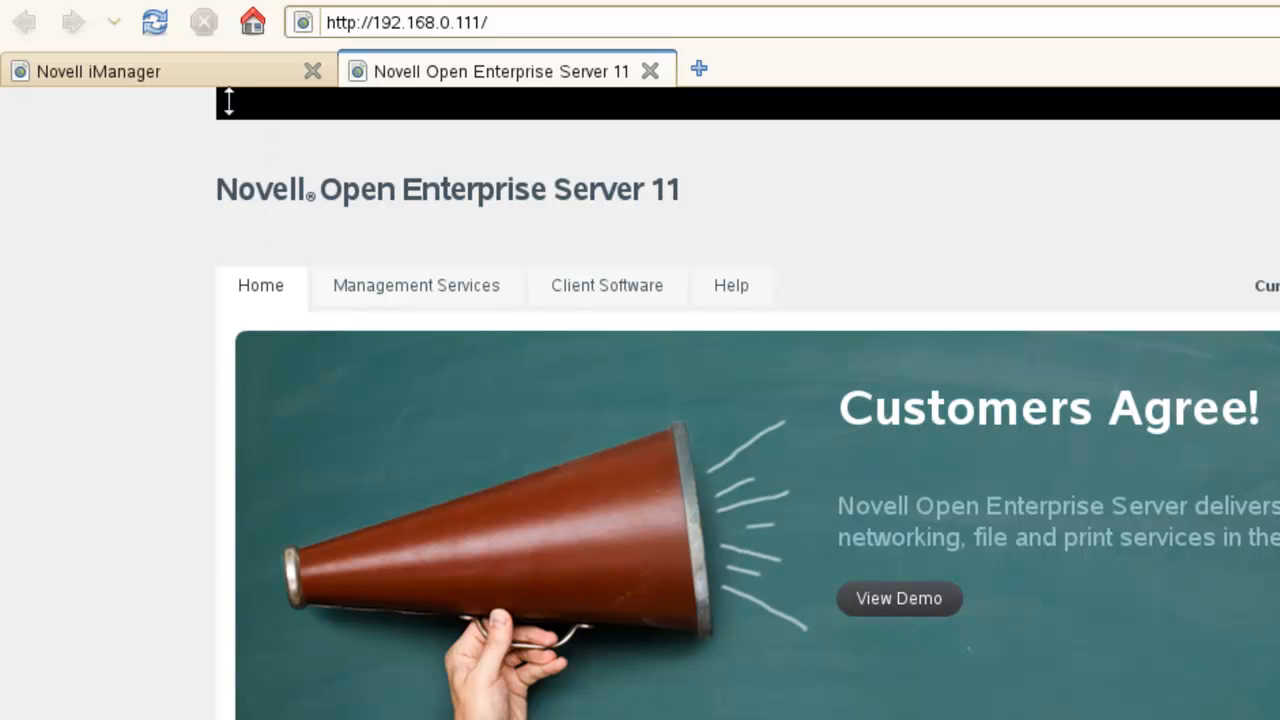
Switch to the iManager session and expand the DNS role to view its tasks.
{"action": "left_click", "coordinate": [98, 71]}
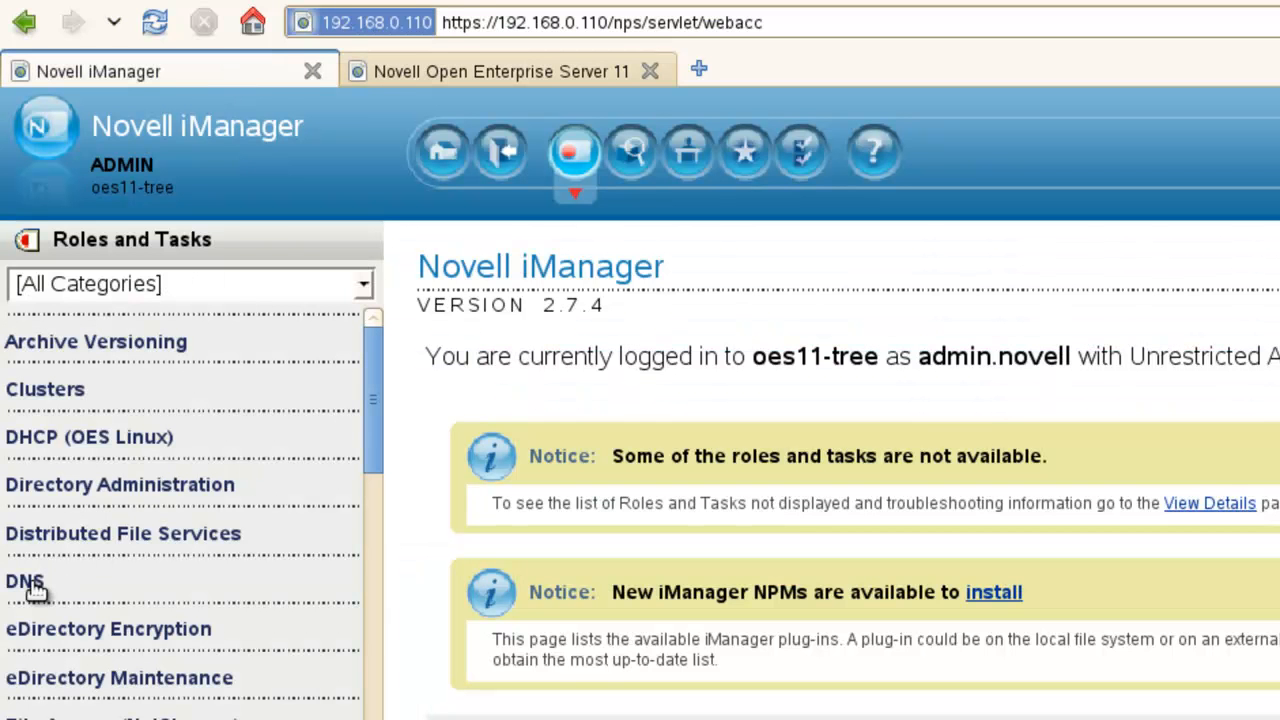
{"action": "left_click", "coordinate": [24, 581]}
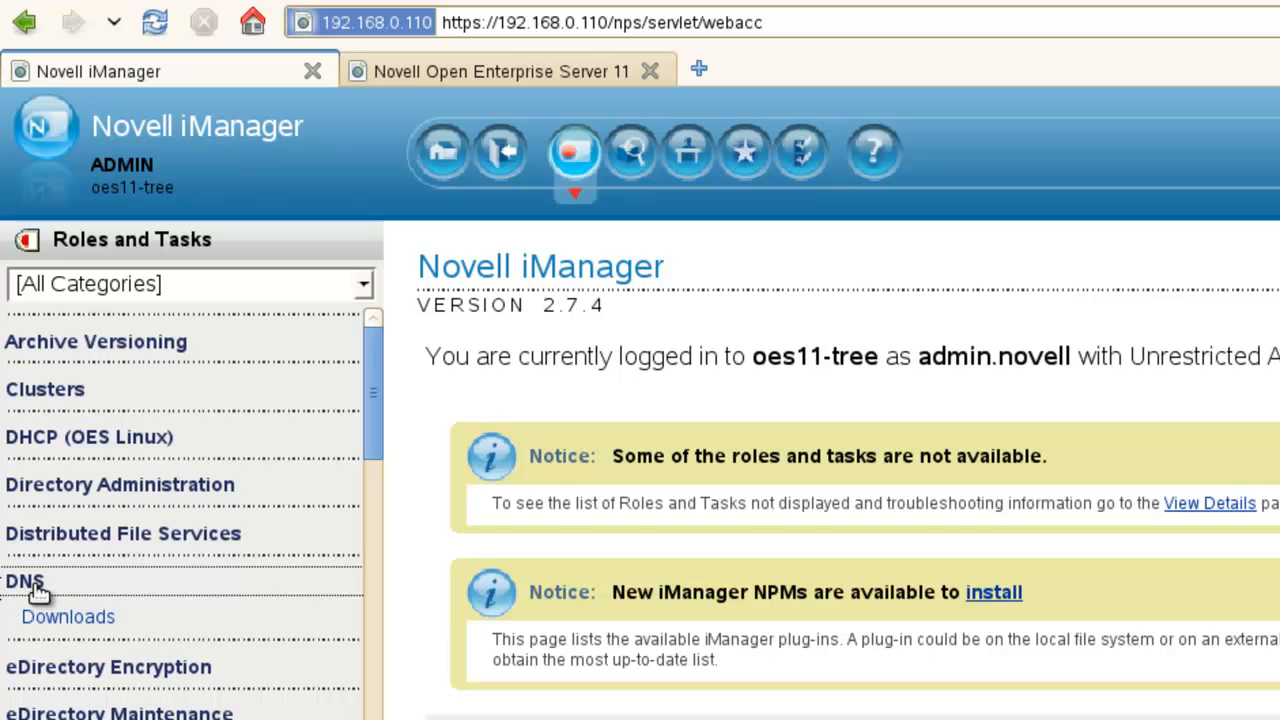
{"action": "scroll", "scroll_direction": "down", "scroll_amount": 3}
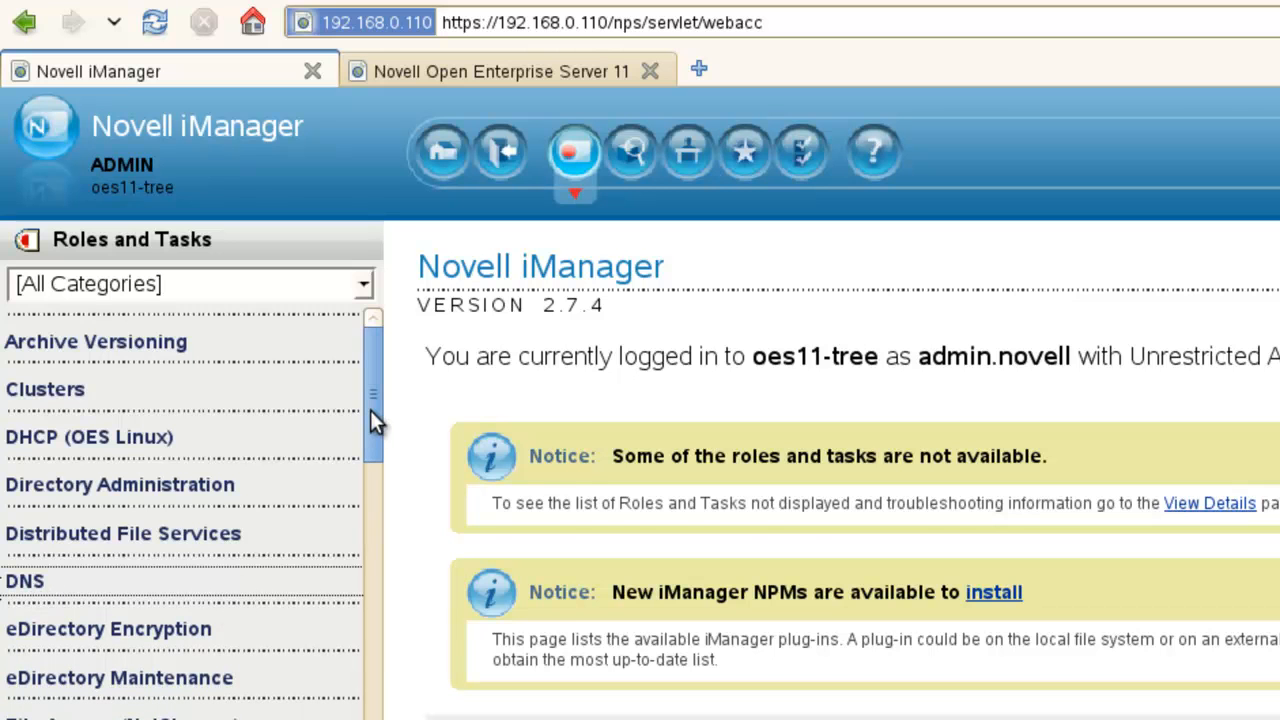
{"action": "scroll", "scroll_direction": "down", "scroll_amount": 3}
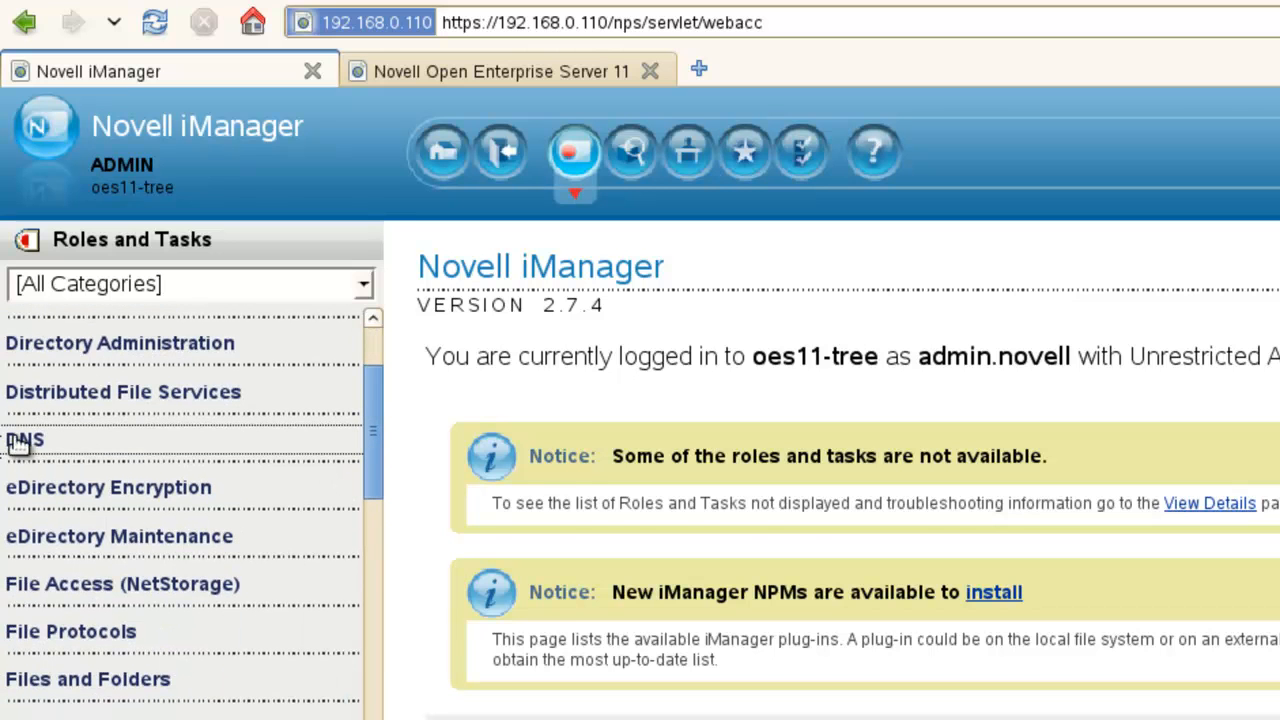
Return to the OES welcome site and view the Client Software page.
{"action": "left_click", "coordinate": [24, 440]}
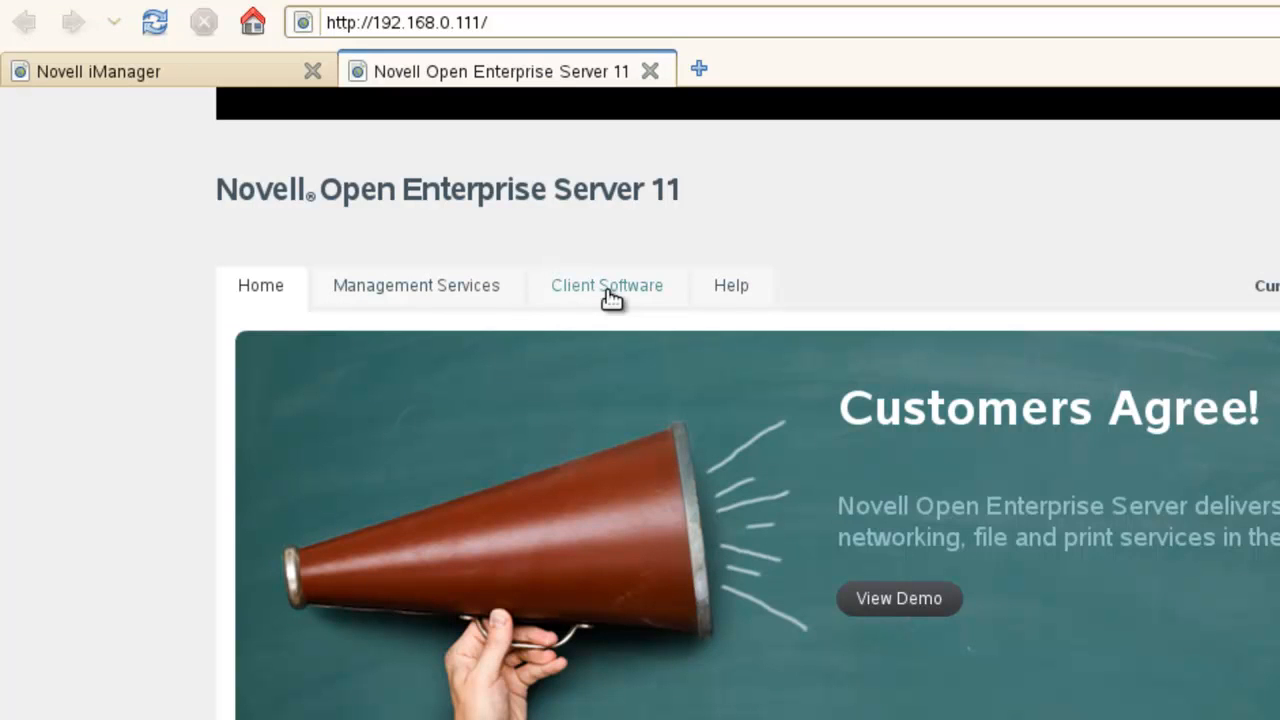
{"action": "left_click", "coordinate": [607, 285]}
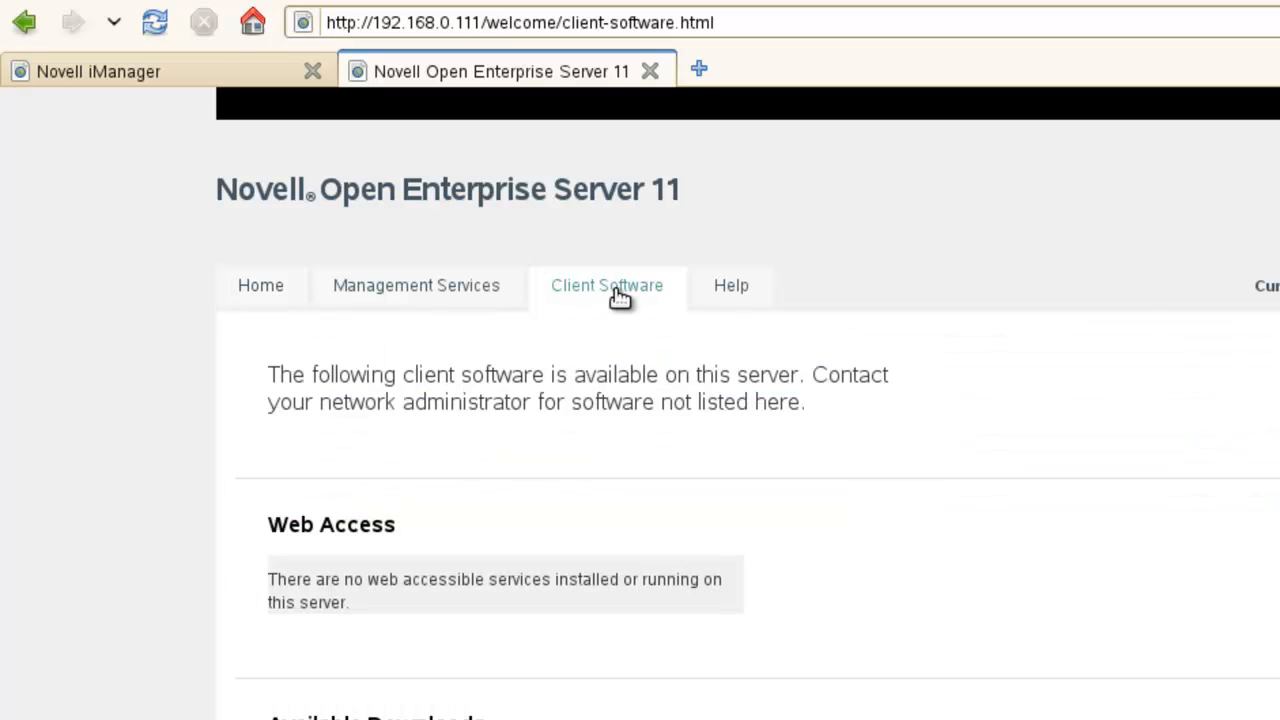
{"action": "mouse_move", "coordinate": [632, 323]}
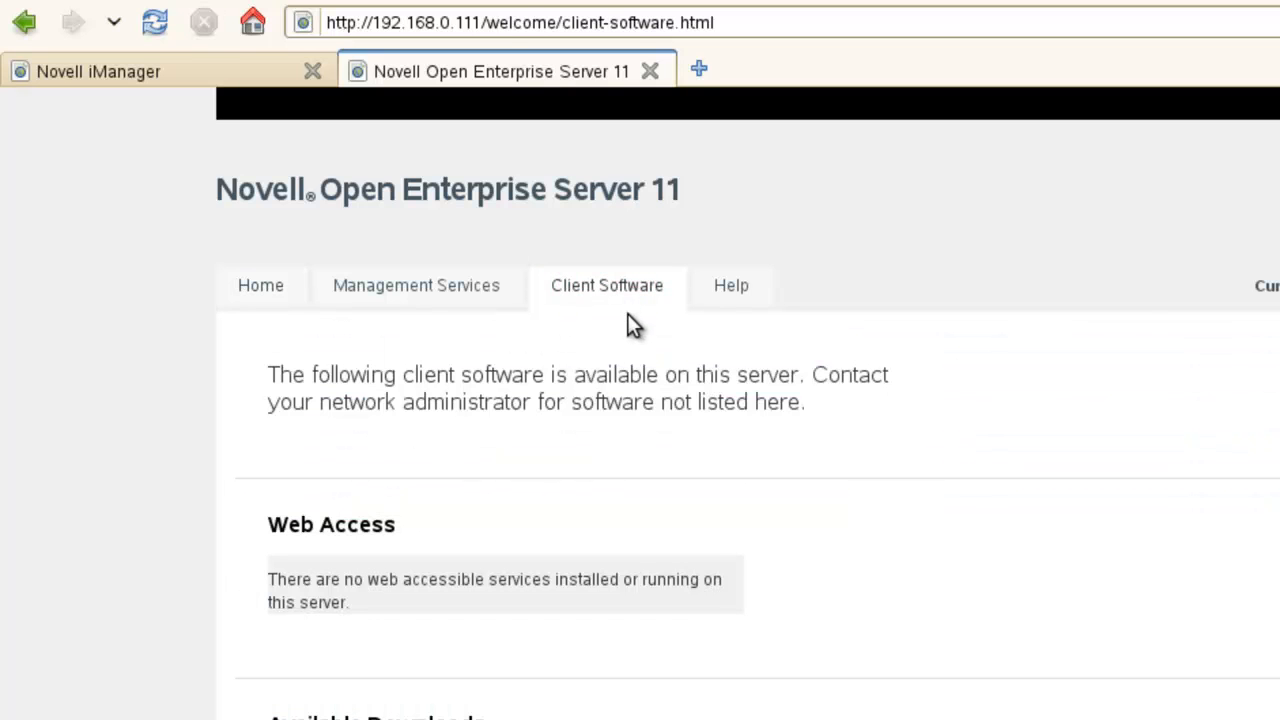
{"action": "mouse_move", "coordinate": [715, 450]}
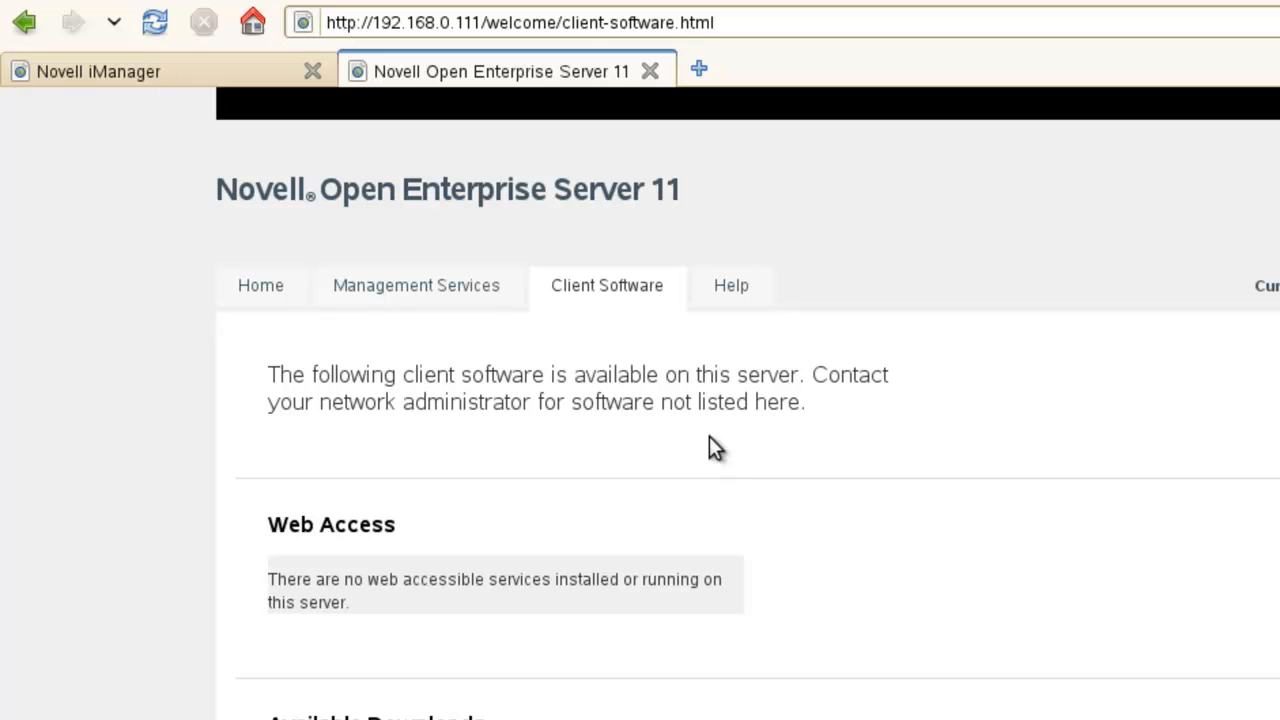
{"action": "scroll", "scroll_direction": "down", "scroll_amount": 3}
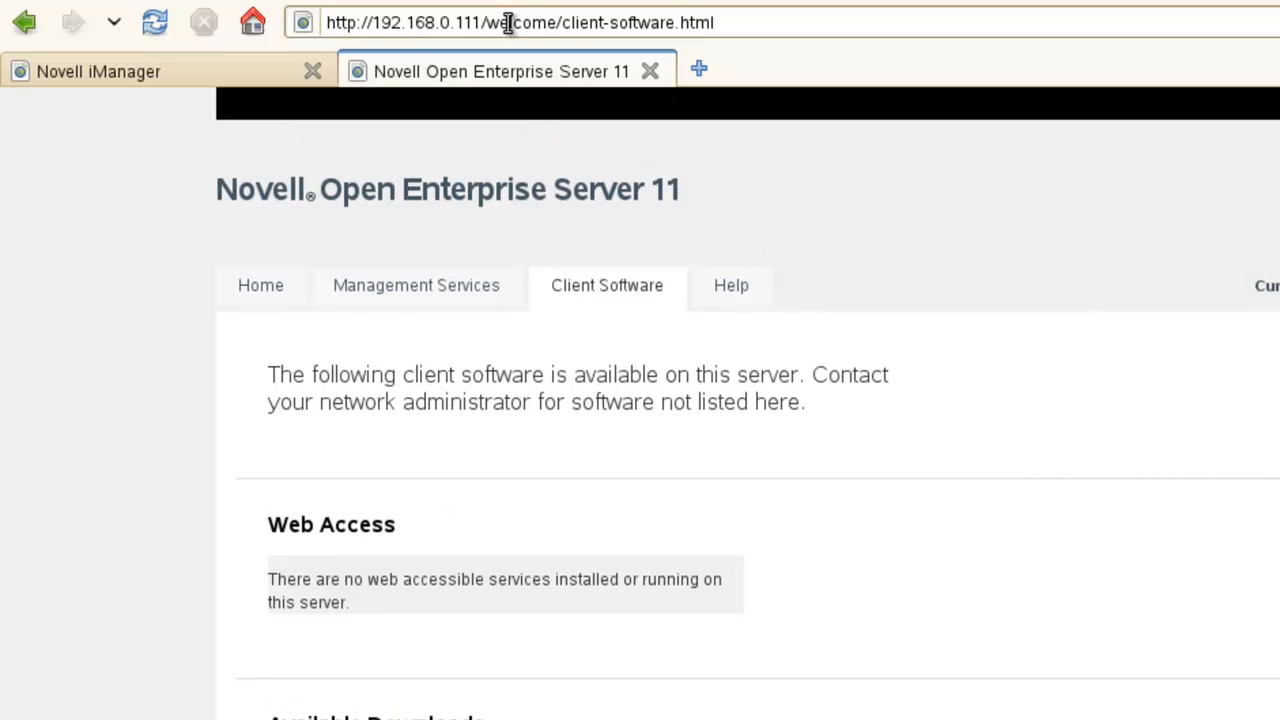
{"action": "scroll", "scroll_direction": "down", "scroll_amount": 3}
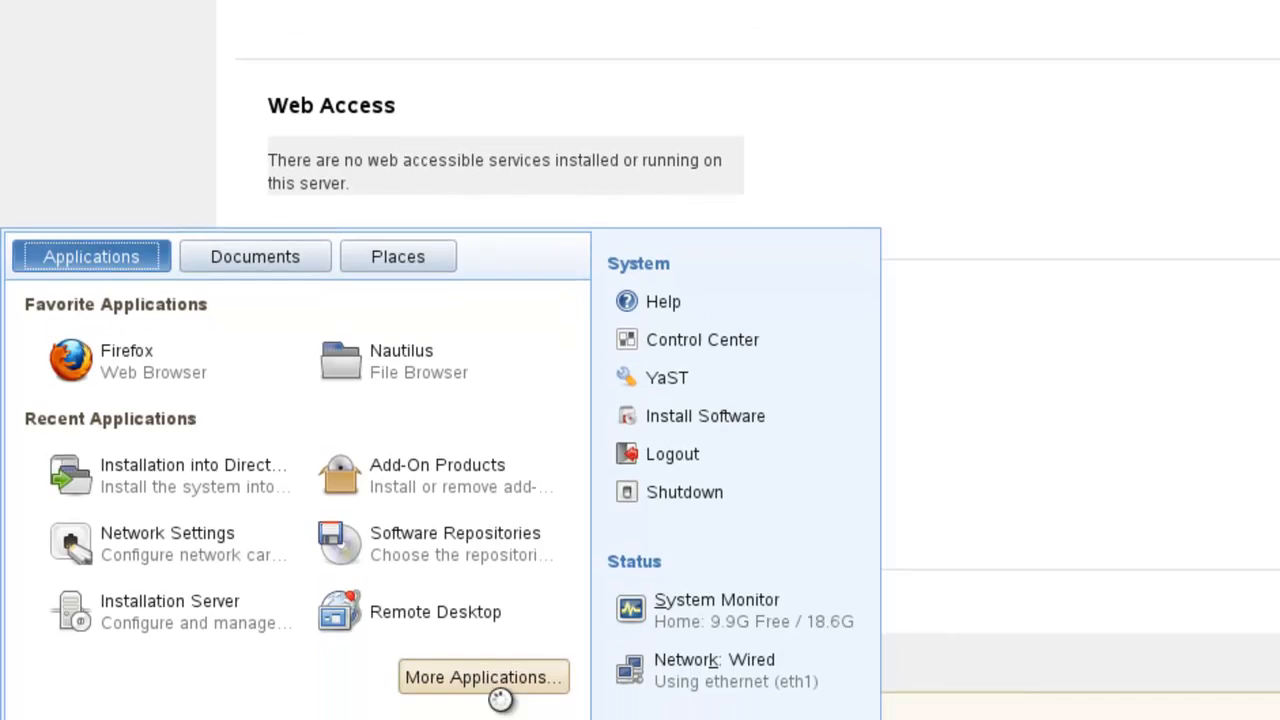
Launch the DNS and DHCP Management Console from More Applications in the Application Browser.
{"action": "left_click", "coordinate": [483, 677]}
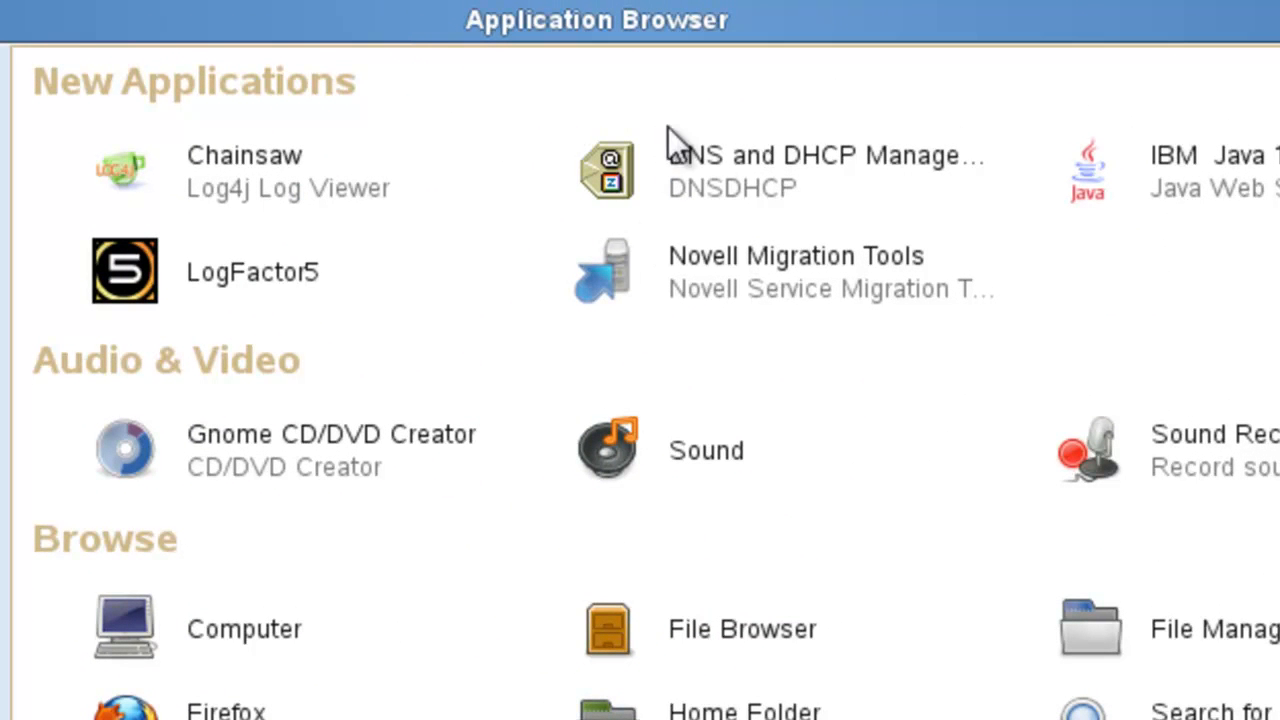
{"action": "mouse_move", "coordinate": [760, 190]}
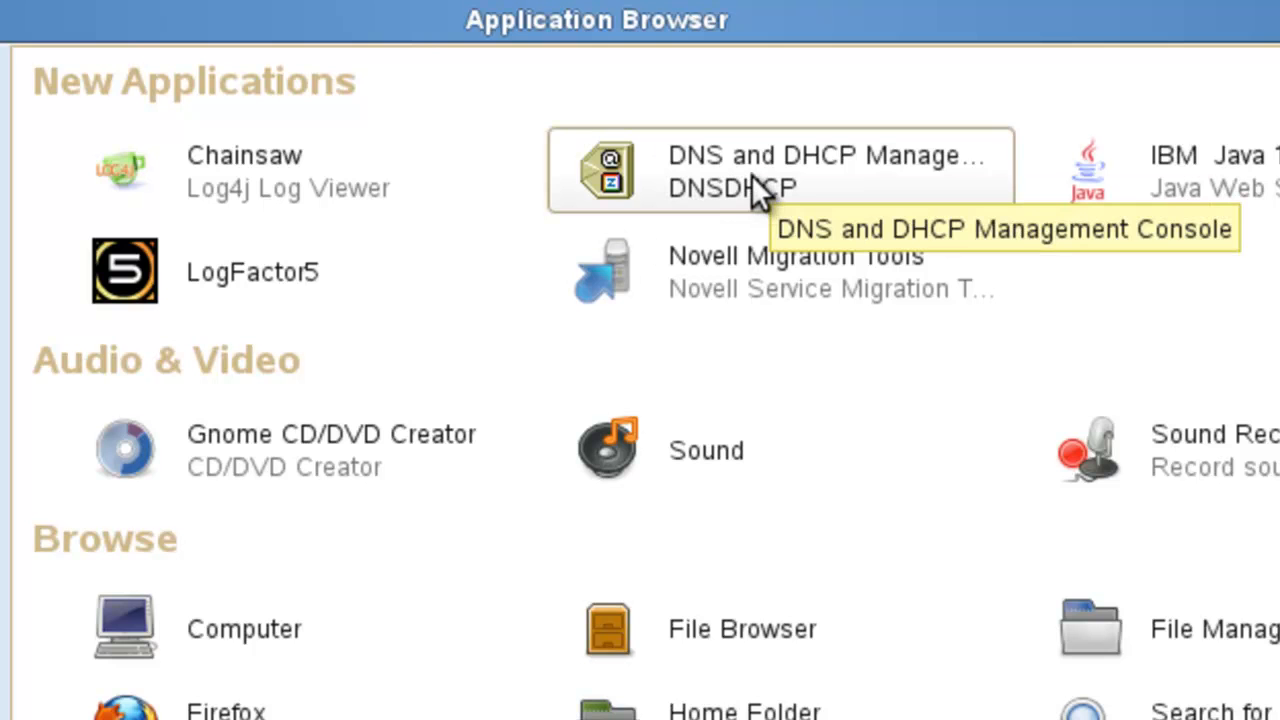
{"action": "left_click", "coordinate": [780, 170]}
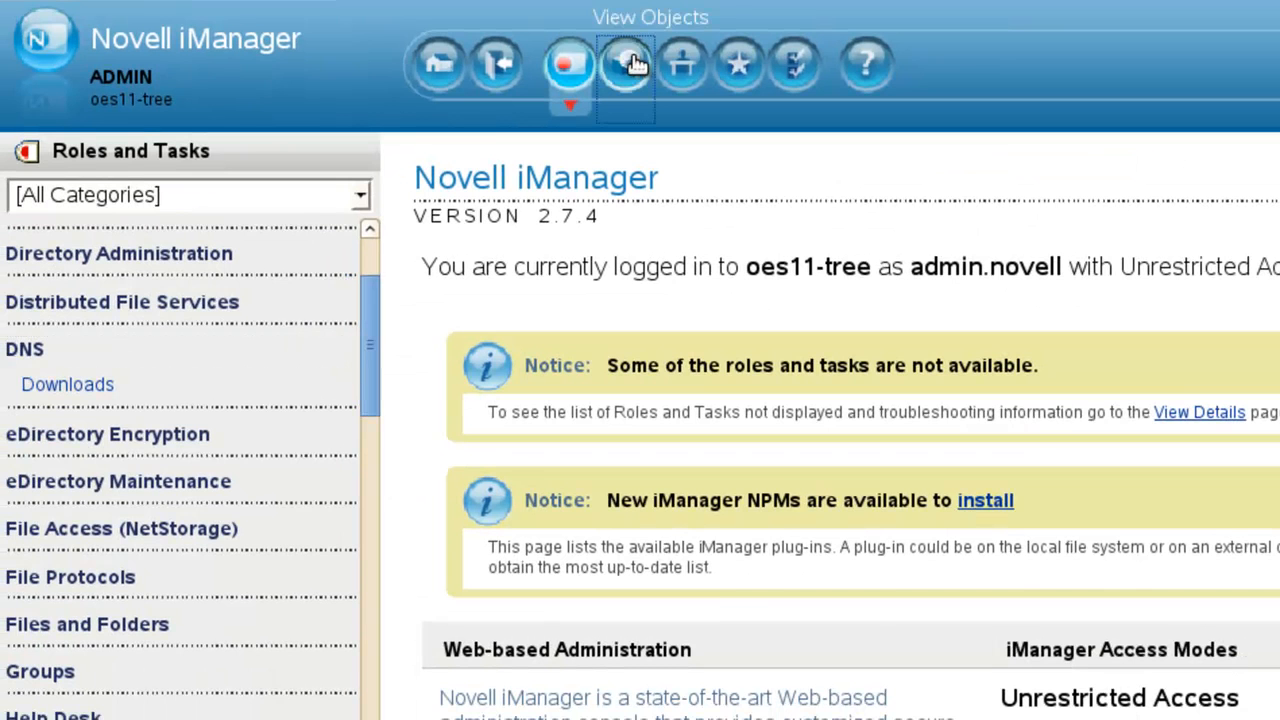
Load the eDirectory tree, dismiss the console login prompt, and open OESSystemObjects.
{"action": "left_click", "coordinate": [624, 63]}
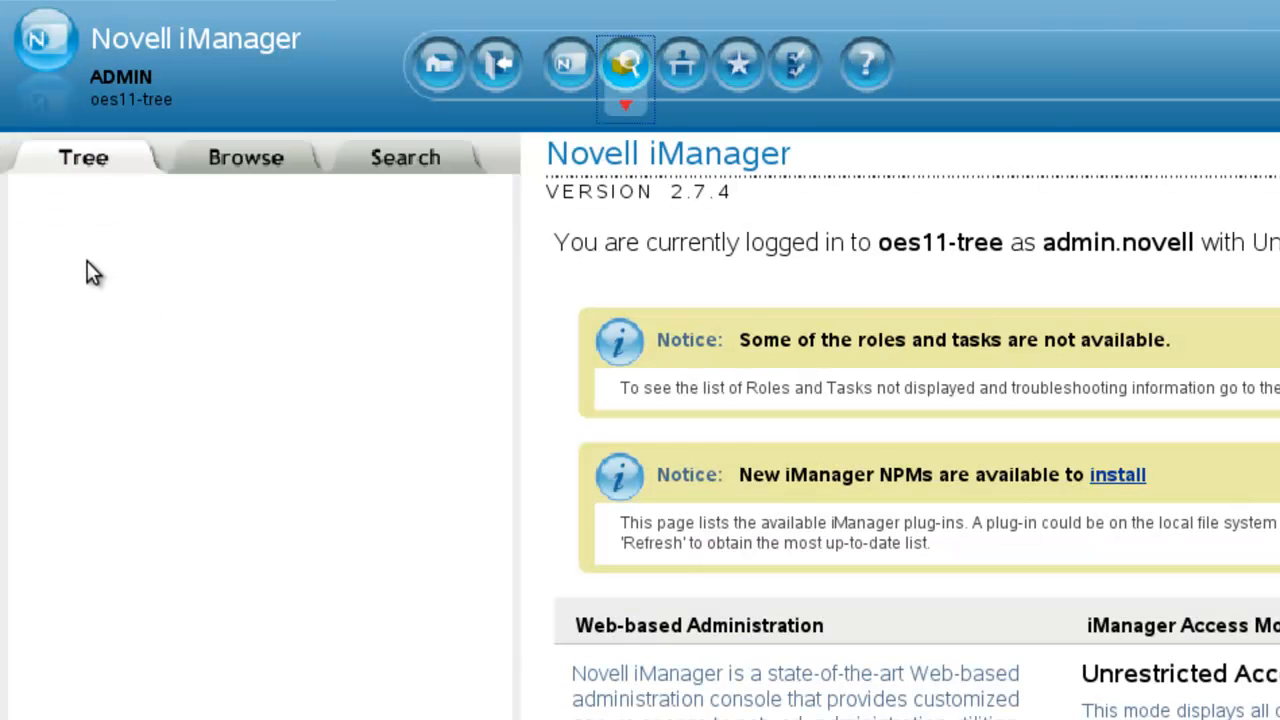
{"action": "left_click", "coordinate": [42, 206]}
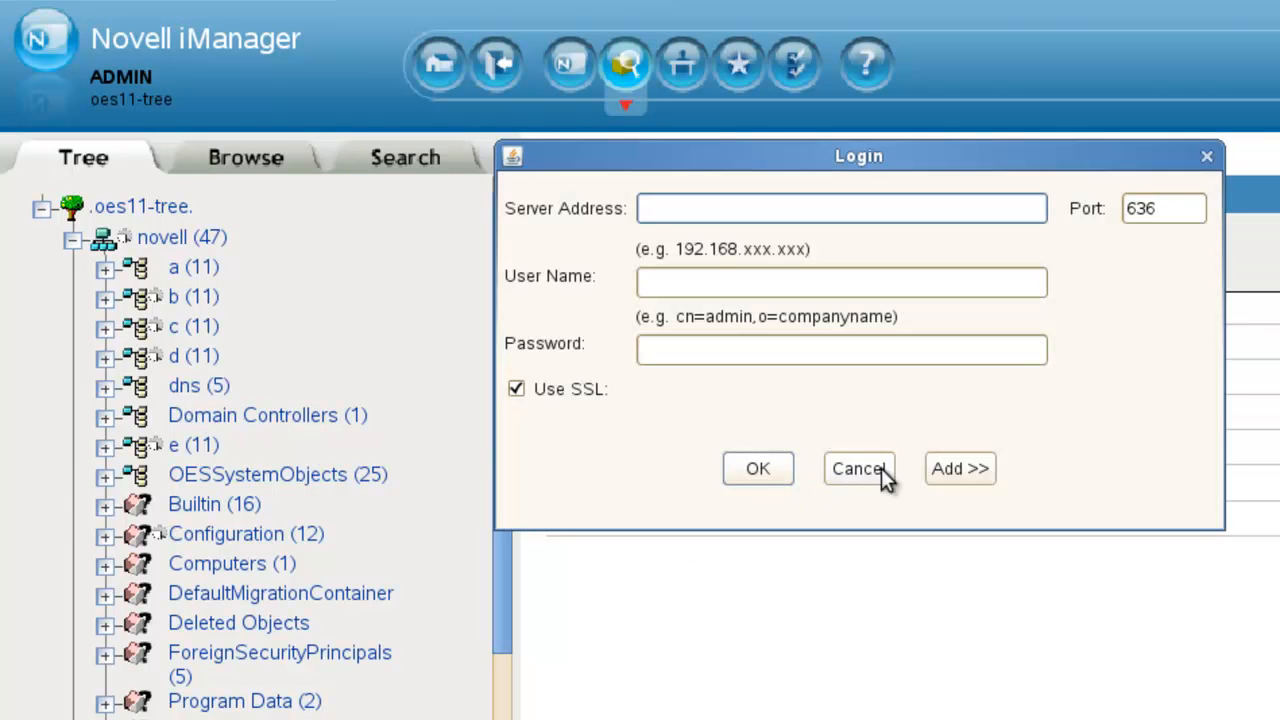
{"action": "left_click", "coordinate": [858, 468]}
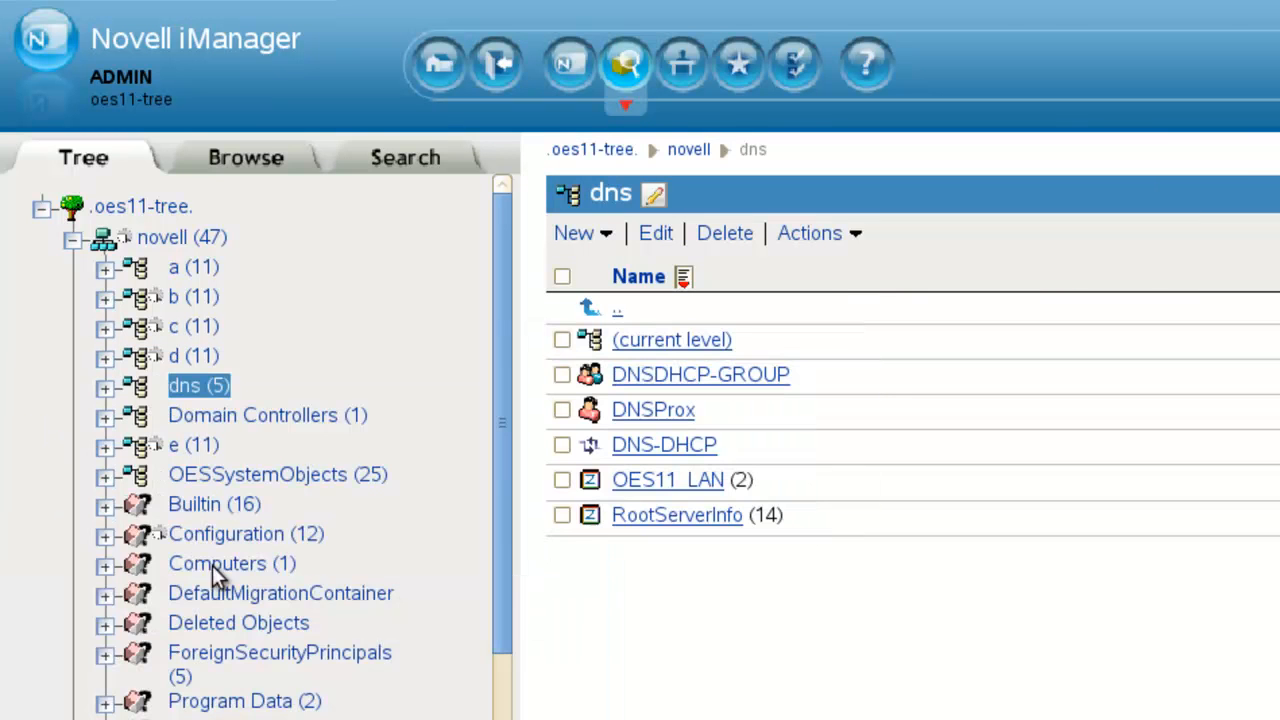
{"action": "left_click", "coordinate": [638, 277]}
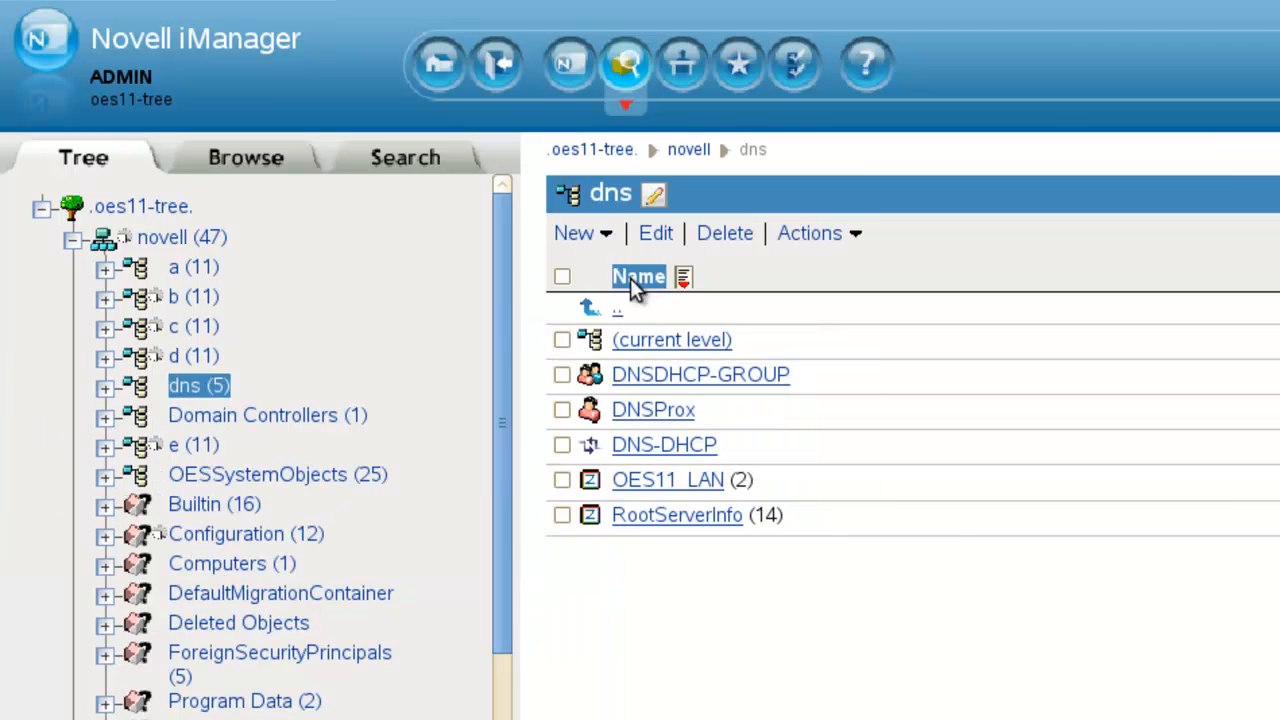
{"action": "left_click", "coordinate": [257, 474]}
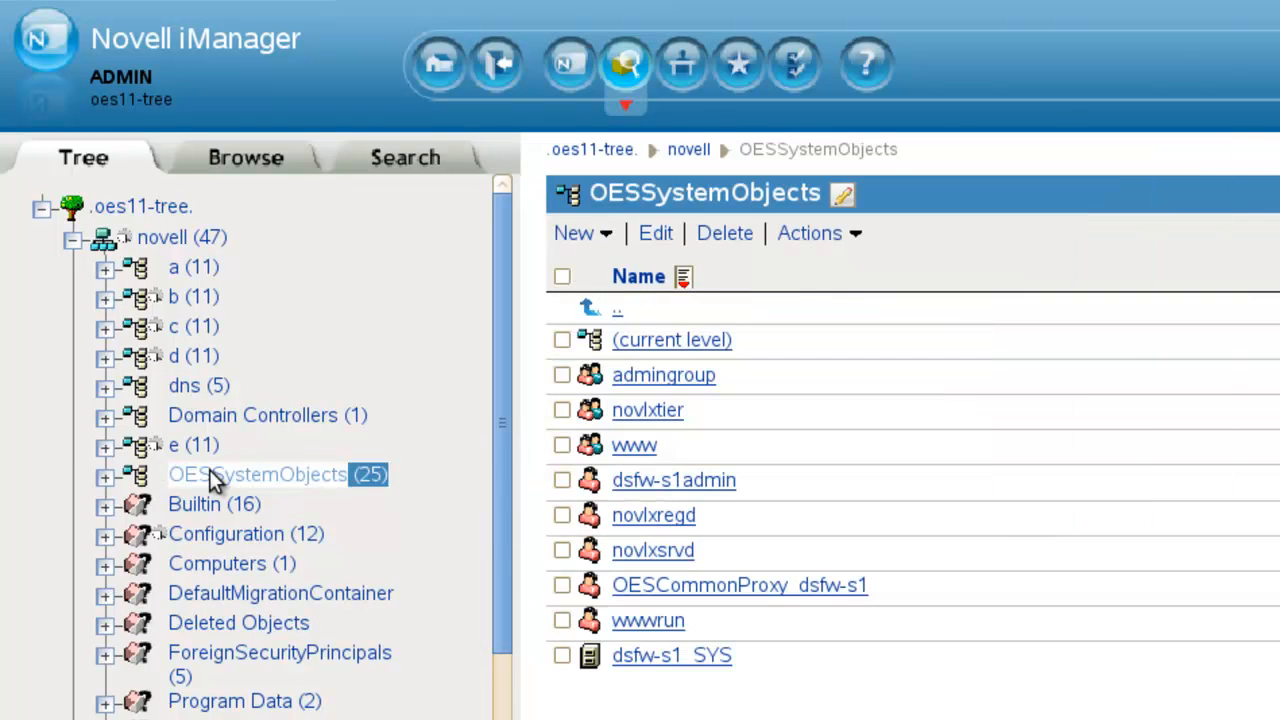
{"action": "left_click", "coordinate": [257, 474]}
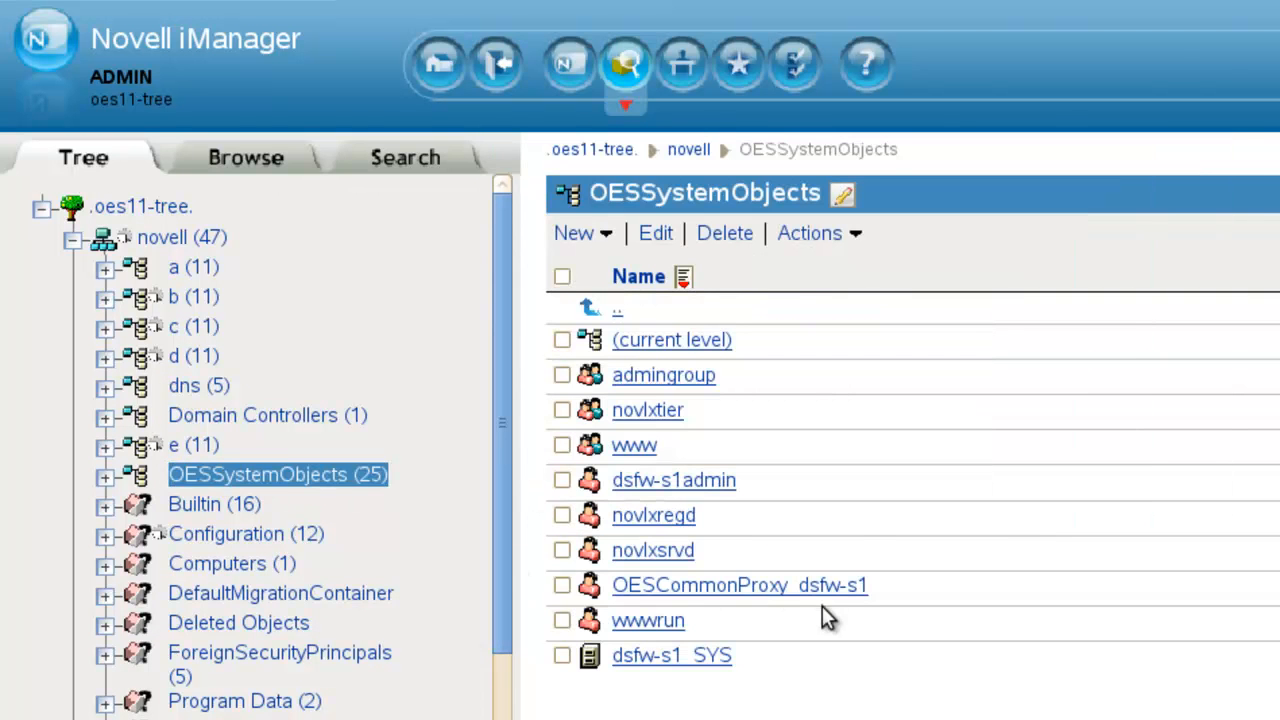
{"action": "scroll", "scroll_direction": "down", "scroll_amount": 3}
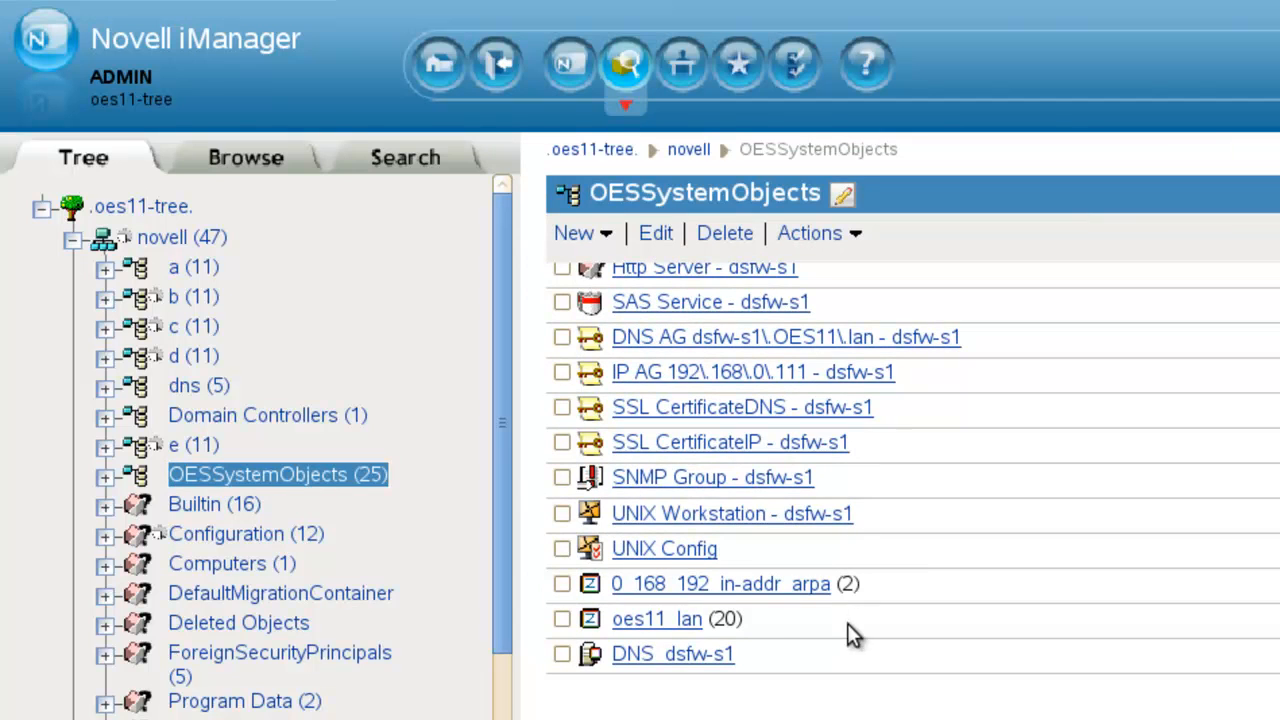
{"action": "mouse_move", "coordinate": [668, 625]}
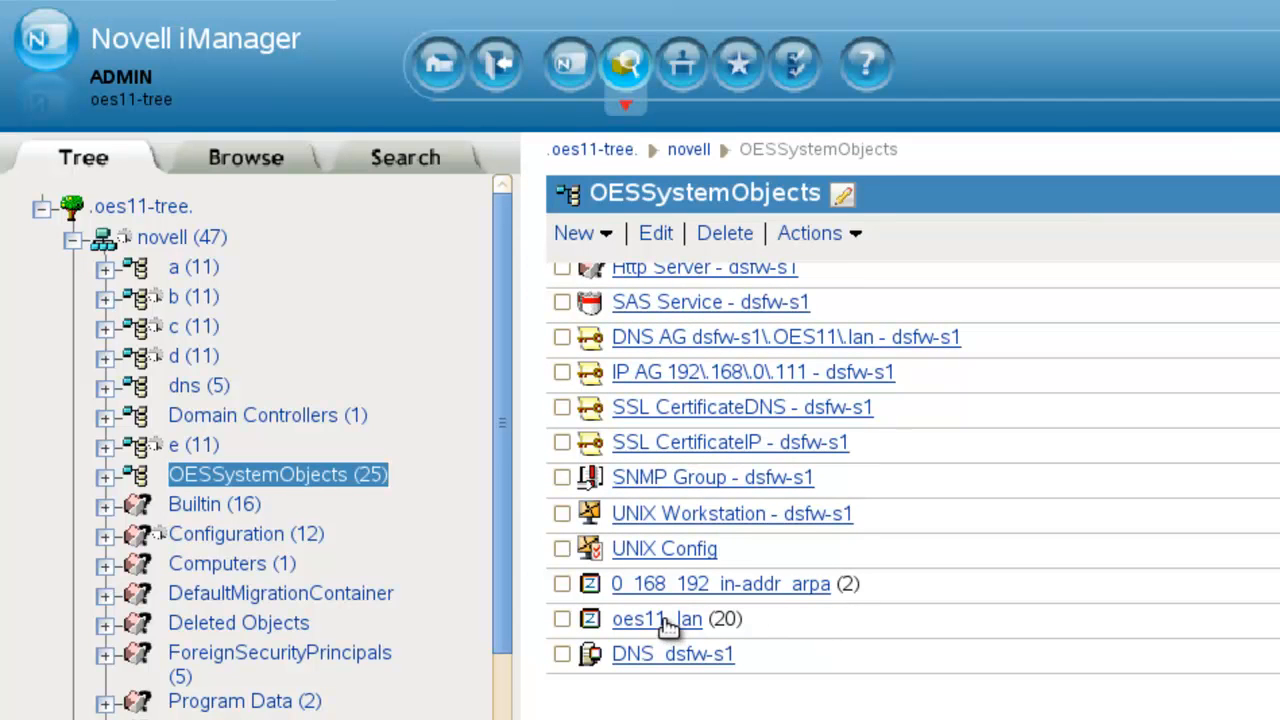
{"action": "mouse_move", "coordinate": [700, 605]}
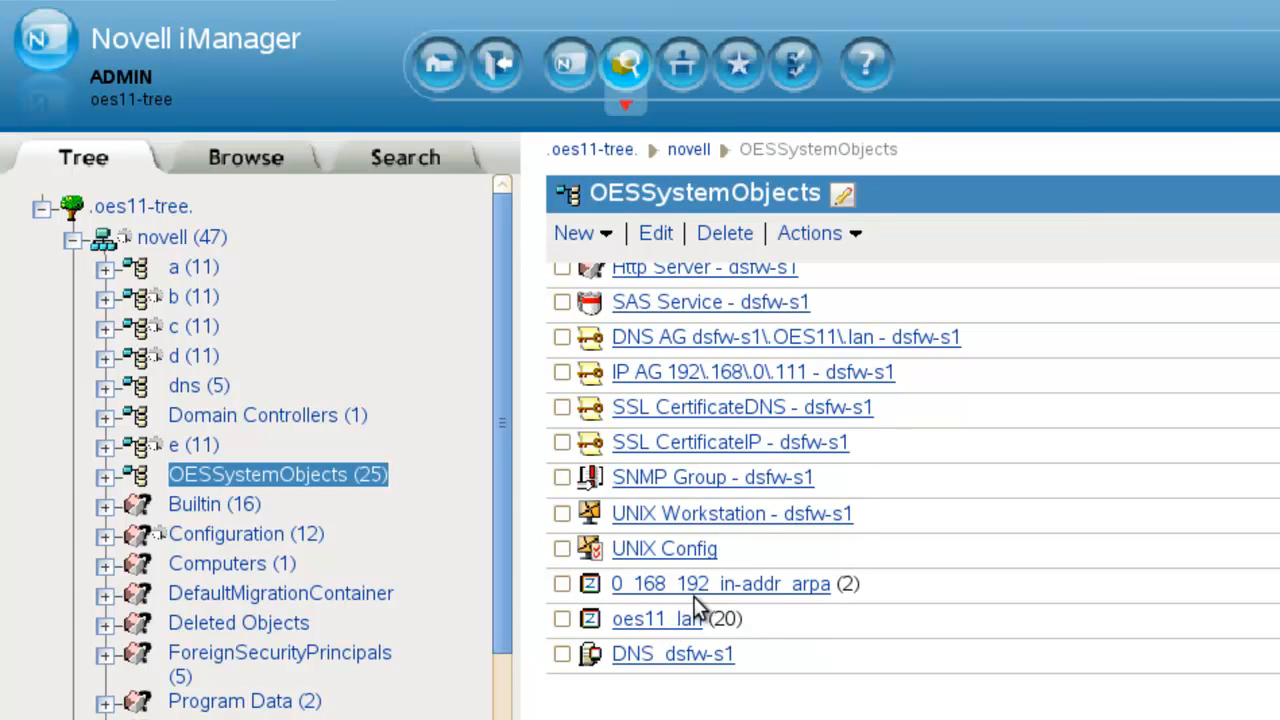
{"action": "mouse_move", "coordinate": [695, 600]}
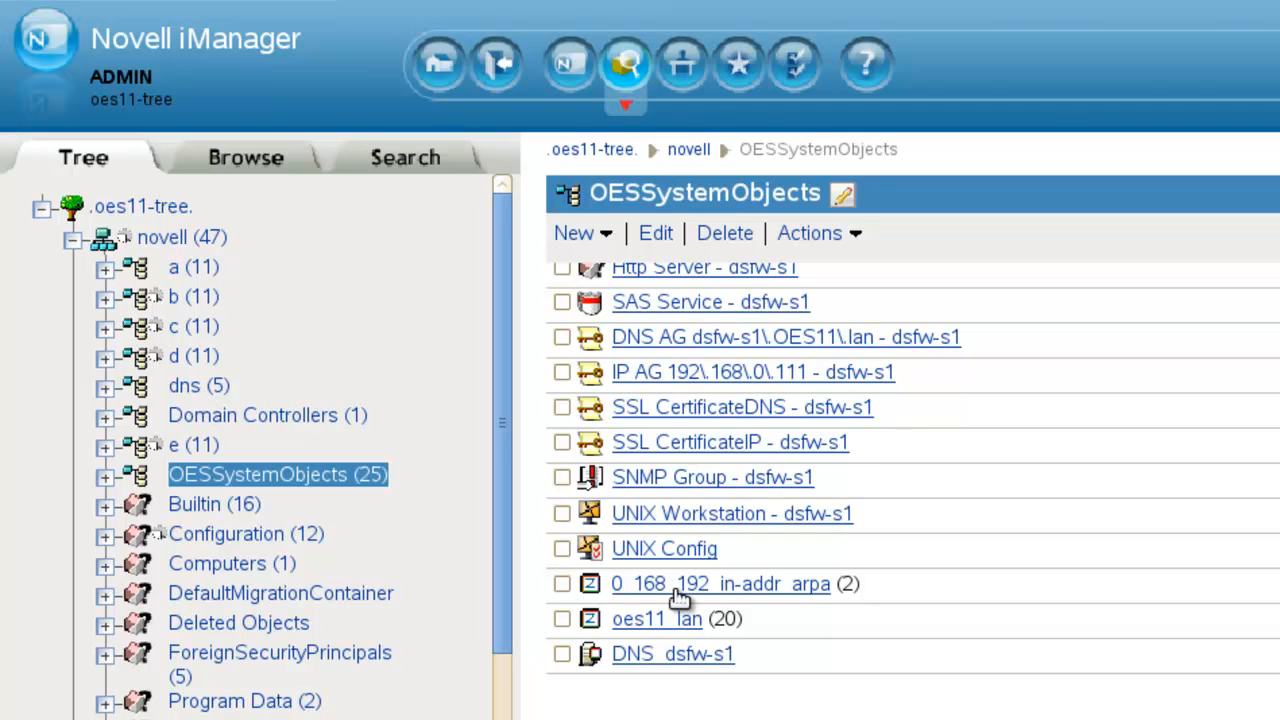
{"action": "mouse_move", "coordinate": [828, 615]}
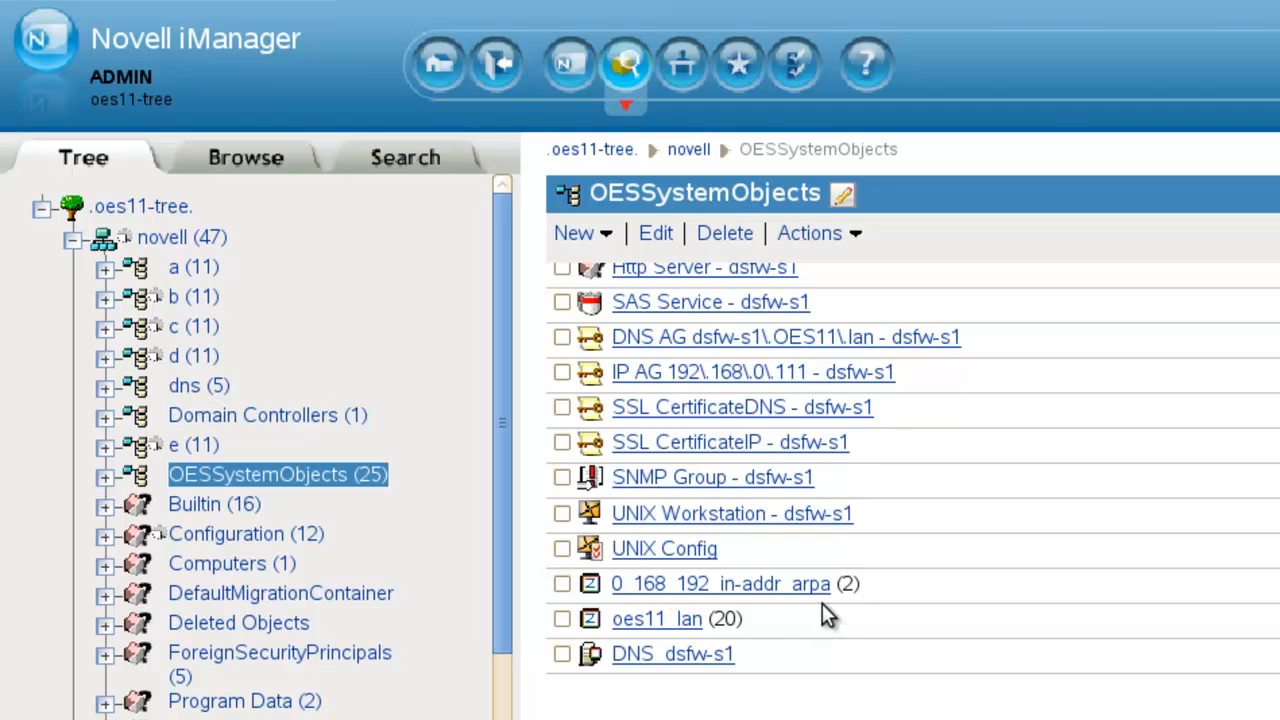
{"action": "mouse_move", "coordinate": [900, 595]}
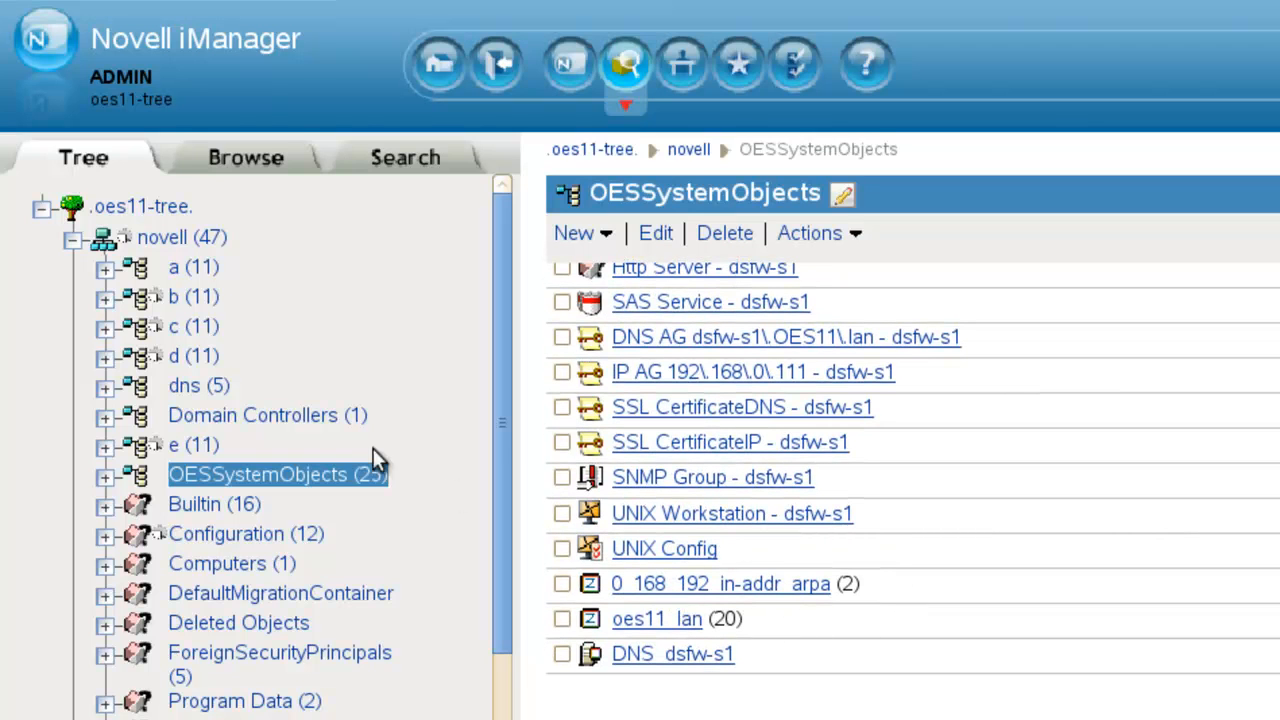
Browse the dns container, list OESSystemObjects' objects, and launch the DNS/DHCP console.
{"action": "left_click", "coordinate": [184, 385]}
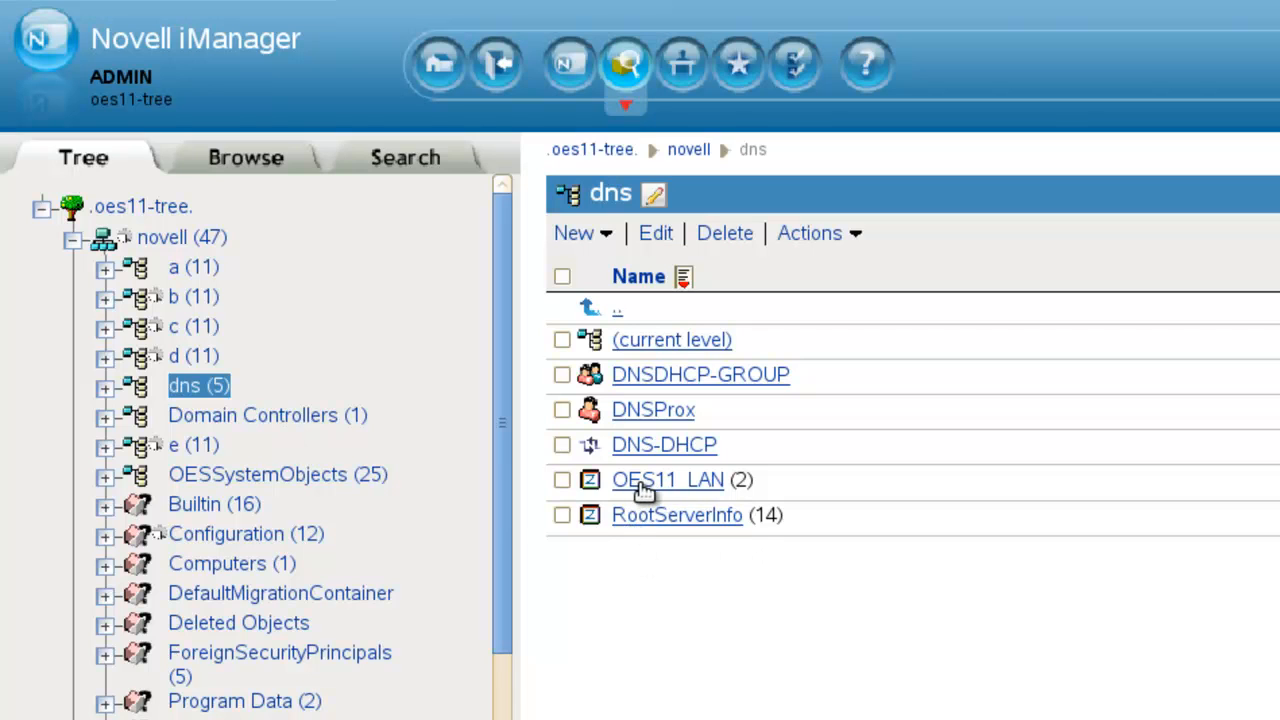
{"action": "left_click", "coordinate": [277, 474]}
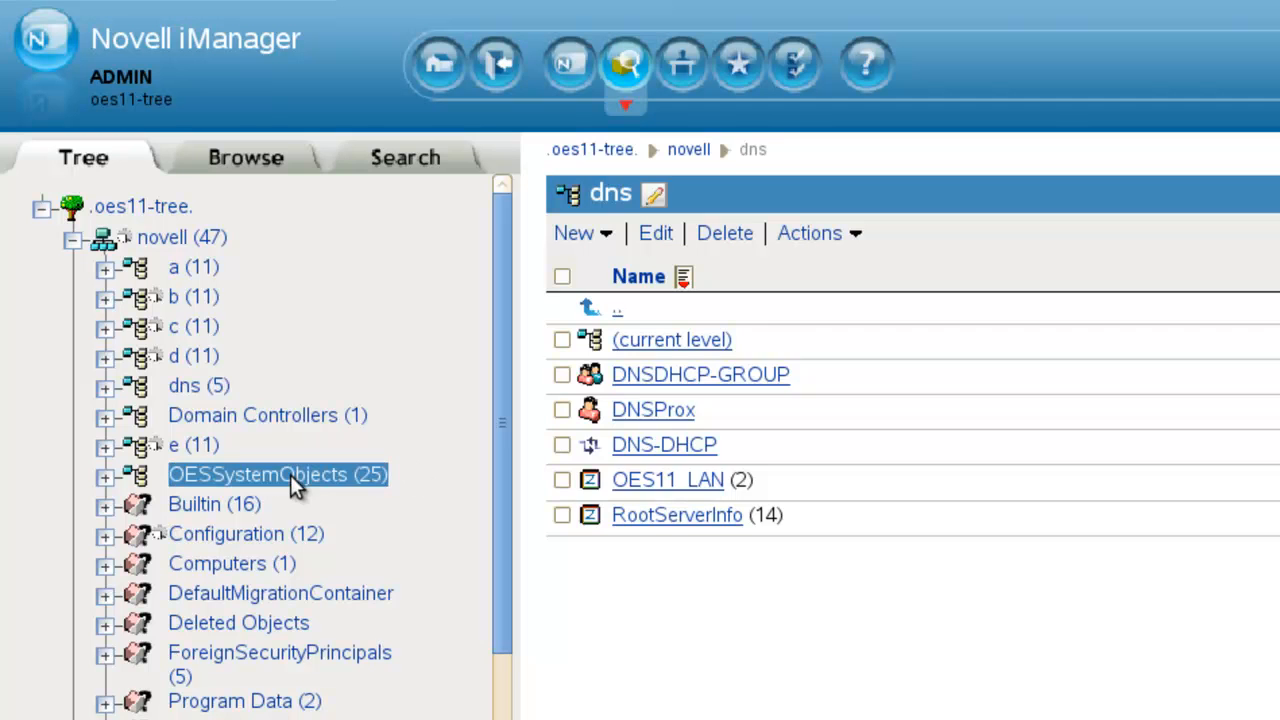
{"action": "left_click", "coordinate": [277, 474]}
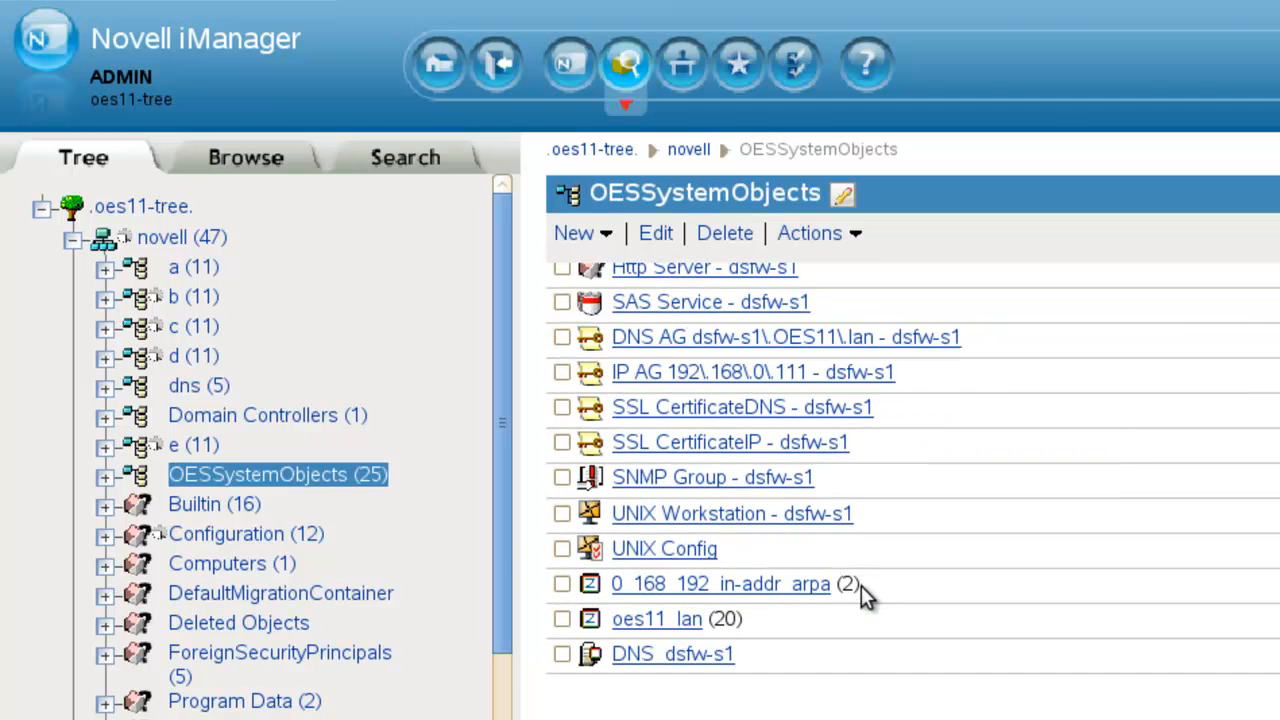
{"action": "mouse_move", "coordinate": [425, 450]}
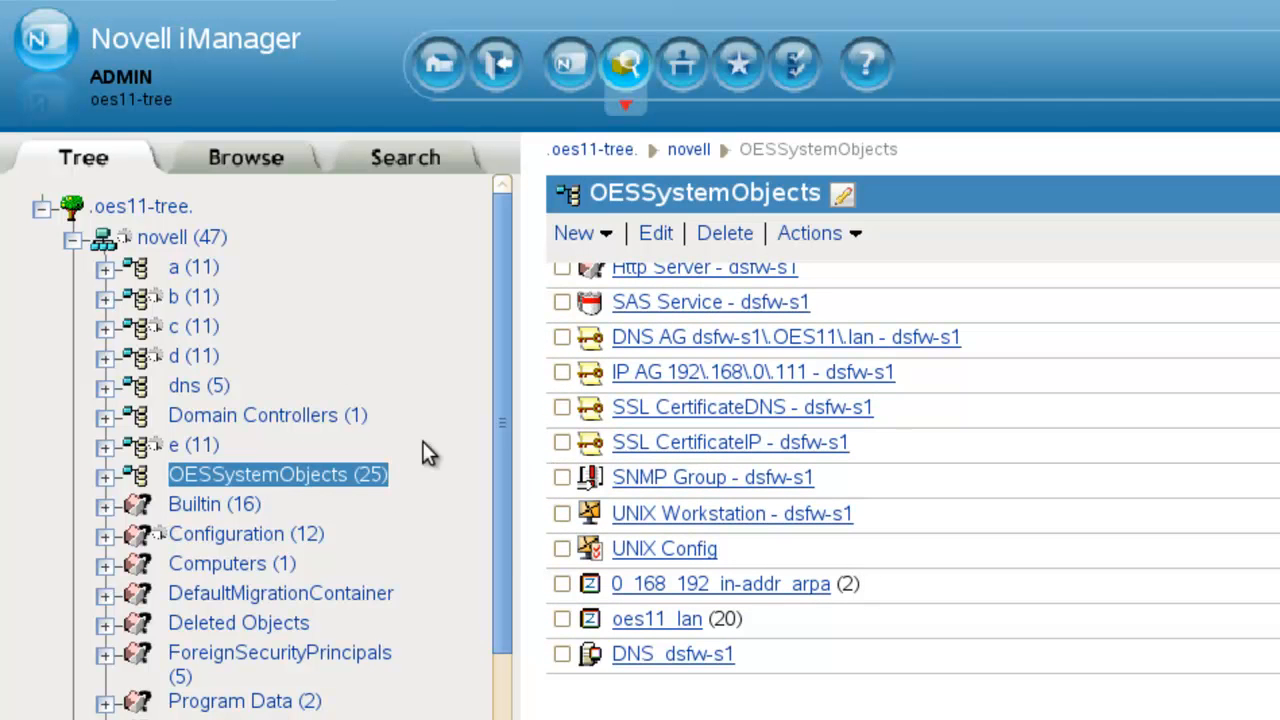
{"action": "left_click", "coordinate": [184, 385]}
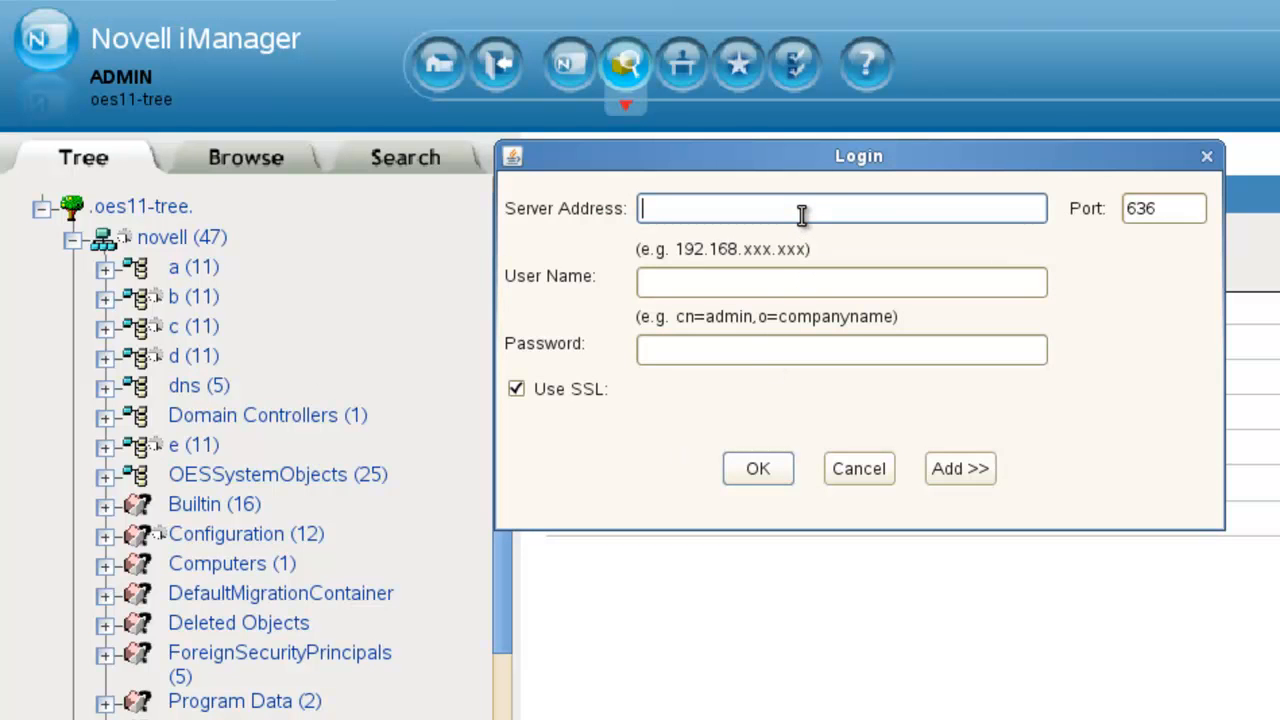
Log in with server address 192.168.0.110 and user name cn=admin,o=novell.
{"action": "type", "text": "192.168."}
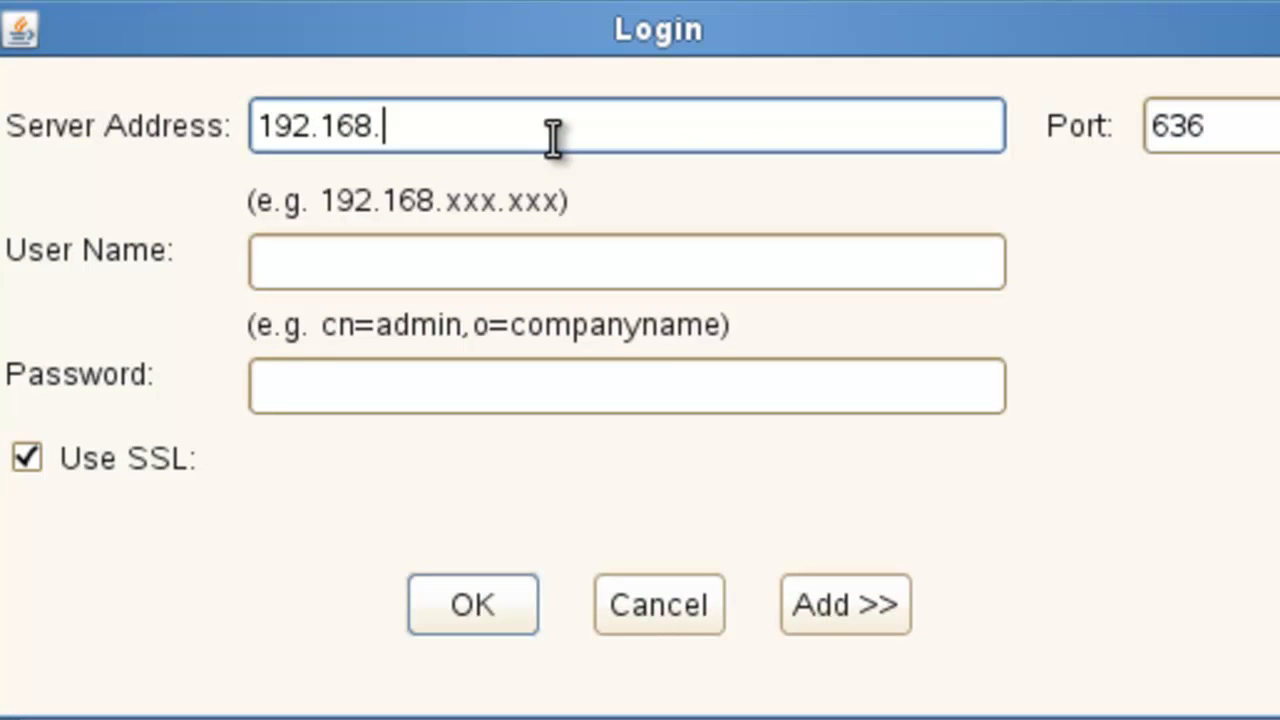
{"action": "type", "text": "0.110"}
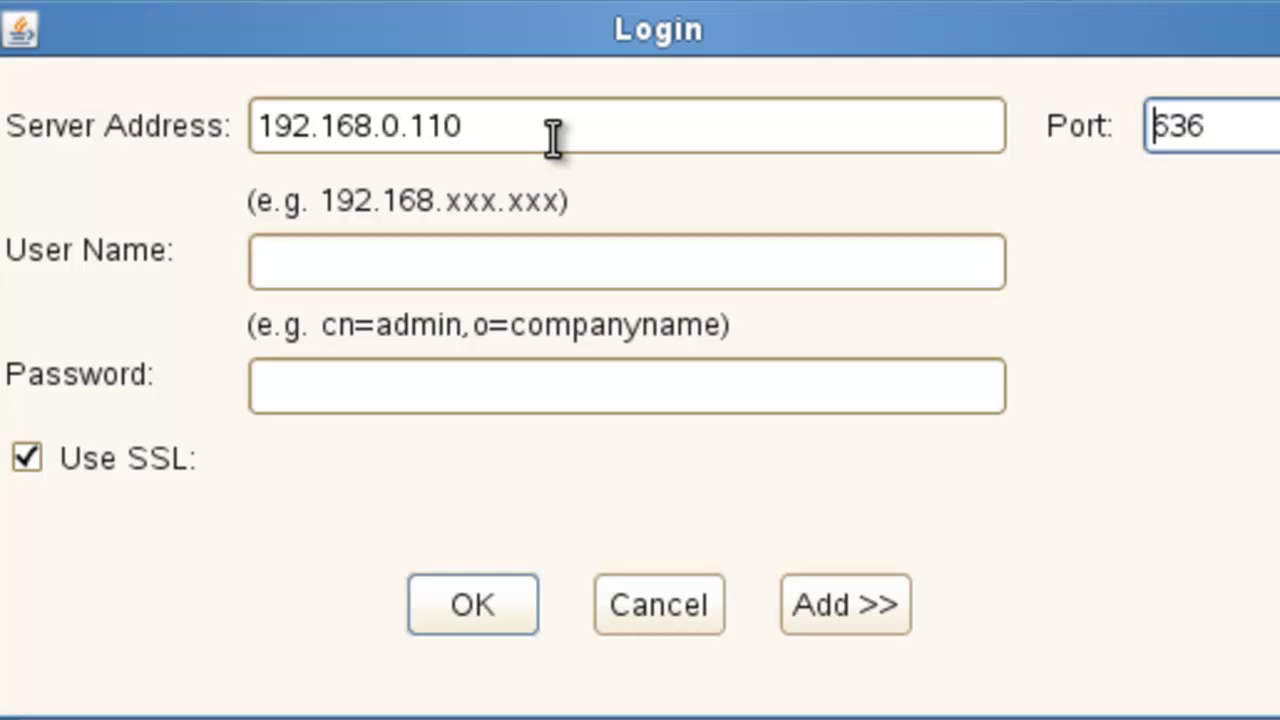
{"action": "left_click", "coordinate": [627, 262]}
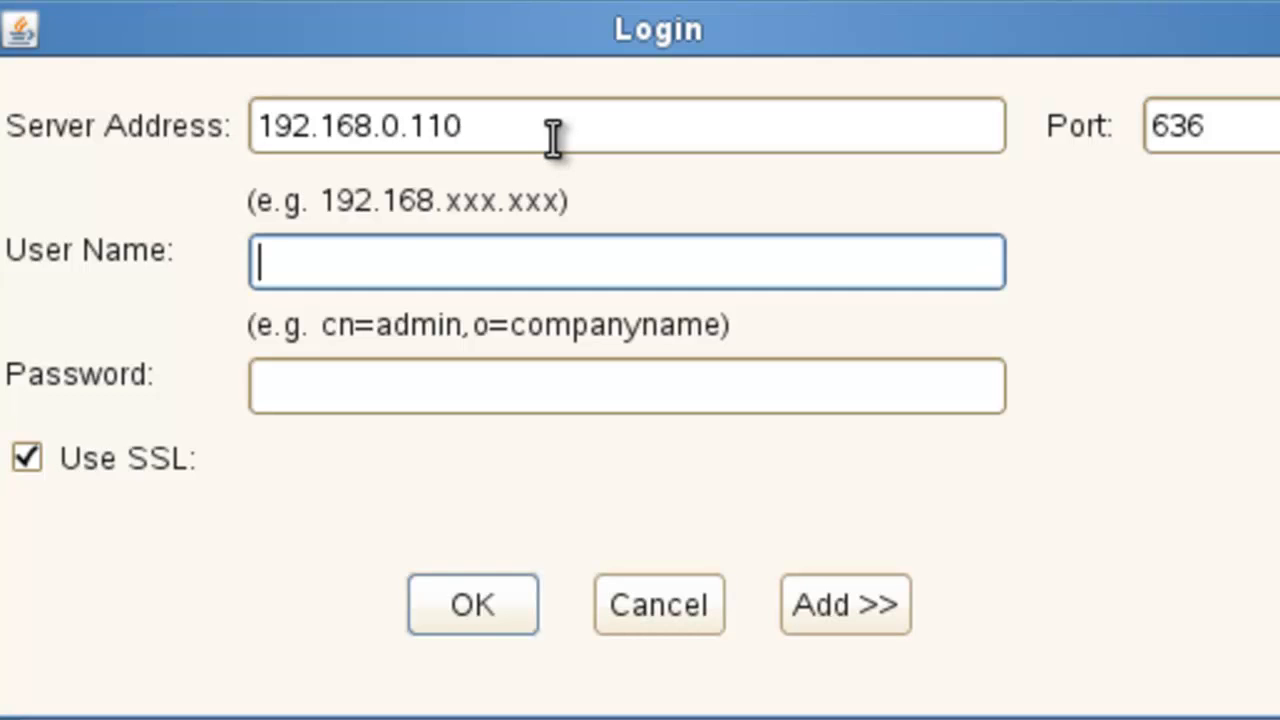
{"action": "type", "text": "cn="}
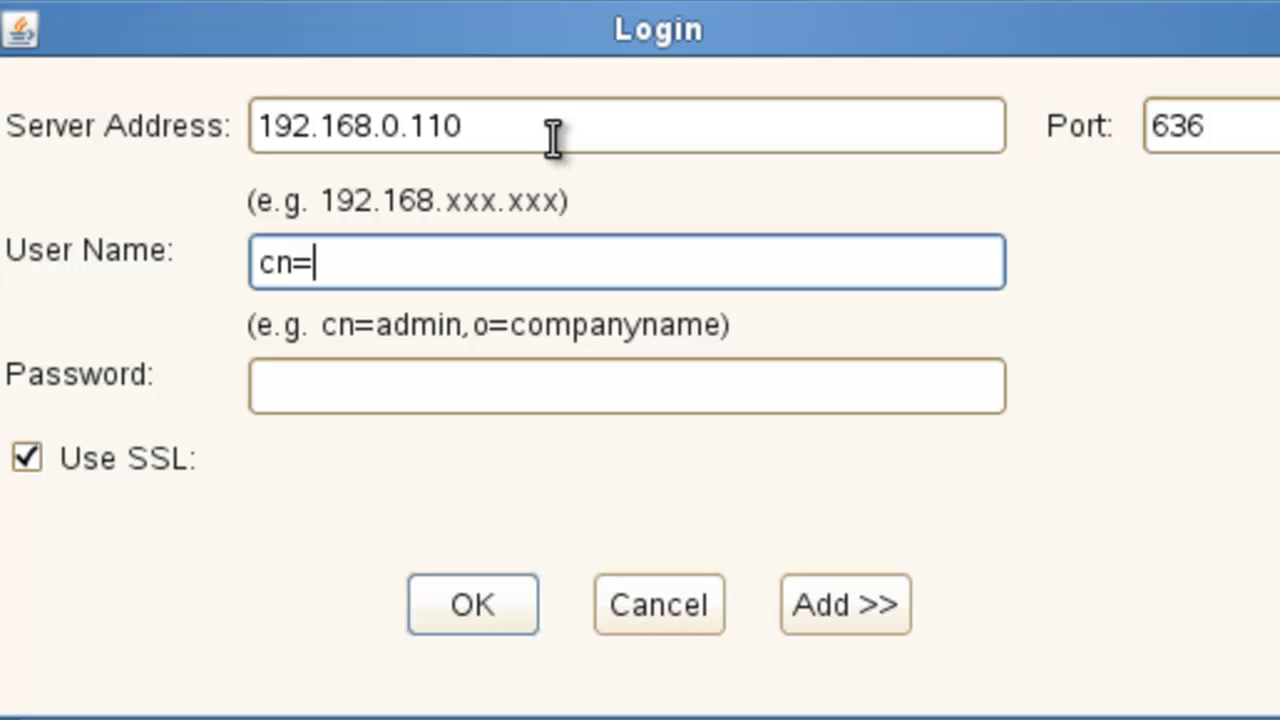
{"action": "type", "text": "admin,"}
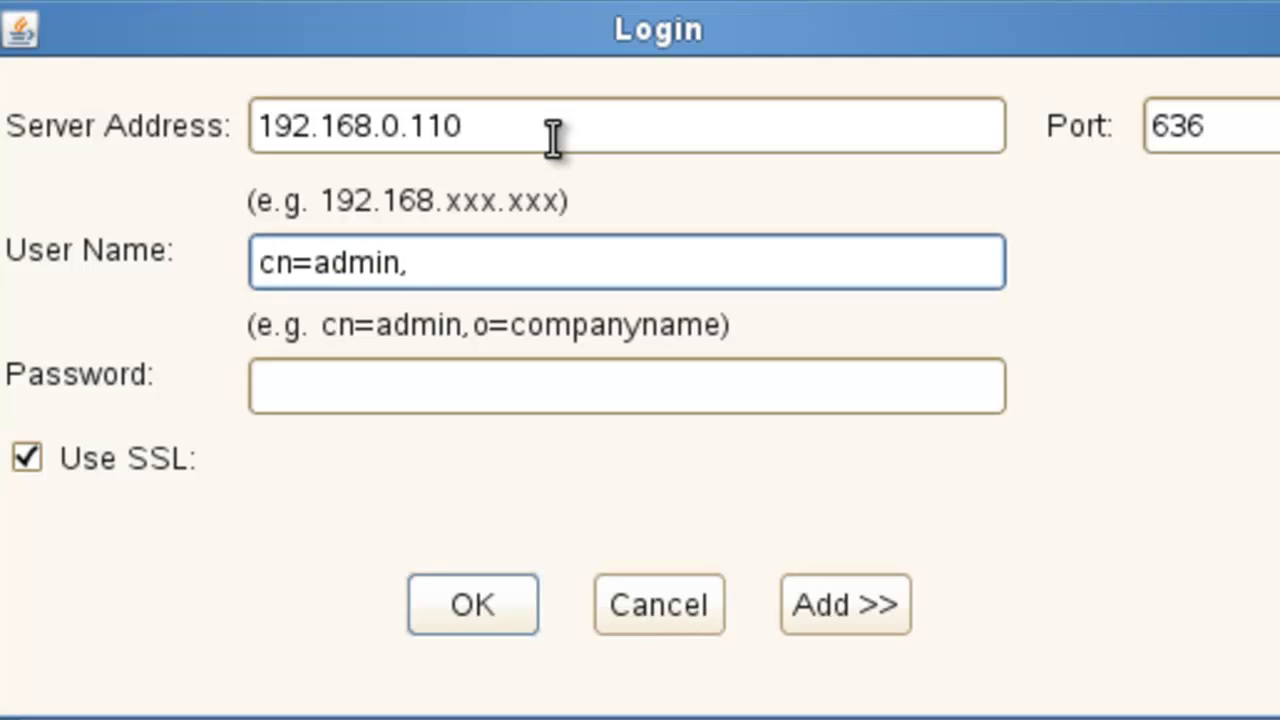
{"action": "type", "text": "o=novell"}
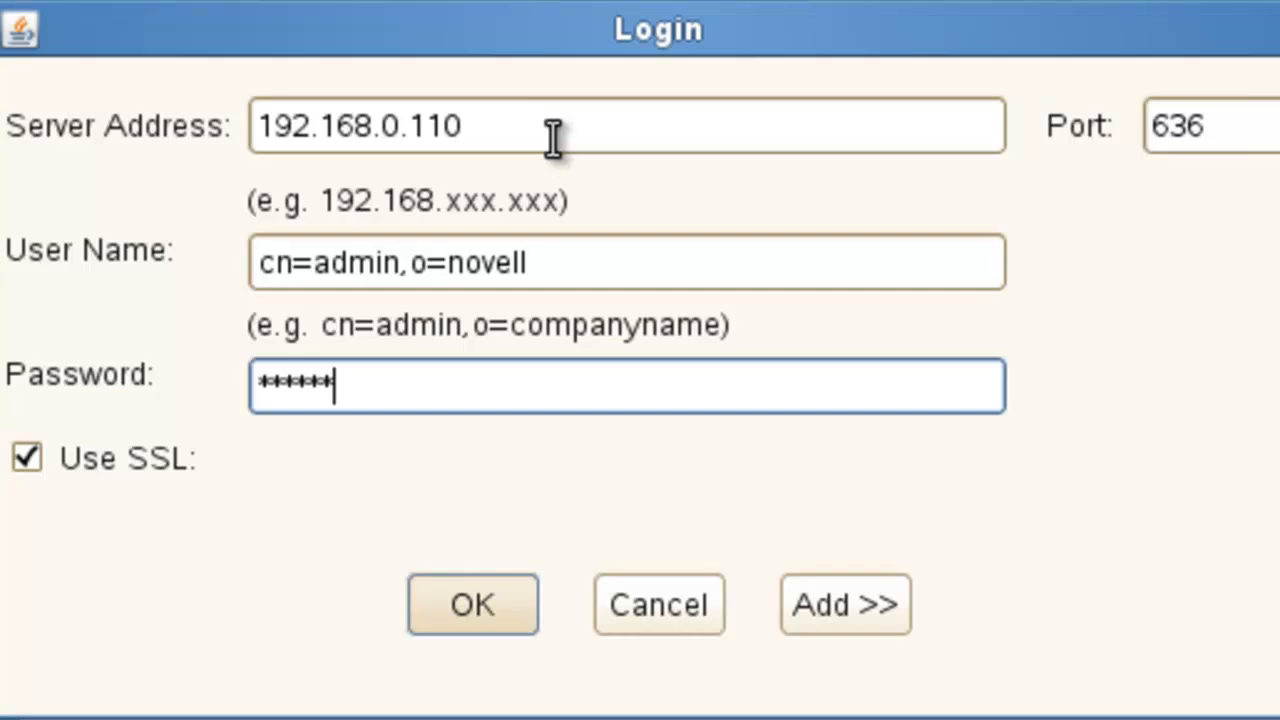
{"action": "left_click", "coordinate": [471, 604]}
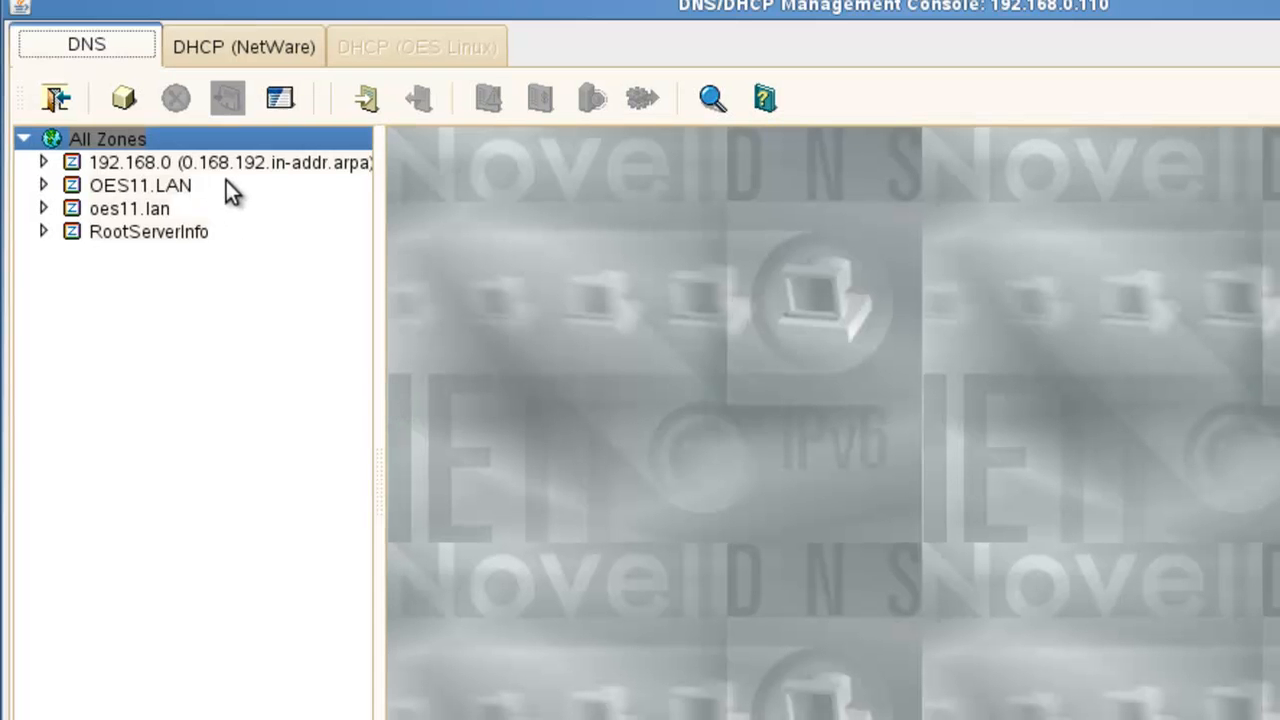
Expand the 192.168.0 reverse zone and OES11.LAN, comparing their attributes with oes11.lan.
{"action": "left_click", "coordinate": [200, 162]}
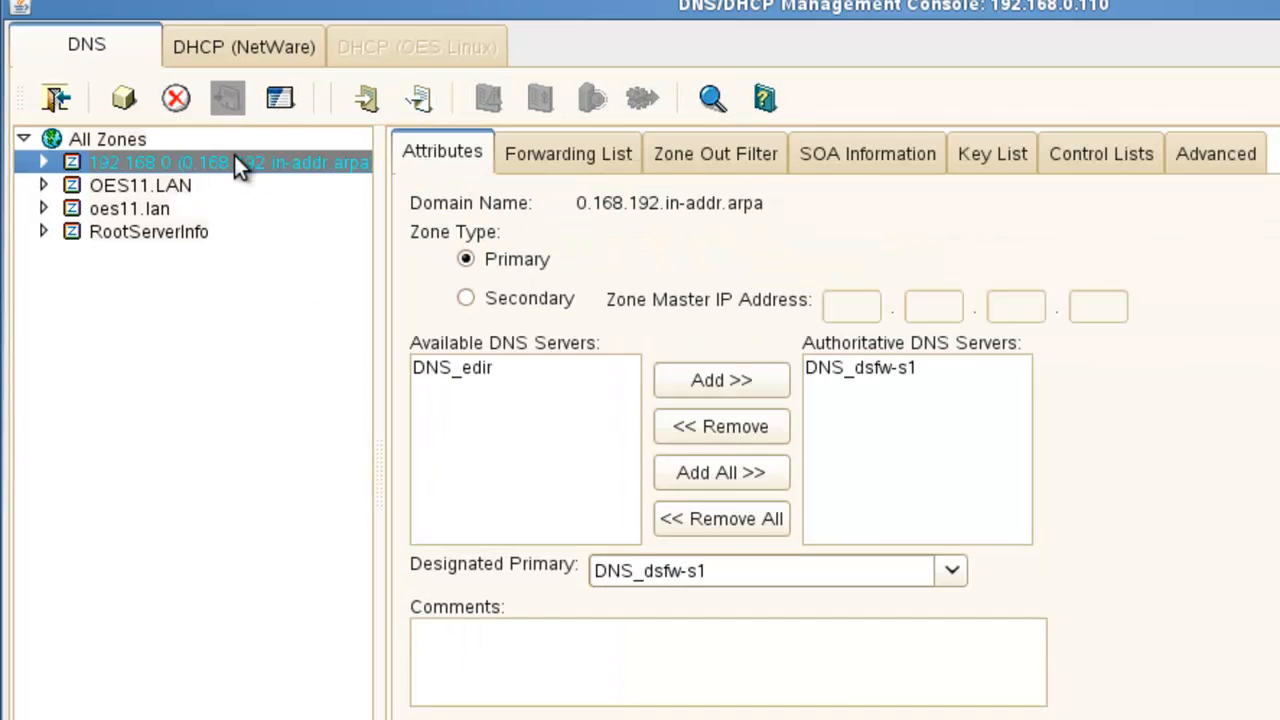
{"action": "left_click", "coordinate": [44, 162]}
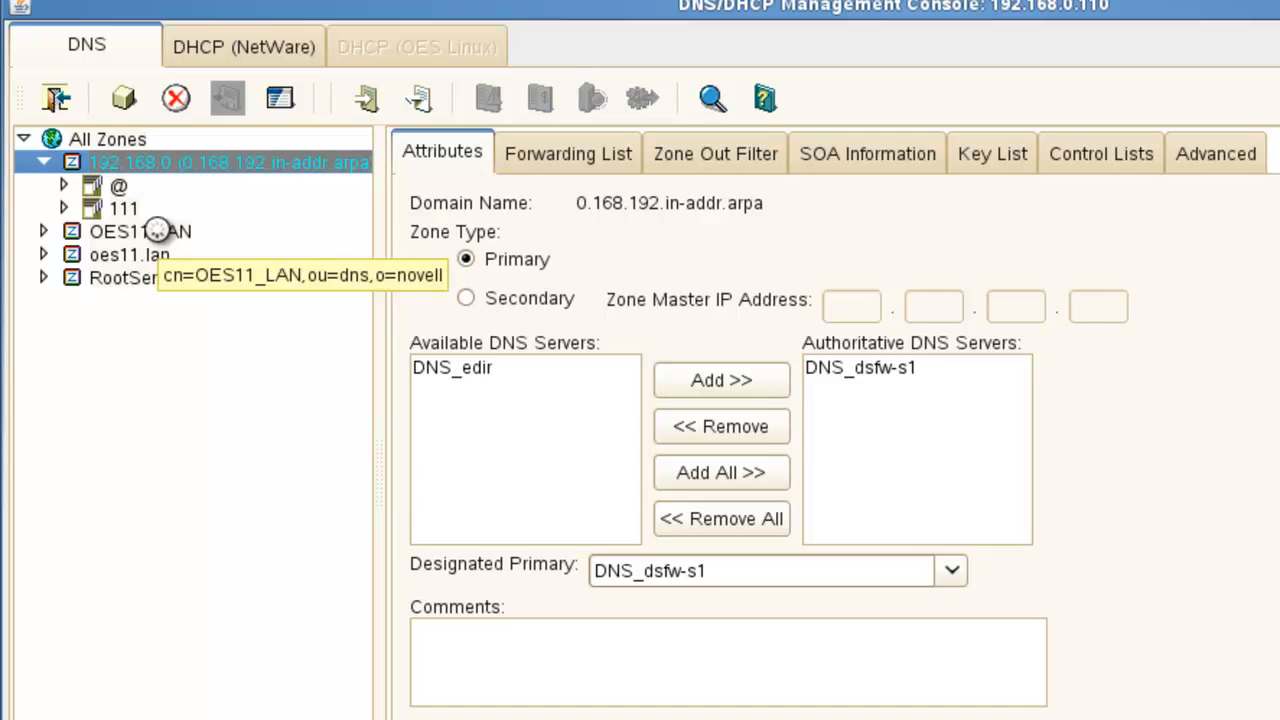
{"action": "left_click", "coordinate": [140, 231]}
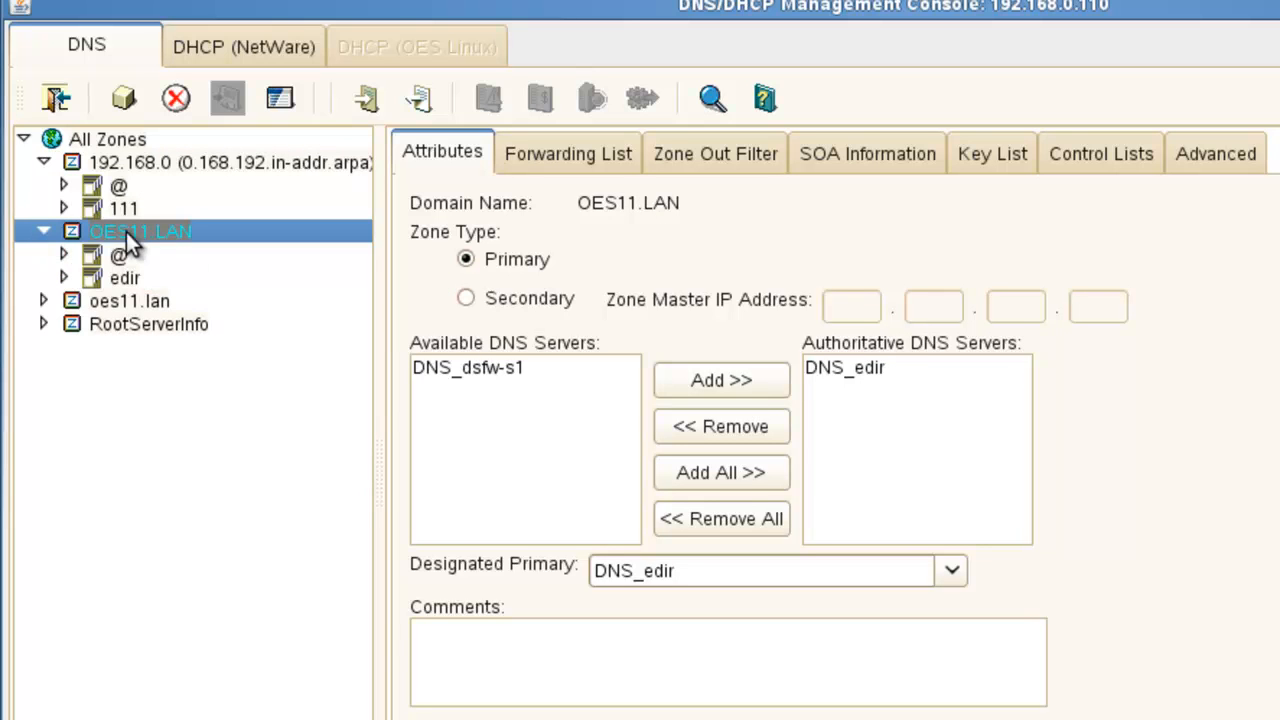
{"action": "mouse_move", "coordinate": [135, 293]}
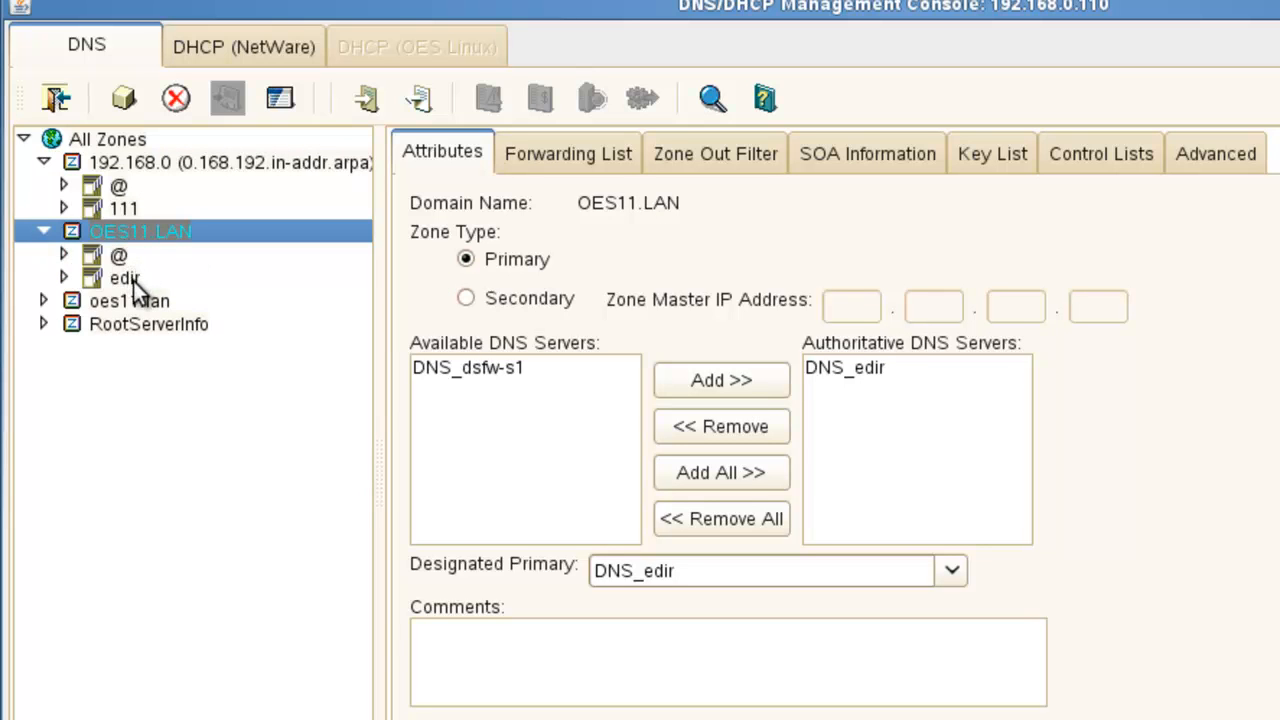
{"action": "mouse_move", "coordinate": [128, 301]}
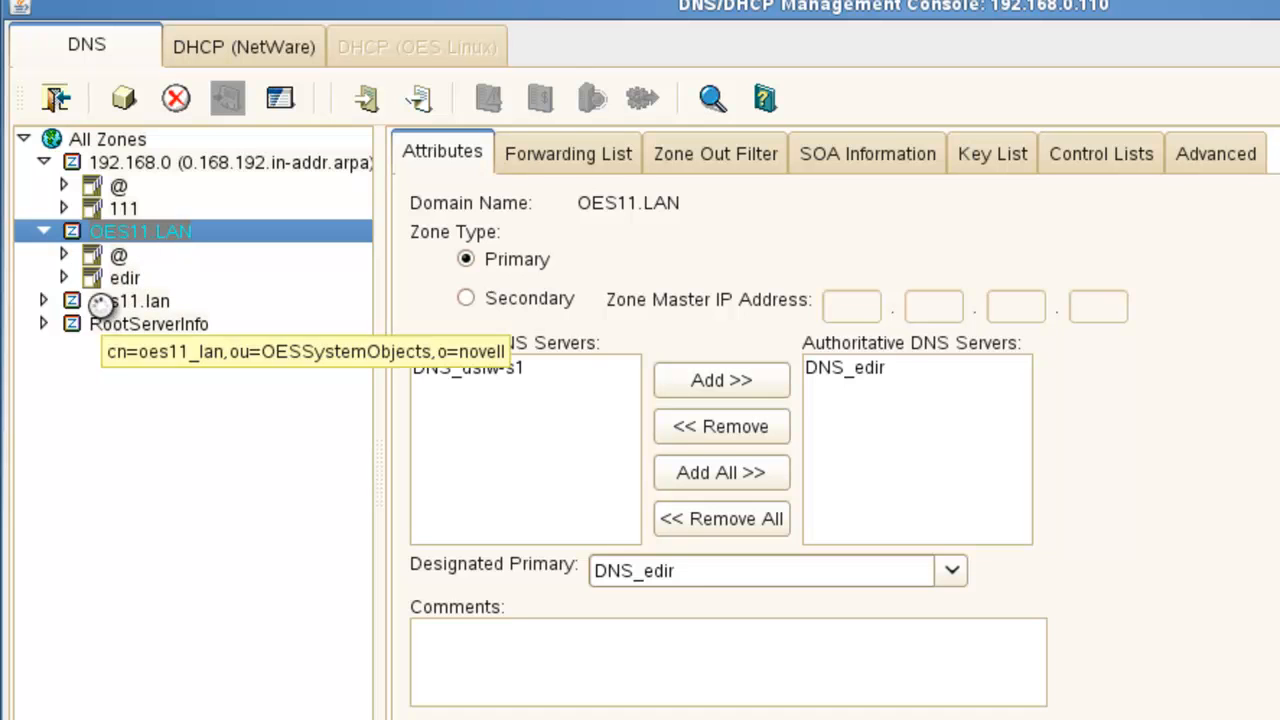
{"action": "left_click", "coordinate": [140, 301]}
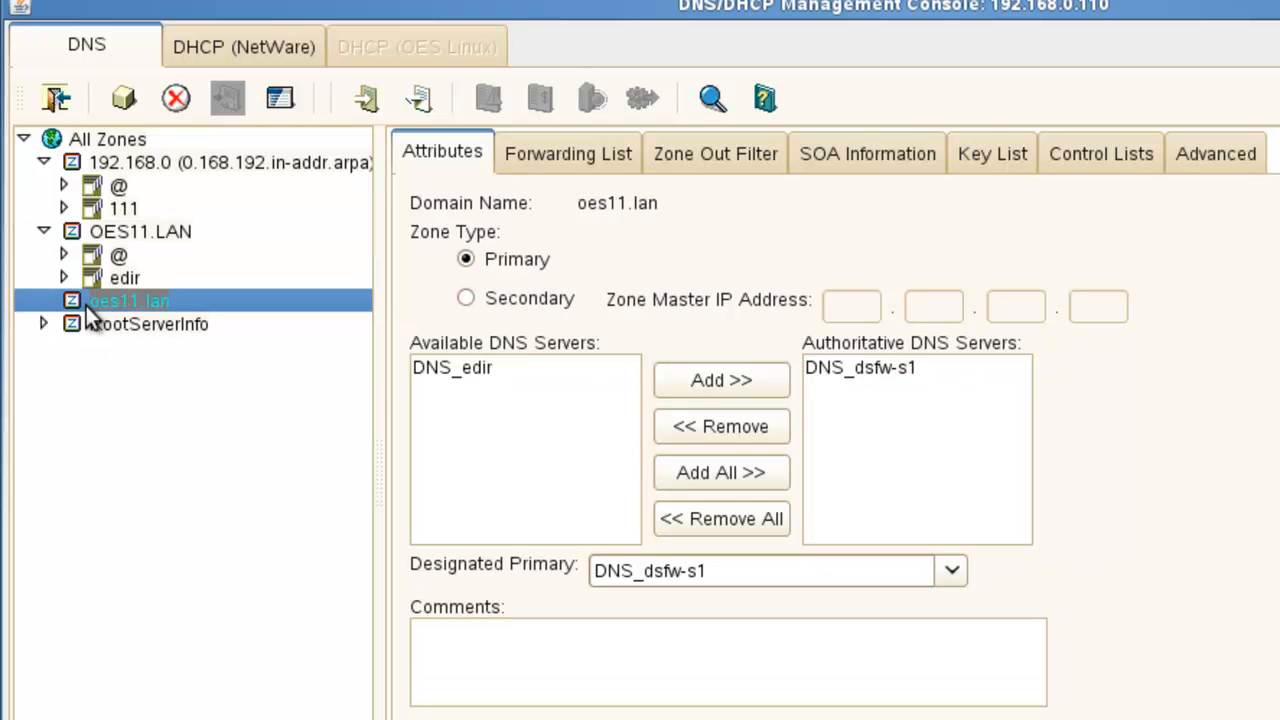
{"action": "mouse_move", "coordinate": [118, 323]}
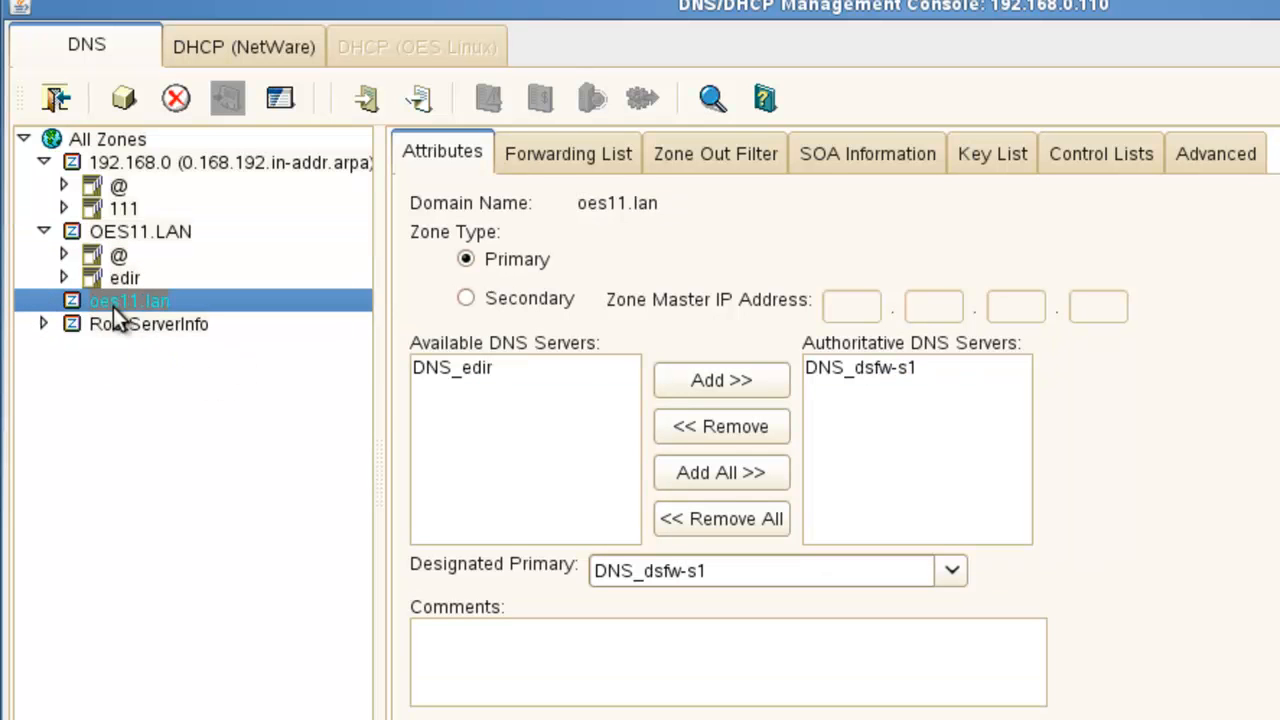
{"action": "mouse_move", "coordinate": [128, 301]}
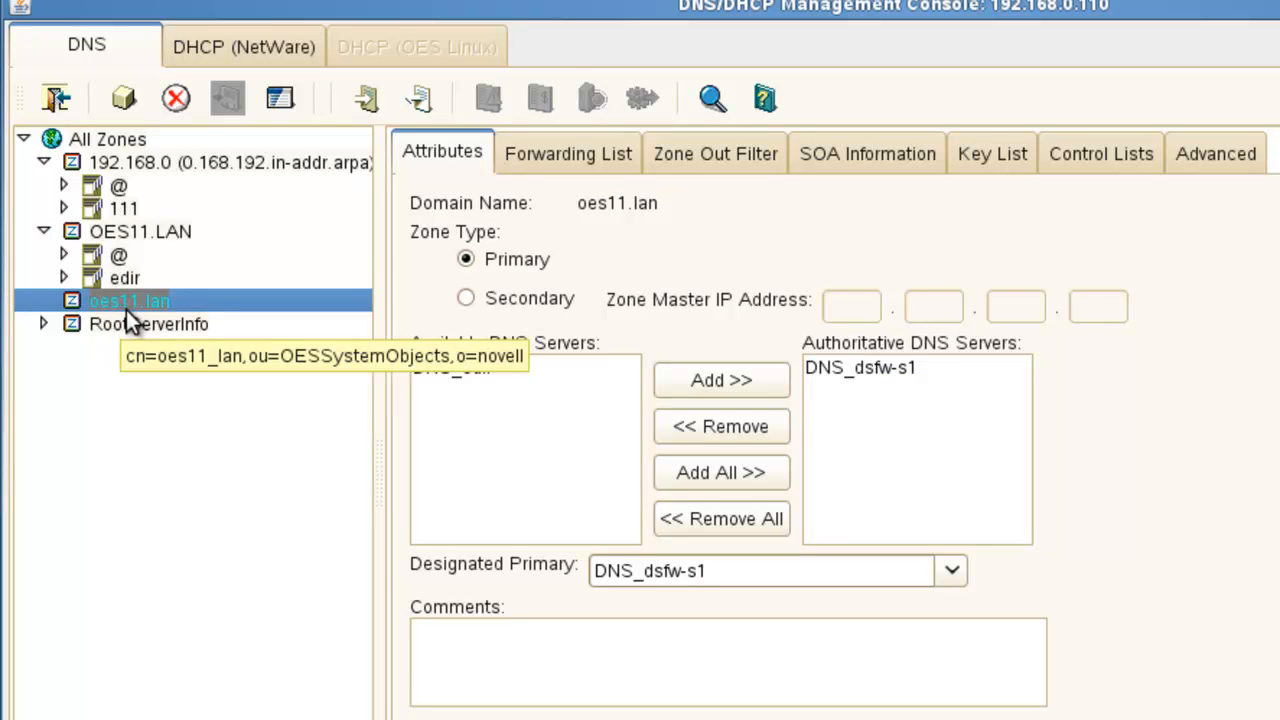
{"action": "left_click", "coordinate": [140, 231]}
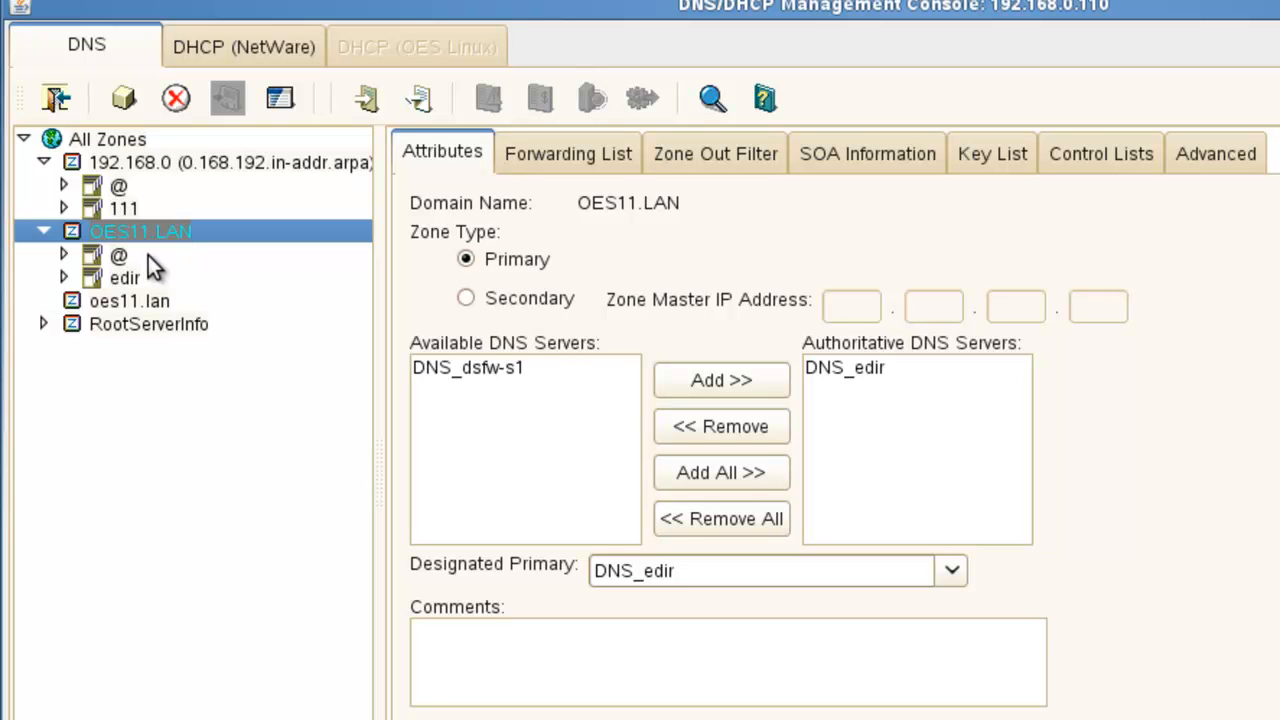
{"action": "left_click", "coordinate": [129, 301]}
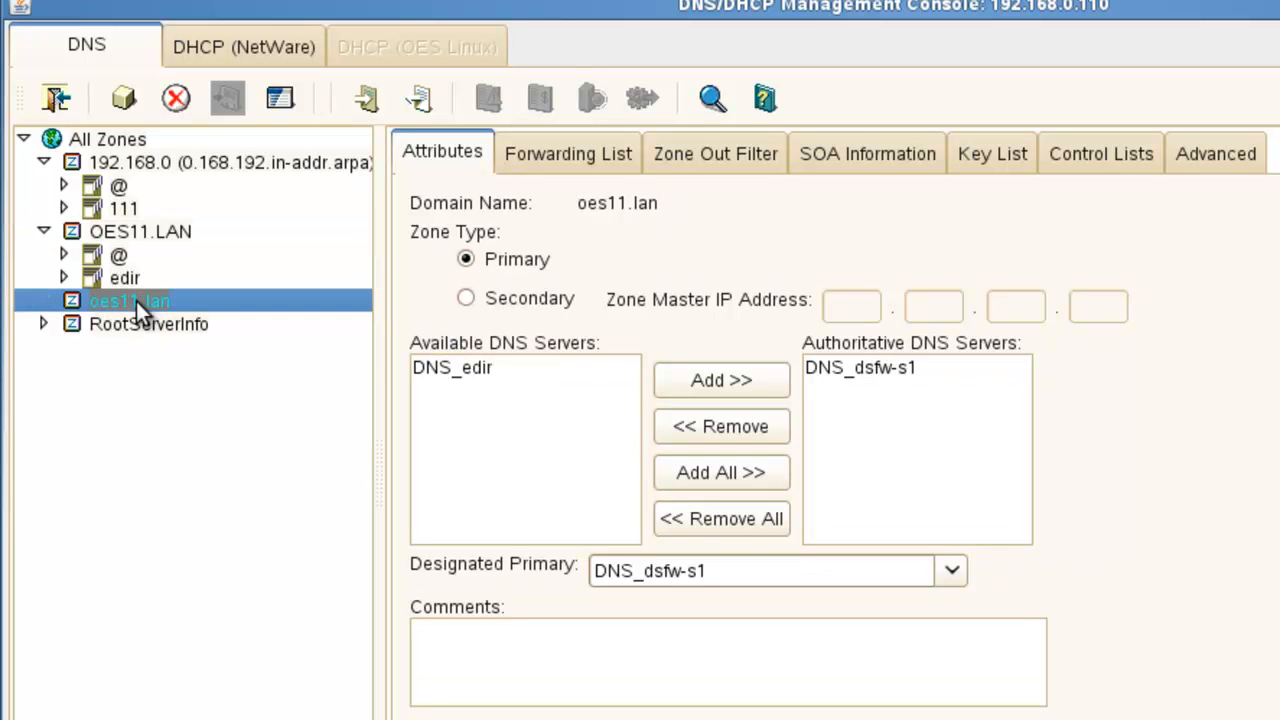
{"action": "mouse_move", "coordinate": [138, 240]}
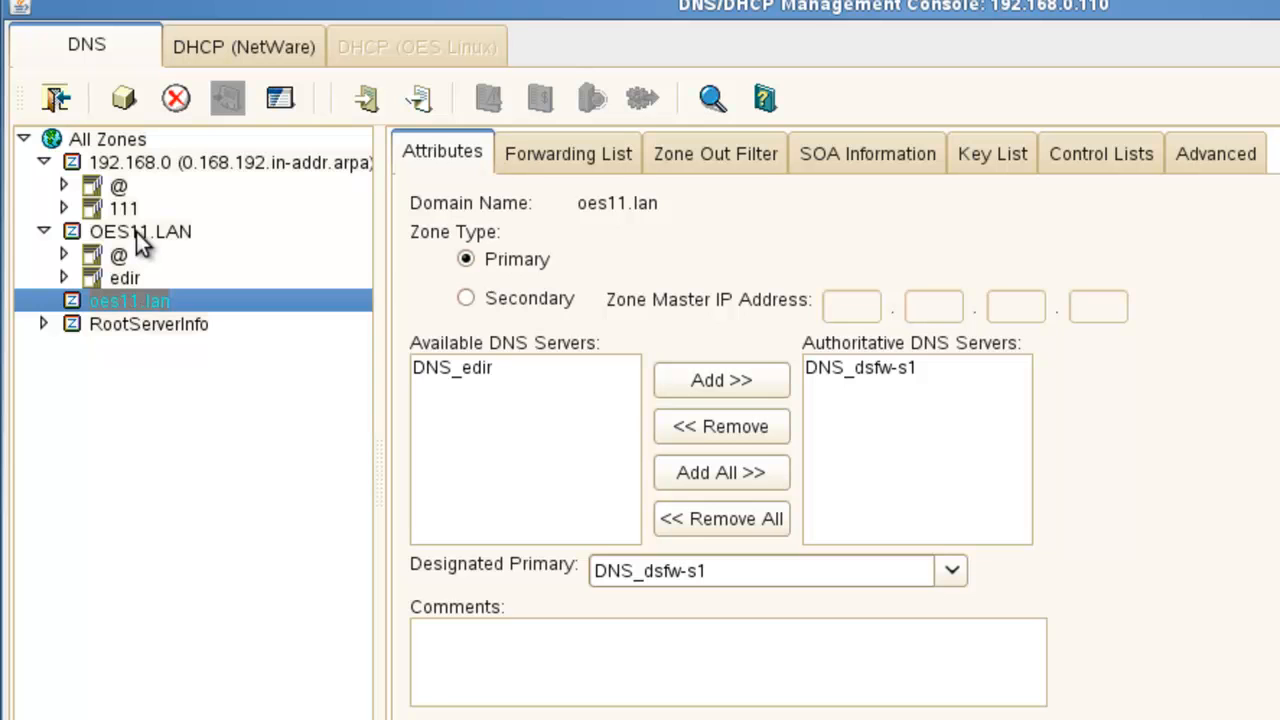
{"action": "mouse_move", "coordinate": [245, 308]}
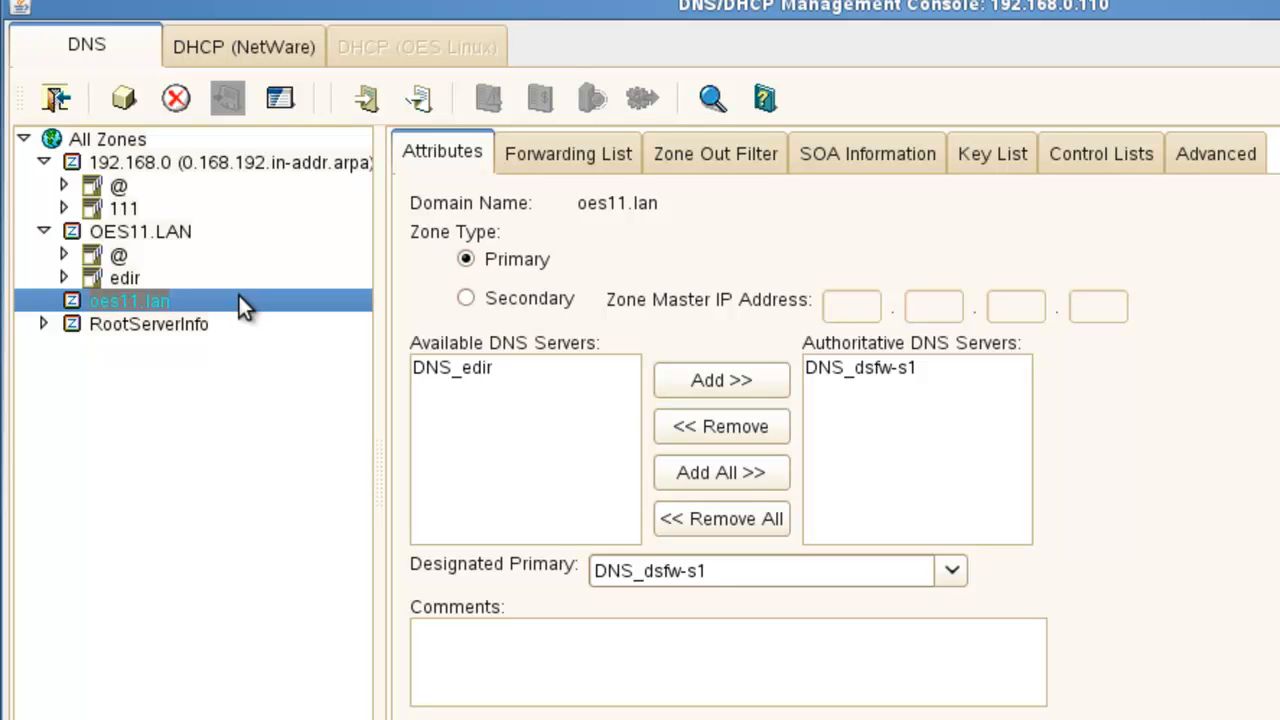
{"action": "mouse_move", "coordinate": [190, 262]}
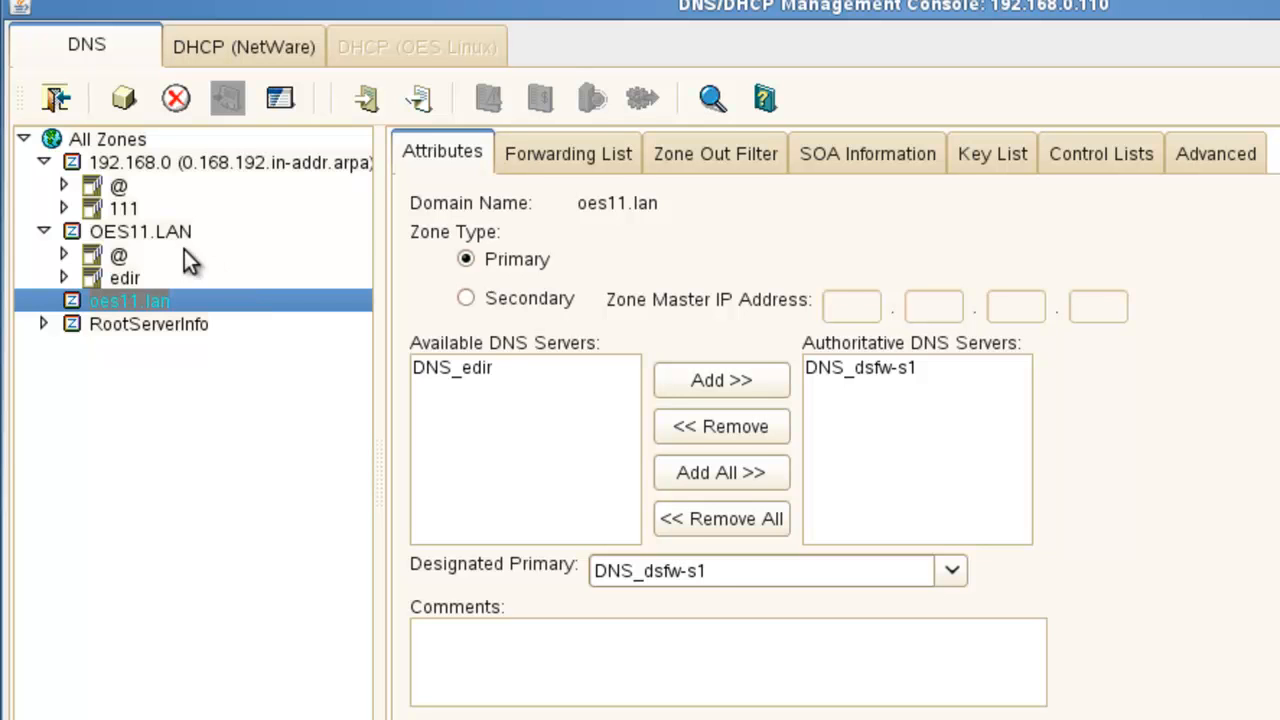
{"action": "left_click", "coordinate": [140, 231]}
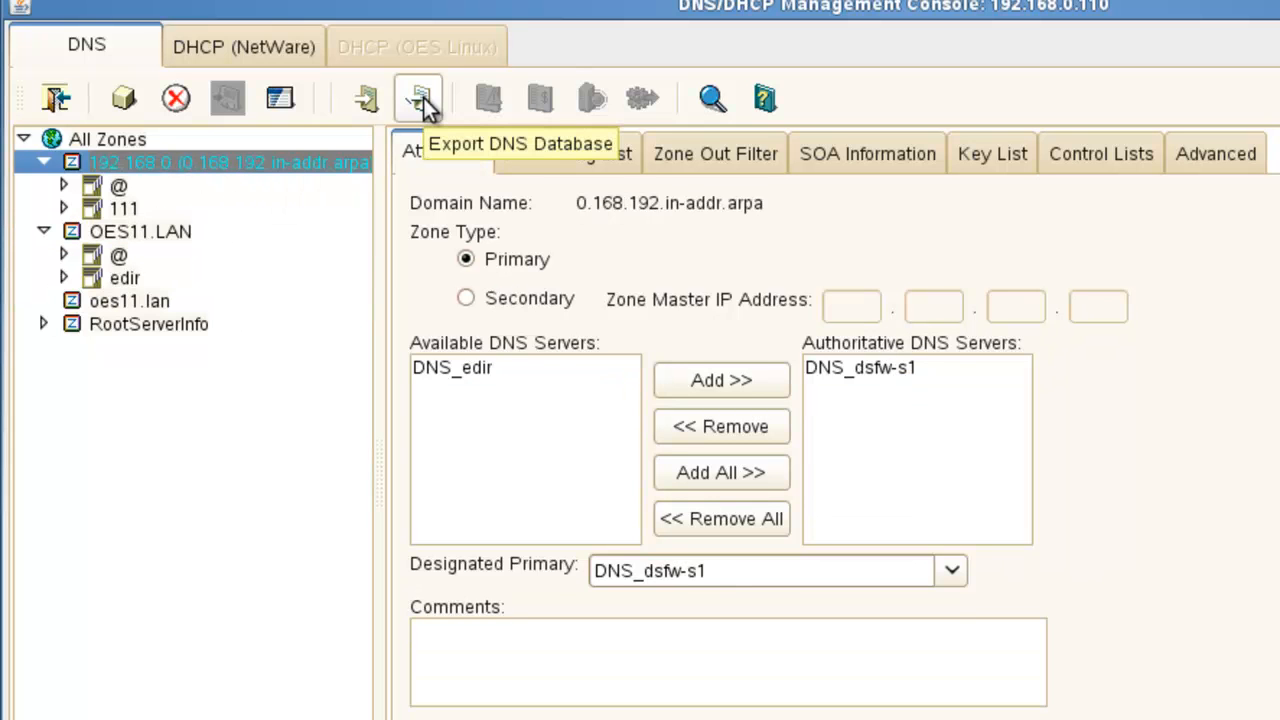
{"action": "left_click", "coordinate": [140, 231]}
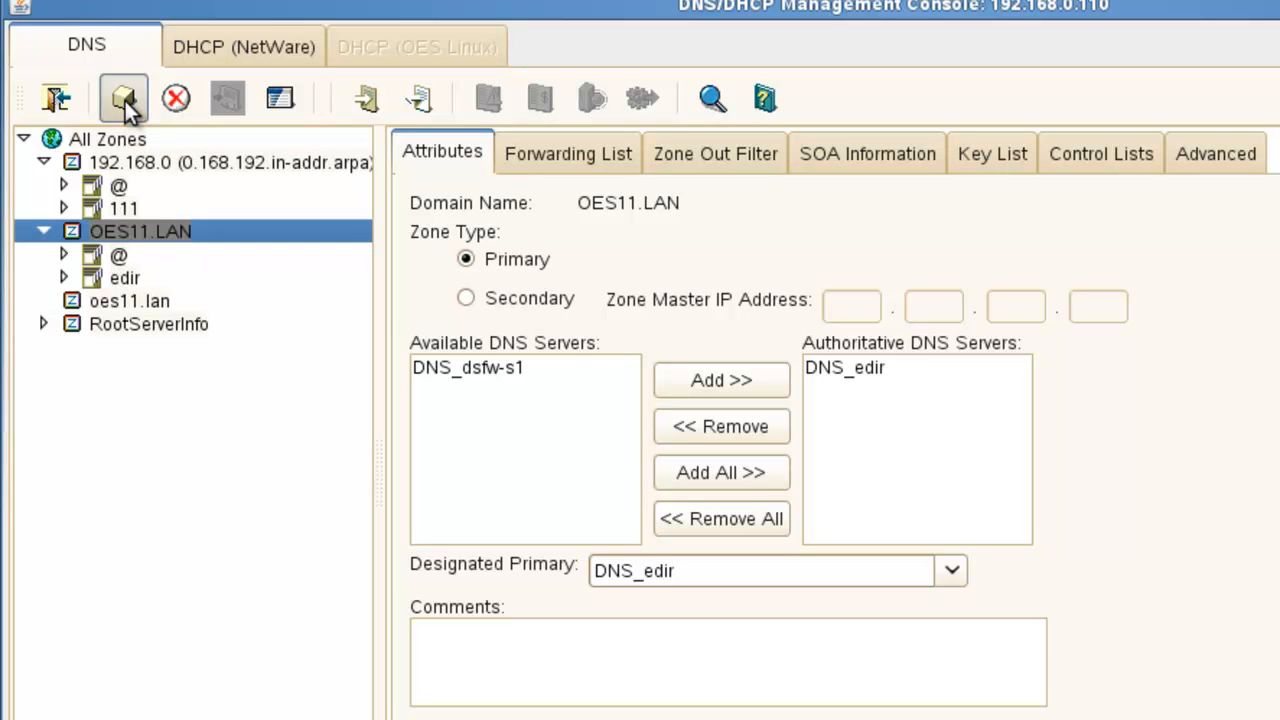
Create an A record 'workstation' in OES11.LAN at 192.168.0.2.
{"action": "left_click", "coordinate": [123, 98]}
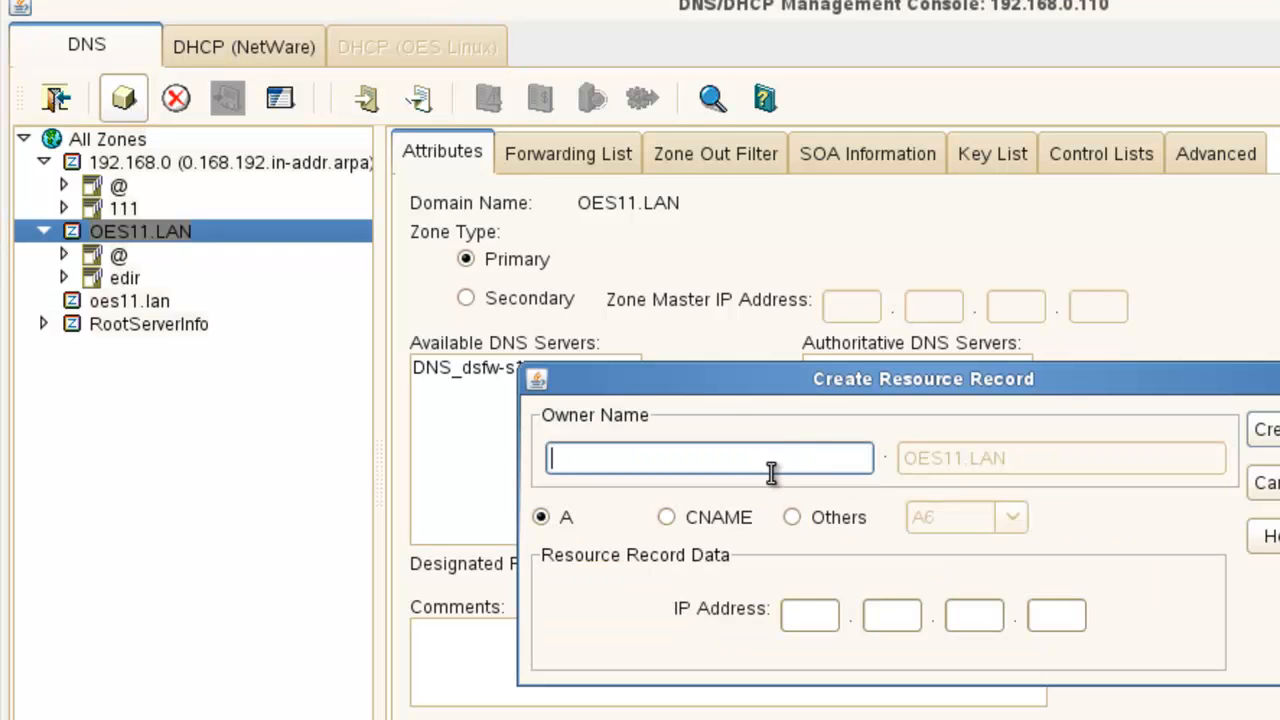
{"action": "type", "text": "work"}
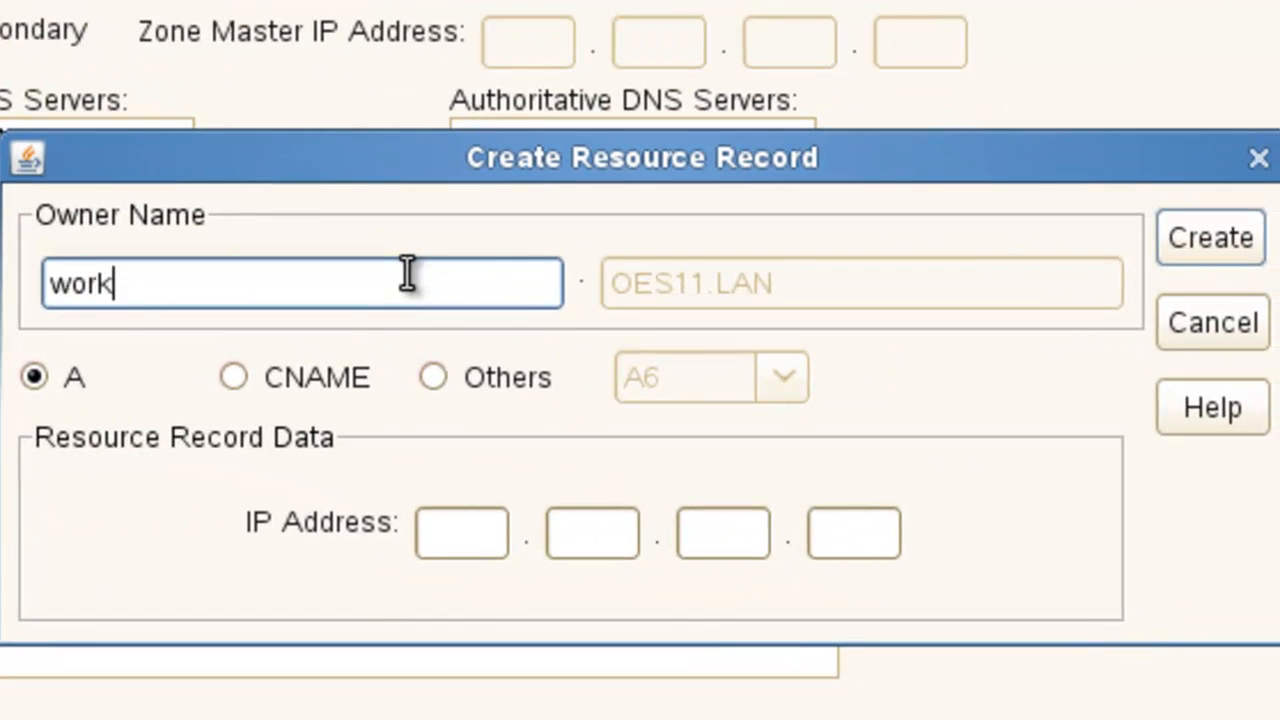
{"action": "type", "text": "station"}
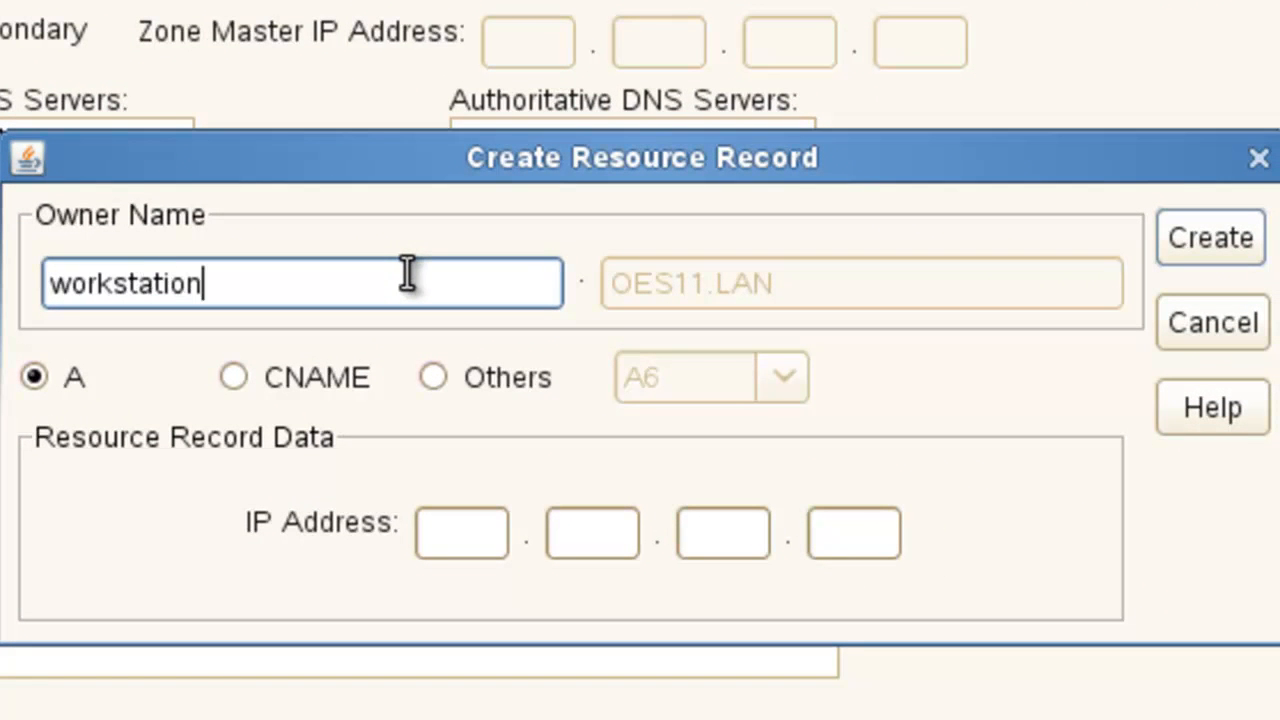
{"action": "type", "text": "192"}
{"action": "left_click", "coordinate": [592, 533]}
{"action": "type", "text": "168"}
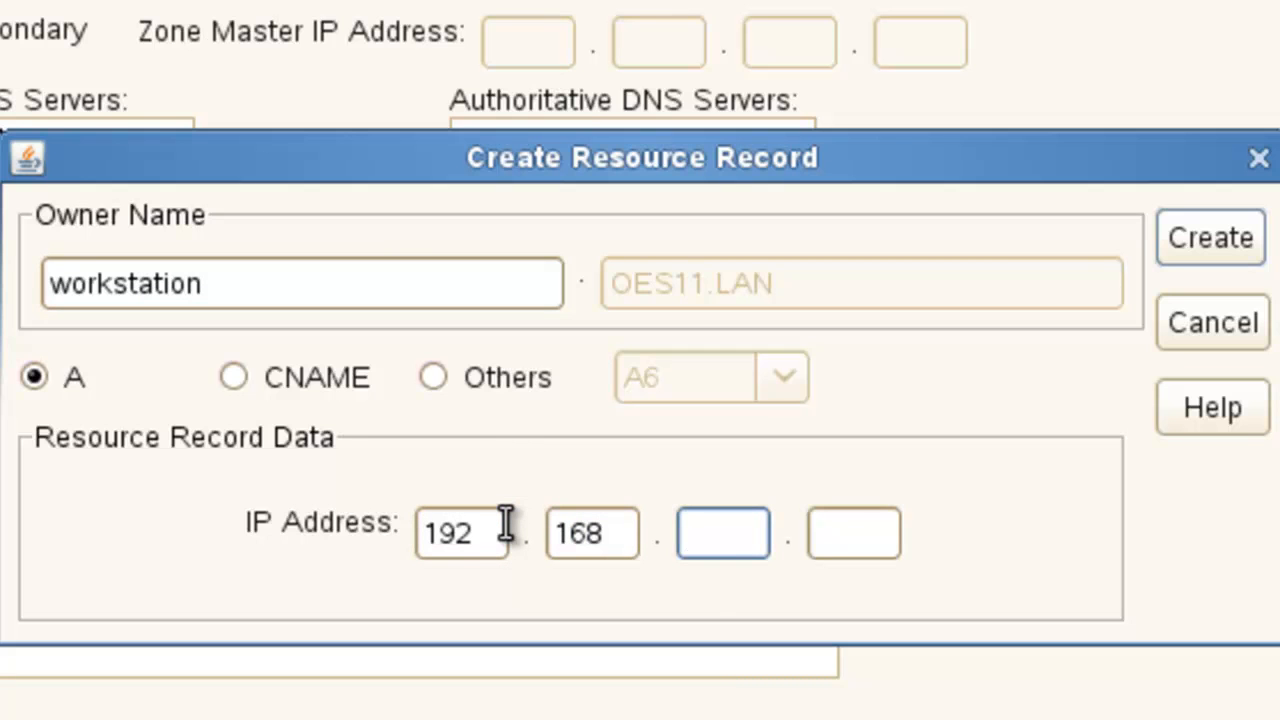
{"action": "type", "text": "0"}
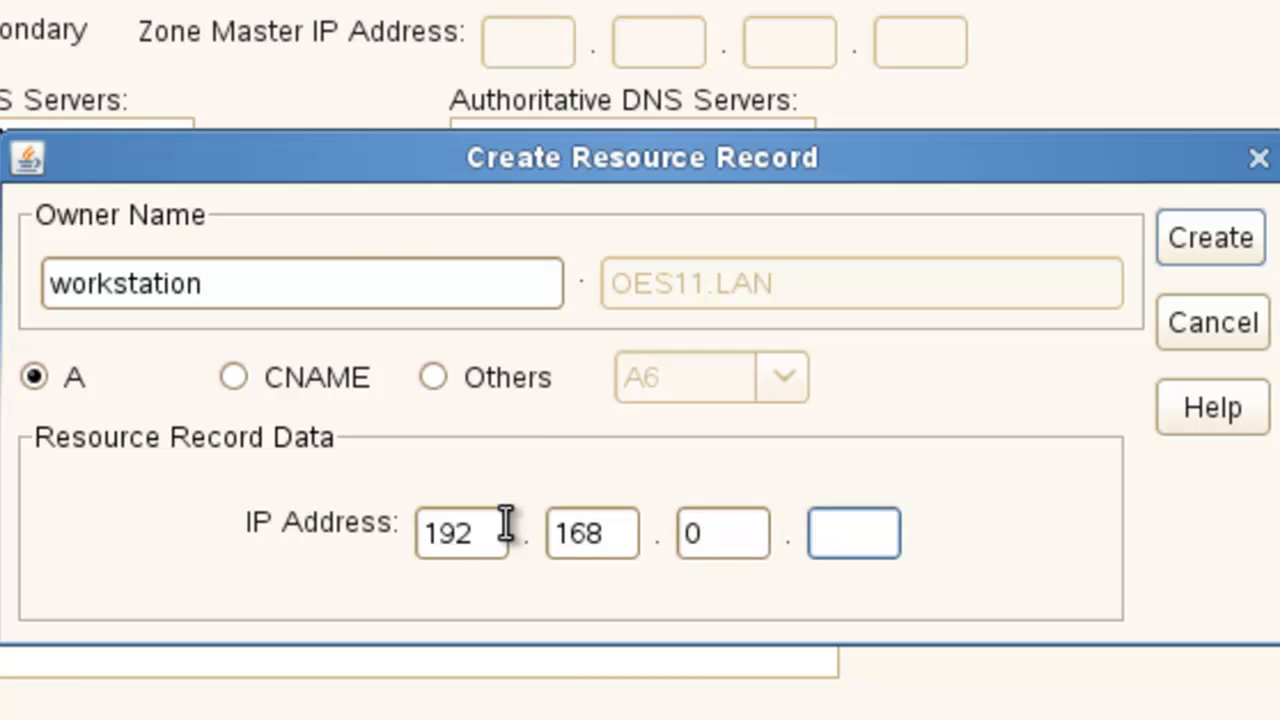
{"action": "type", "text": "2"}
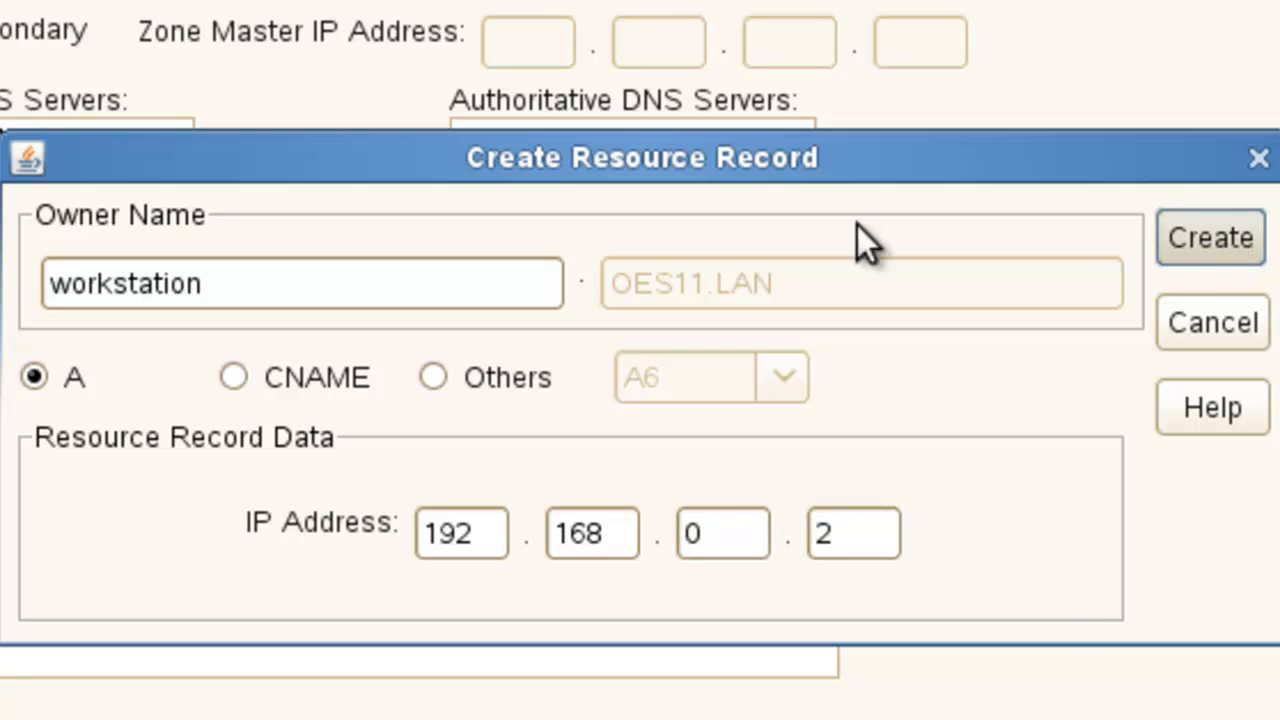
{"action": "left_click", "coordinate": [1209, 237]}
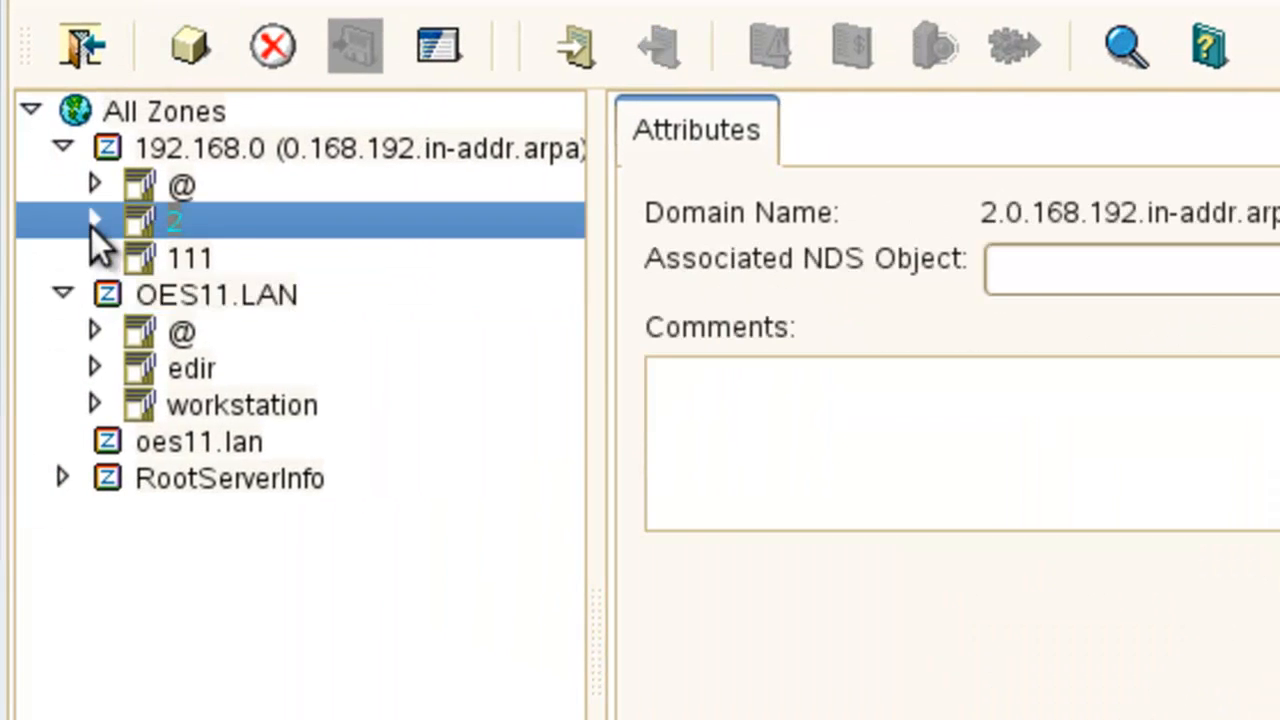
Expand reverse entry 2, edir, workstation and @ to verify the records.
{"action": "left_click", "coordinate": [95, 220]}
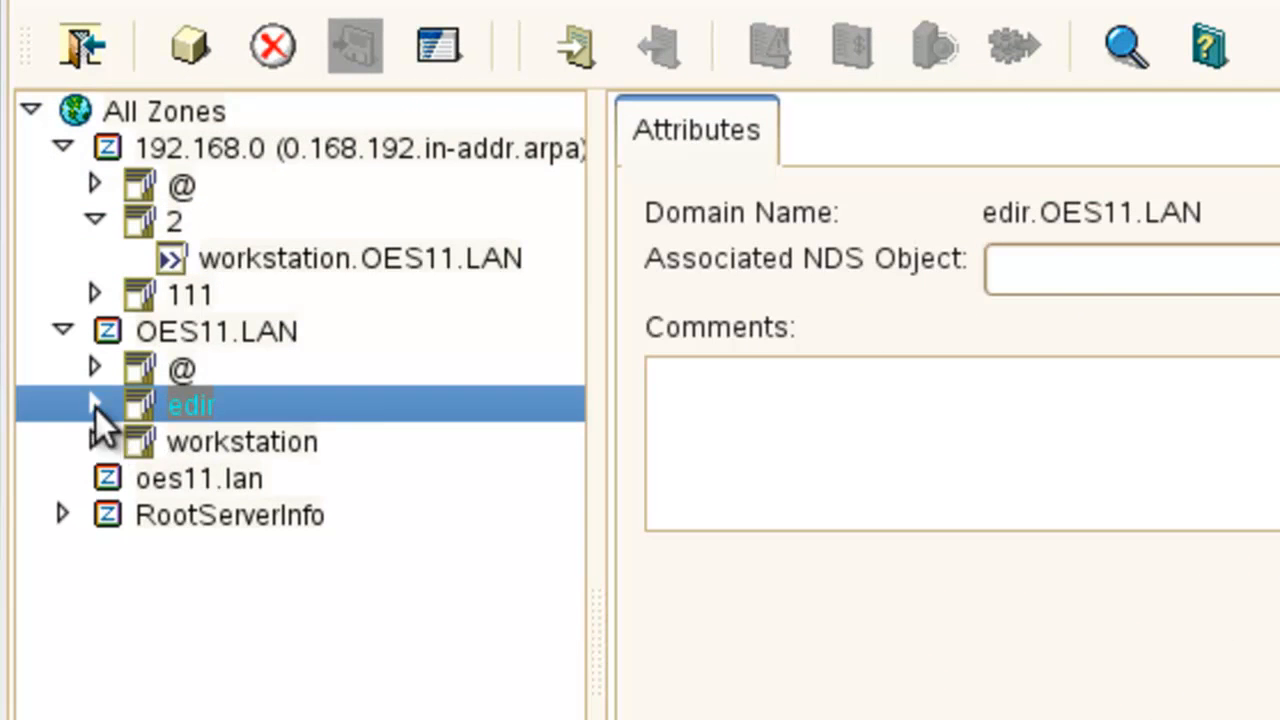
{"action": "left_click", "coordinate": [94, 405]}
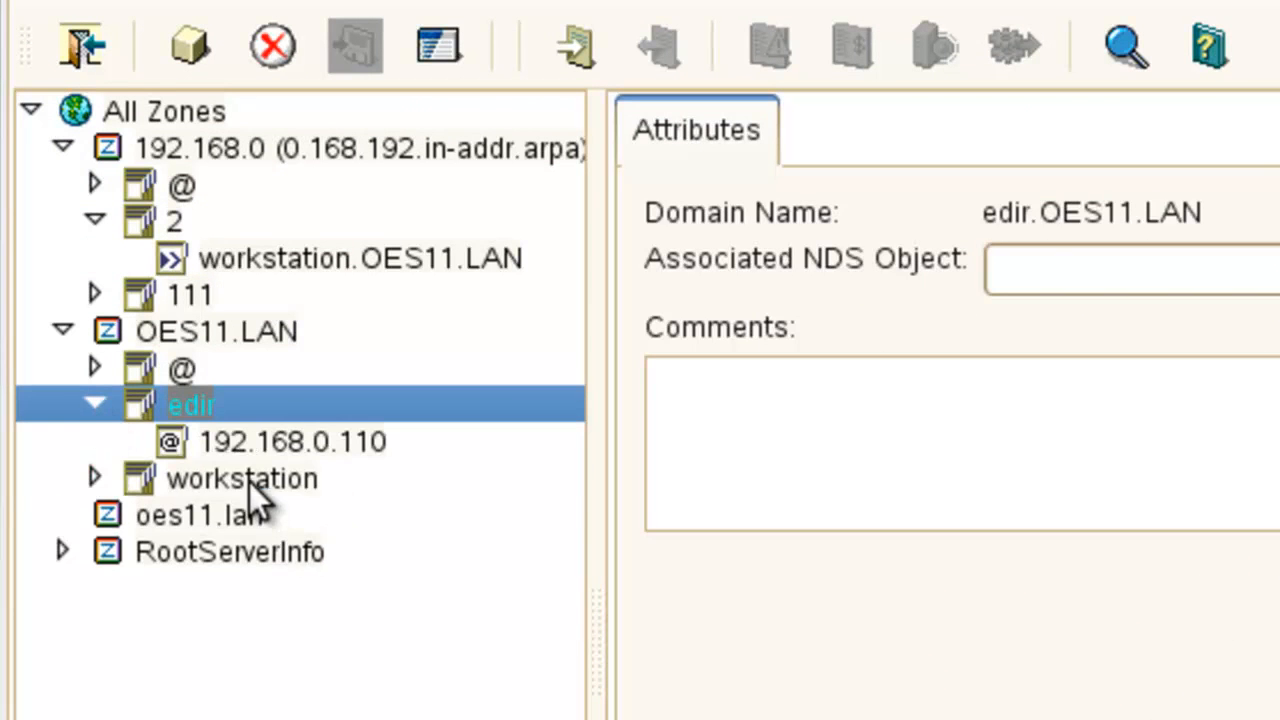
{"action": "left_click", "coordinate": [242, 478]}
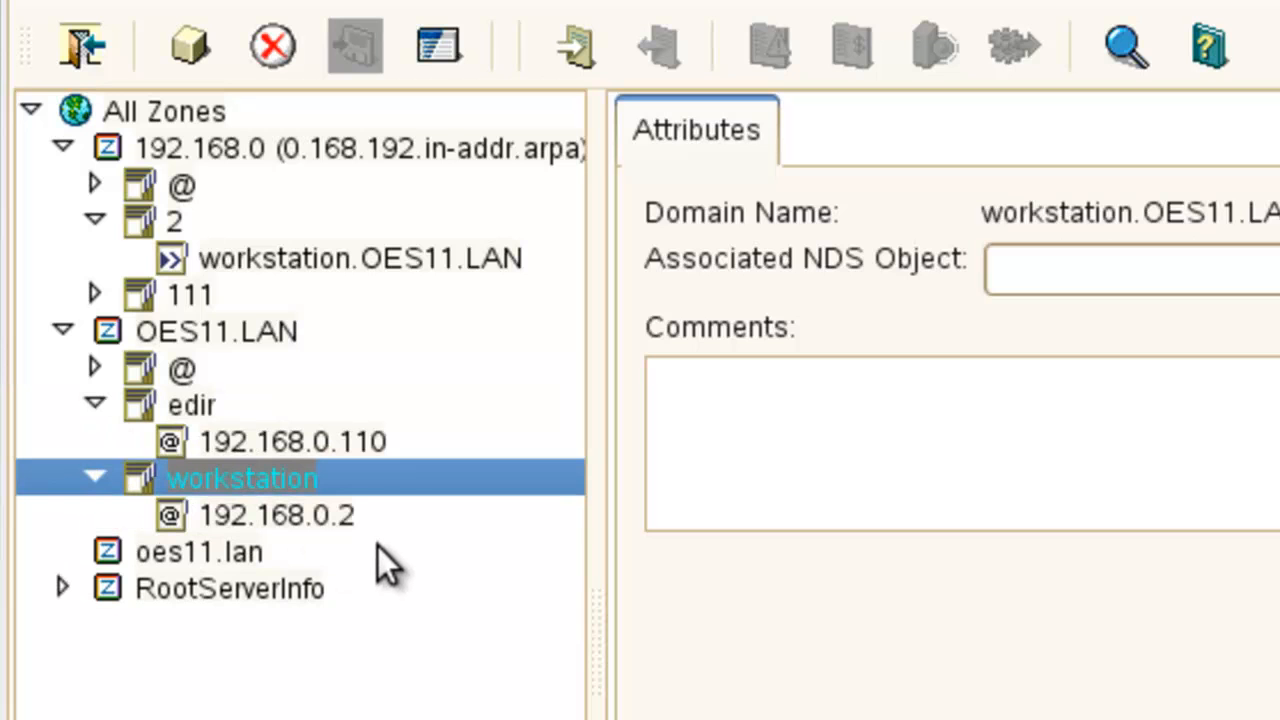
{"action": "left_click", "coordinate": [291, 441]}
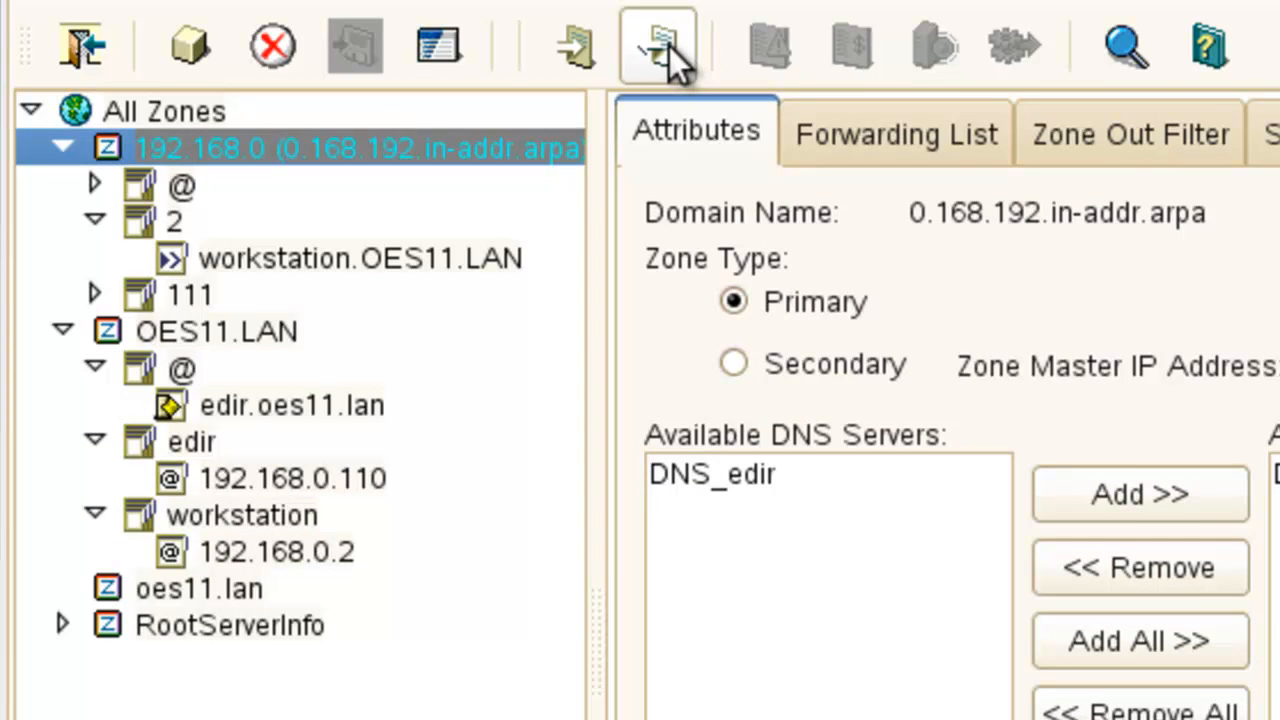
Export 0.168.192.in-addr.arpa to reverse.txt in the /root/Desktop folder.
{"action": "left_click", "coordinate": [657, 45]}
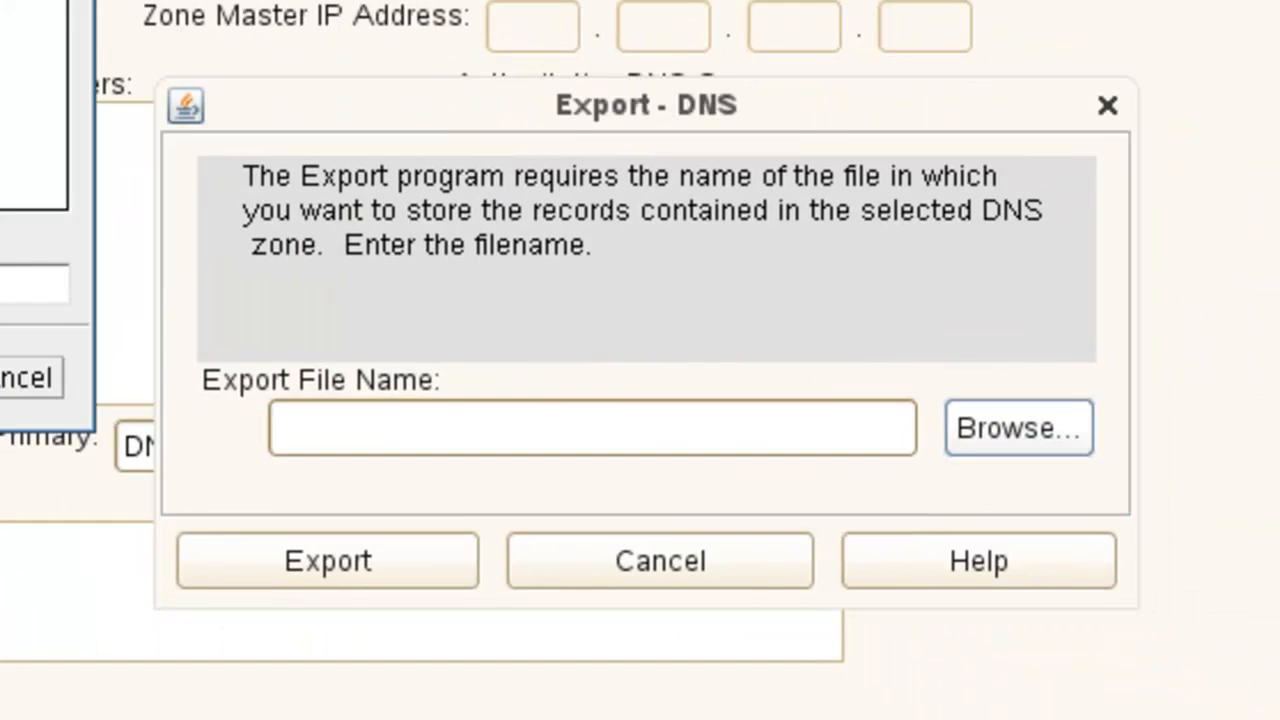
{"action": "left_click", "coordinate": [1017, 428]}
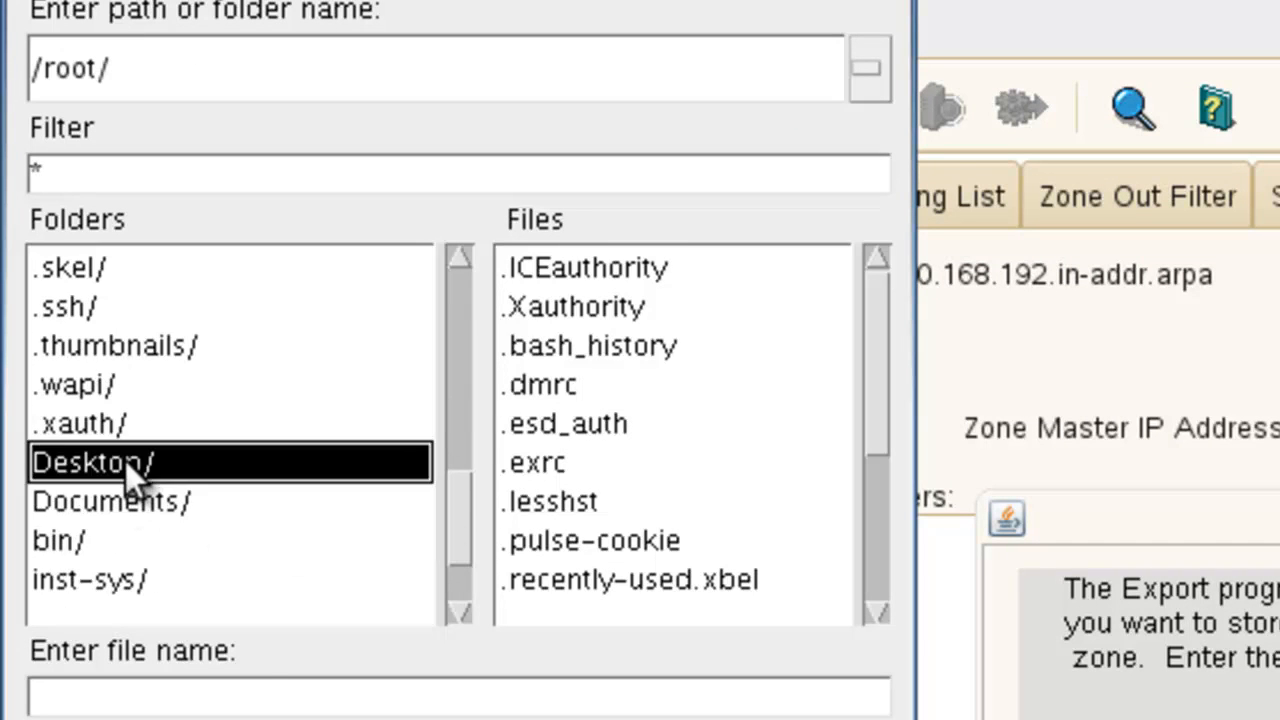
{"action": "double_click", "coordinate": [93, 461]}
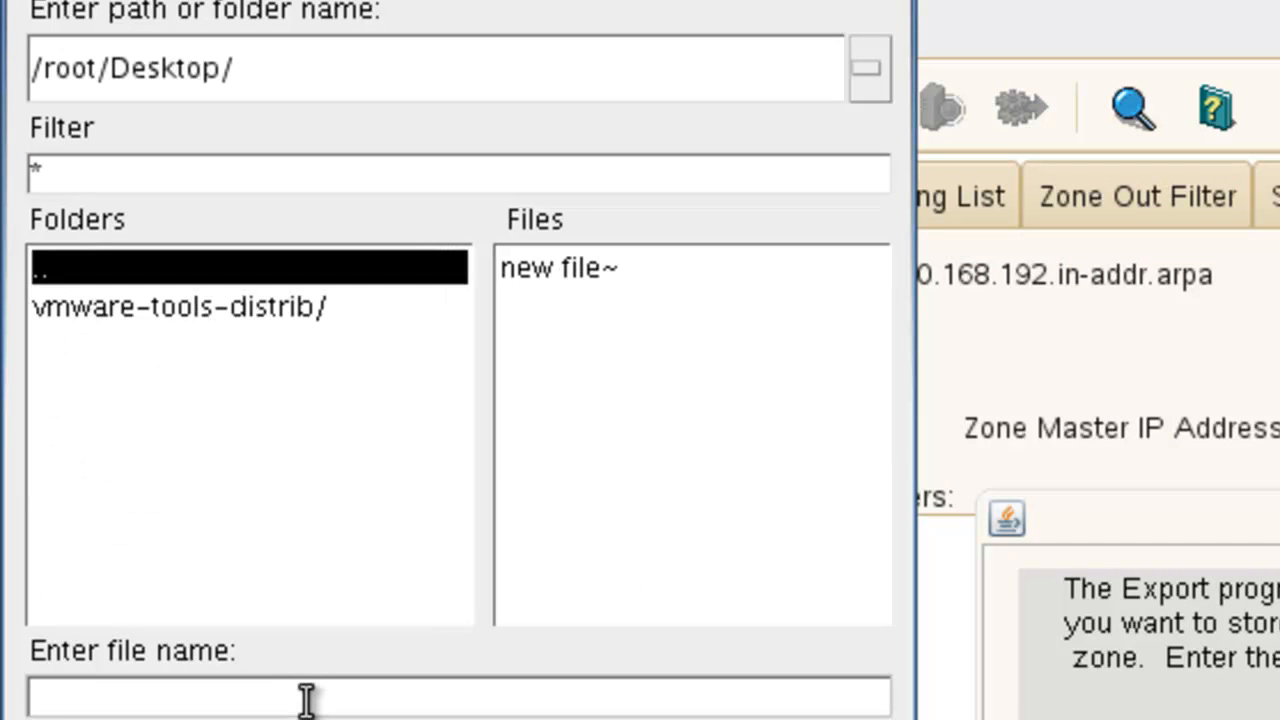
{"action": "mouse_move", "coordinate": [340, 680]}
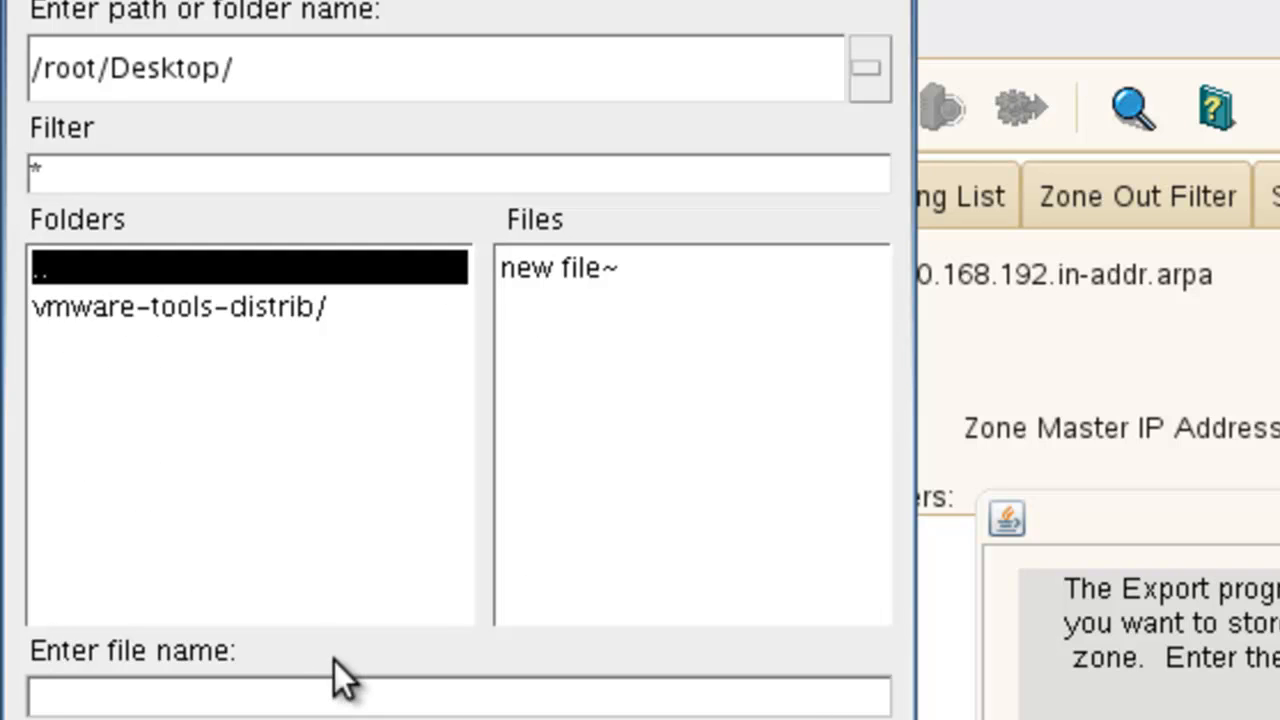
{"action": "type", "text": "reverse"}
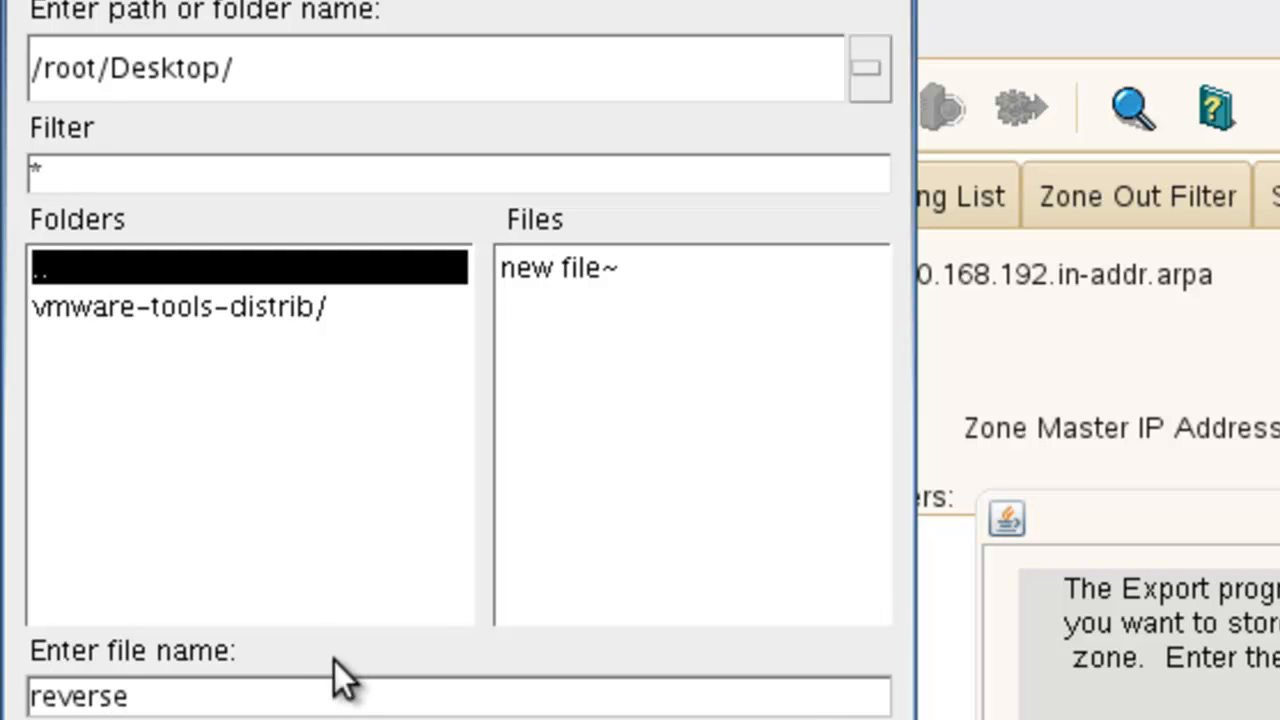
{"action": "type", "text": ".t"}
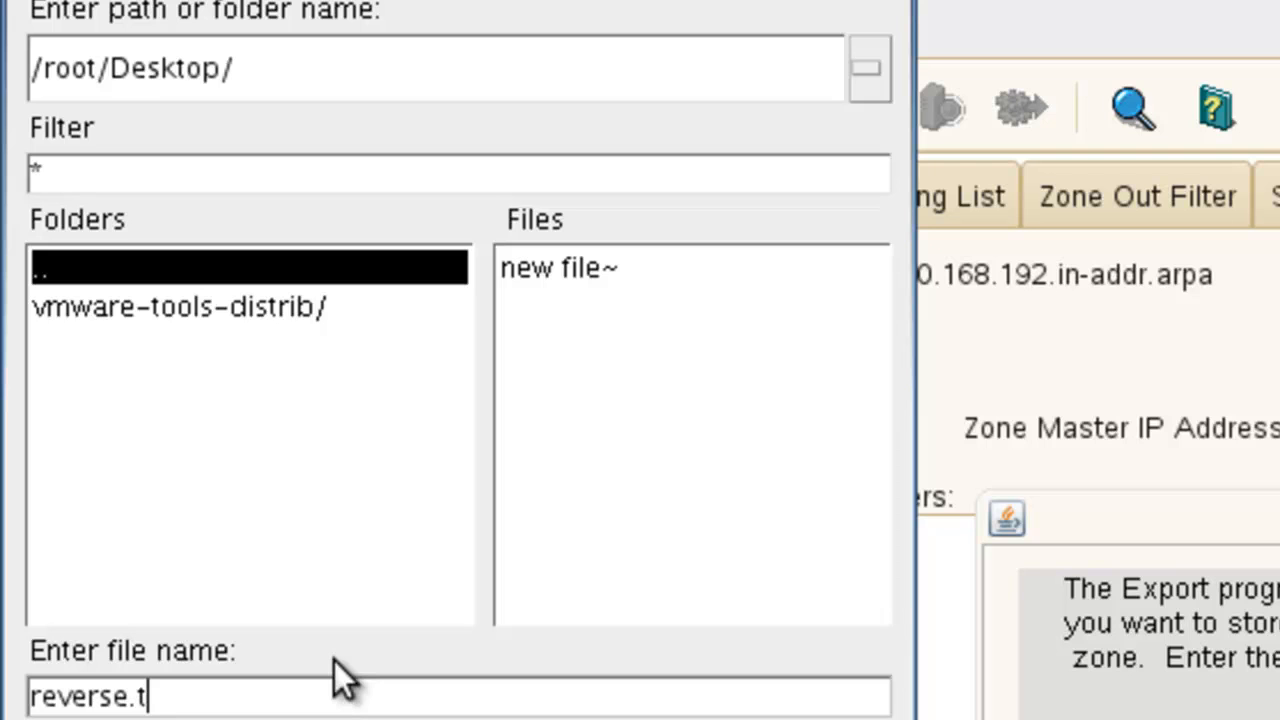
{"action": "type", "text": "xt"}
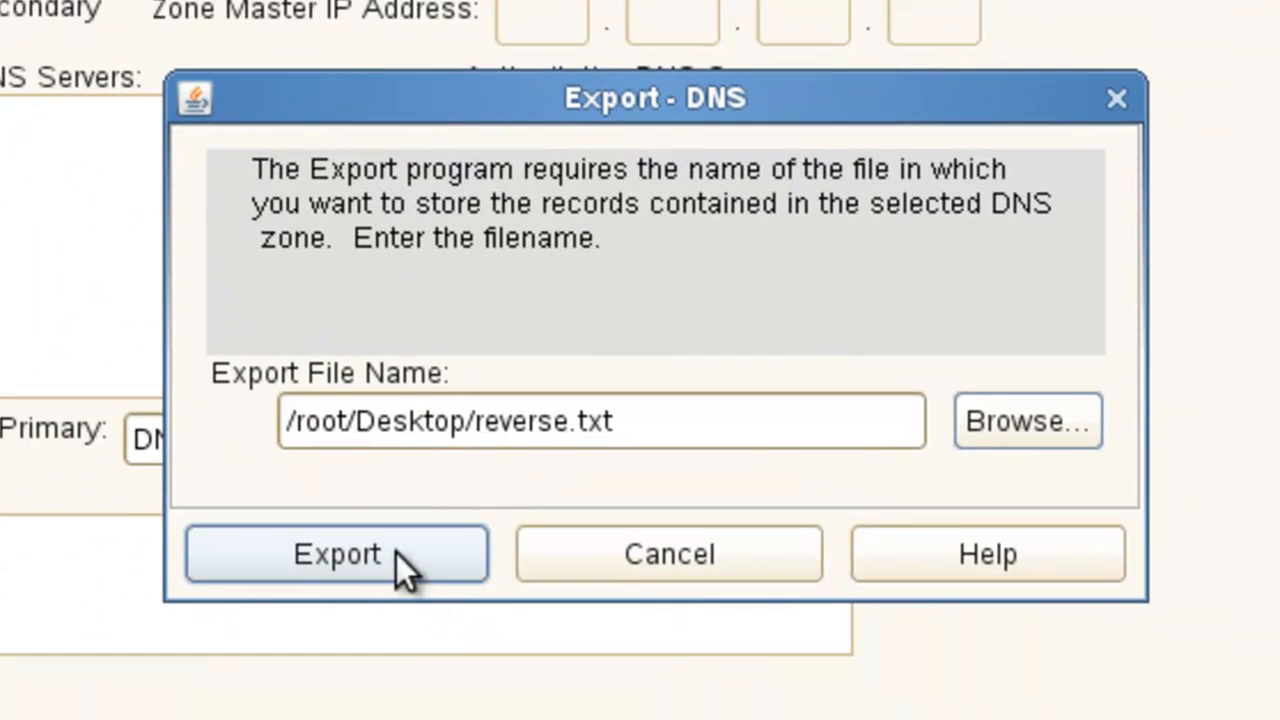
{"action": "left_click", "coordinate": [600, 420]}
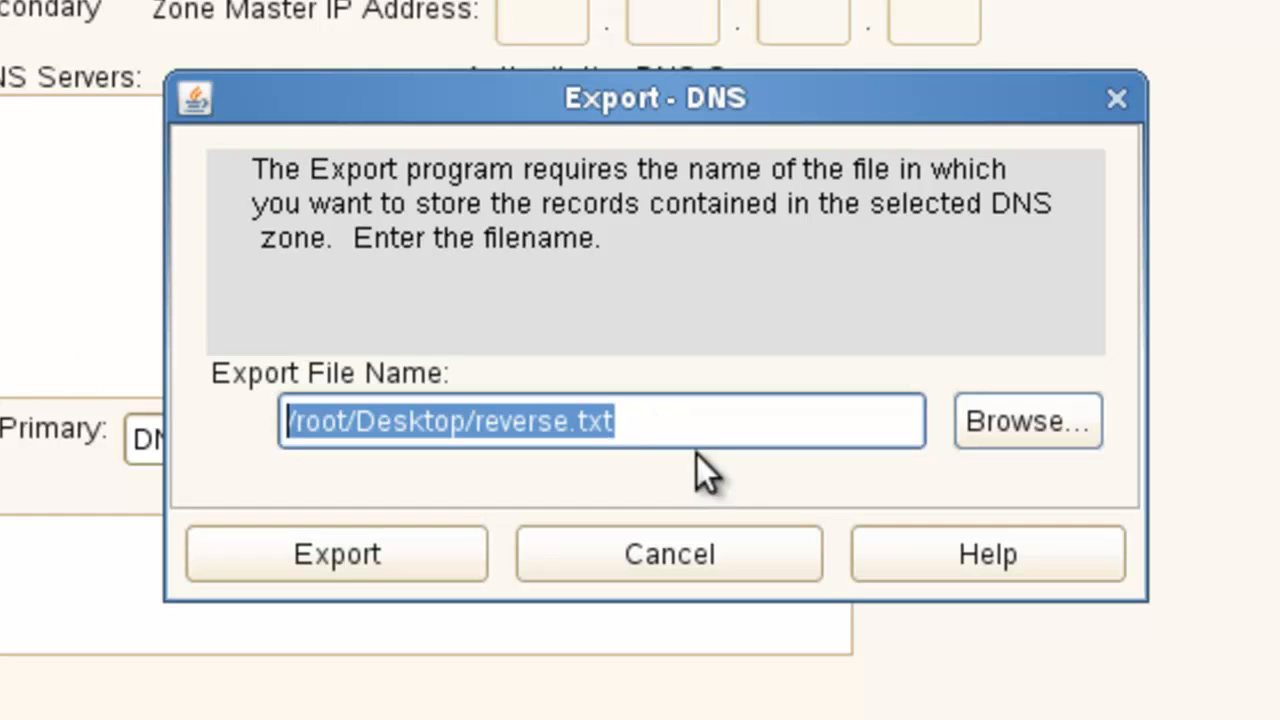
{"action": "left_click", "coordinate": [336, 554]}
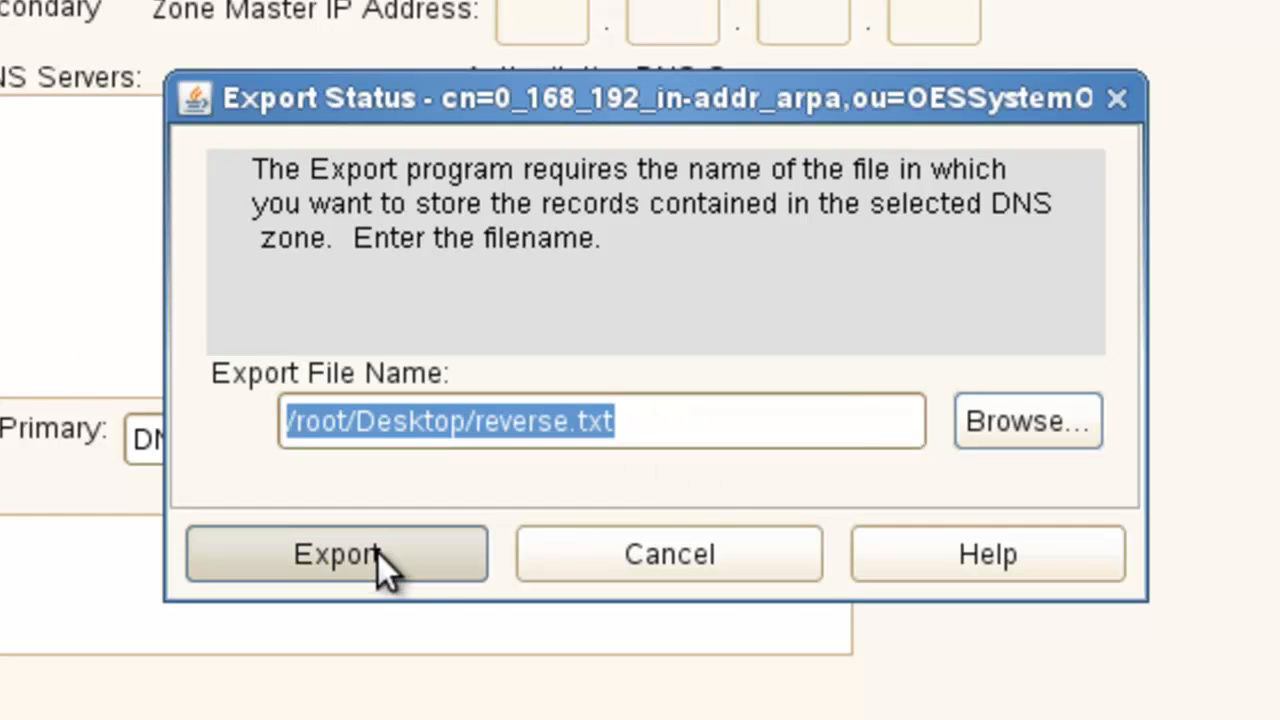
{"action": "left_click", "coordinate": [336, 554]}
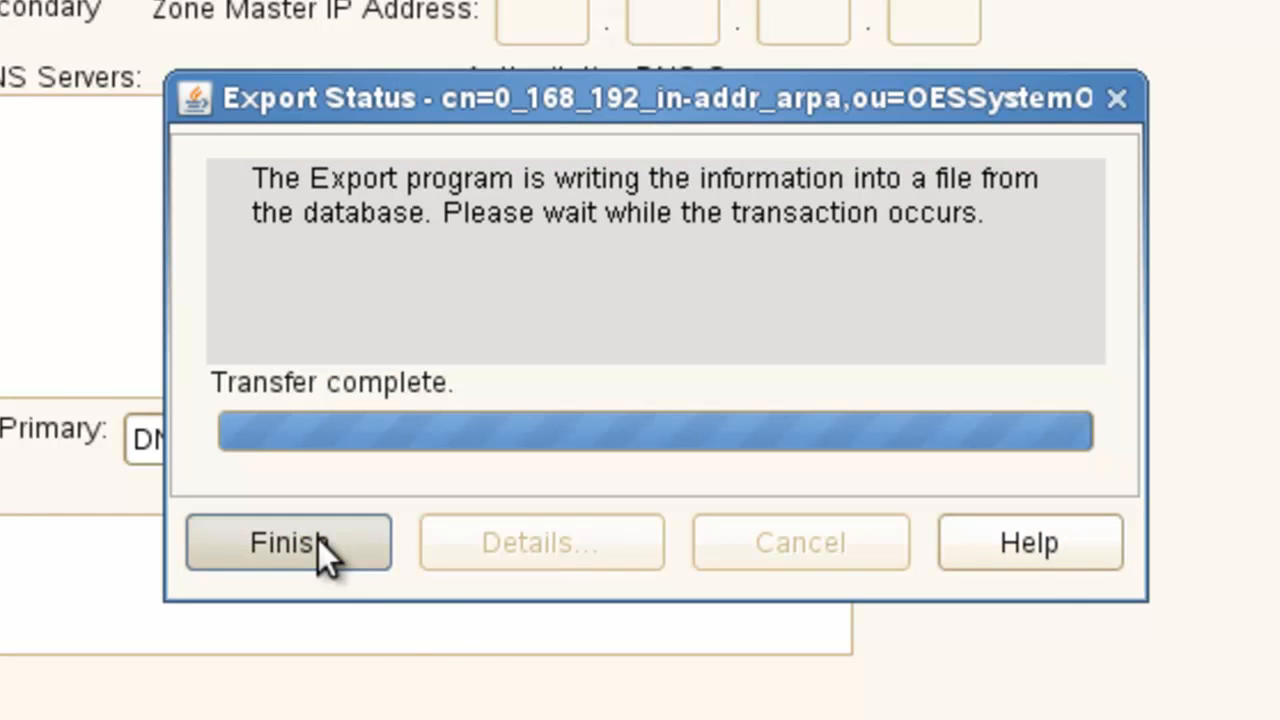
{"action": "left_click", "coordinate": [288, 542]}
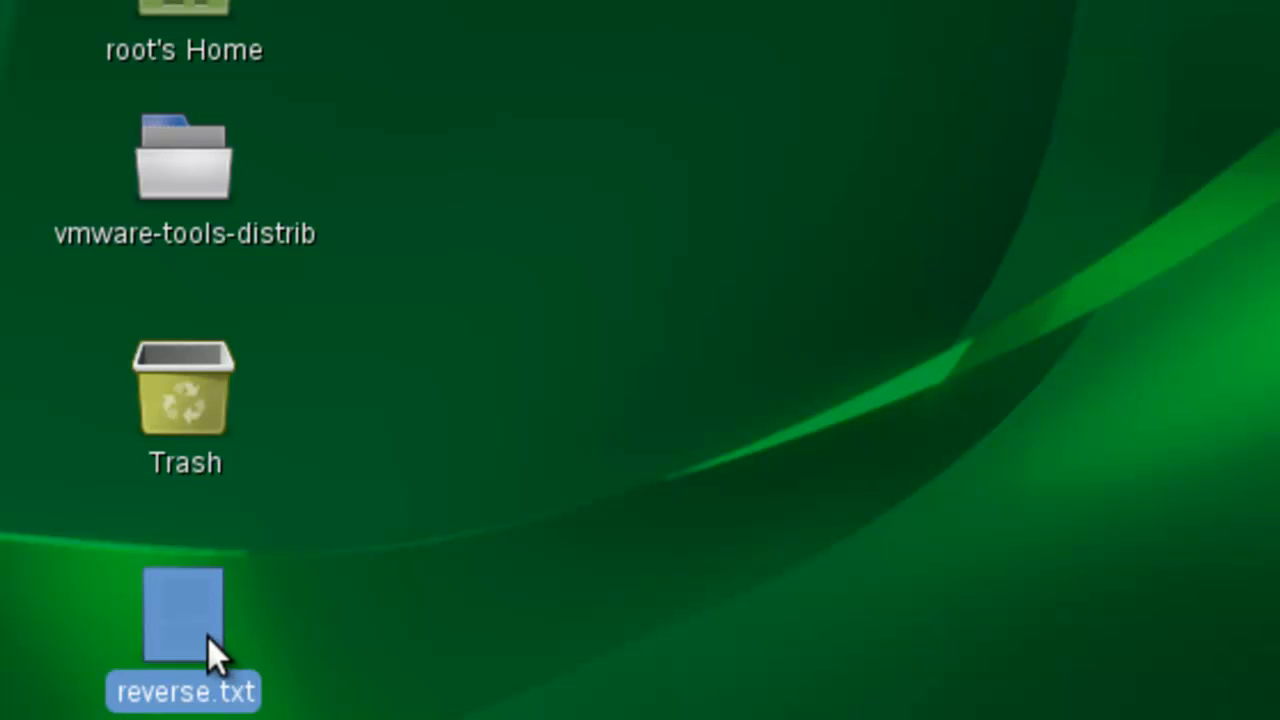
Open reverse.txt from the desktop in the text editor.
{"action": "double_click", "coordinate": [183, 615]}
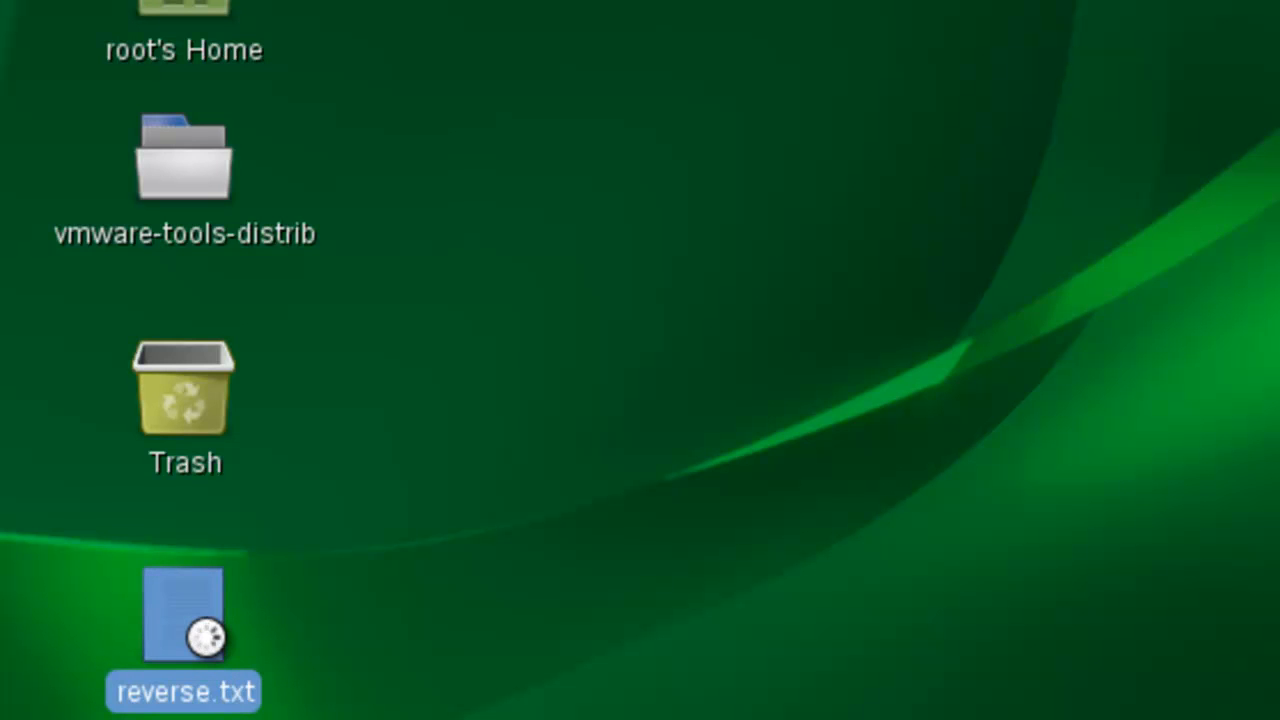
{"action": "double_click", "coordinate": [183, 615]}
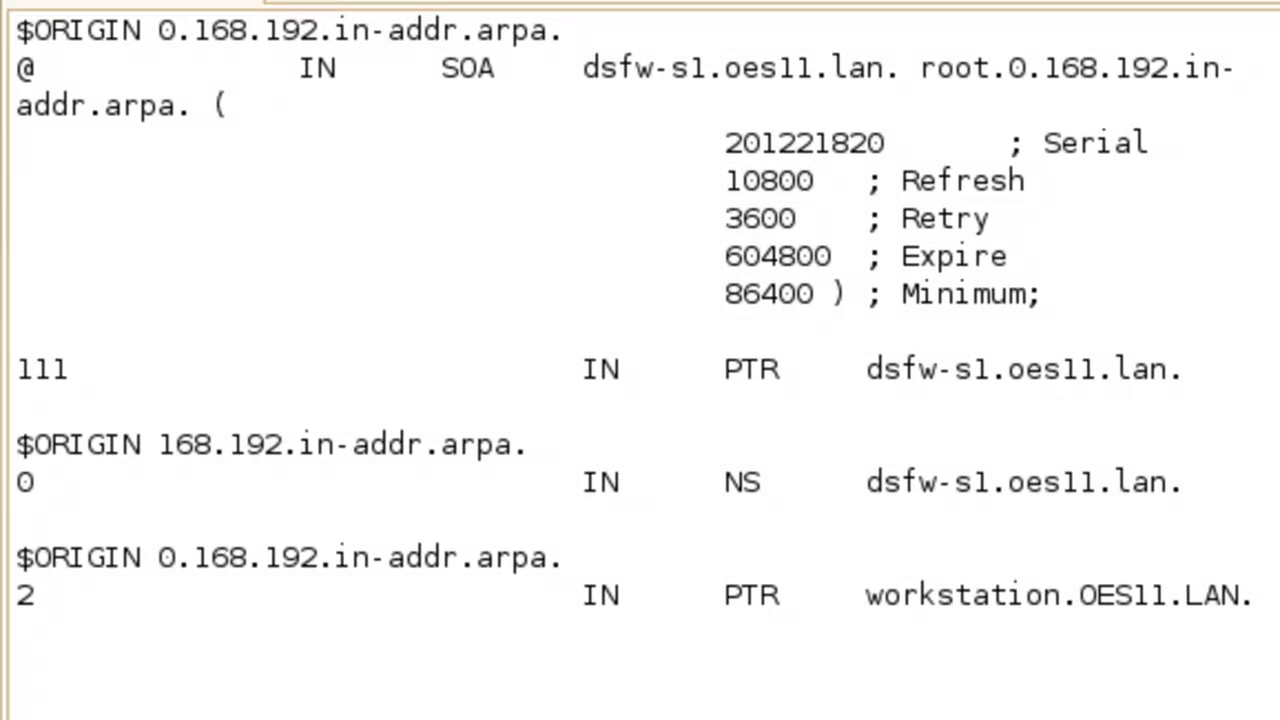
{"action": "mouse_move", "coordinate": [140, 125]}
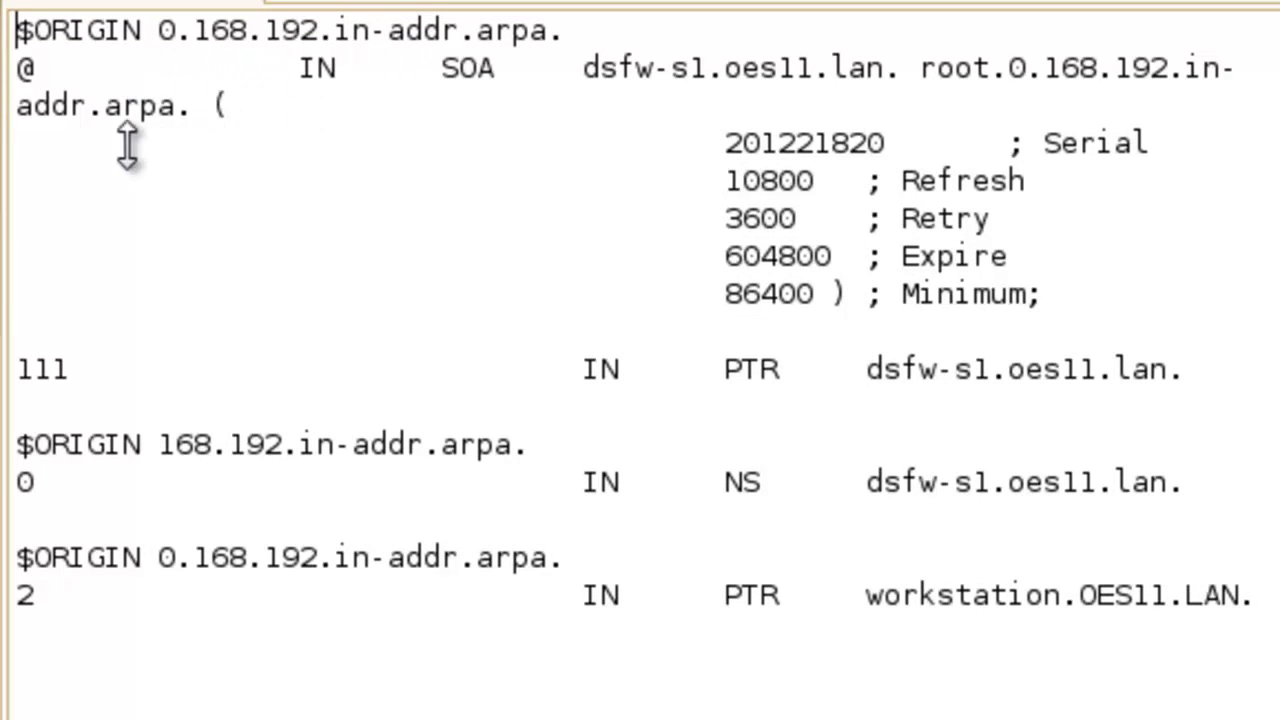
{"action": "mouse_move", "coordinate": [490, 135]}
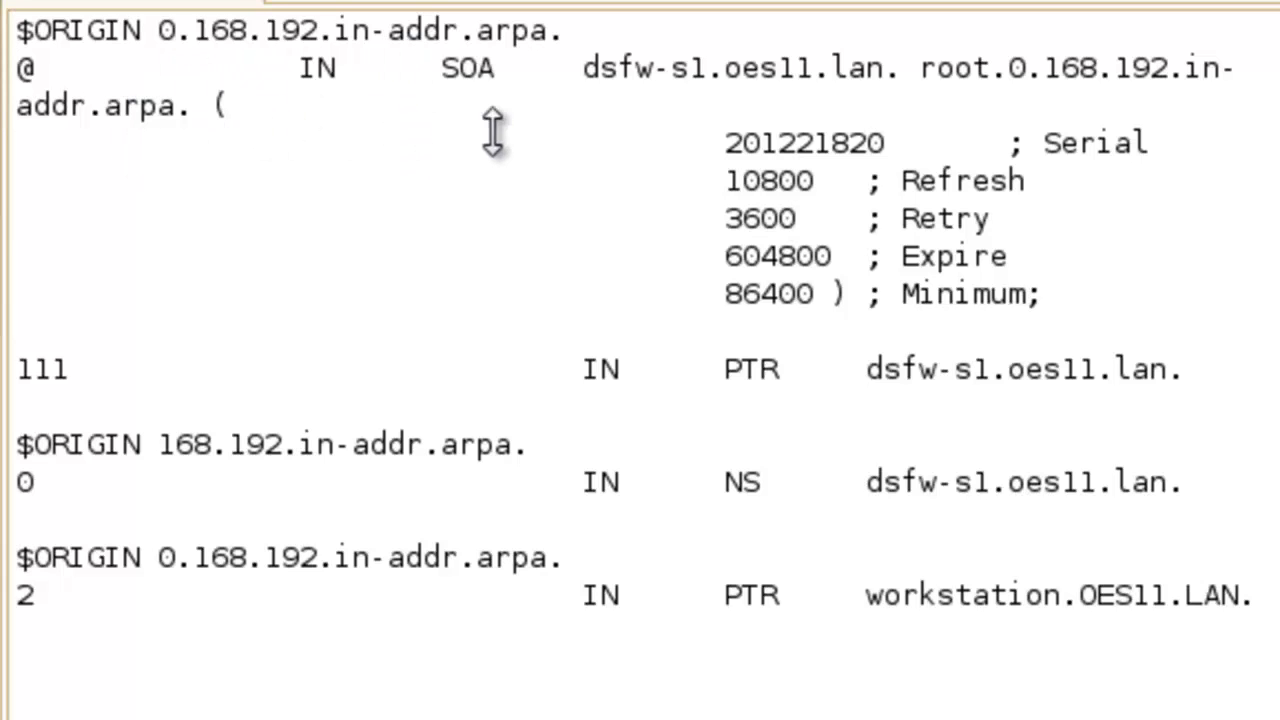
{"action": "mouse_move", "coordinate": [940, 110]}
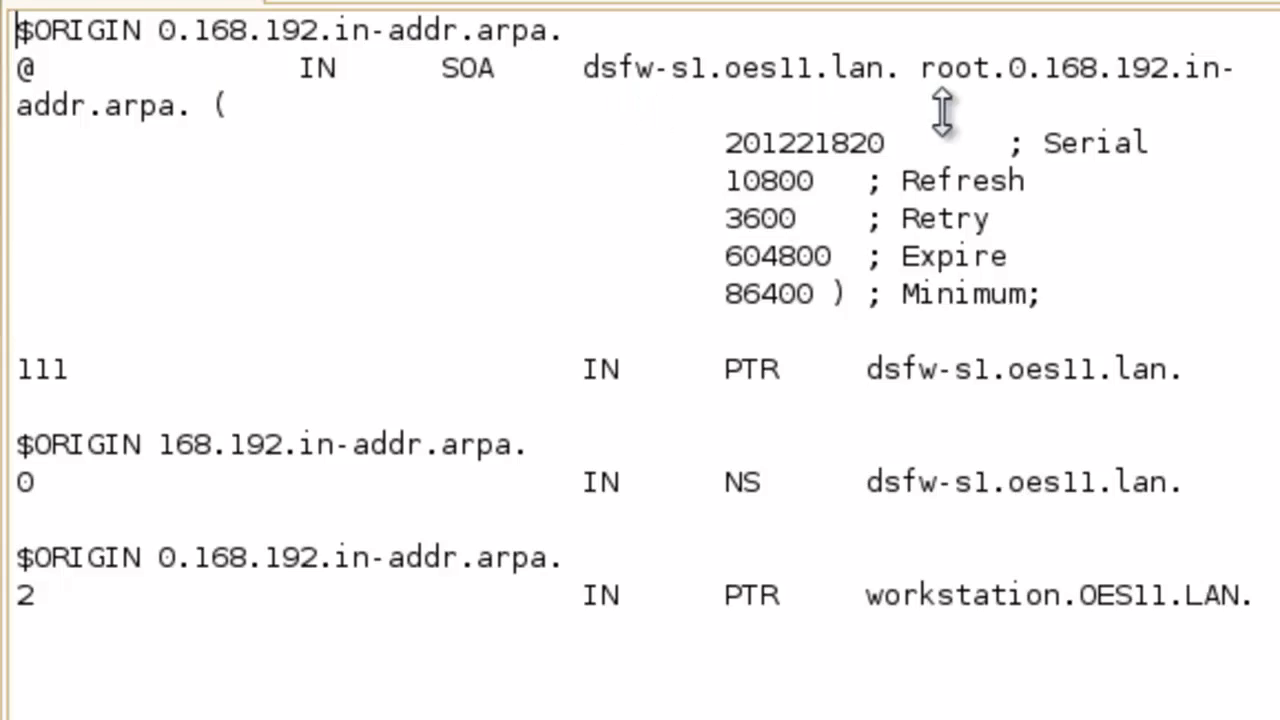
{"action": "mouse_move", "coordinate": [1022, 232]}
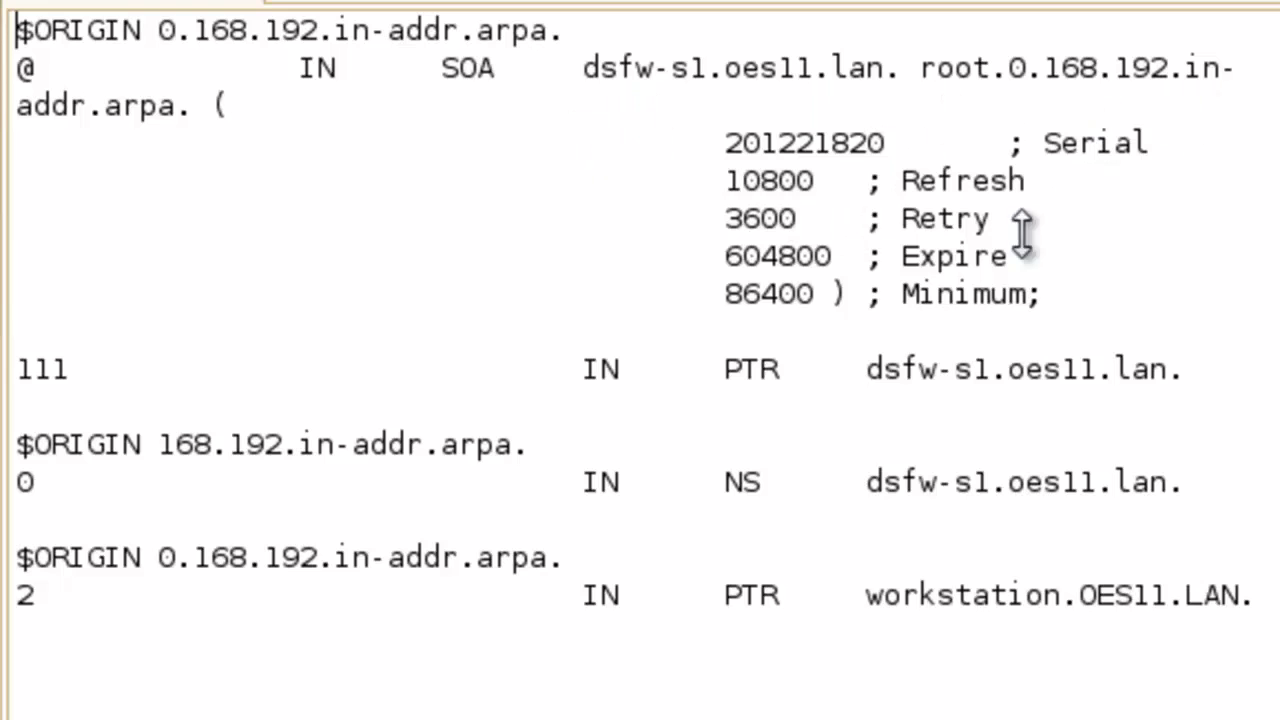
{"action": "mouse_move", "coordinate": [1030, 225]}
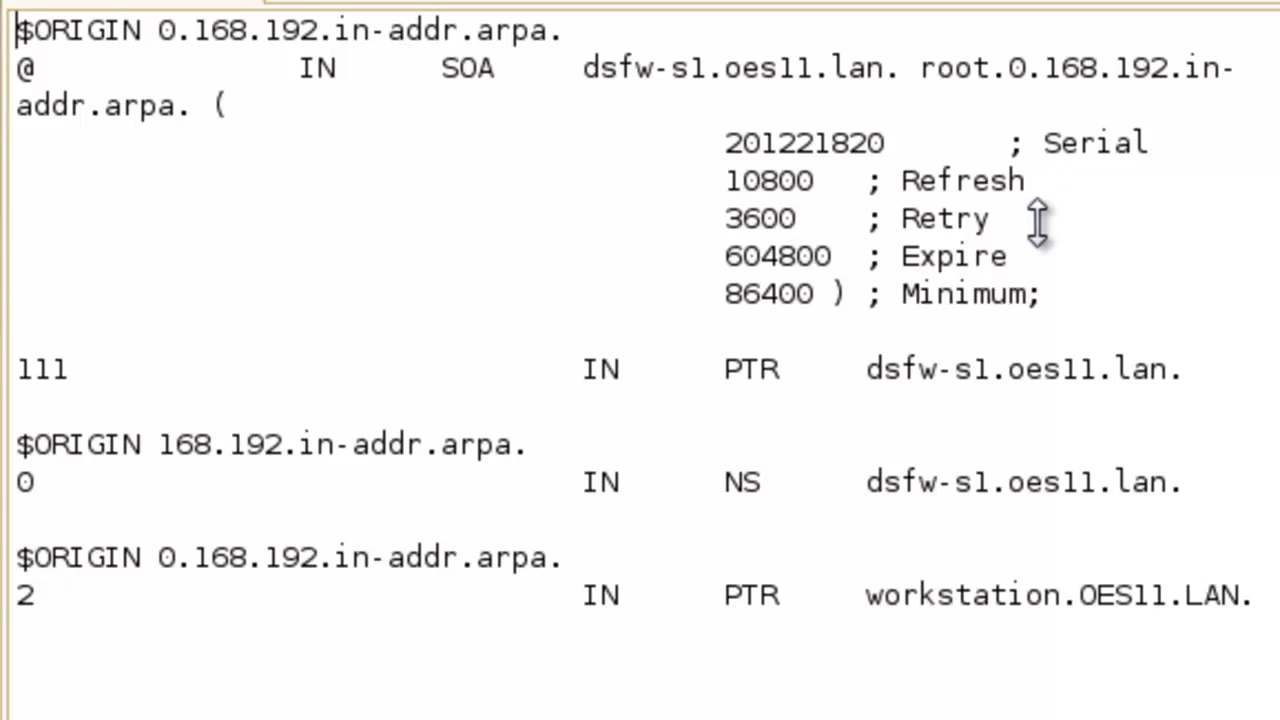
{"action": "mouse_move", "coordinate": [1147, 307]}
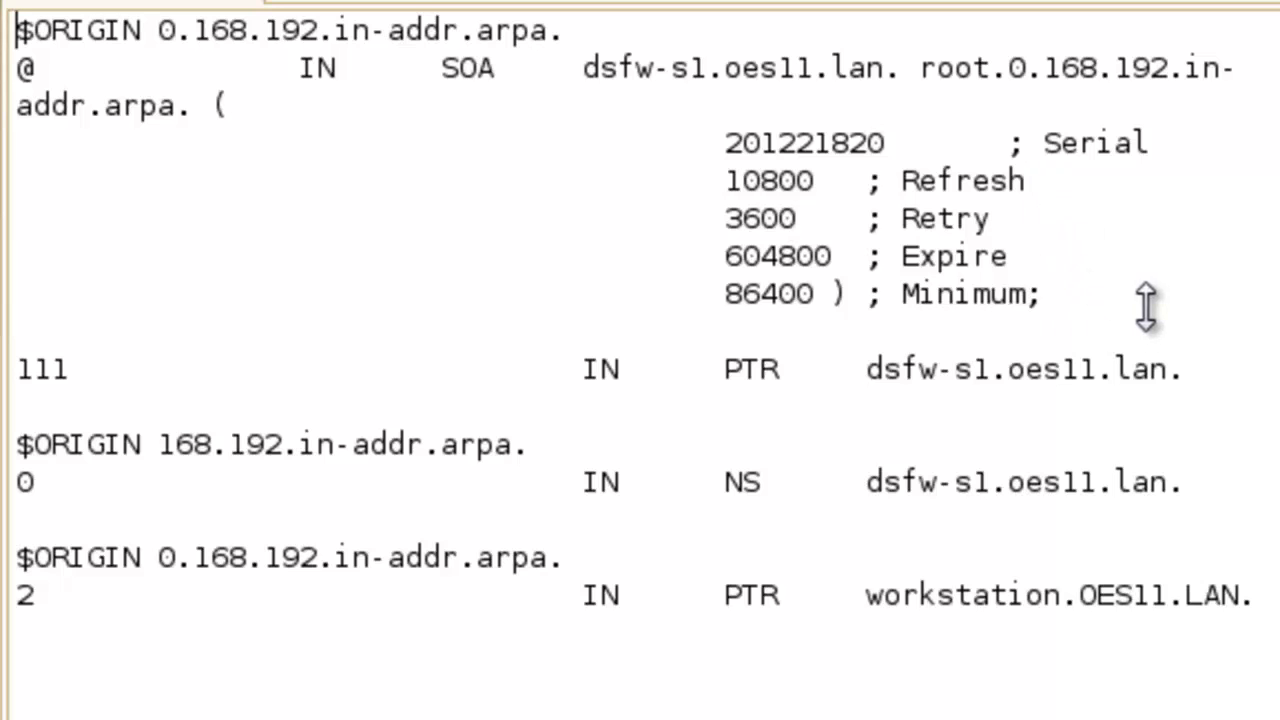
{"action": "mouse_move", "coordinate": [1200, 369]}
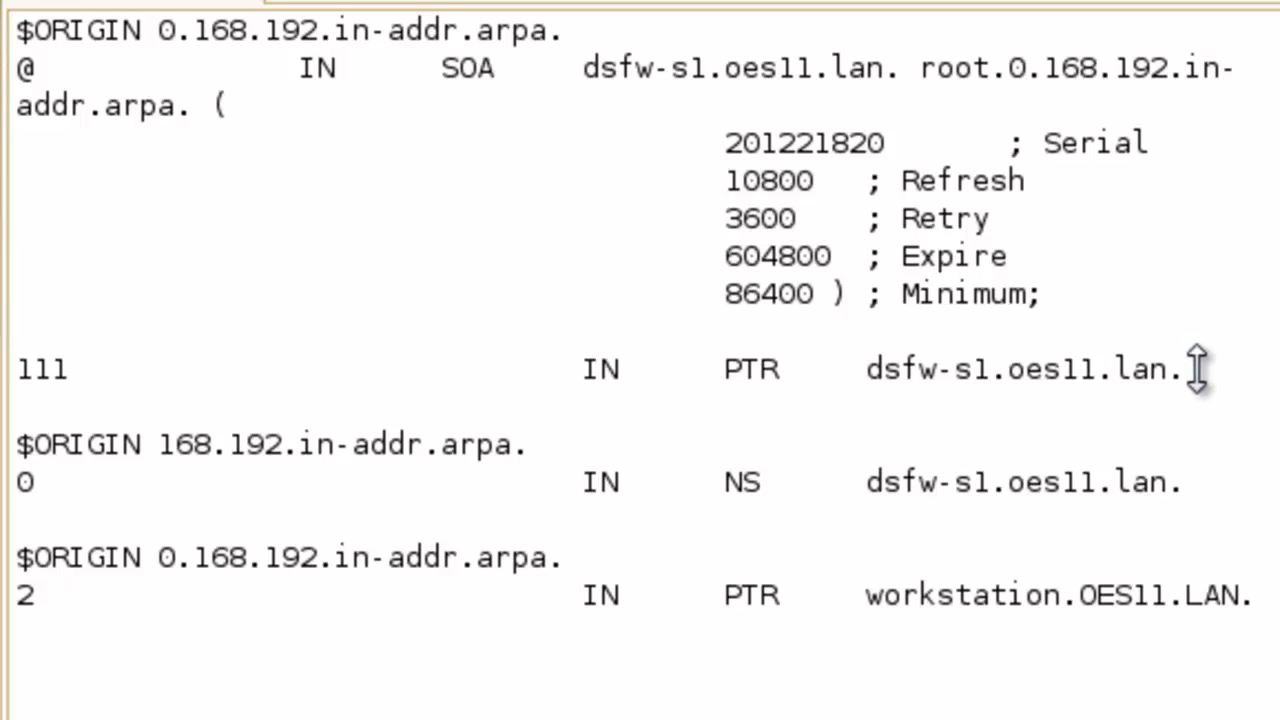
{"action": "mouse_move", "coordinate": [1043, 410]}
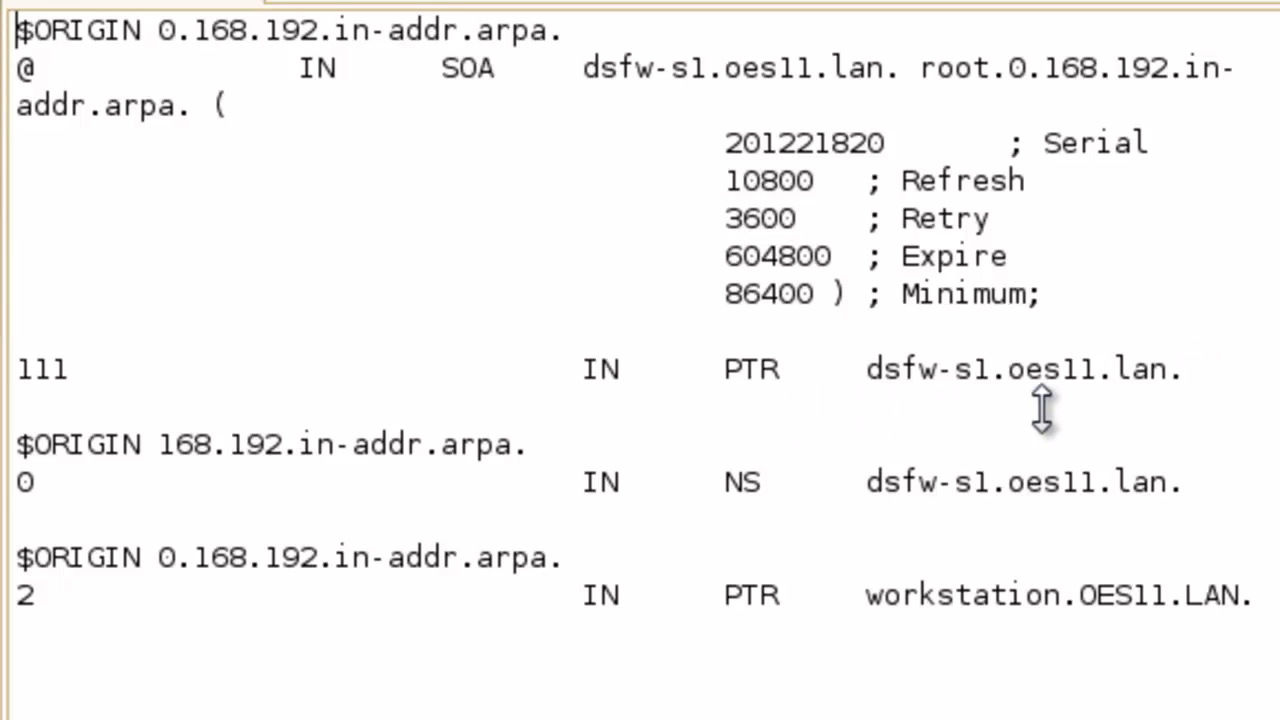
{"action": "mouse_move", "coordinate": [795, 535]}
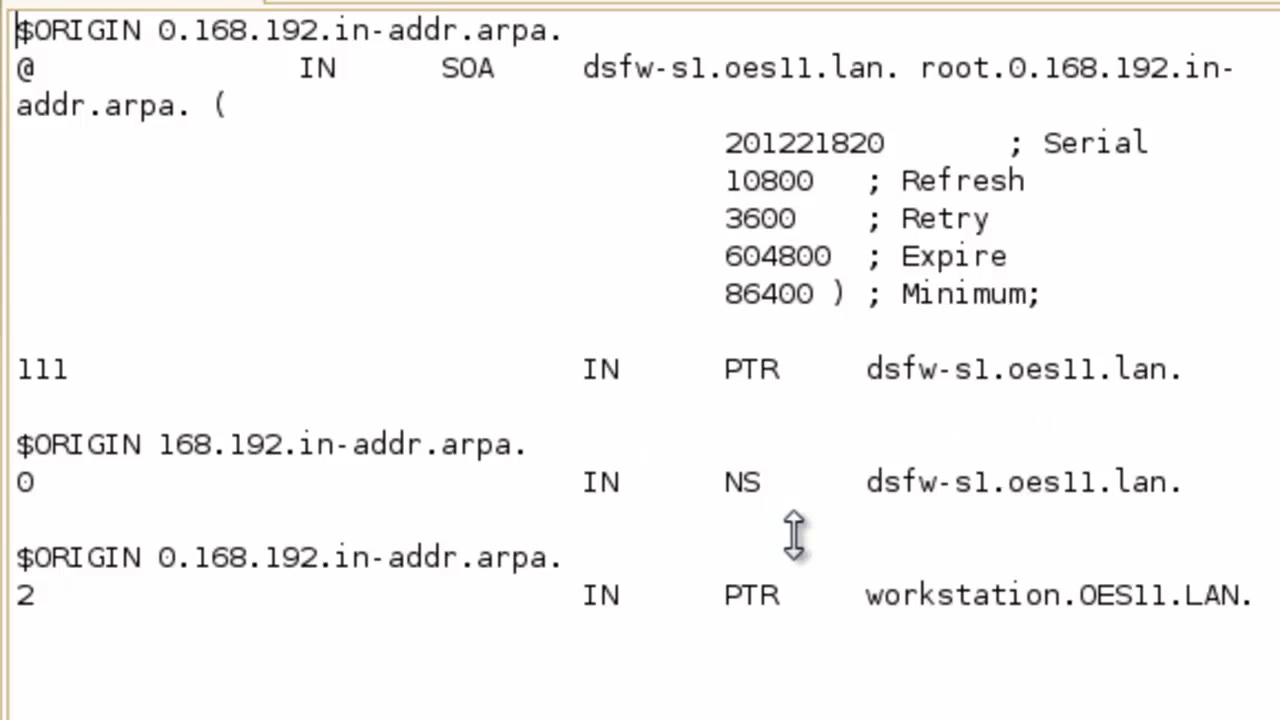
{"action": "mouse_move", "coordinate": [888, 537]}
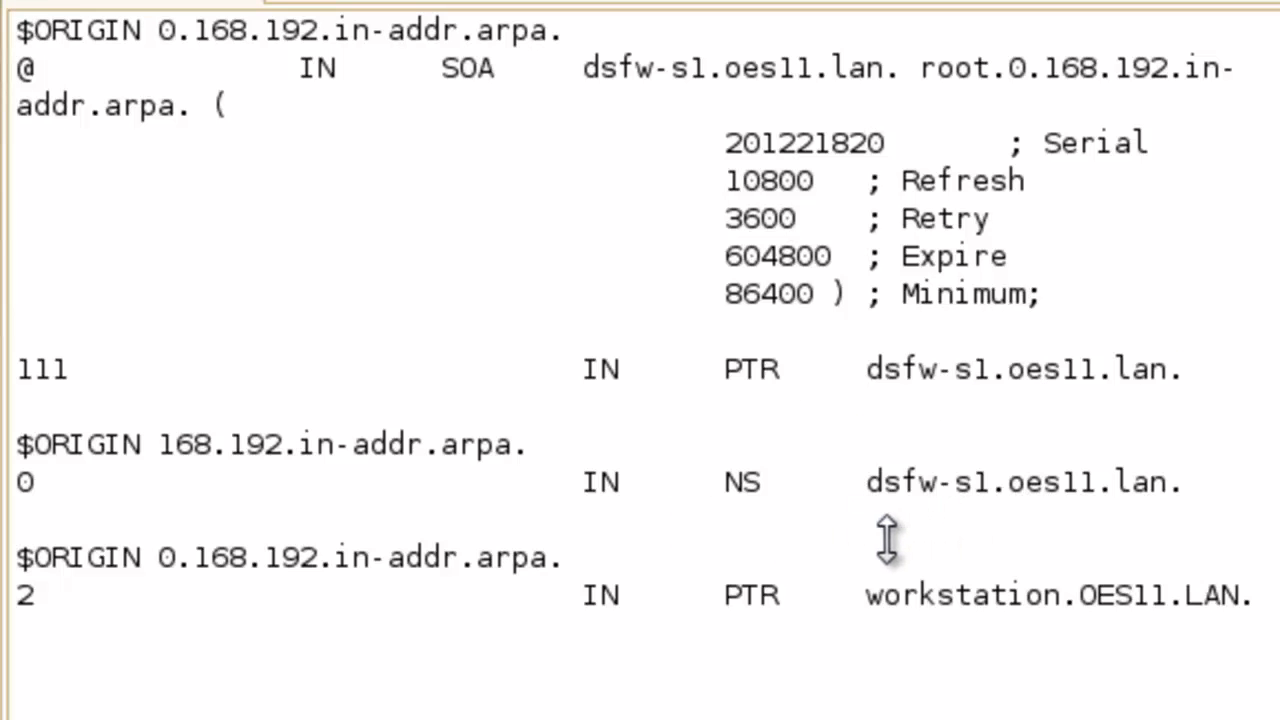
{"action": "mouse_move", "coordinate": [645, 515]}
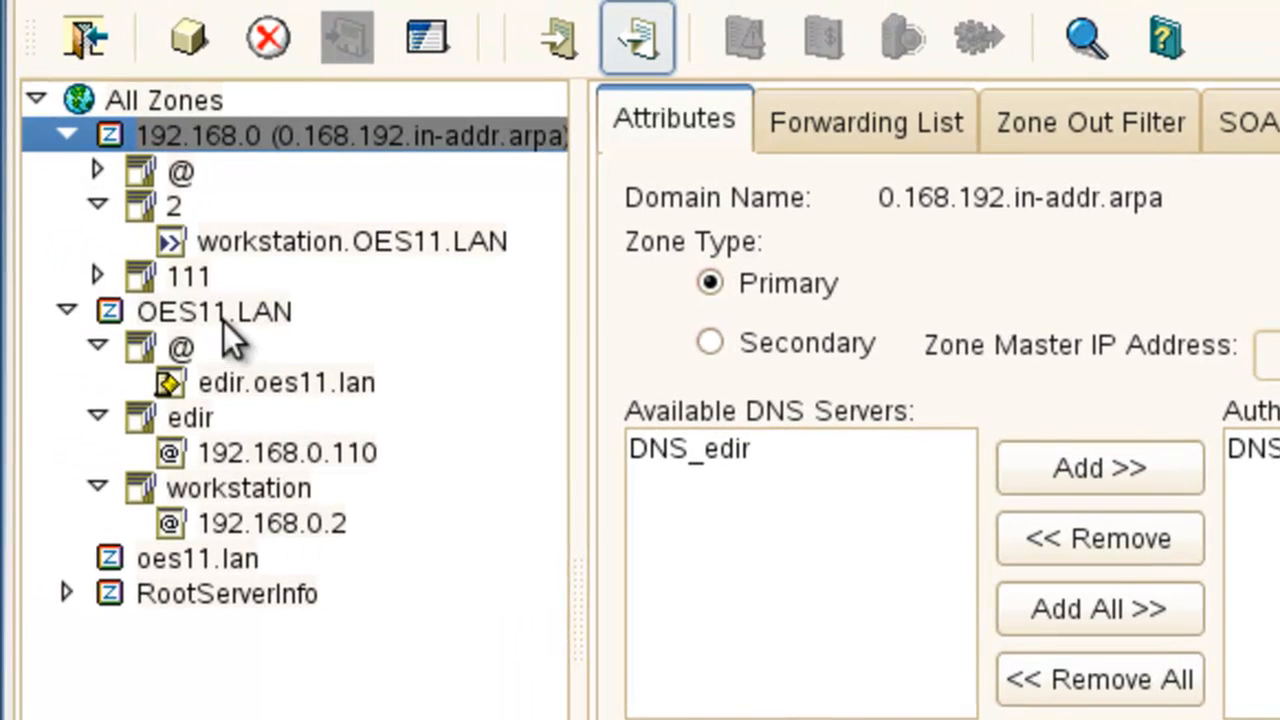
Export the OES11.LAN zone to /root/Desktop/frwd_edir.txt.
{"action": "left_click", "coordinate": [214, 311]}
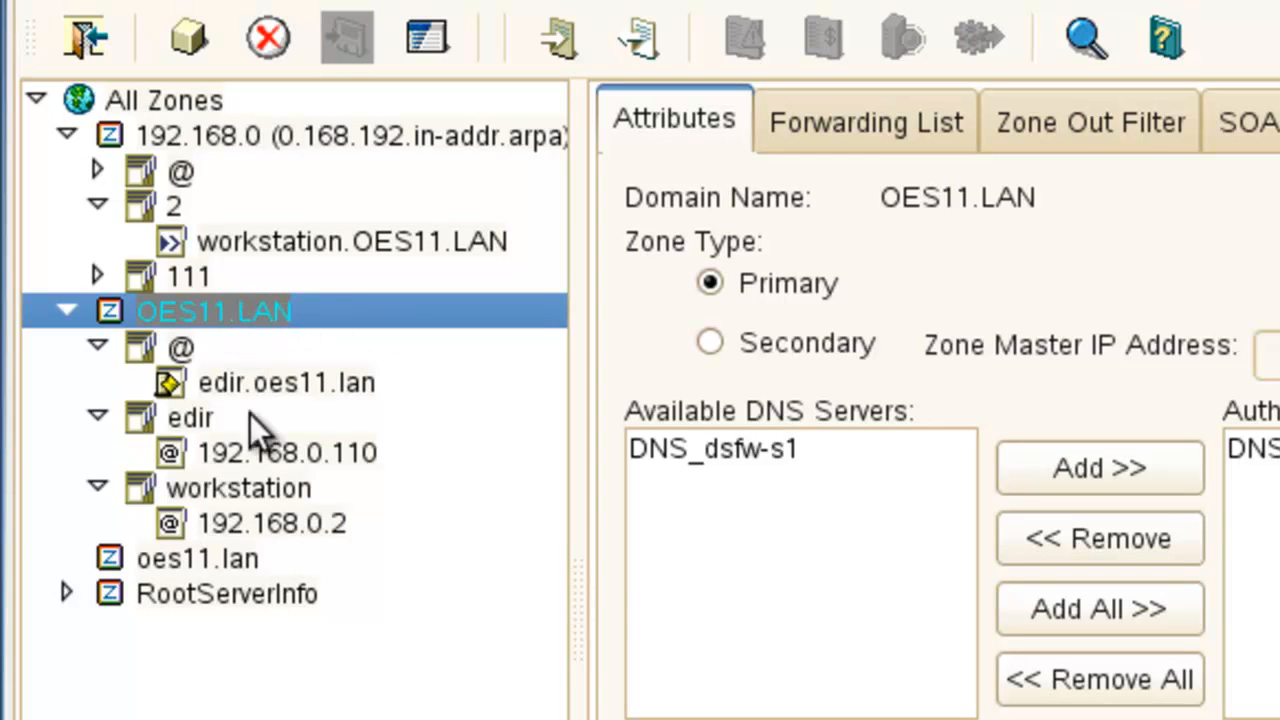
{"action": "mouse_move", "coordinate": [475, 210]}
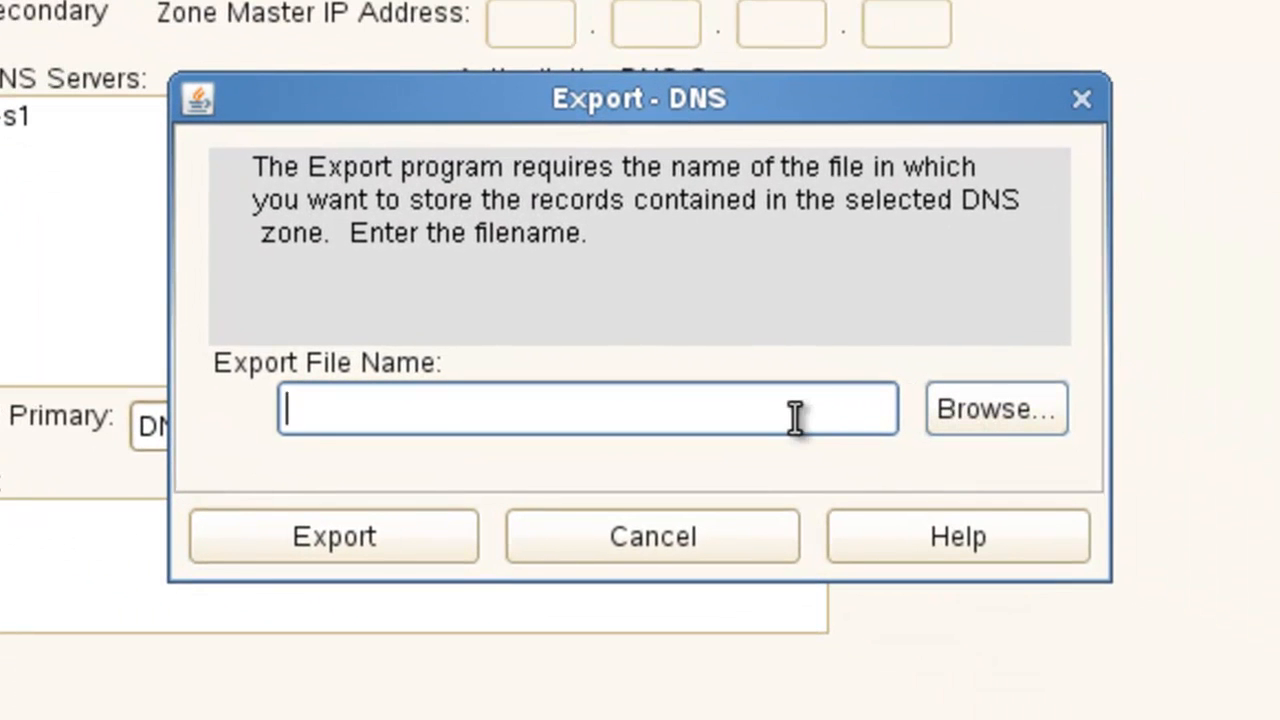
{"action": "type", "text": "/root/Desktop/reverse.txt"}
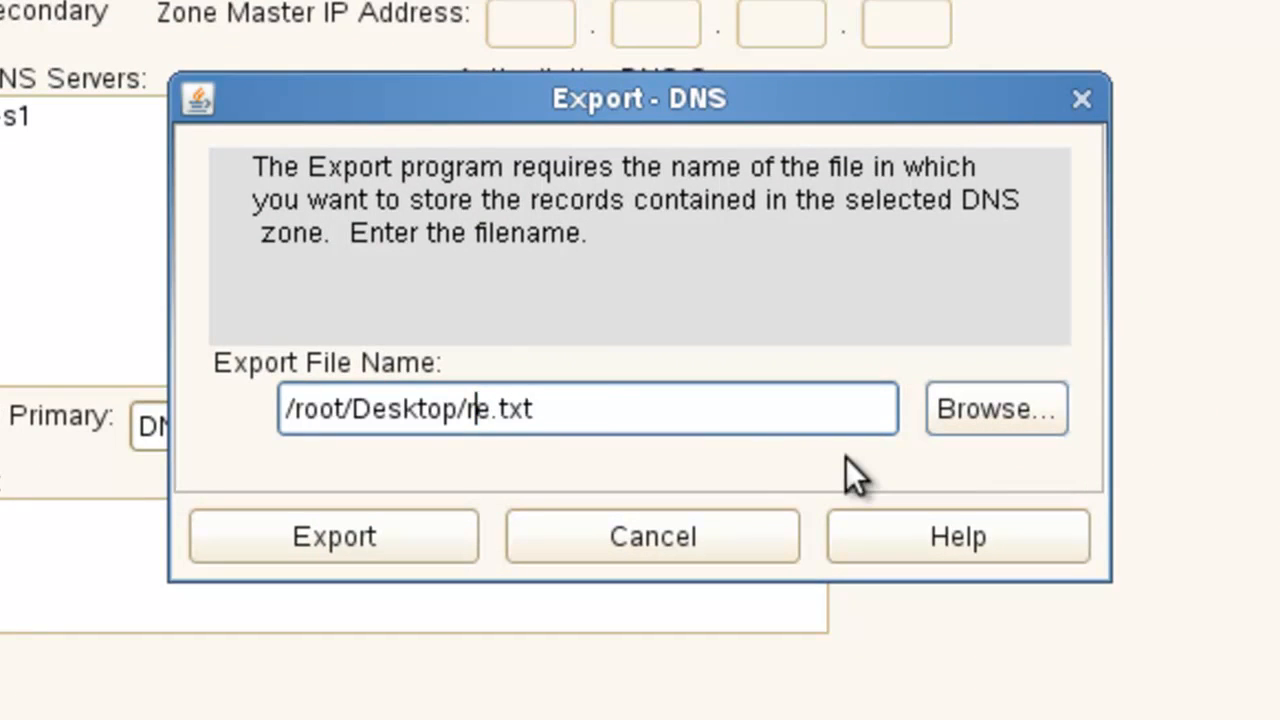
{"action": "key", "text": "BackSpace"}
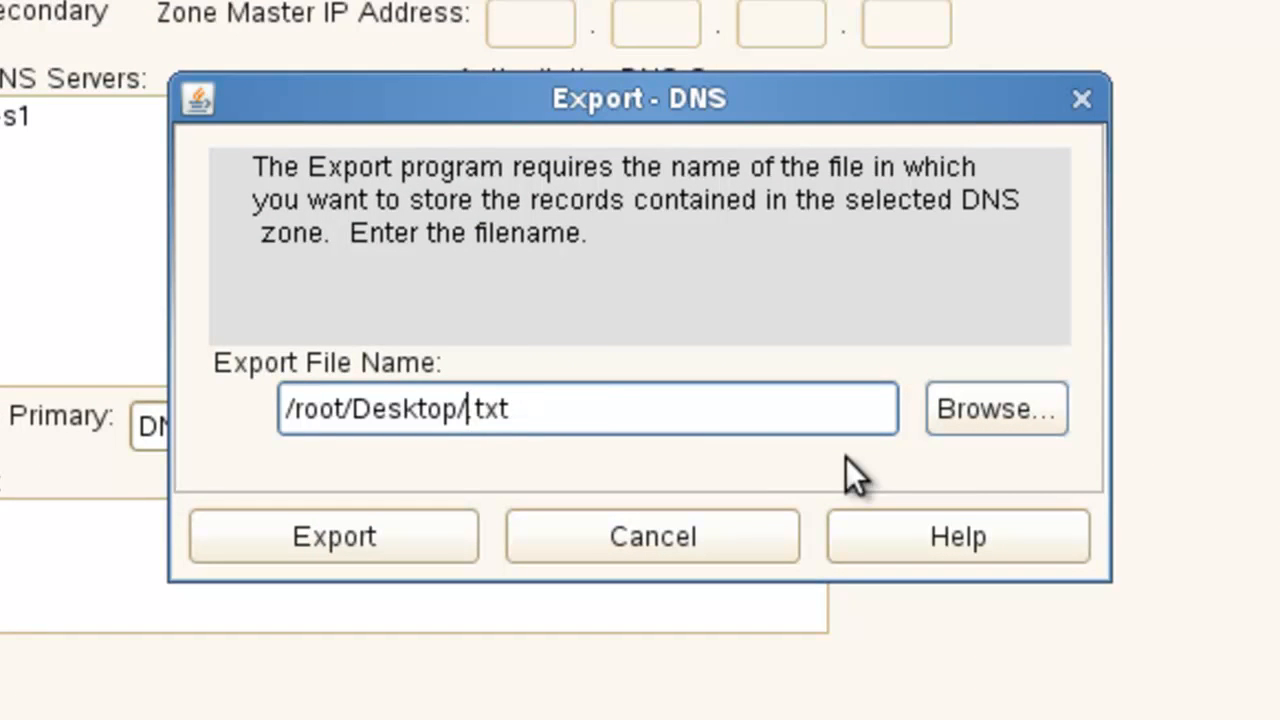
{"action": "type", "text": "frwd"}
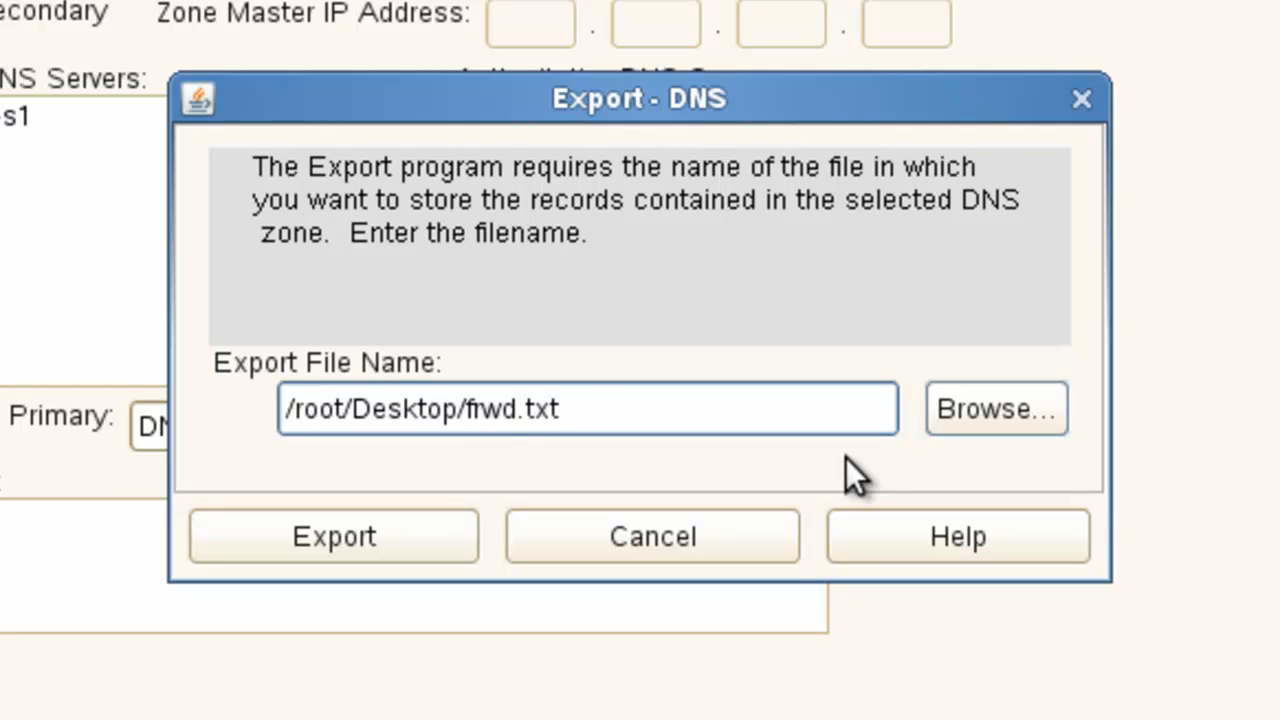
{"action": "type", "text": "_edit"}
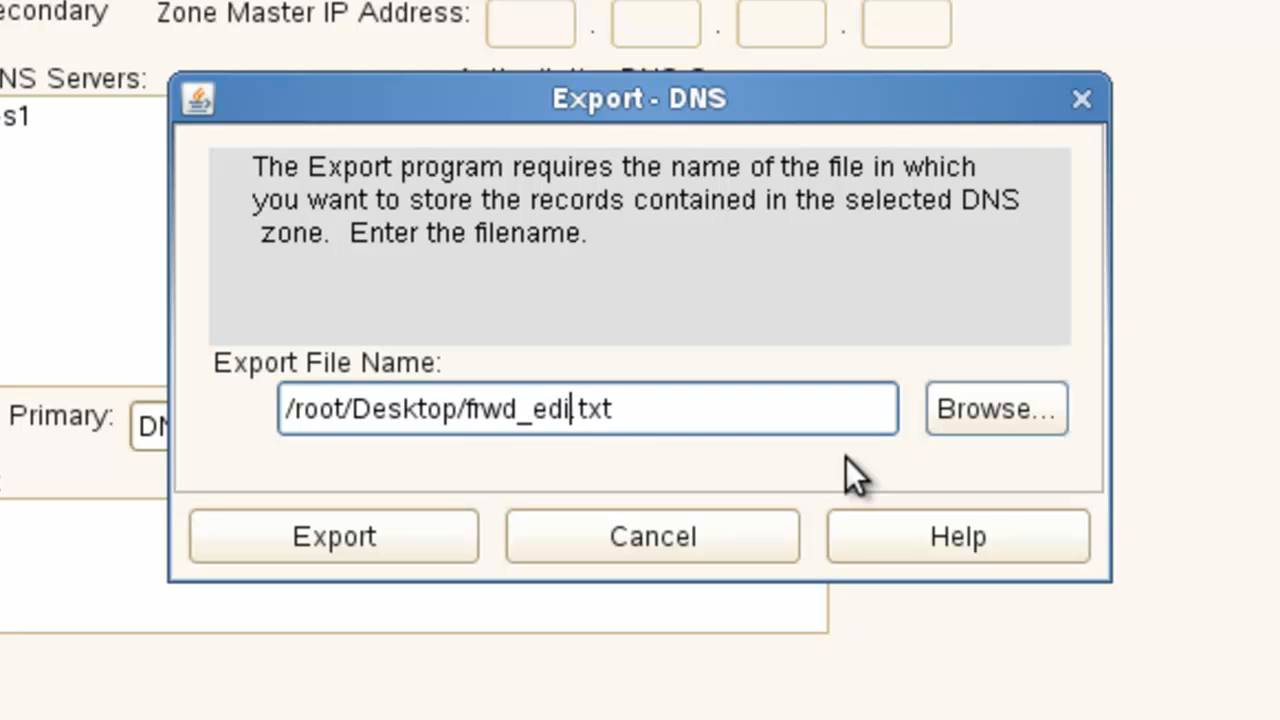
{"action": "type", "text": "r"}
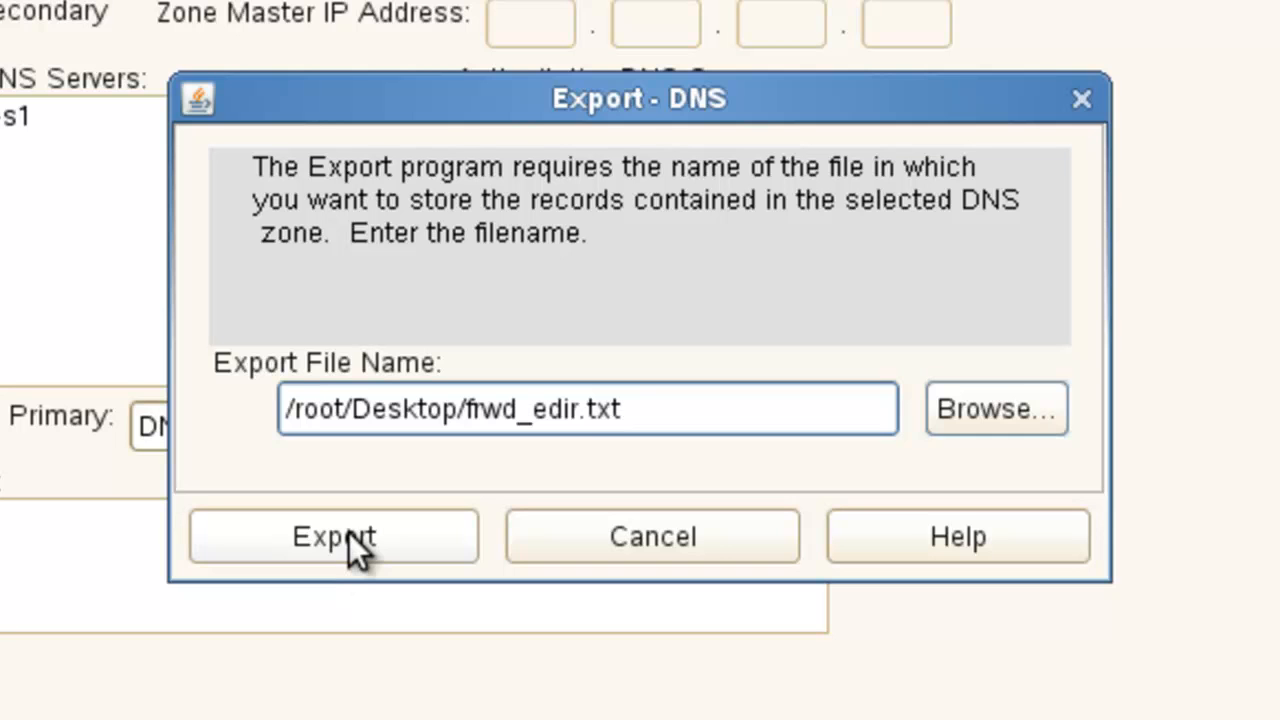
{"action": "left_click", "coordinate": [333, 536]}
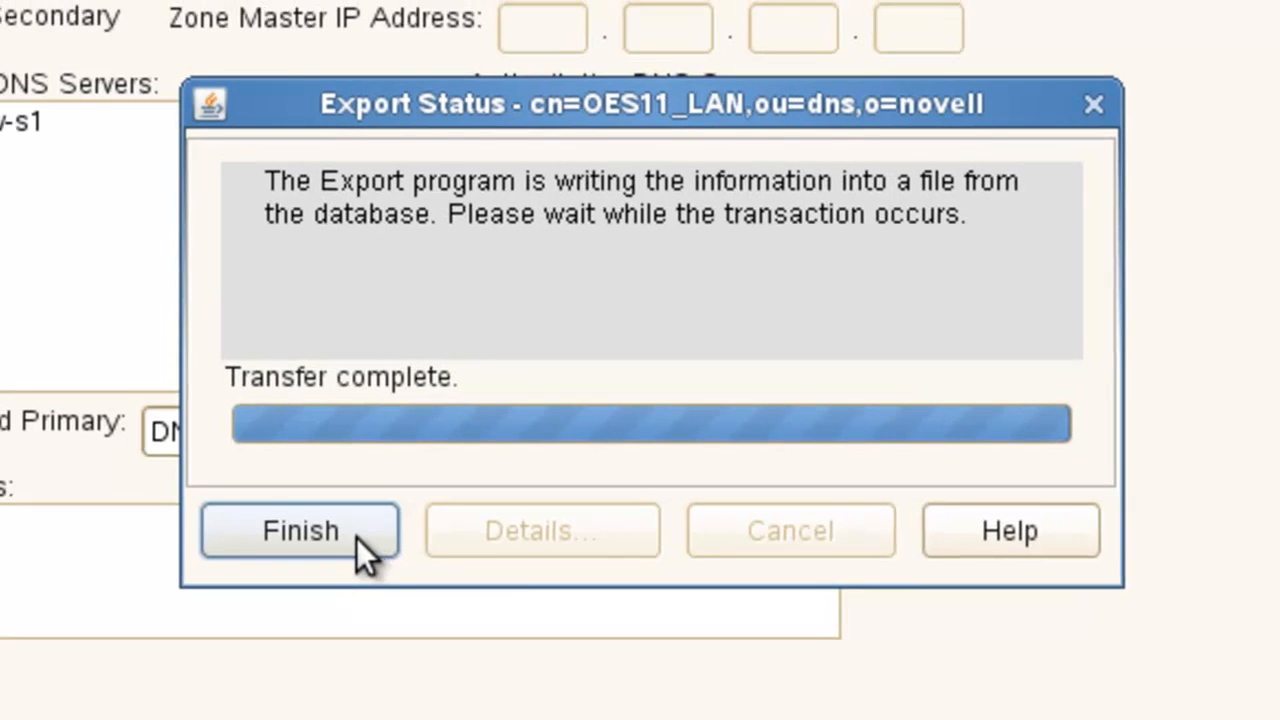
{"action": "left_click", "coordinate": [300, 530]}
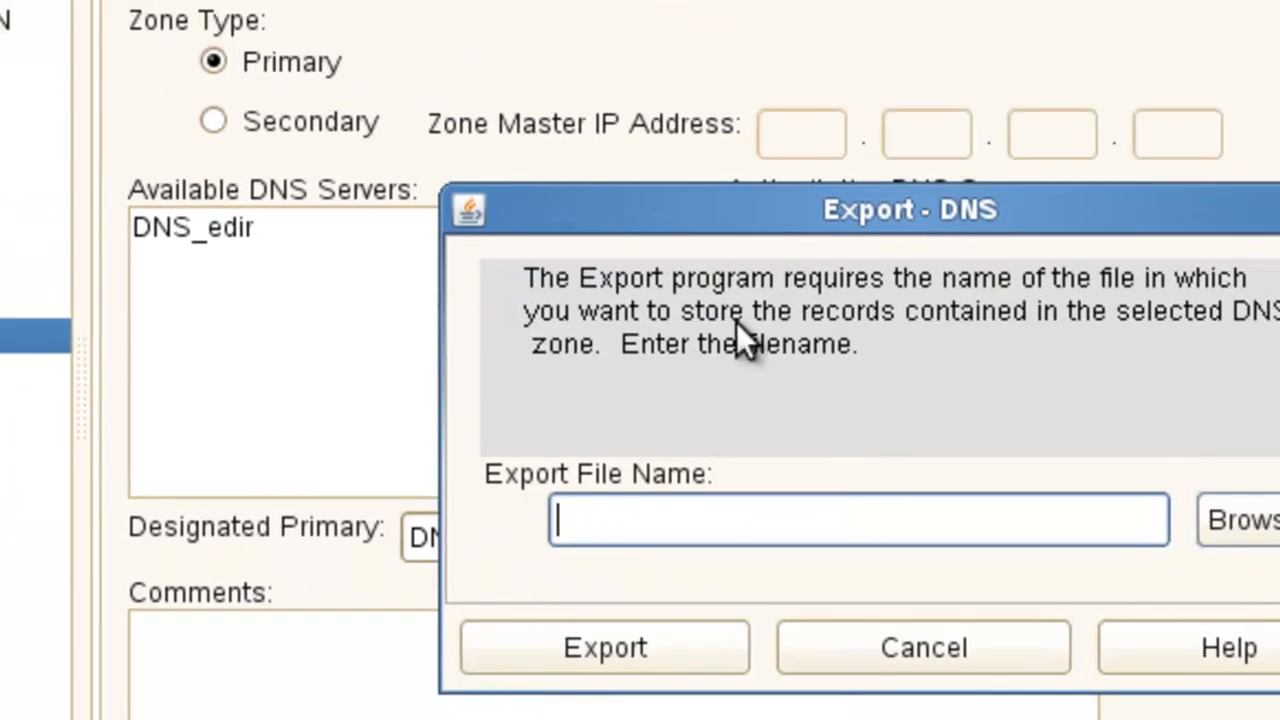
Export the oes11.lan zone to /root/Desktop/frwd_dsfw.txt.
{"action": "type", "text": "/root/Desktop/reverse.txt"}
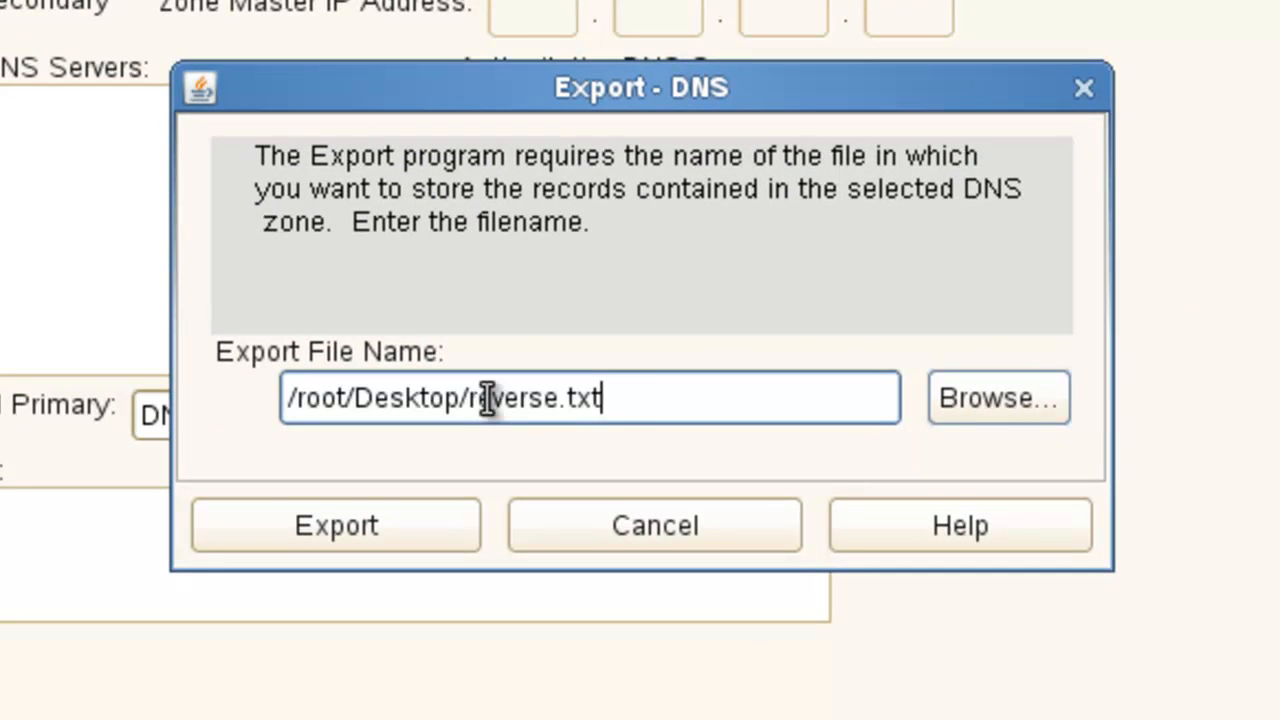
{"action": "double_click", "coordinate": [512, 397]}
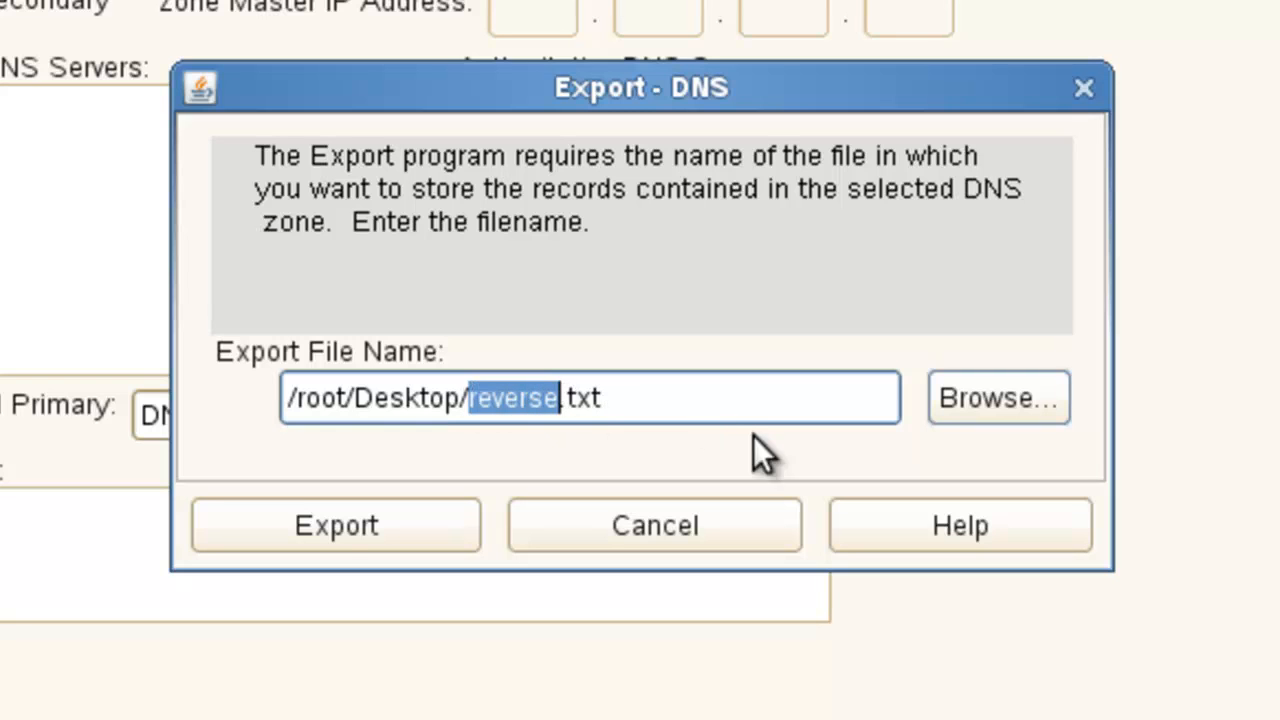
{"action": "type", "text": "fwd"}
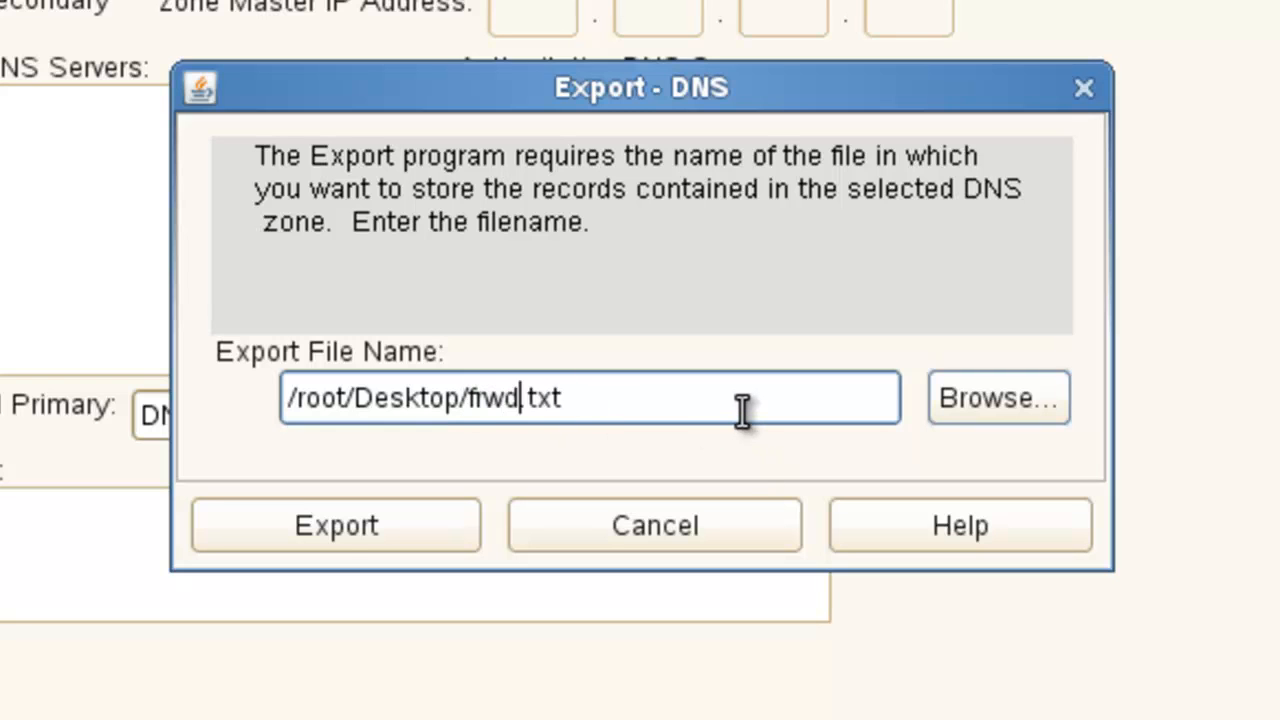
{"action": "type", "text": "_dsfw"}
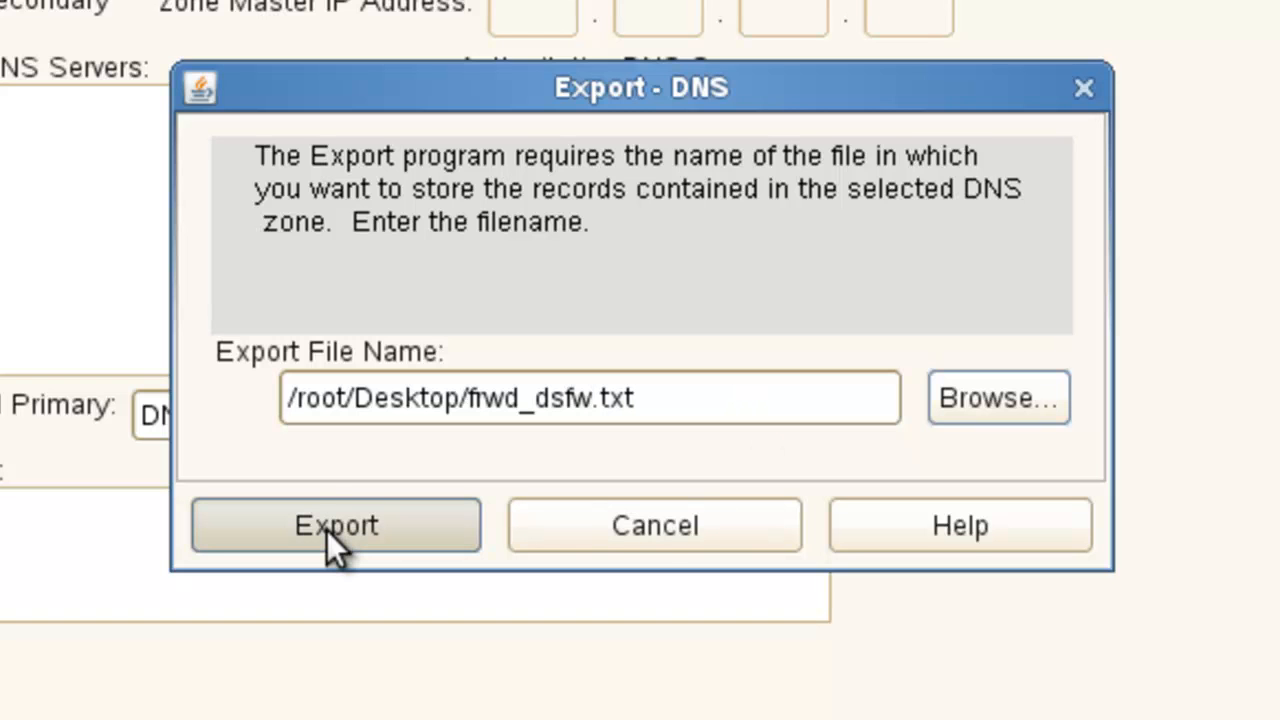
{"action": "left_click", "coordinate": [335, 525]}
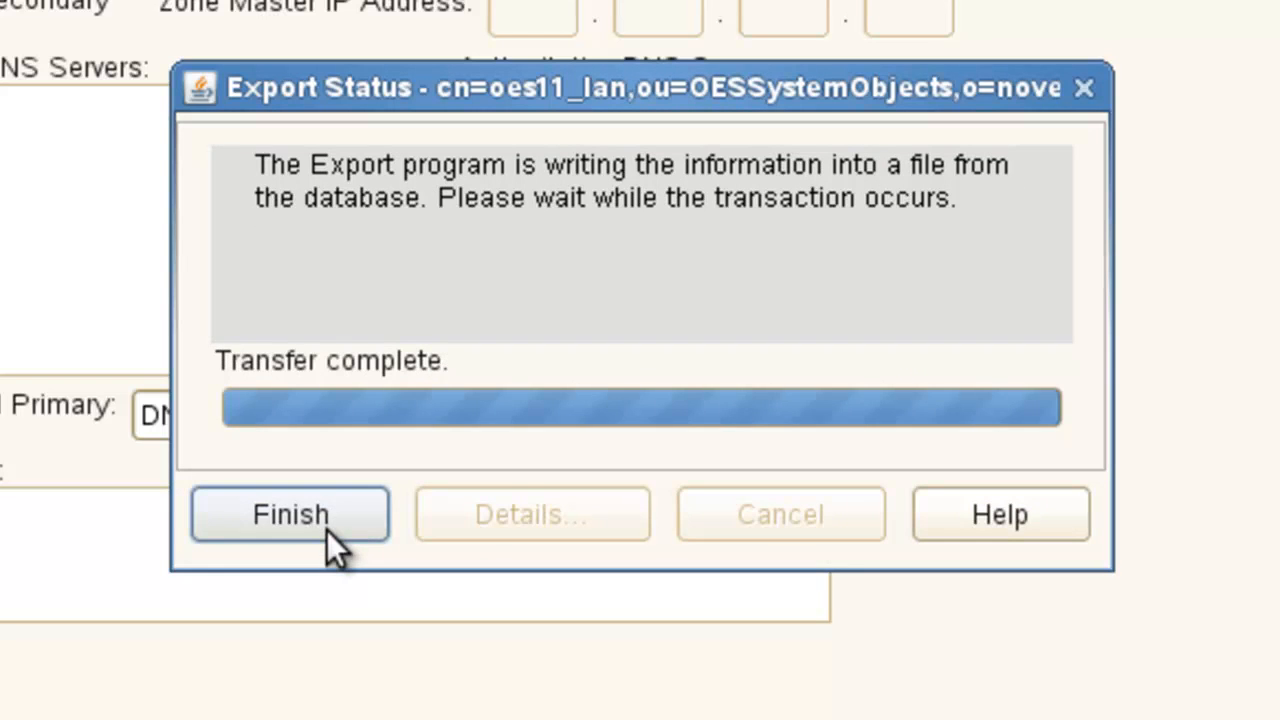
{"action": "left_click", "coordinate": [290, 514]}
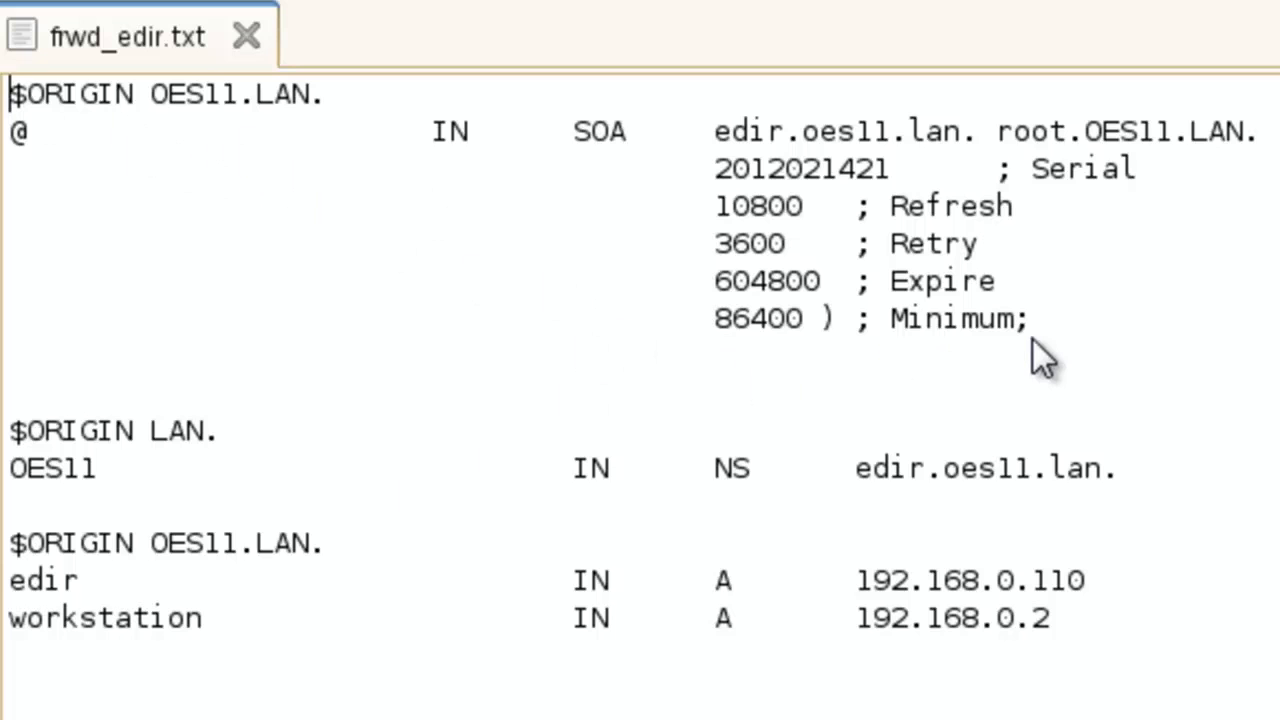
{"action": "mouse_move", "coordinate": [765, 505]}
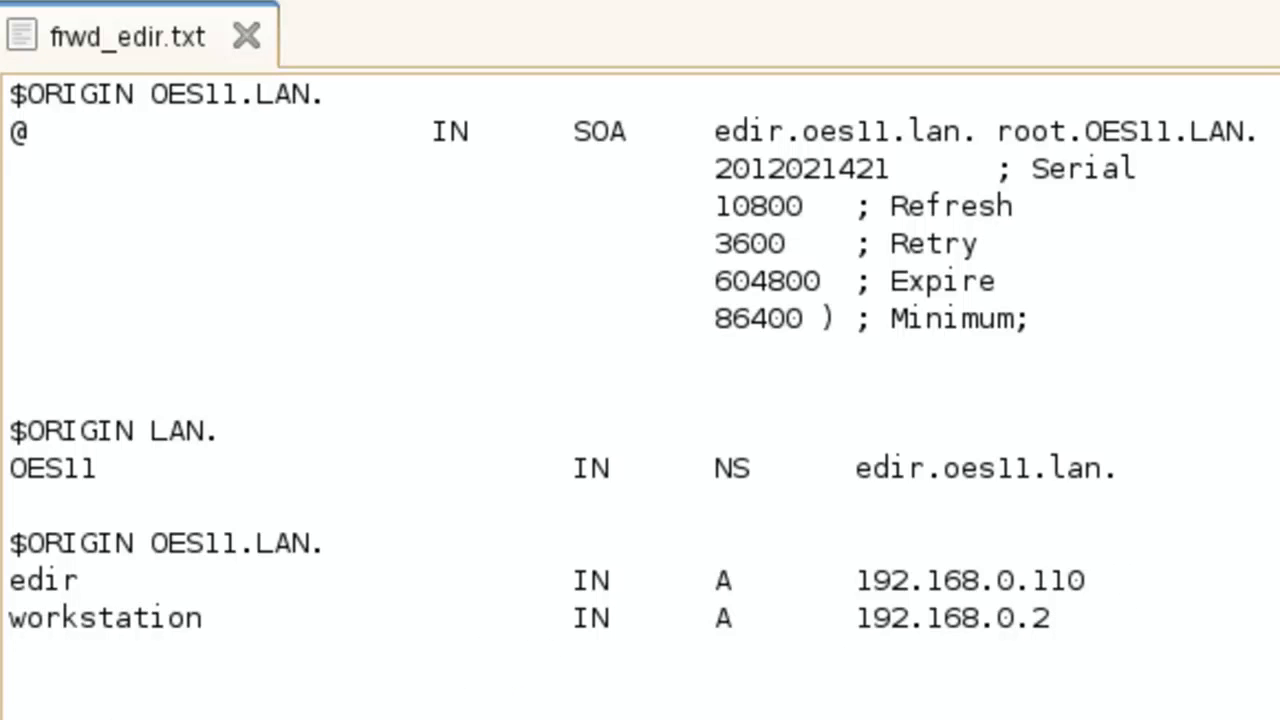
Open frwd_dsfw.txt in gedit and scroll through its SRV, A and CNAME records.
{"action": "left_click", "coordinate": [415, 37]}
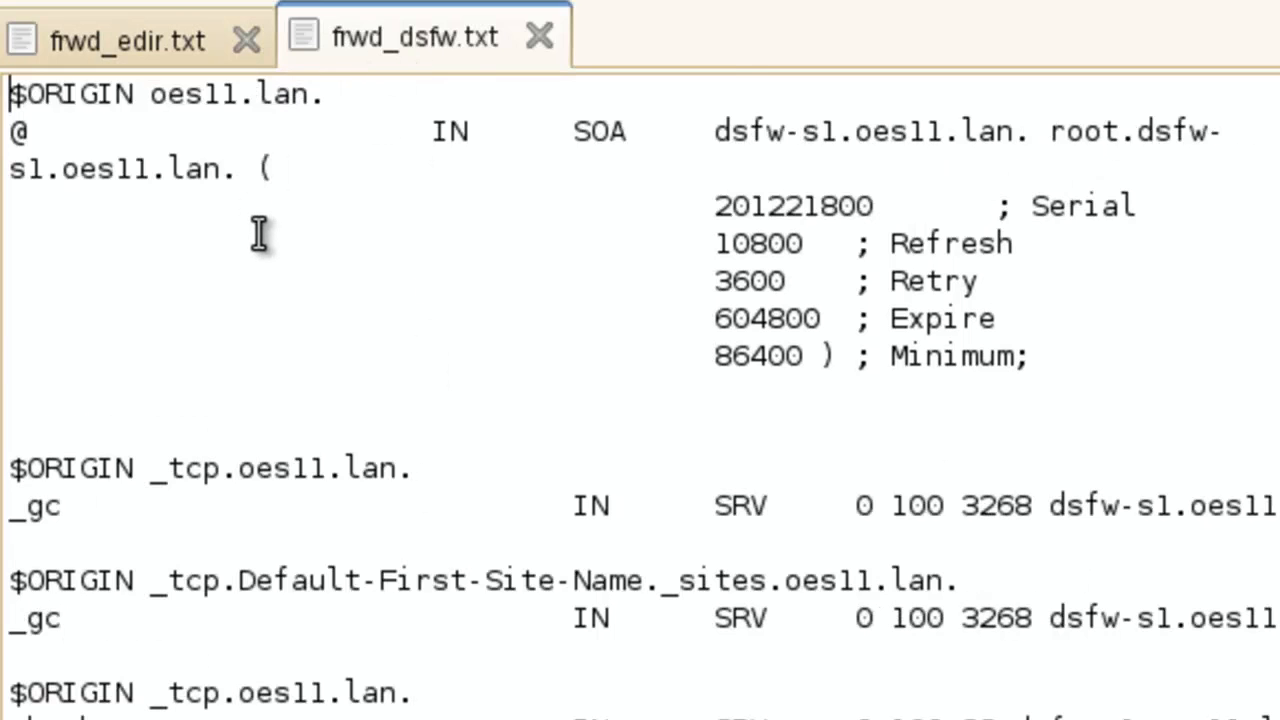
{"action": "mouse_move", "coordinate": [466, 507]}
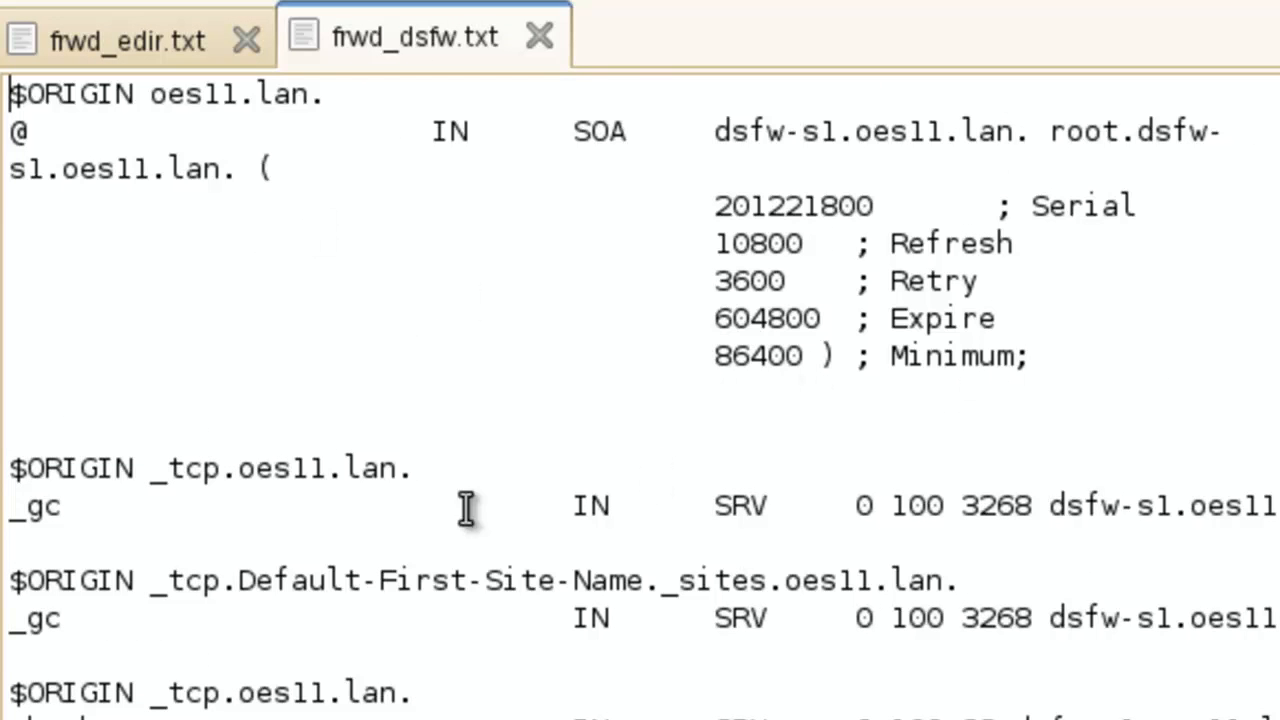
{"action": "mouse_move", "coordinate": [500, 518]}
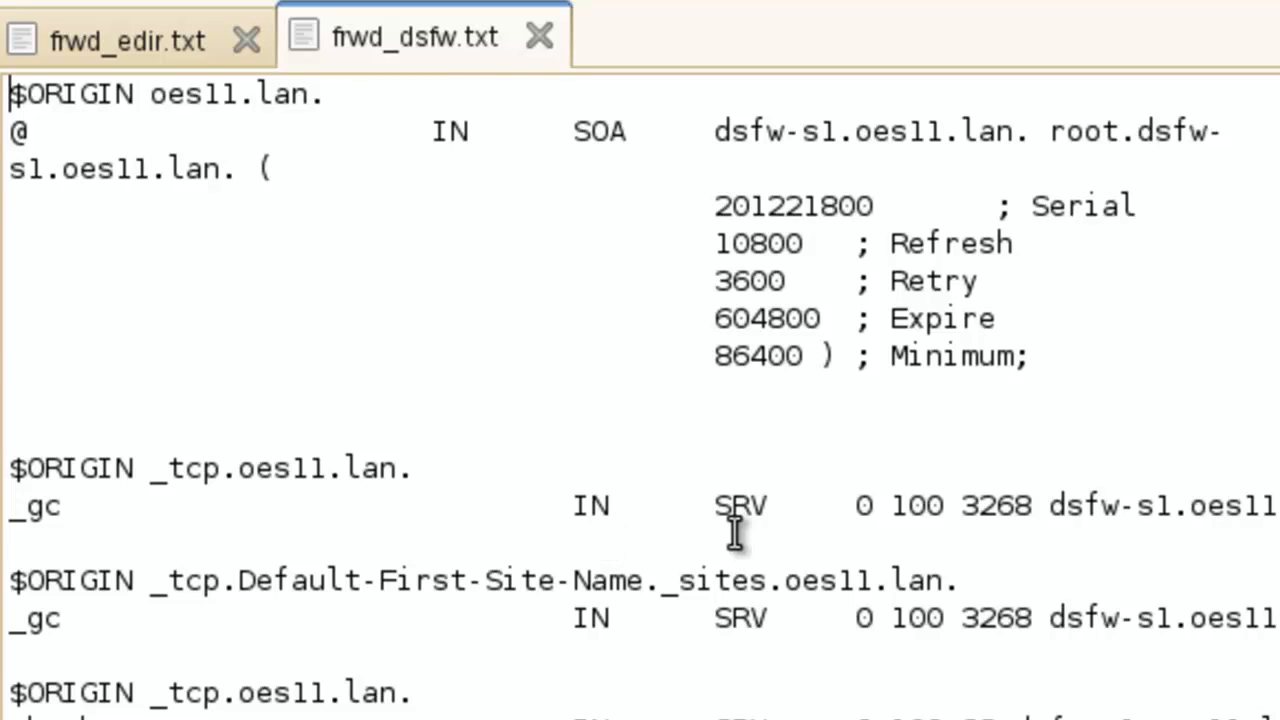
{"action": "scroll", "scroll_direction": "down", "scroll_amount": 3}
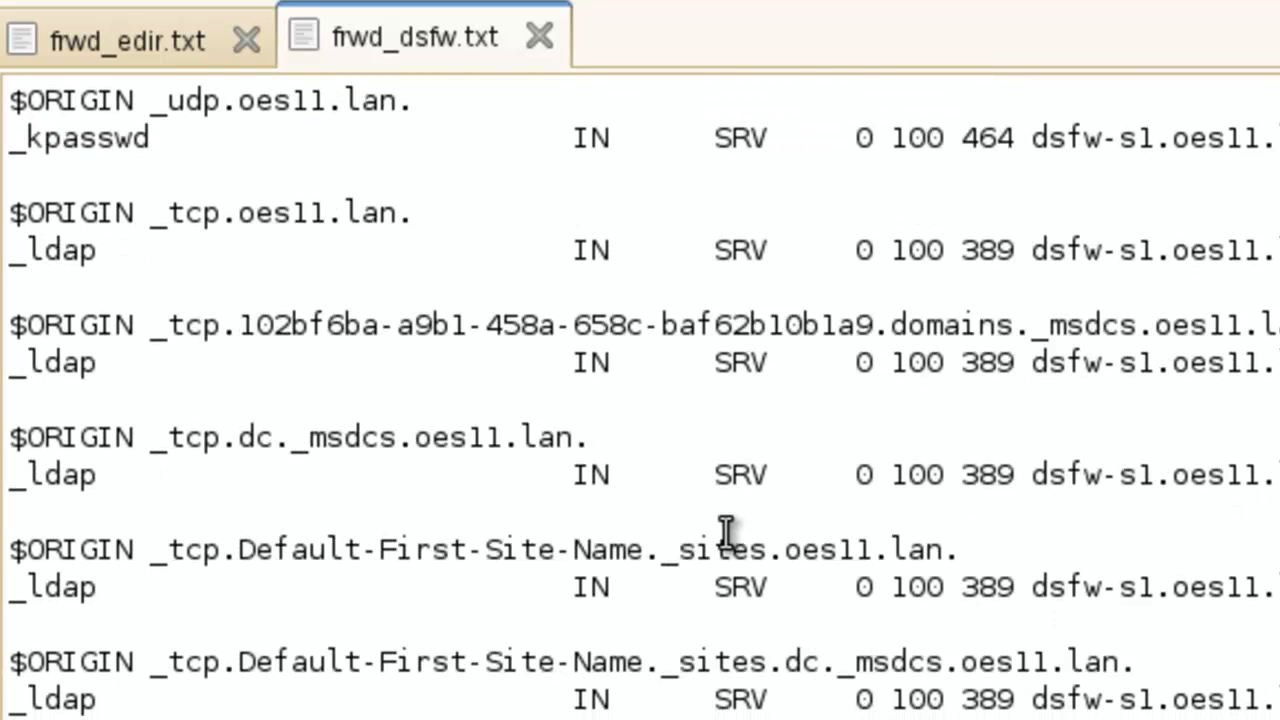
{"action": "scroll", "scroll_direction": "down", "scroll_amount": 3}
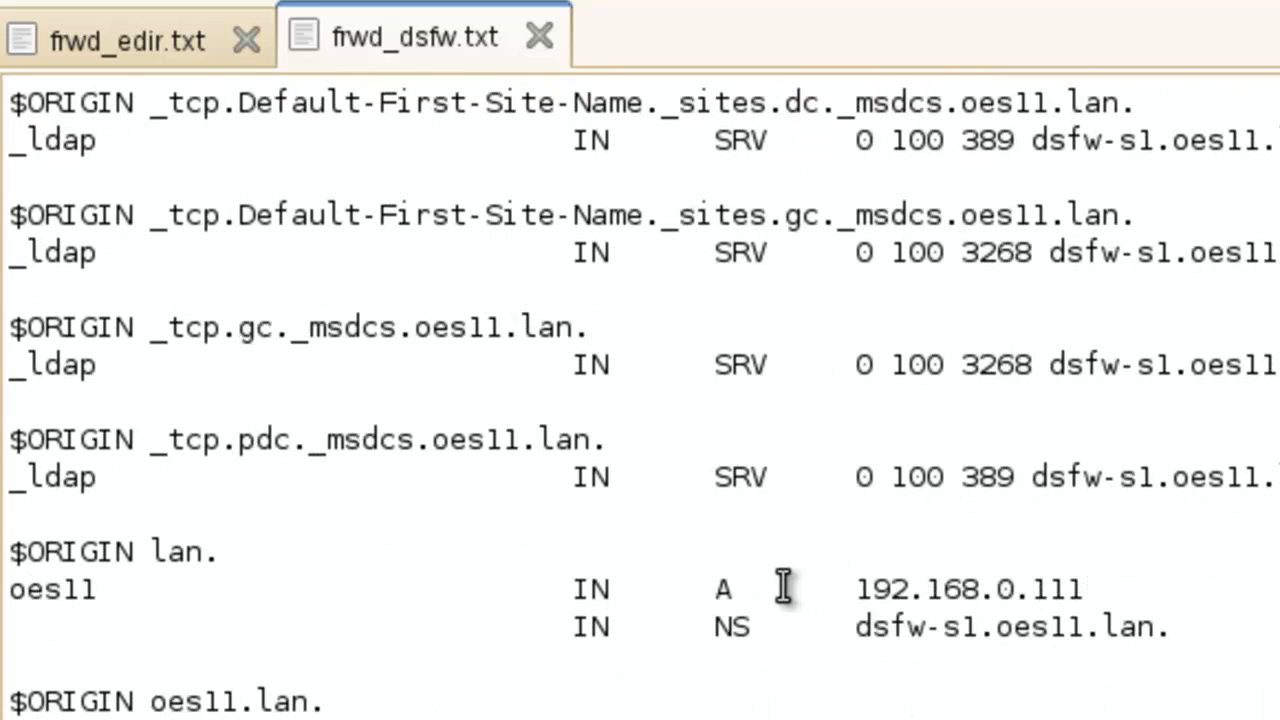
{"action": "mouse_move", "coordinate": [785, 588]}
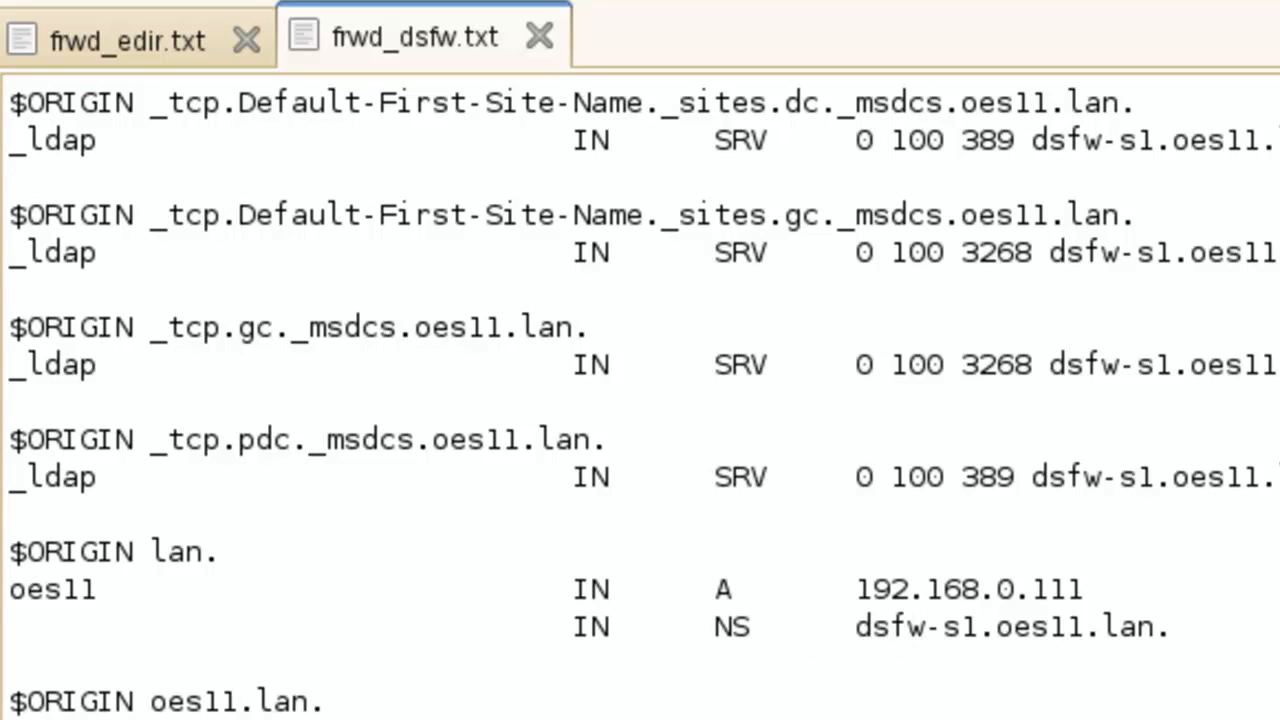
{"action": "scroll", "scroll_direction": "down", "scroll_amount": 3}
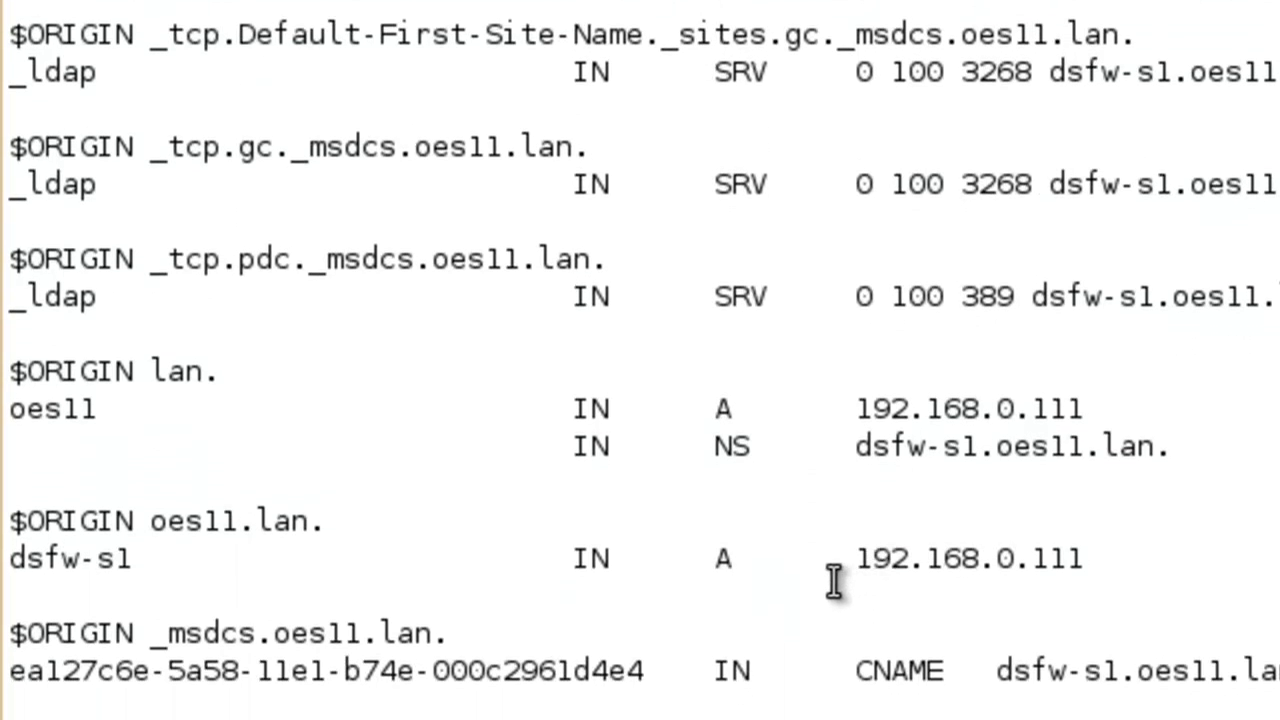
{"action": "mouse_move", "coordinate": [645, 525]}
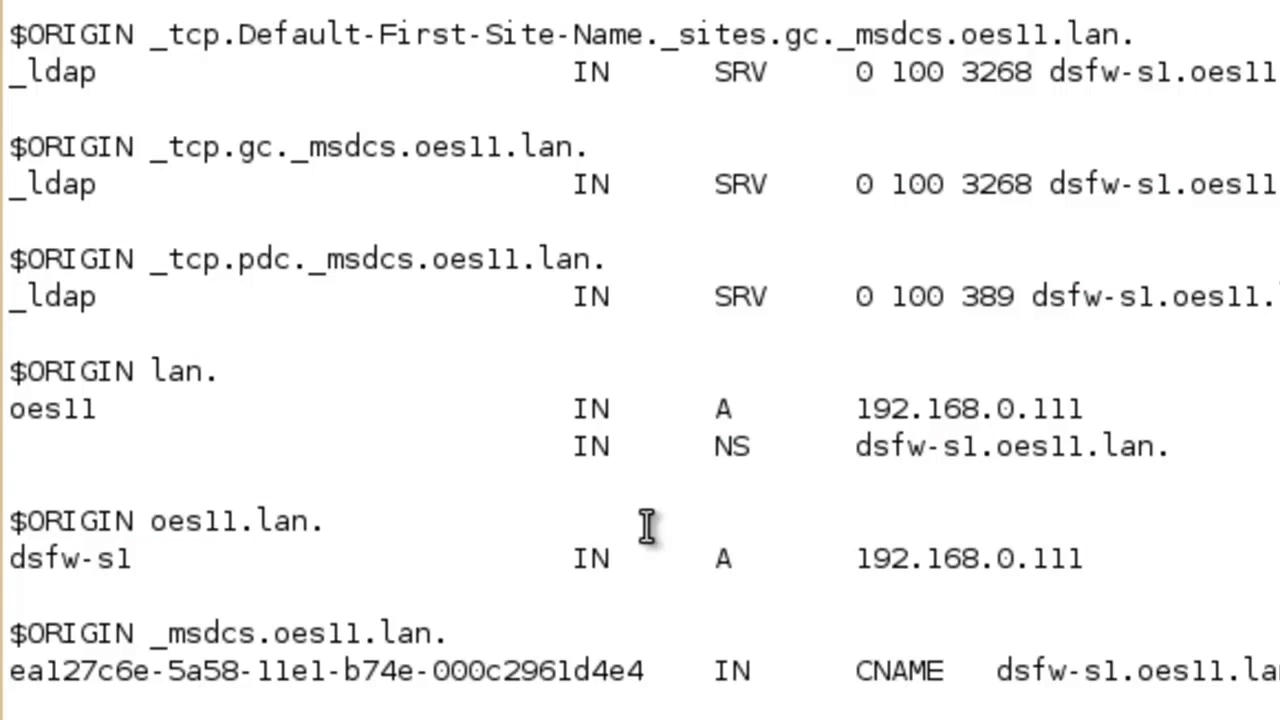
{"action": "mouse_move", "coordinate": [740, 445]}
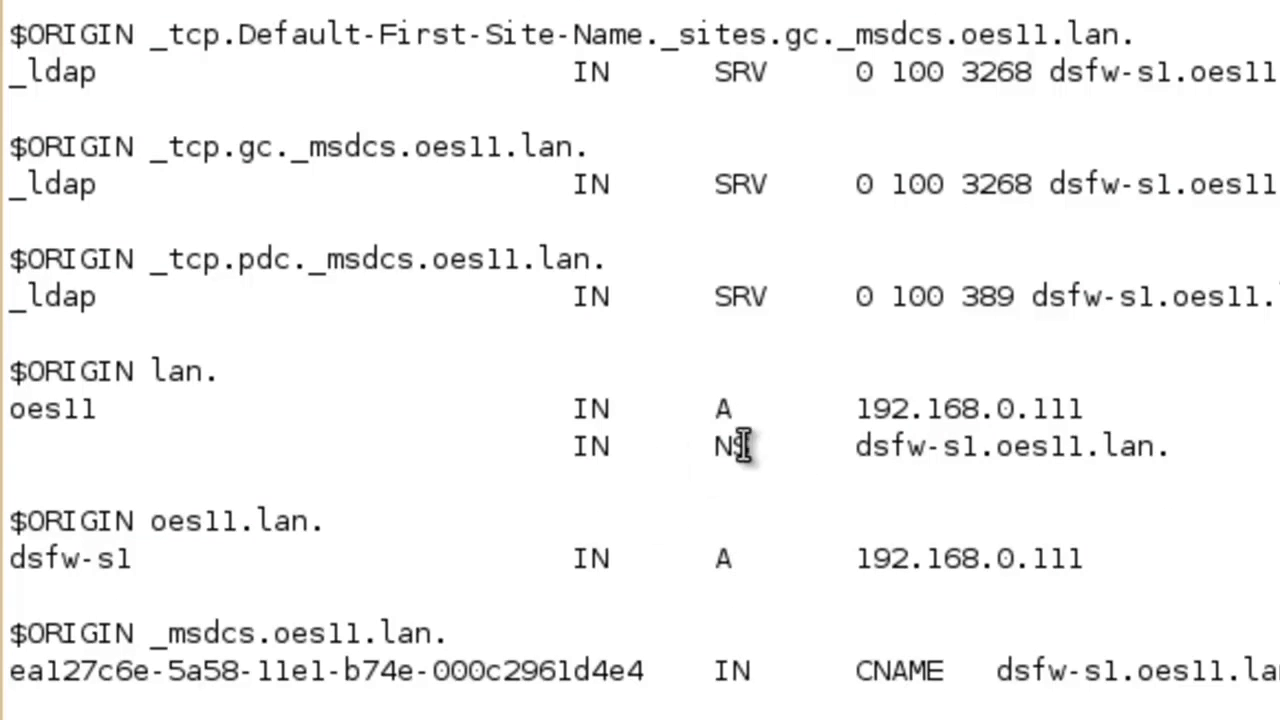
{"action": "mouse_move", "coordinate": [255, 550]}
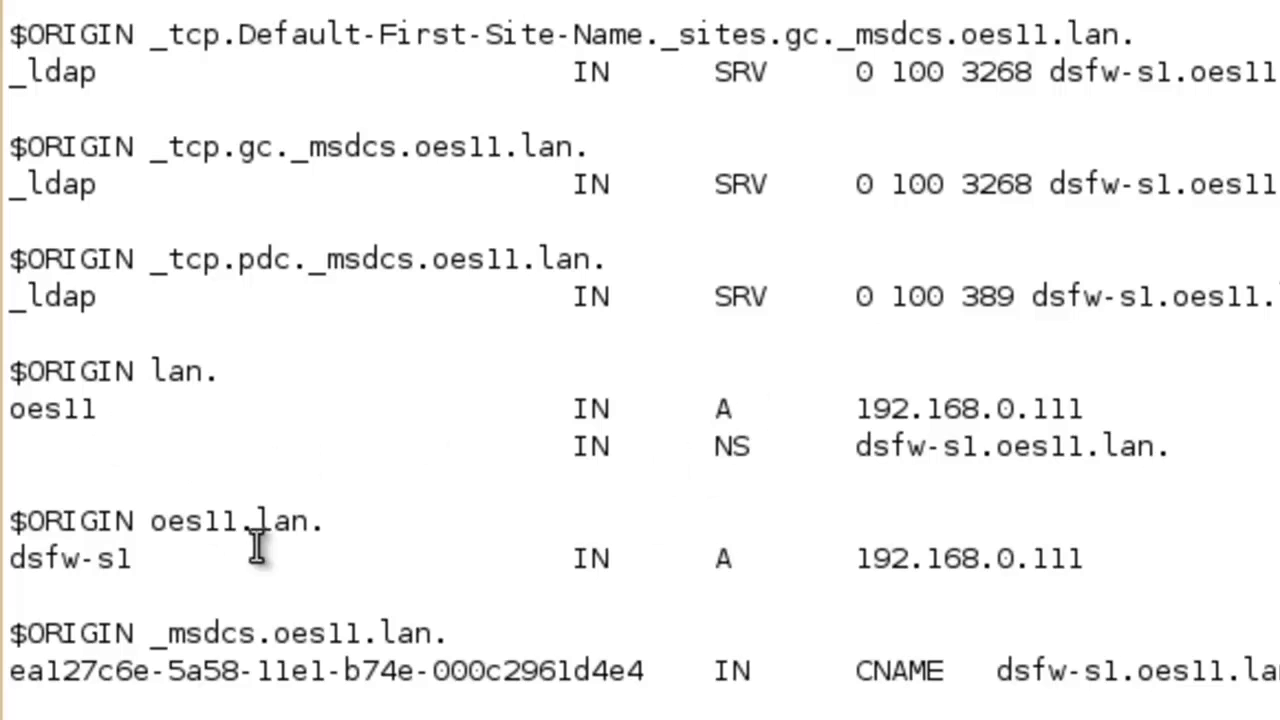
{"action": "mouse_move", "coordinate": [118, 590]}
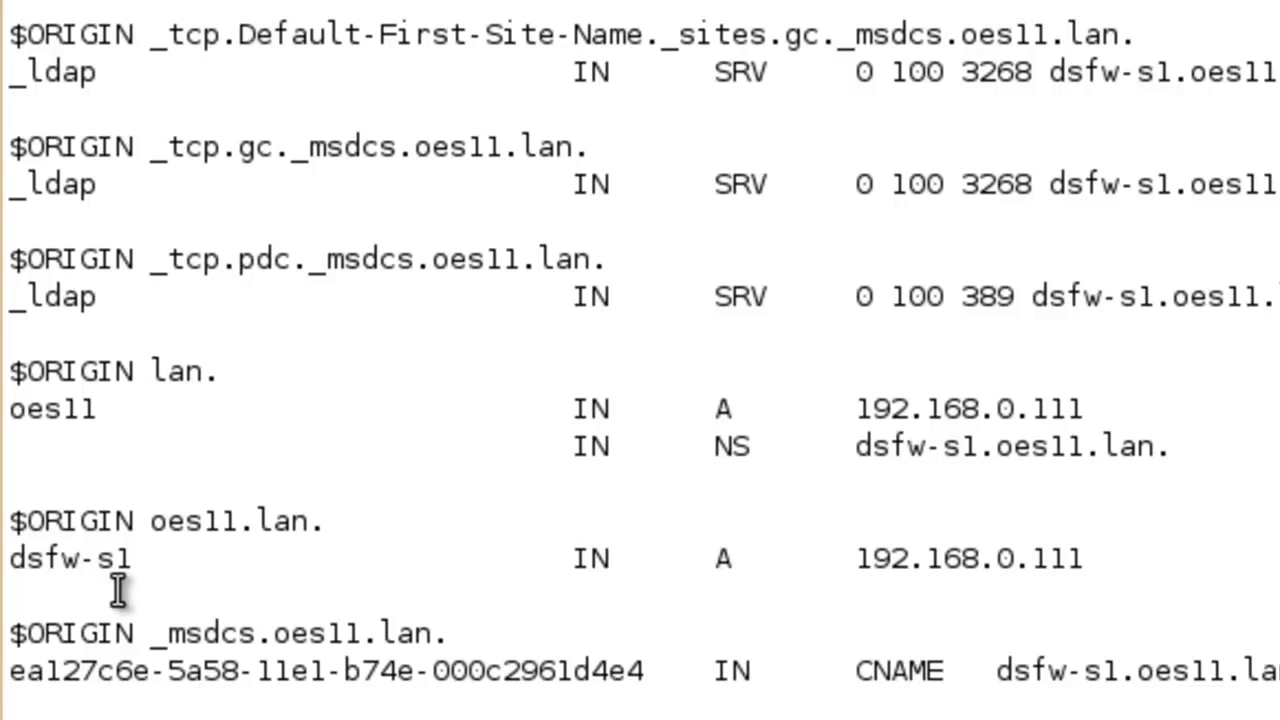
{"action": "mouse_move", "coordinate": [605, 150]}
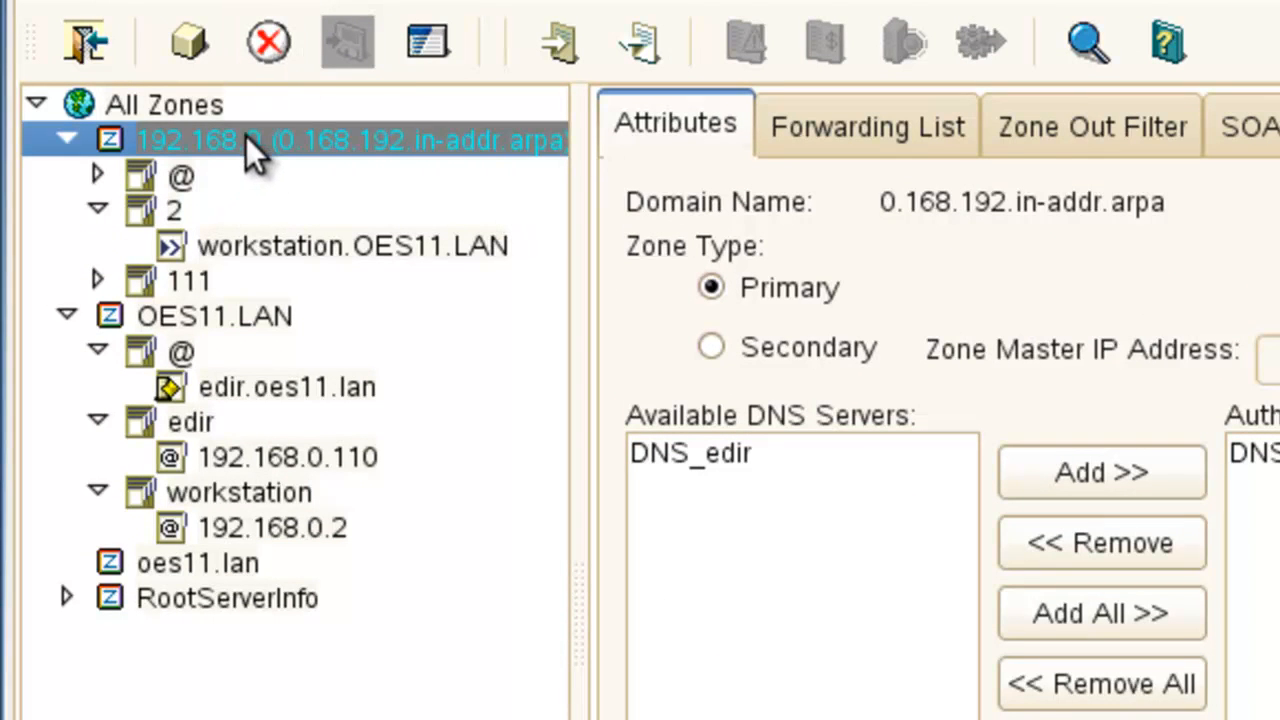
{"action": "mouse_move", "coordinate": [250, 145]}
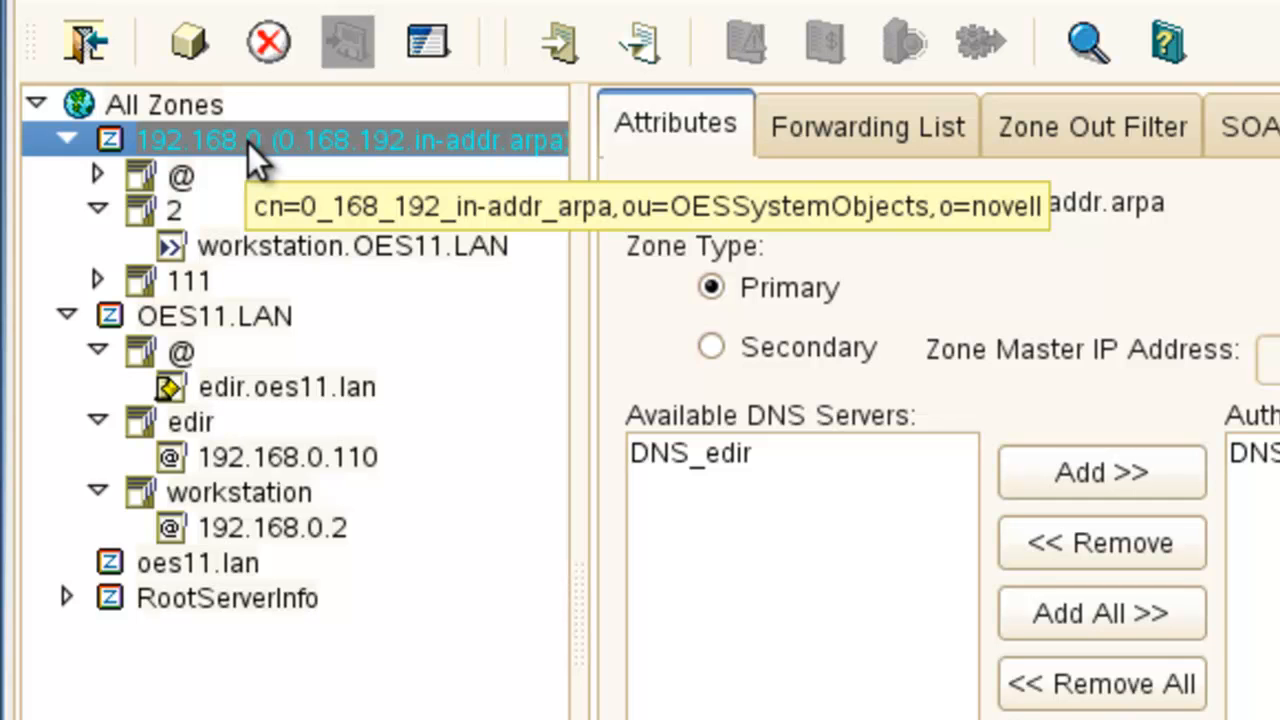
Delete the 0.168.192.in-addr.arpa and OES11.LAN zones, then collapse RootServerInfo.
{"action": "left_click", "coordinate": [268, 42]}
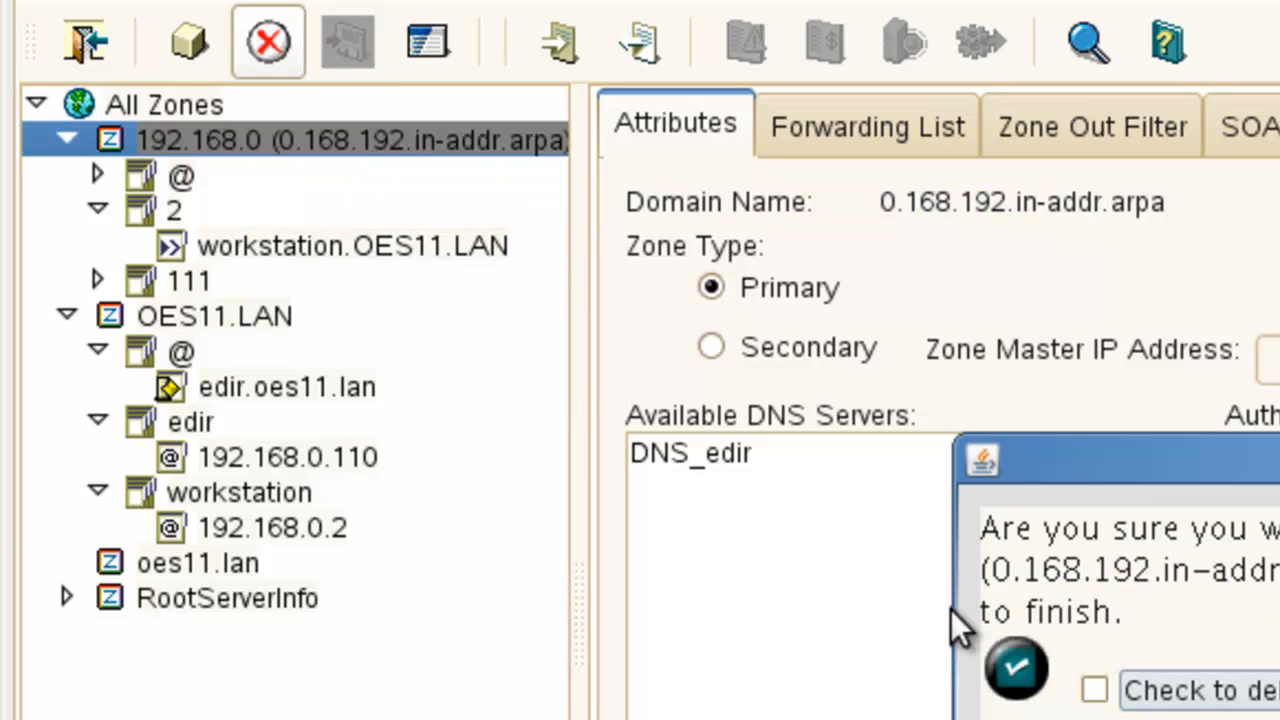
{"action": "left_click", "coordinate": [1015, 668]}
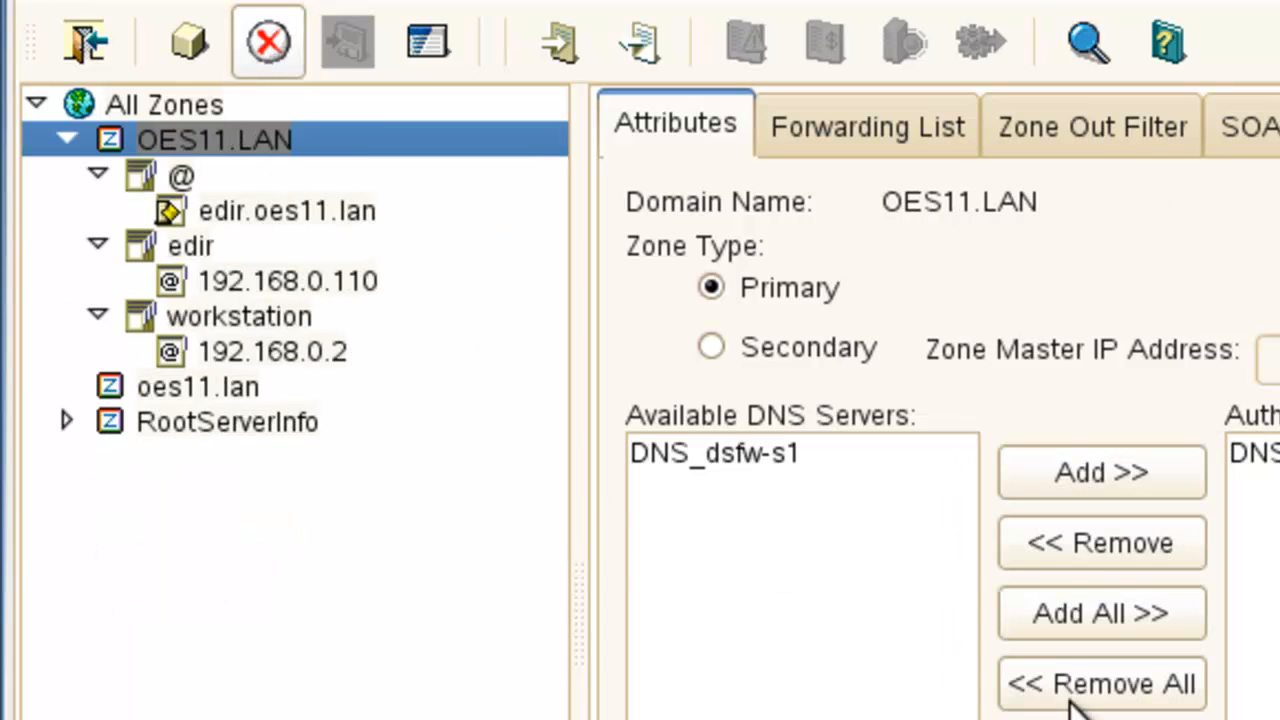
{"action": "left_click", "coordinate": [268, 41]}
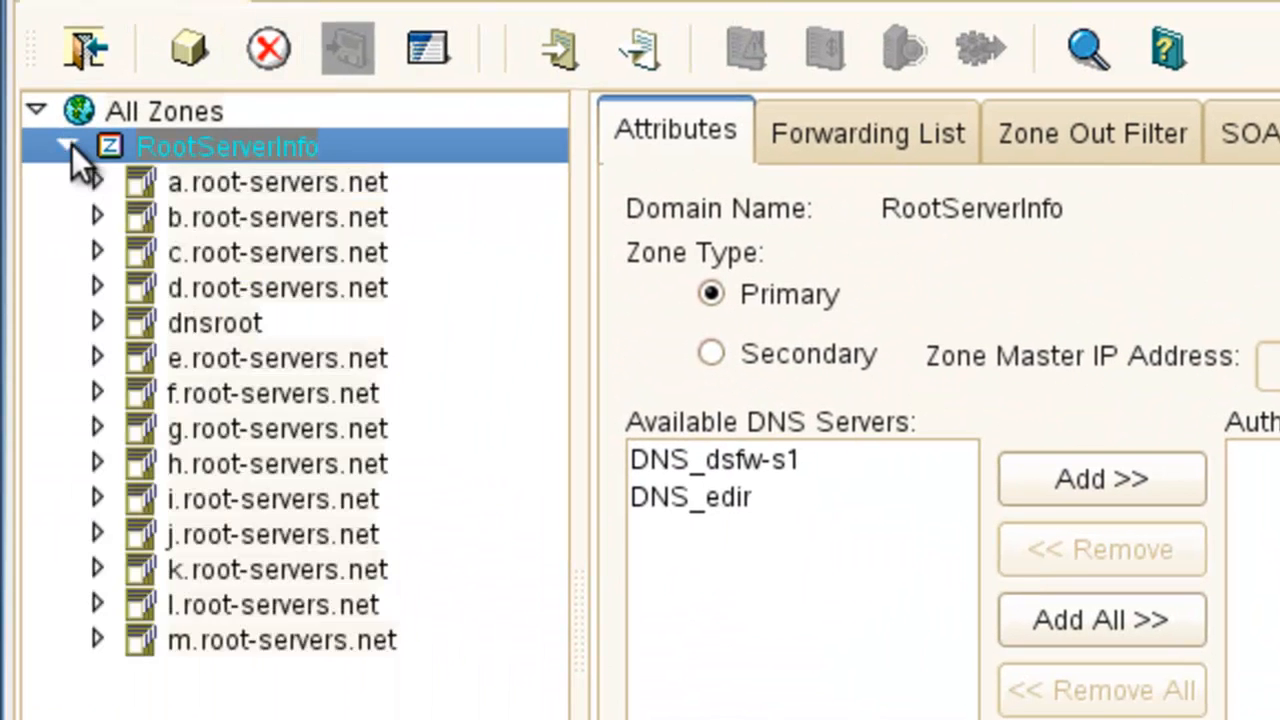
{"action": "left_click", "coordinate": [66, 146]}
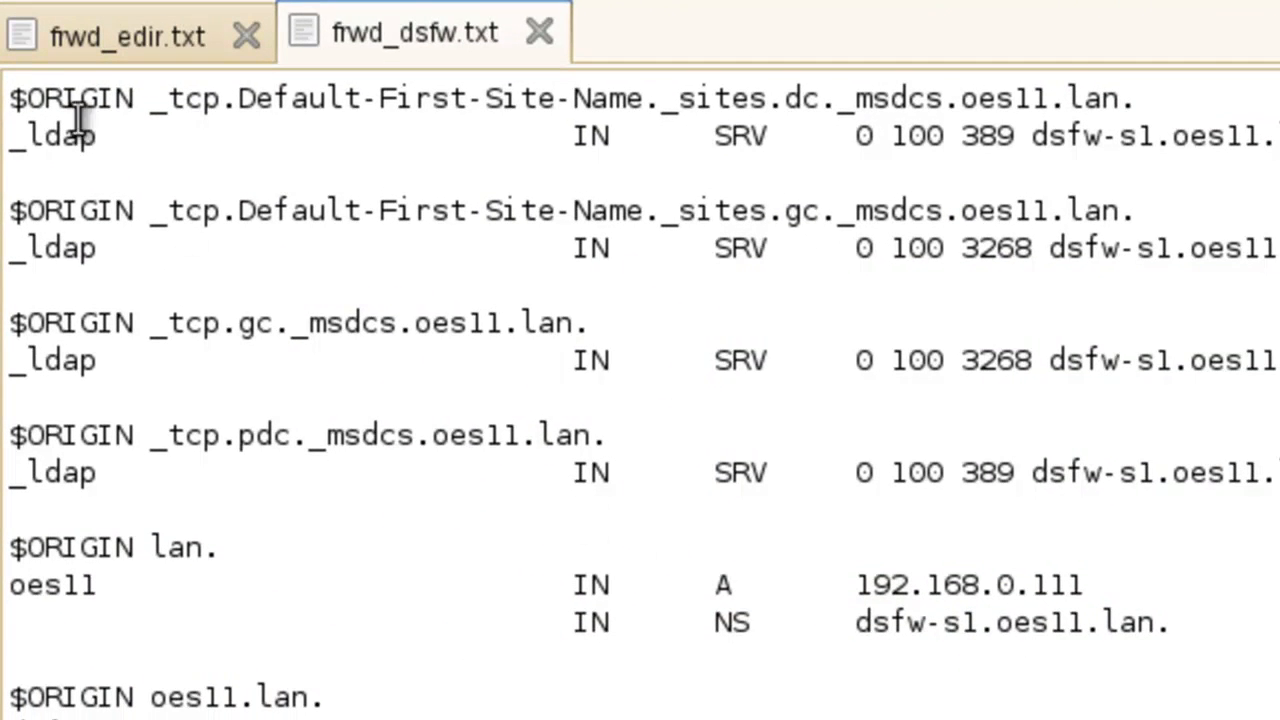
{"action": "left_click", "coordinate": [127, 33]}
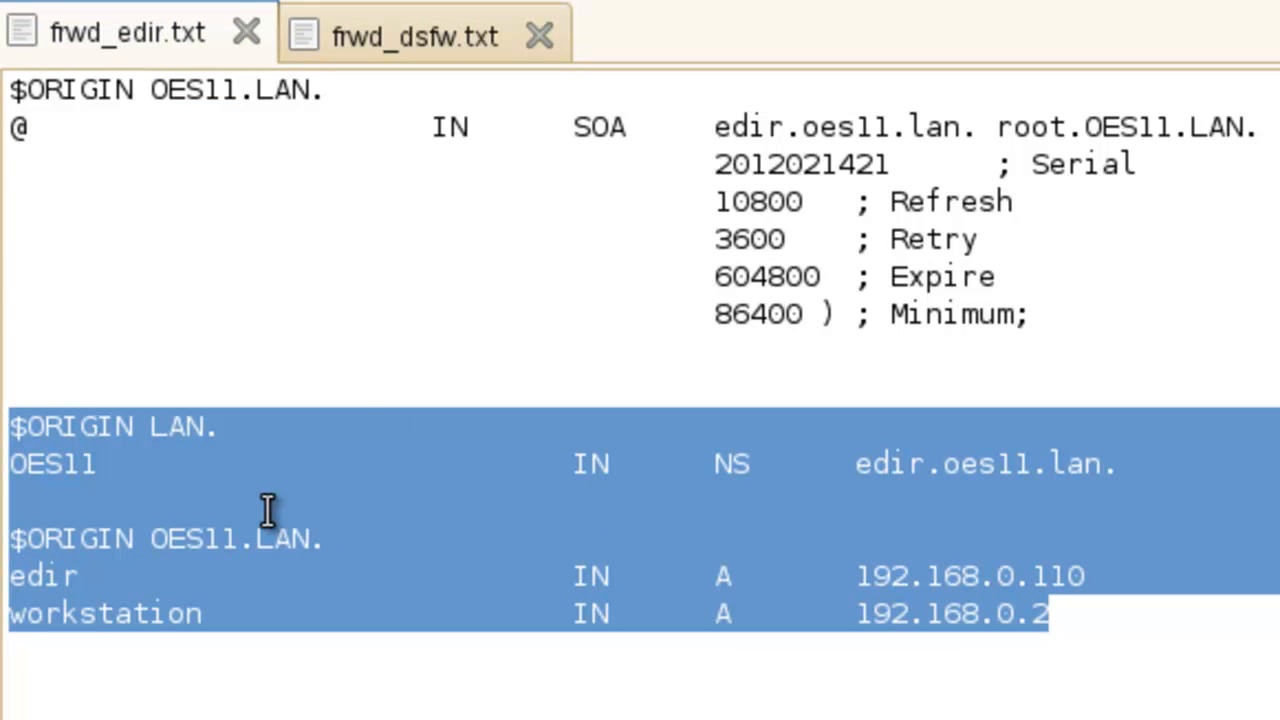
{"action": "right_click", "coordinate": [267, 510]}
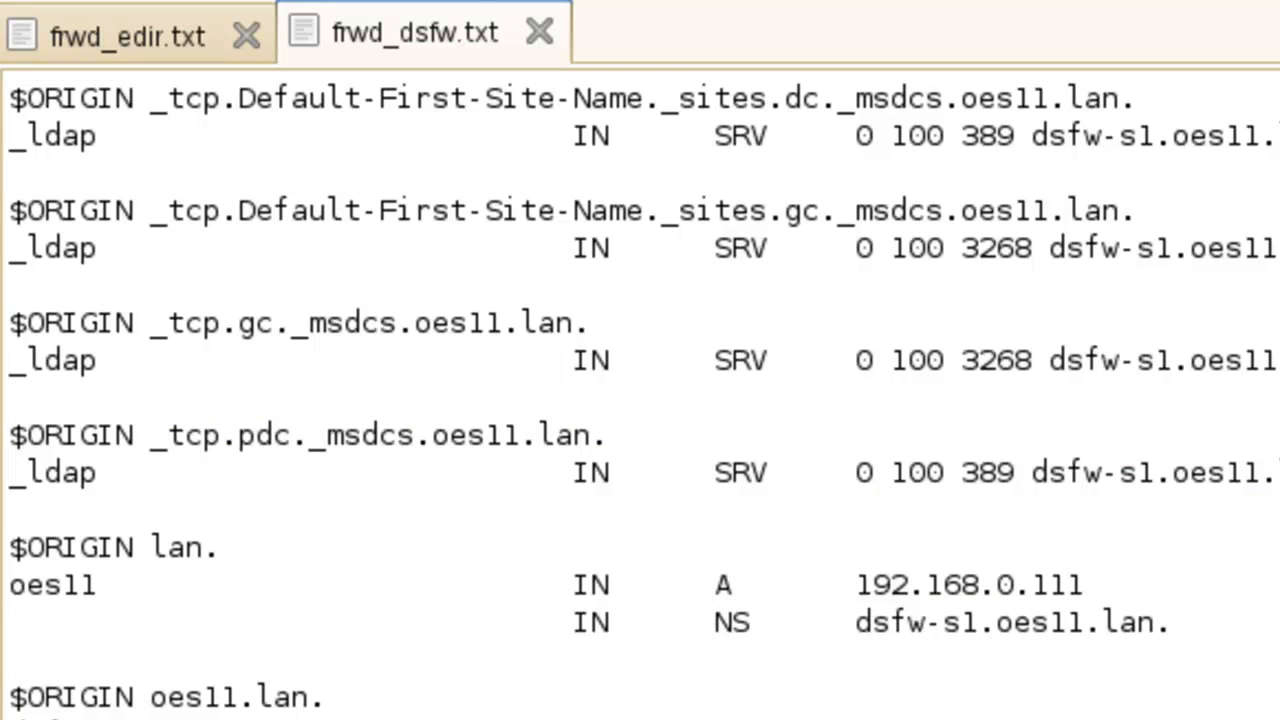
{"action": "scroll", "scroll_direction": "down", "scroll_amount": 3}
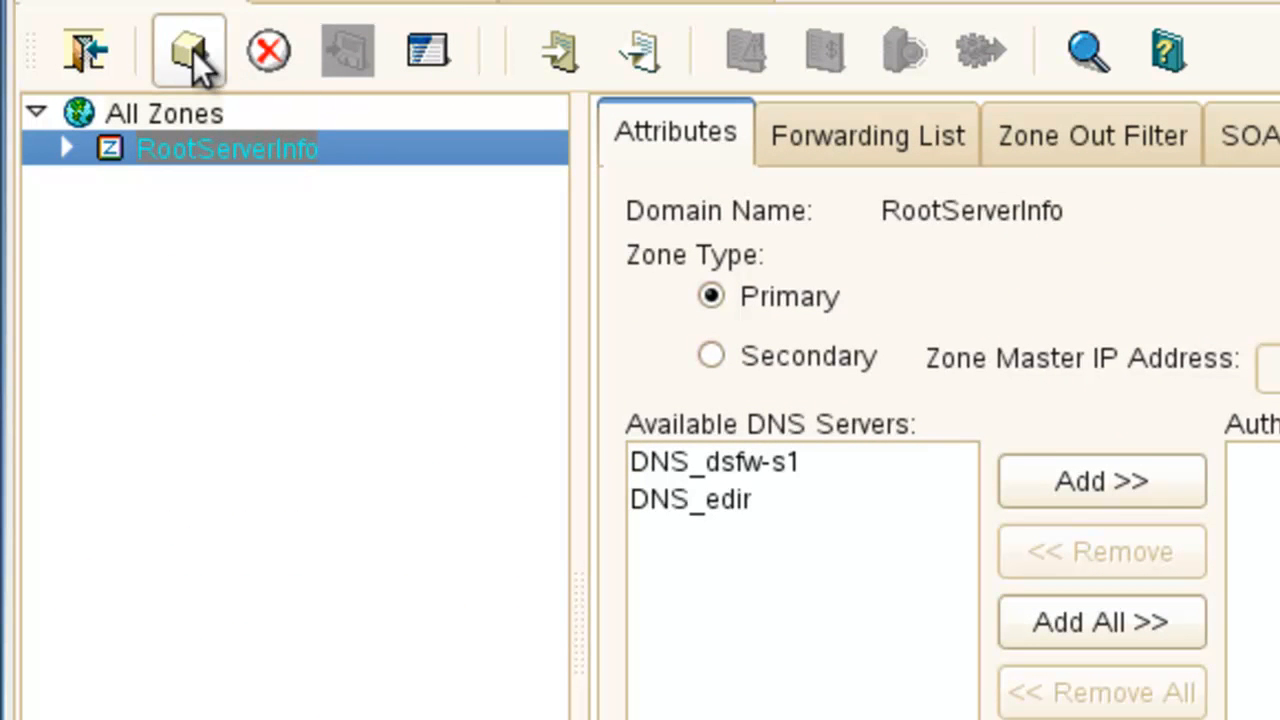
{"action": "mouse_move", "coordinate": [558, 50]}
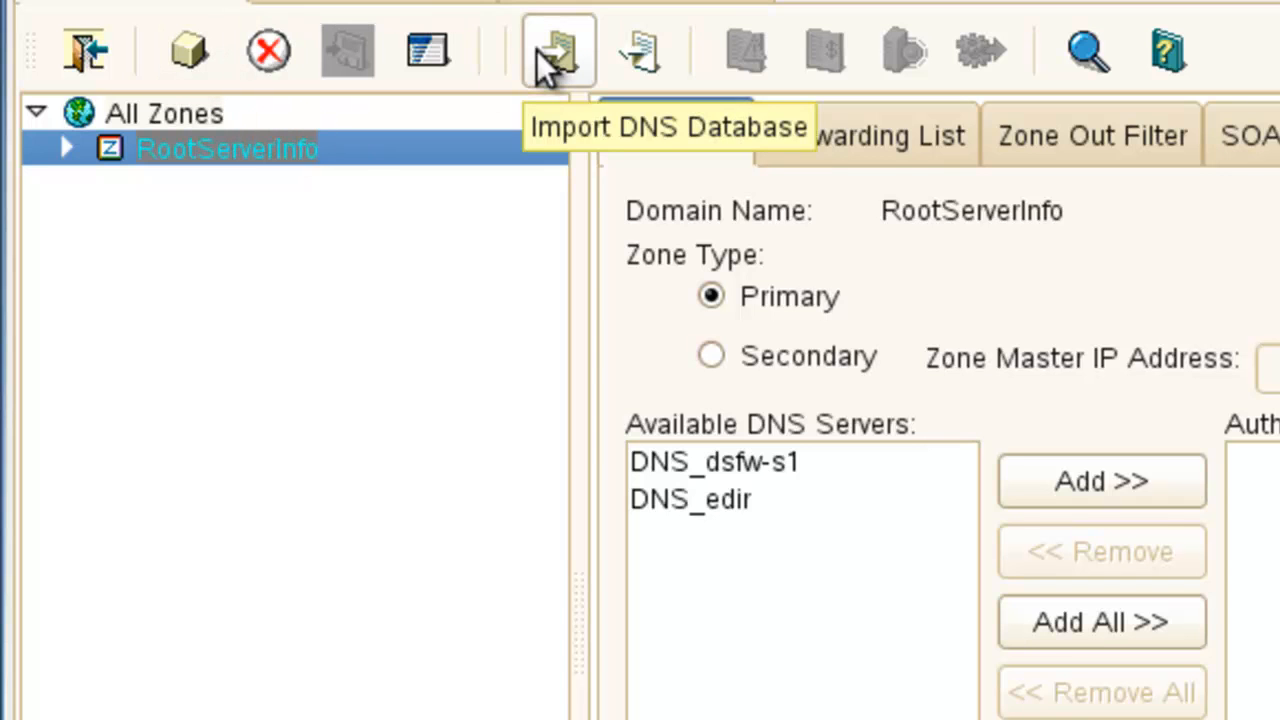
Launch the Import DNS Database wizard for a BIND formatted file.
{"action": "left_click", "coordinate": [163, 113]}
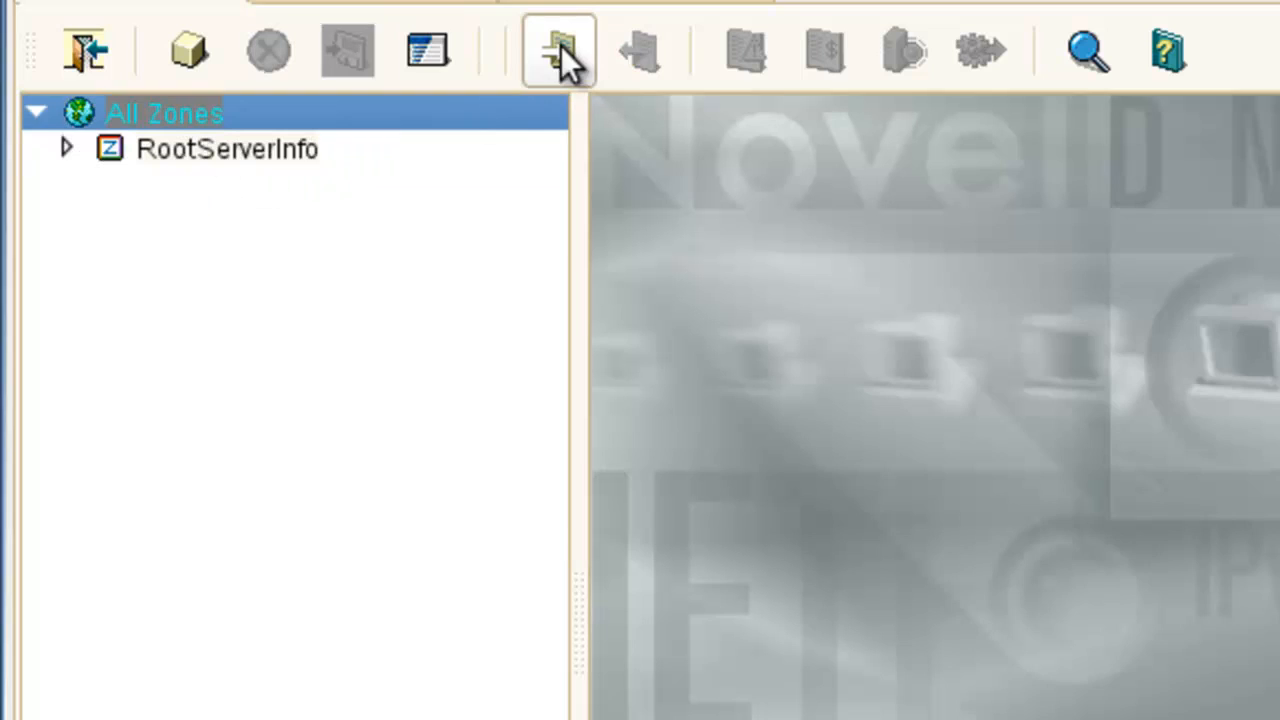
{"action": "left_click", "coordinate": [557, 50]}
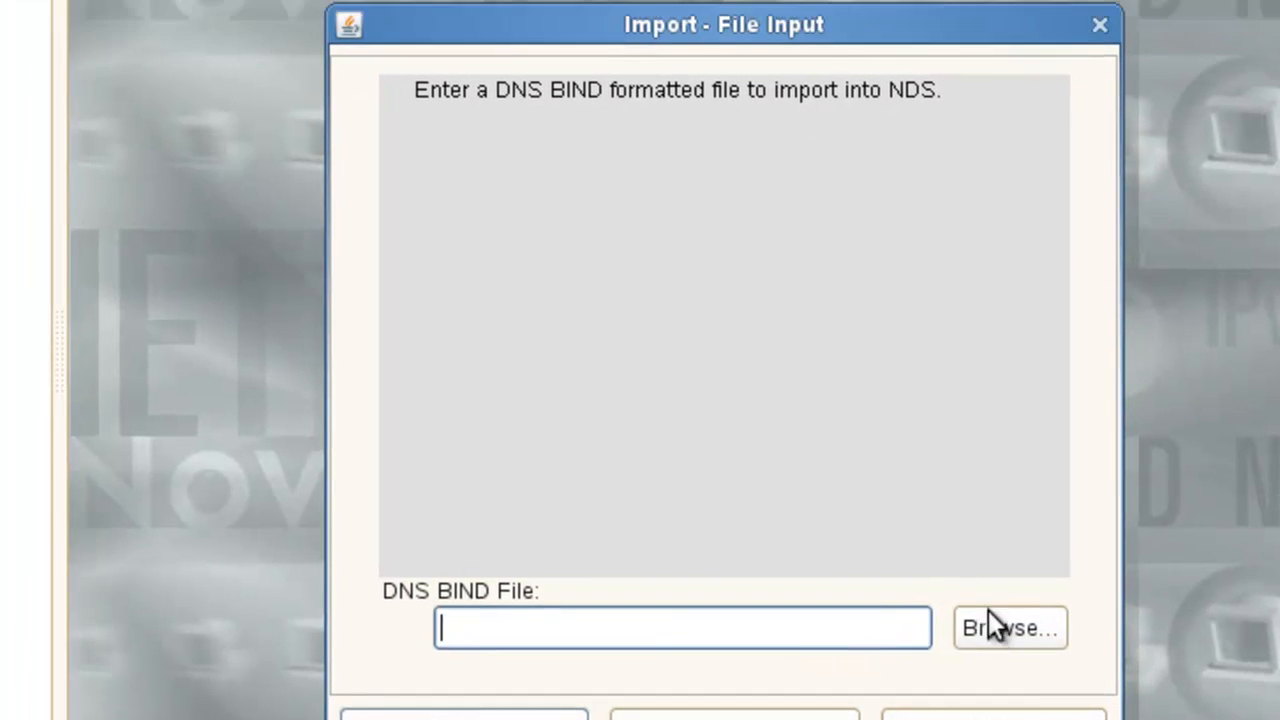
Browse to and select /root/Desktop/frwd_dsfw.txt as the import file.
{"action": "left_click", "coordinate": [1009, 628]}
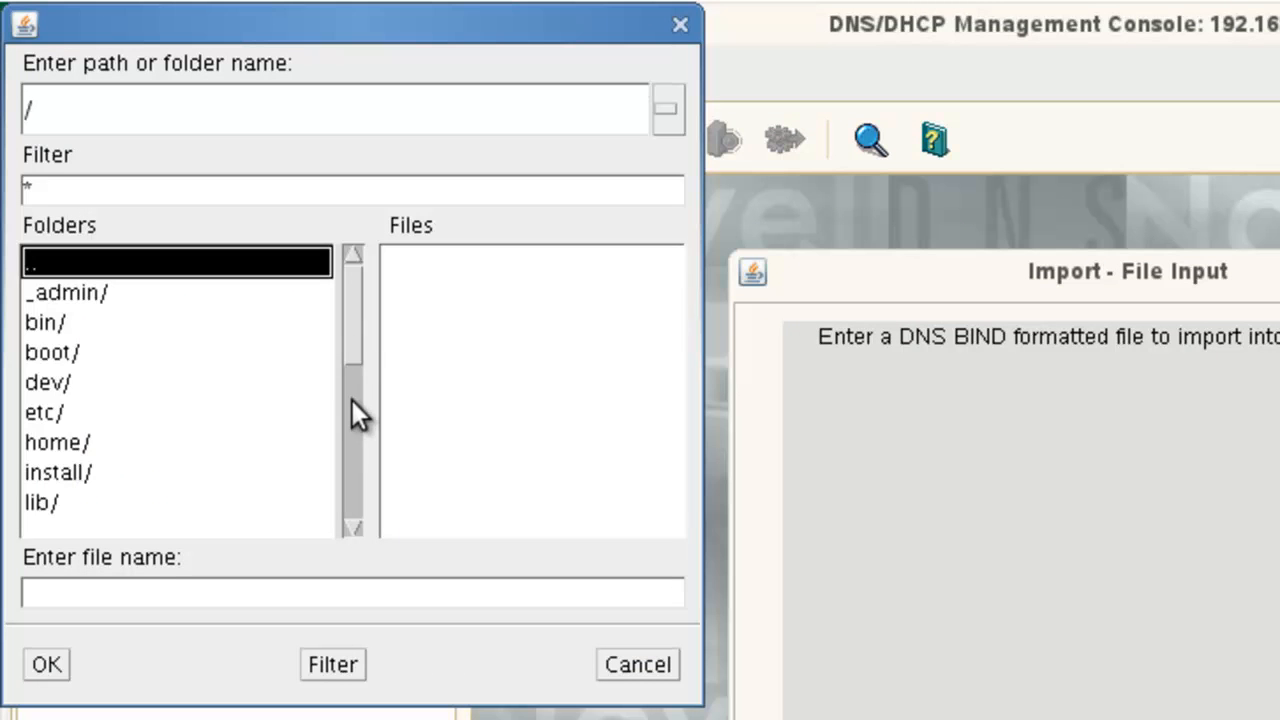
{"action": "scroll", "scroll_direction": "down", "scroll_amount": 3}
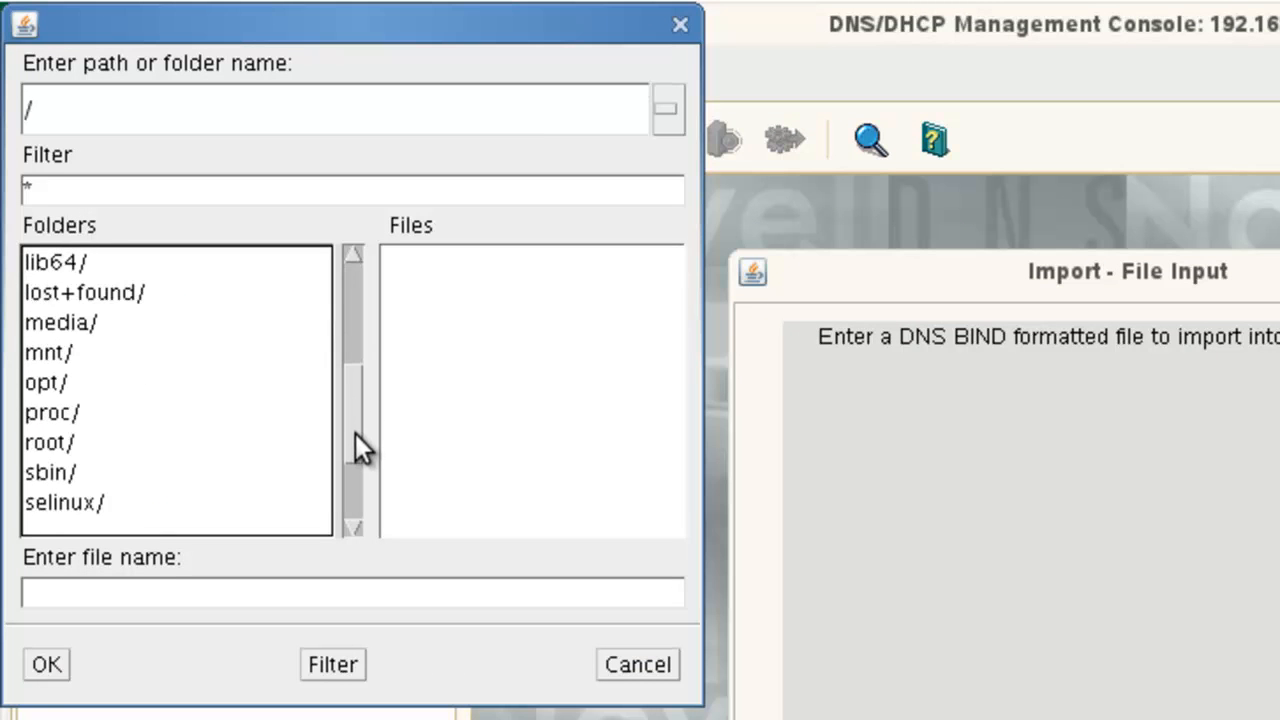
{"action": "double_click", "coordinate": [49, 442]}
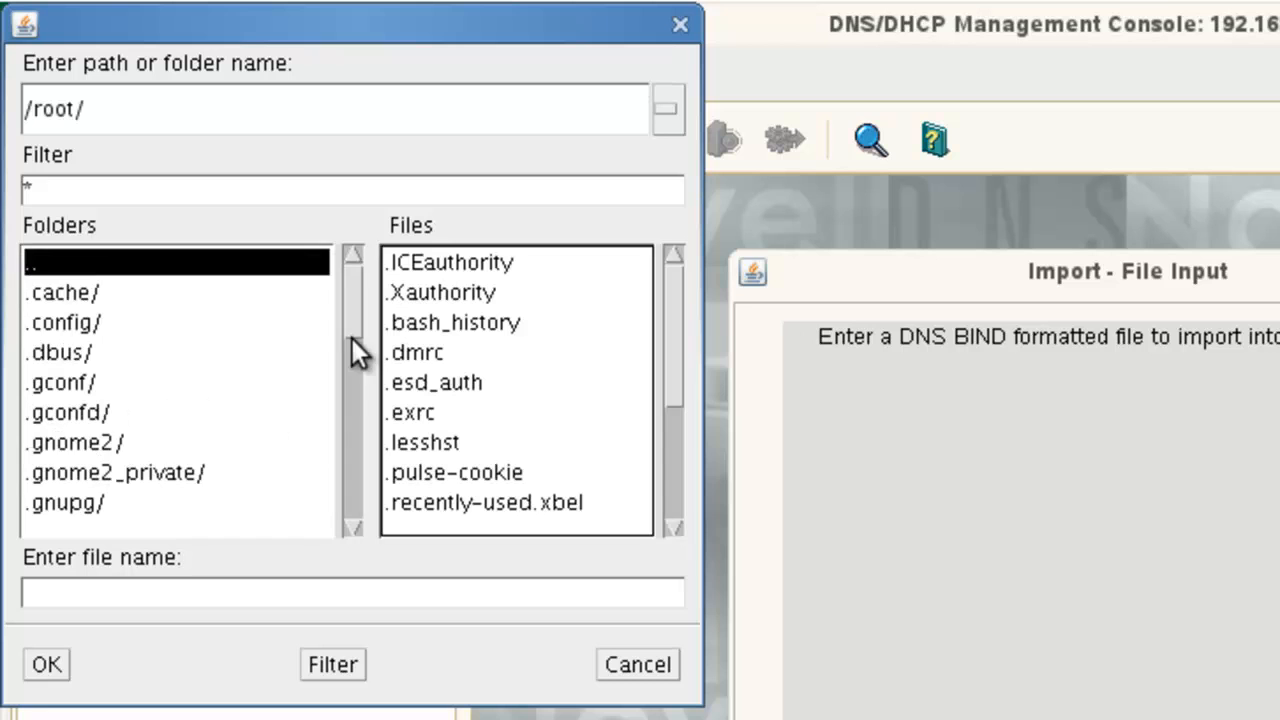
{"action": "scroll", "scroll_direction": "down", "scroll_amount": 3}
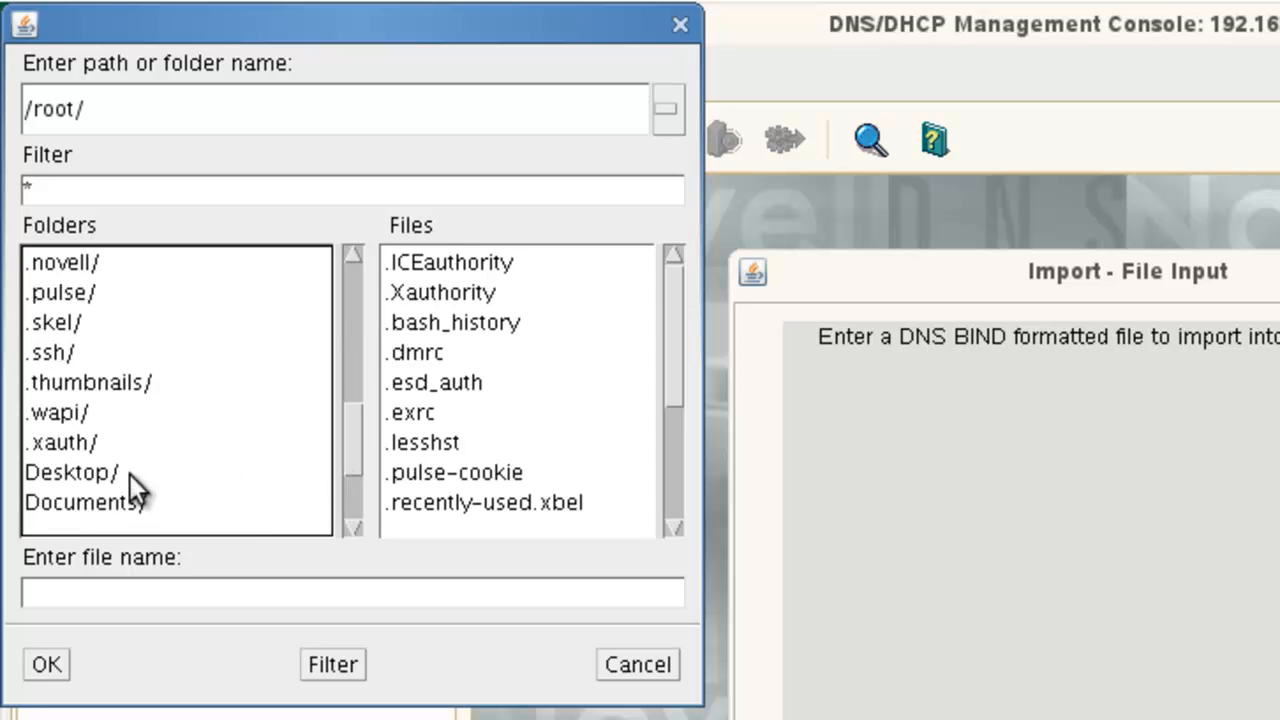
{"action": "double_click", "coordinate": [70, 472]}
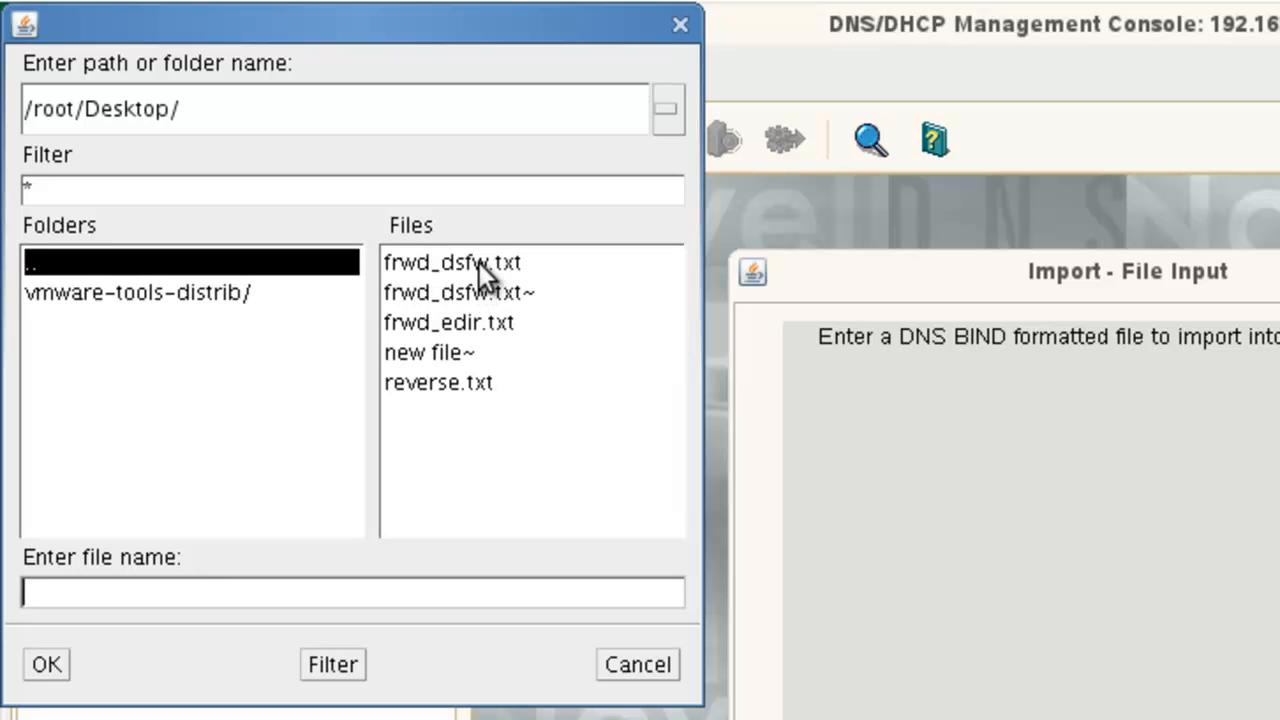
{"action": "left_click", "coordinate": [452, 262]}
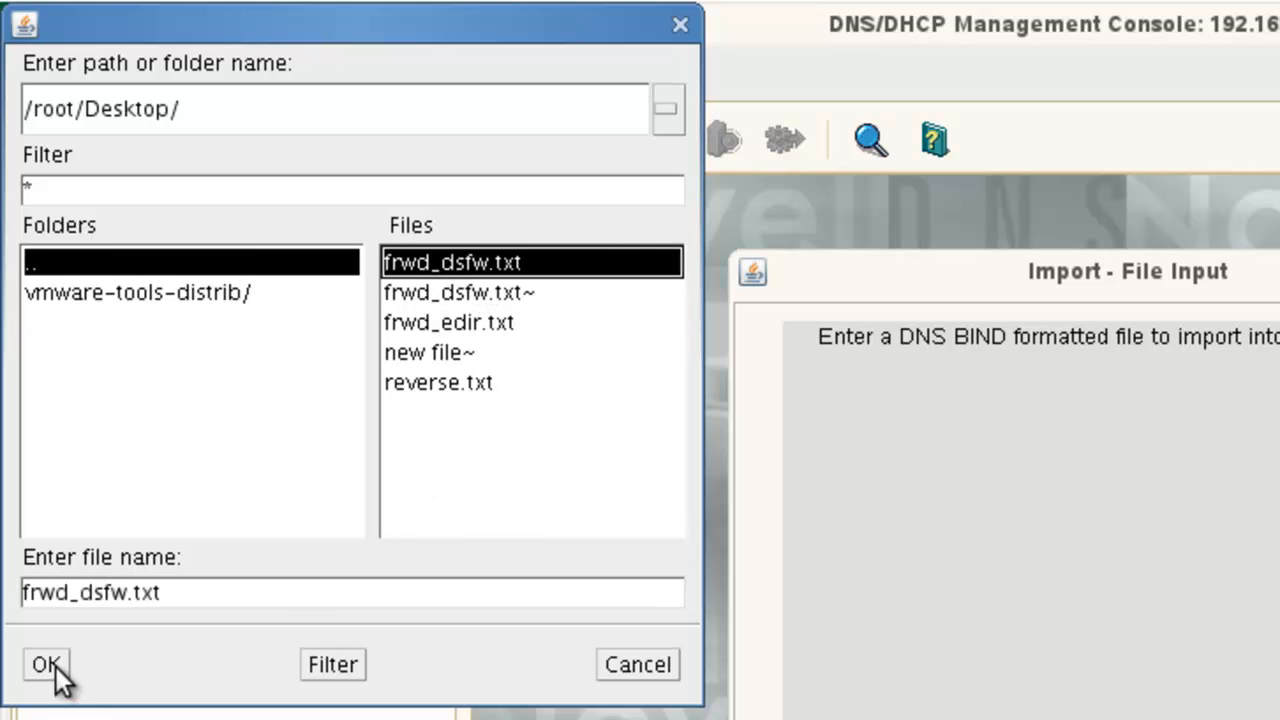
{"action": "left_click", "coordinate": [46, 664]}
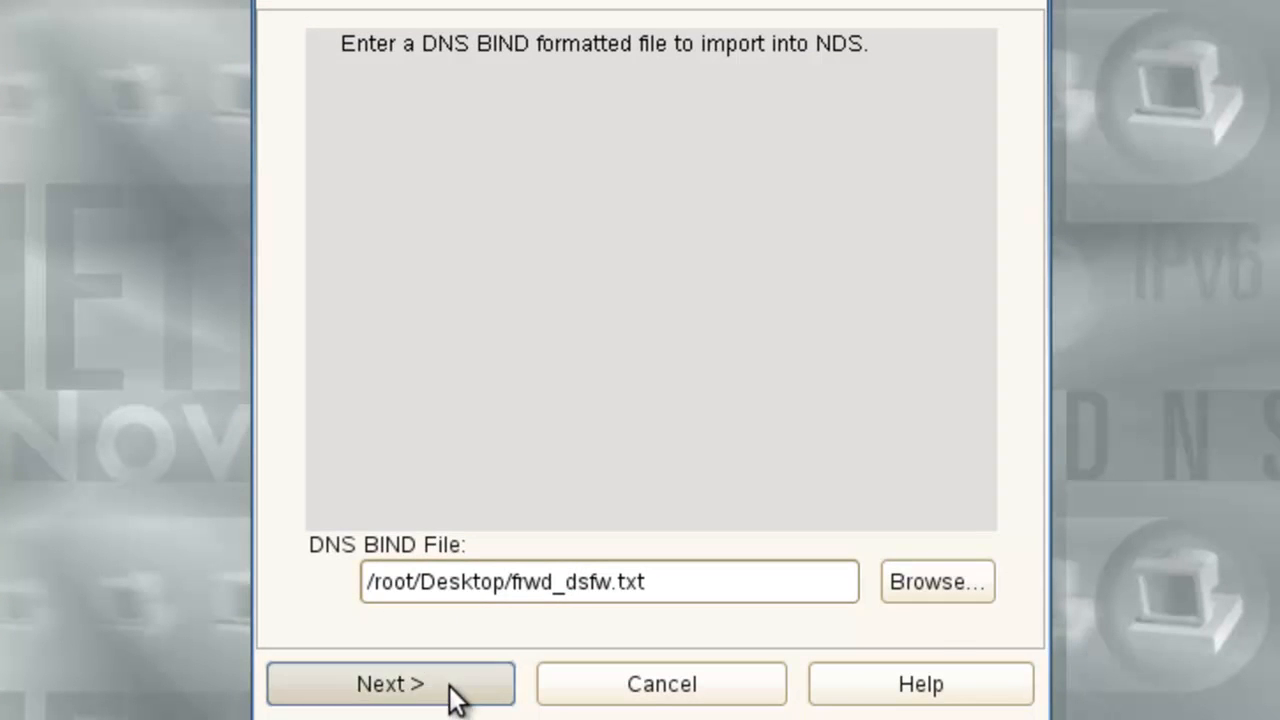
Set ou=dns,o=novell as the zone context for the oes11.lan import.
{"action": "left_click", "coordinate": [390, 683]}
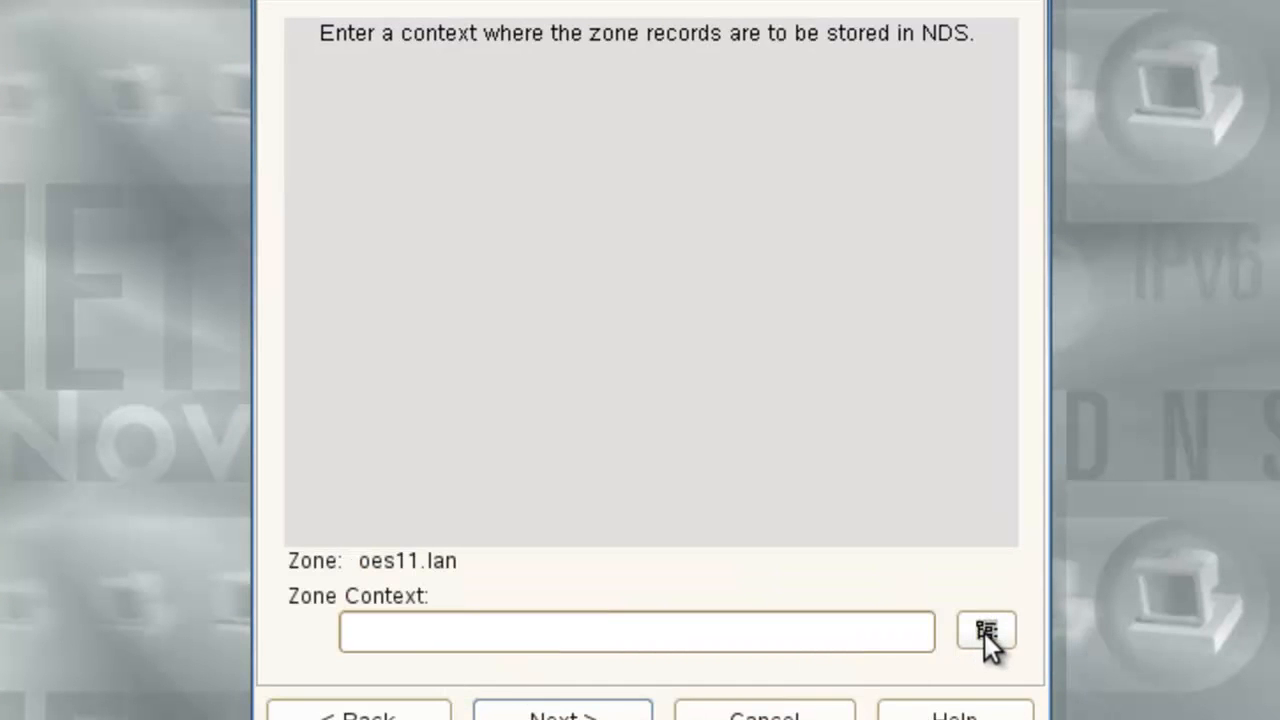
{"action": "left_click", "coordinate": [986, 631]}
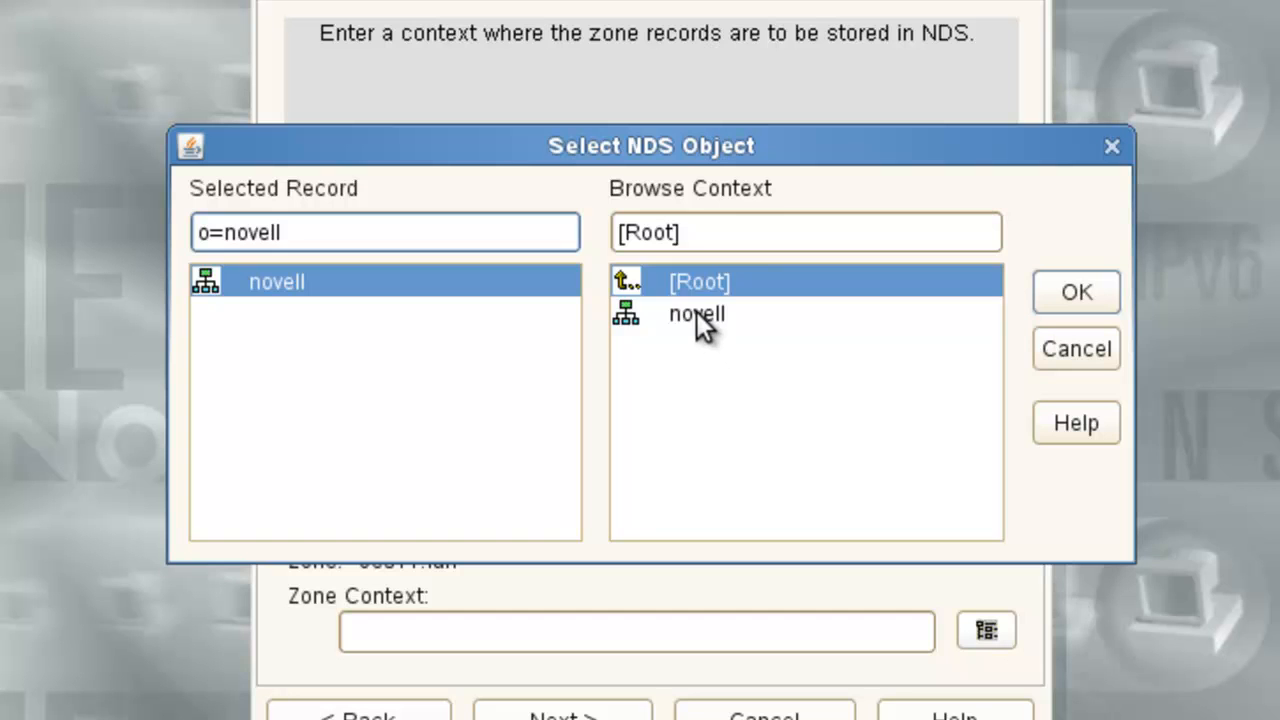
{"action": "double_click", "coordinate": [696, 313]}
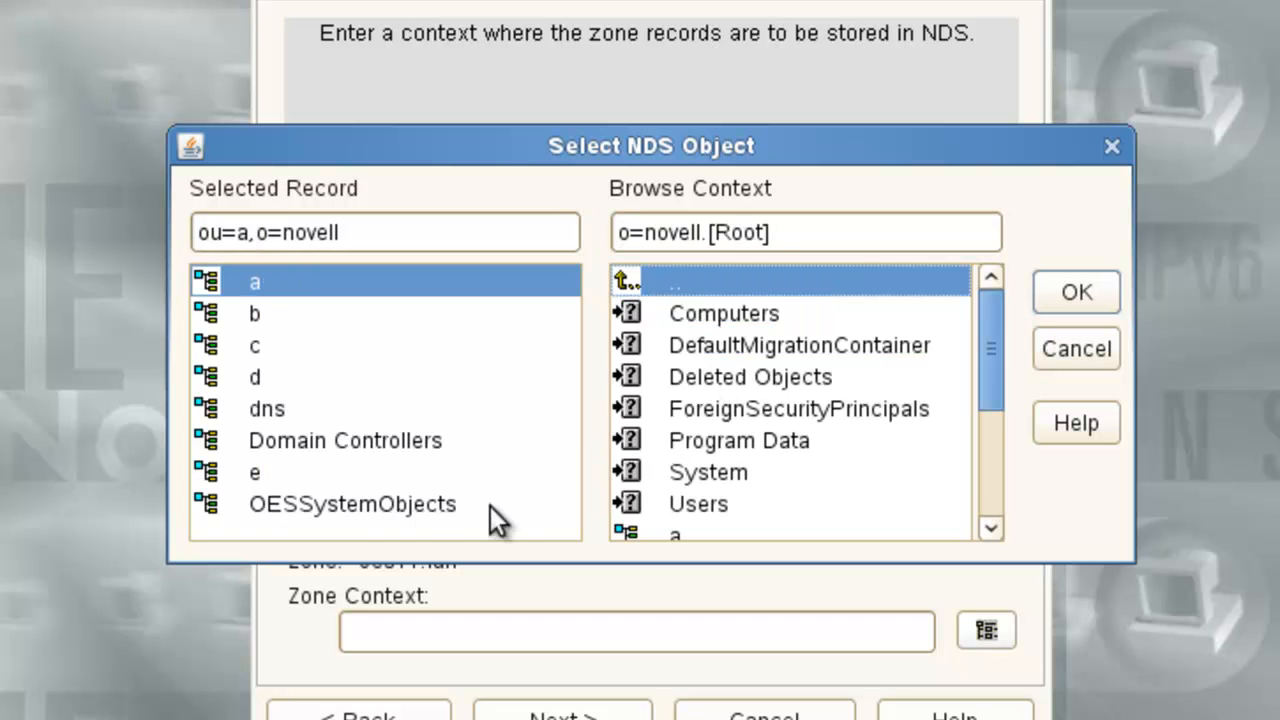
{"action": "mouse_move", "coordinate": [345, 520]}
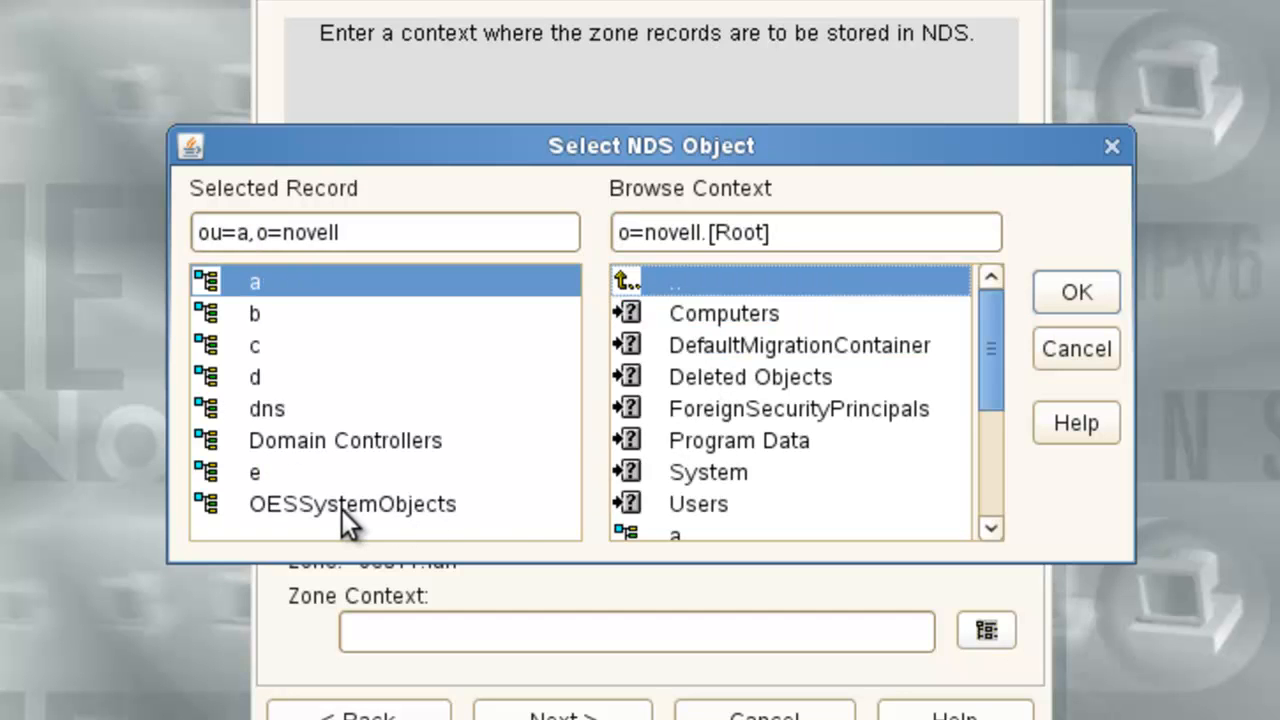
{"action": "left_click", "coordinate": [267, 408]}
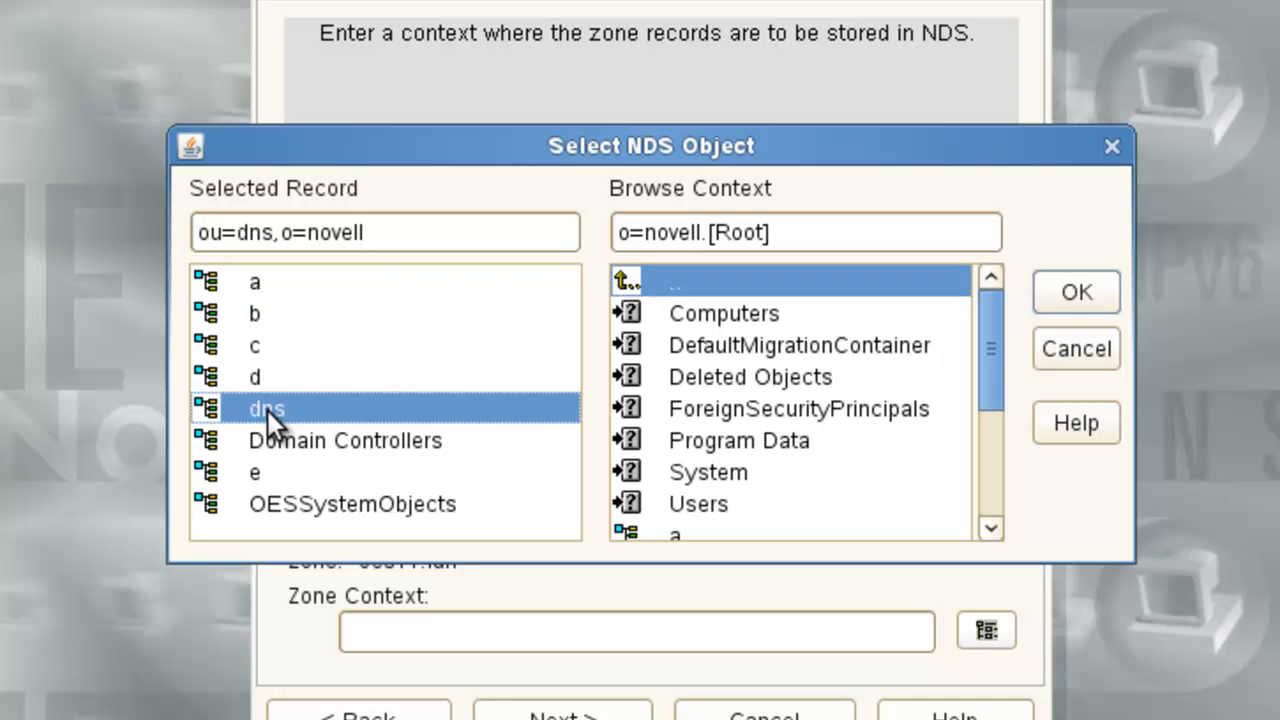
{"action": "mouse_move", "coordinate": [1076, 300]}
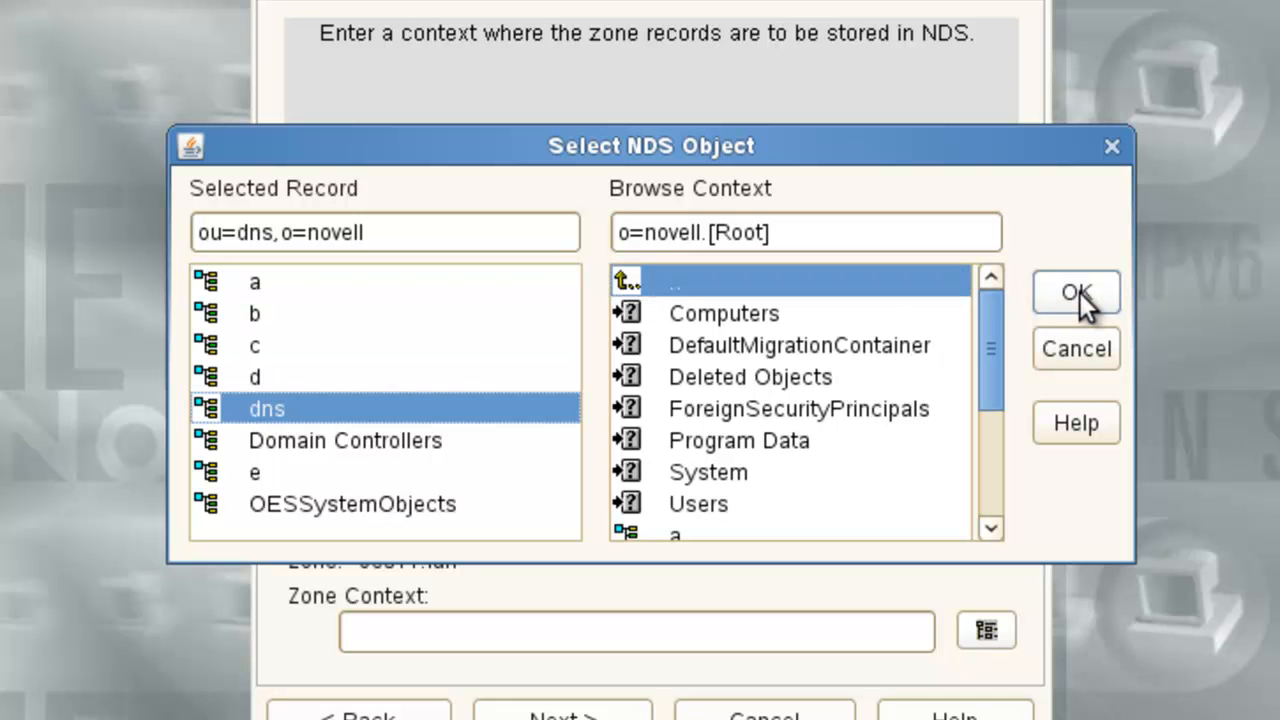
{"action": "left_click", "coordinate": [1076, 292]}
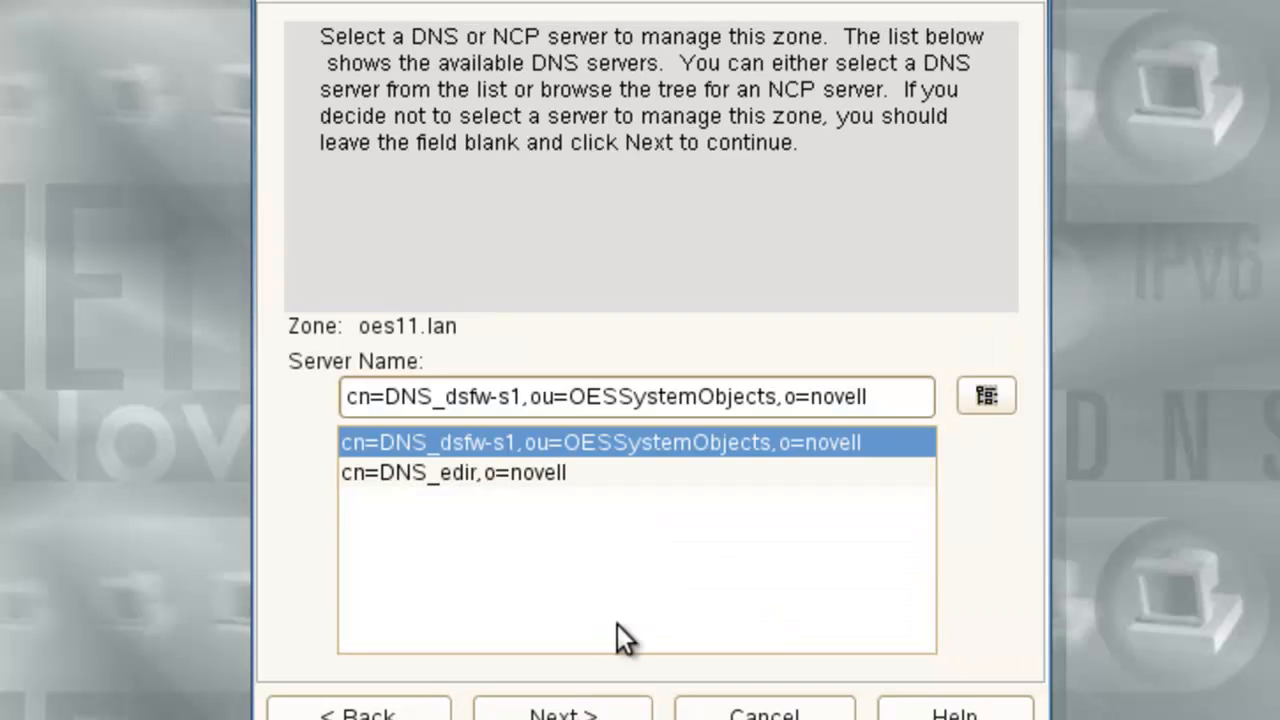
{"action": "mouse_move", "coordinate": [625, 535]}
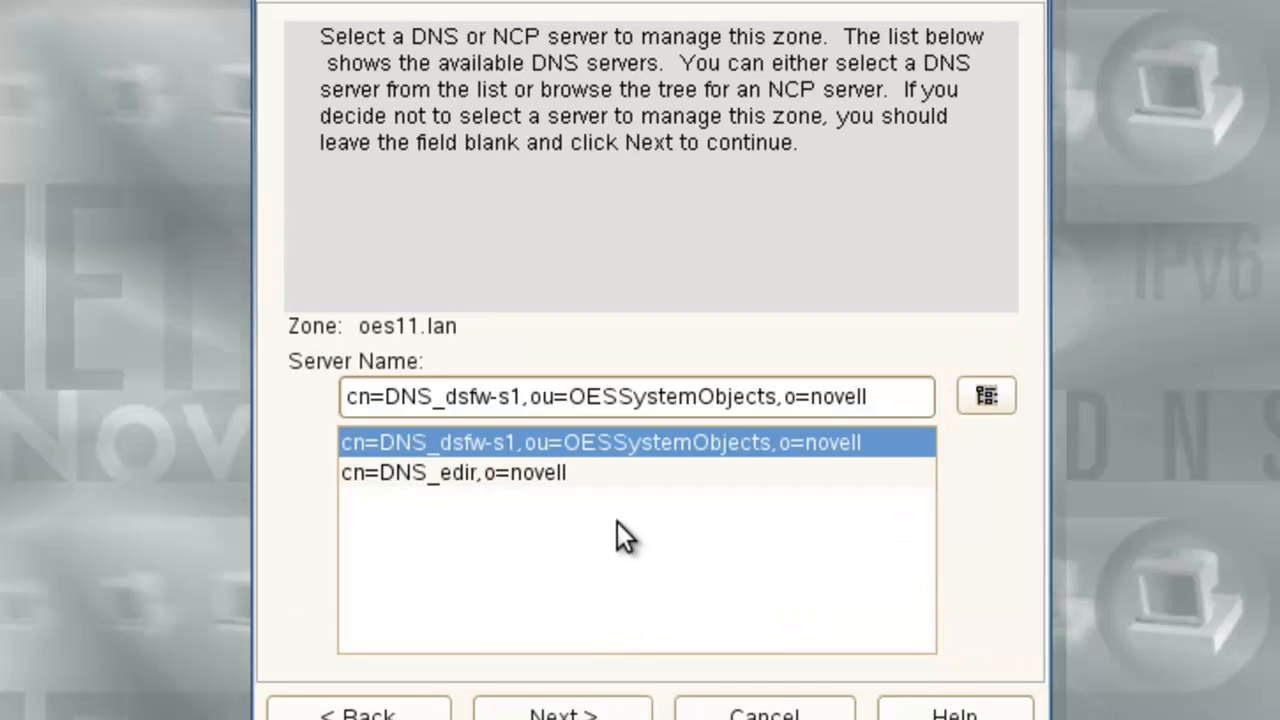
Assign cn=DNS_edir,o=novell as managing server, keep Primary type, and run the import.
{"action": "left_click", "coordinate": [453, 472]}
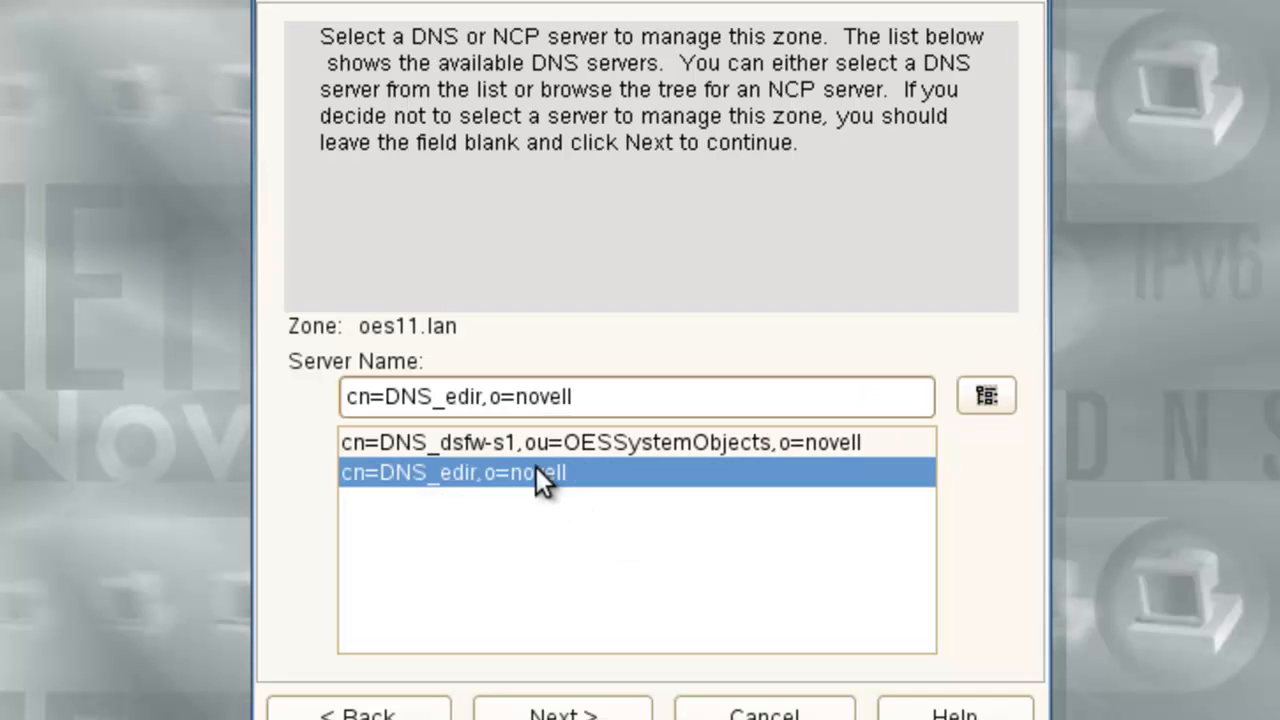
{"action": "mouse_move", "coordinate": [418, 505]}
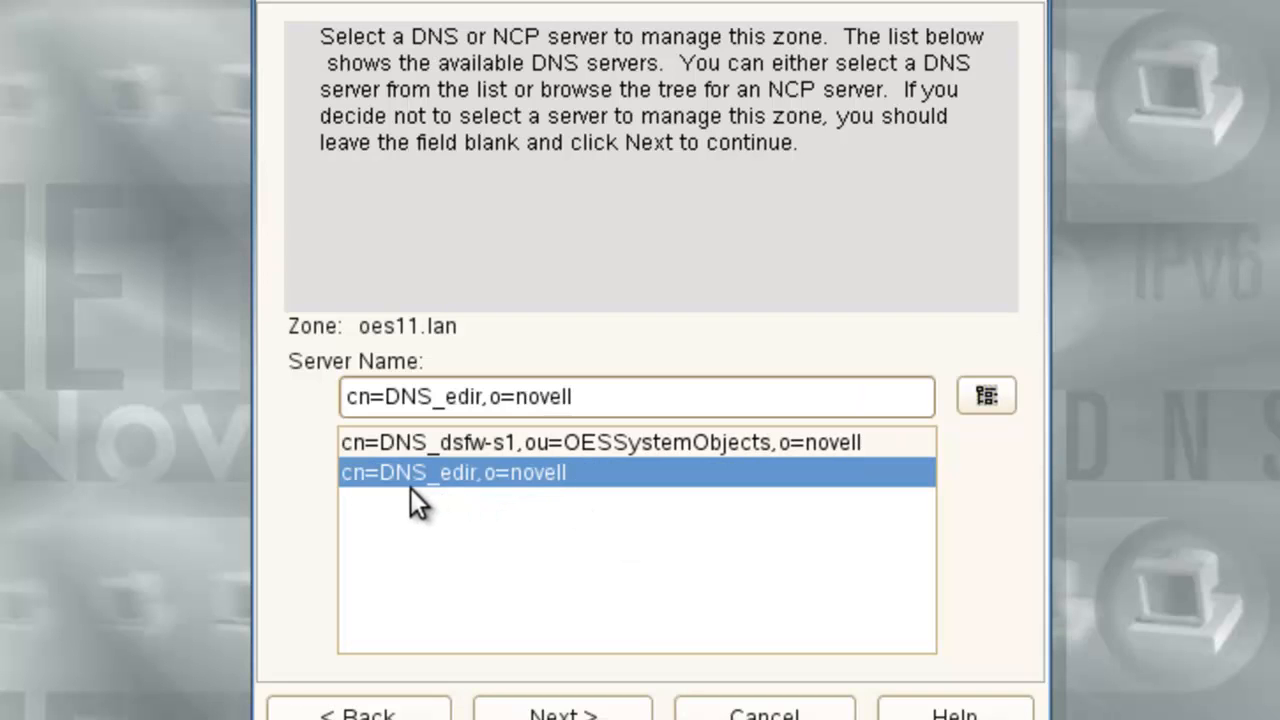
{"action": "mouse_move", "coordinate": [470, 500]}
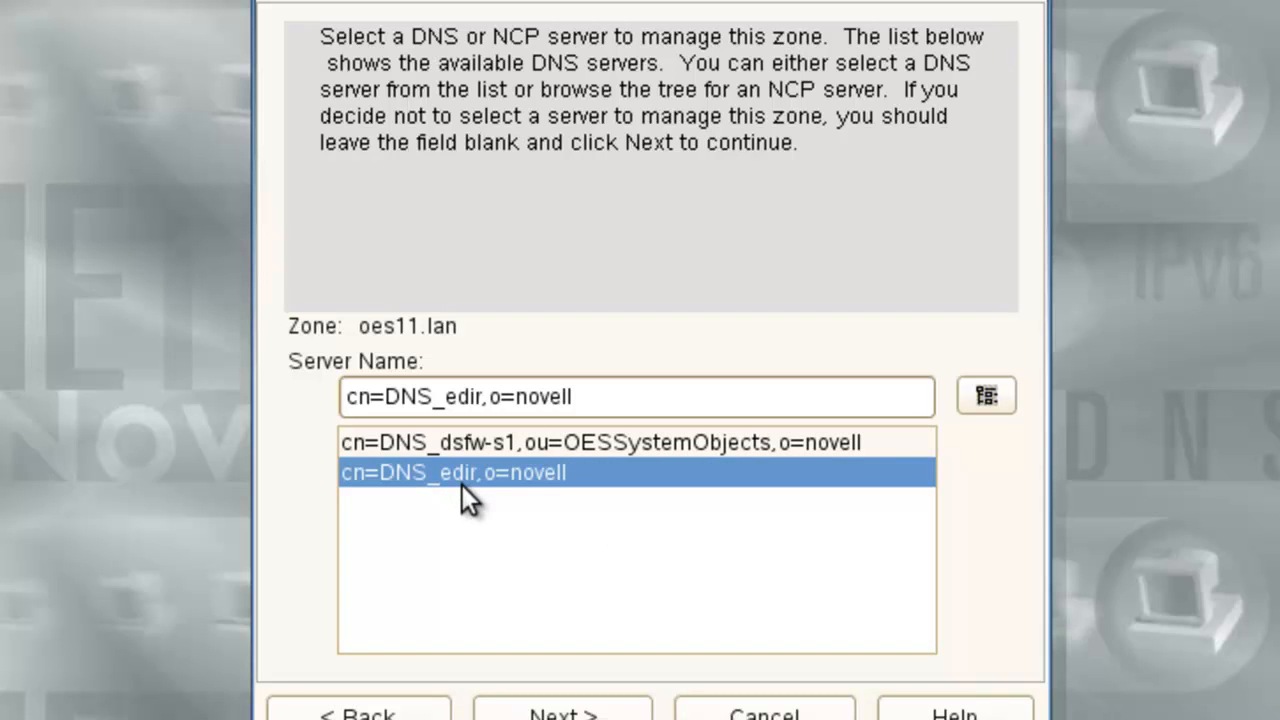
{"action": "mouse_move", "coordinate": [600, 578]}
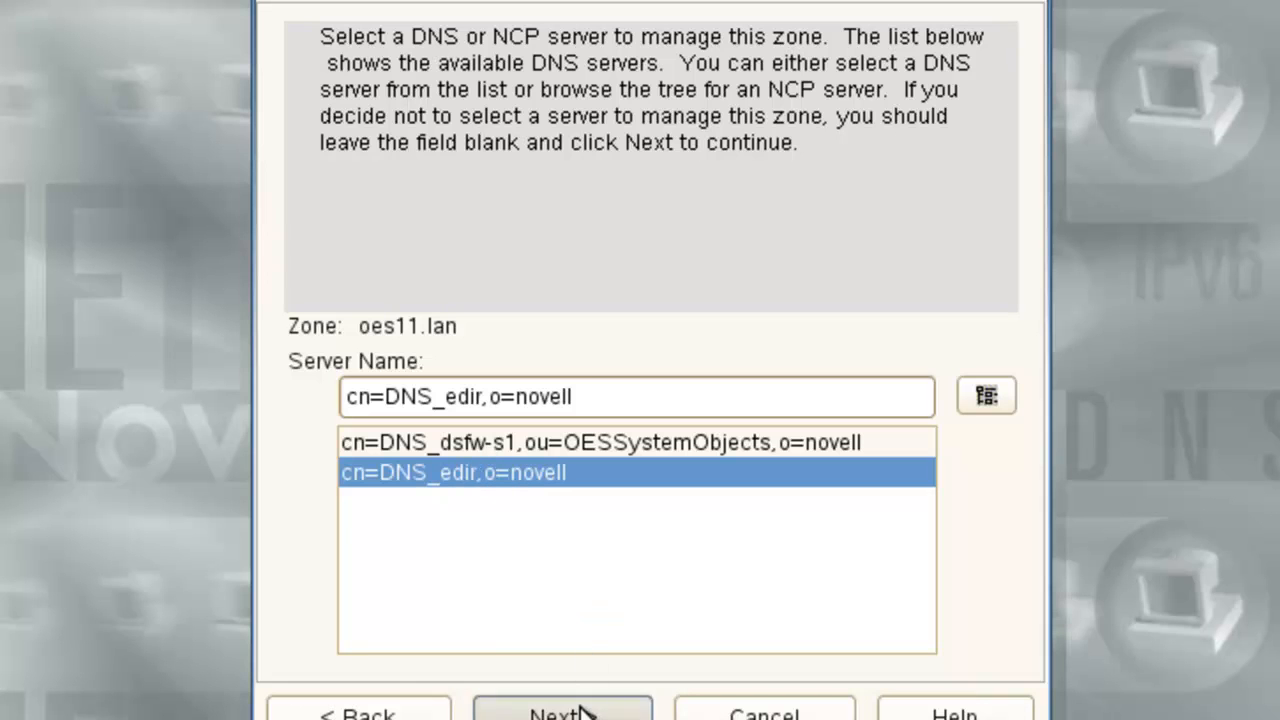
{"action": "left_click", "coordinate": [562, 710]}
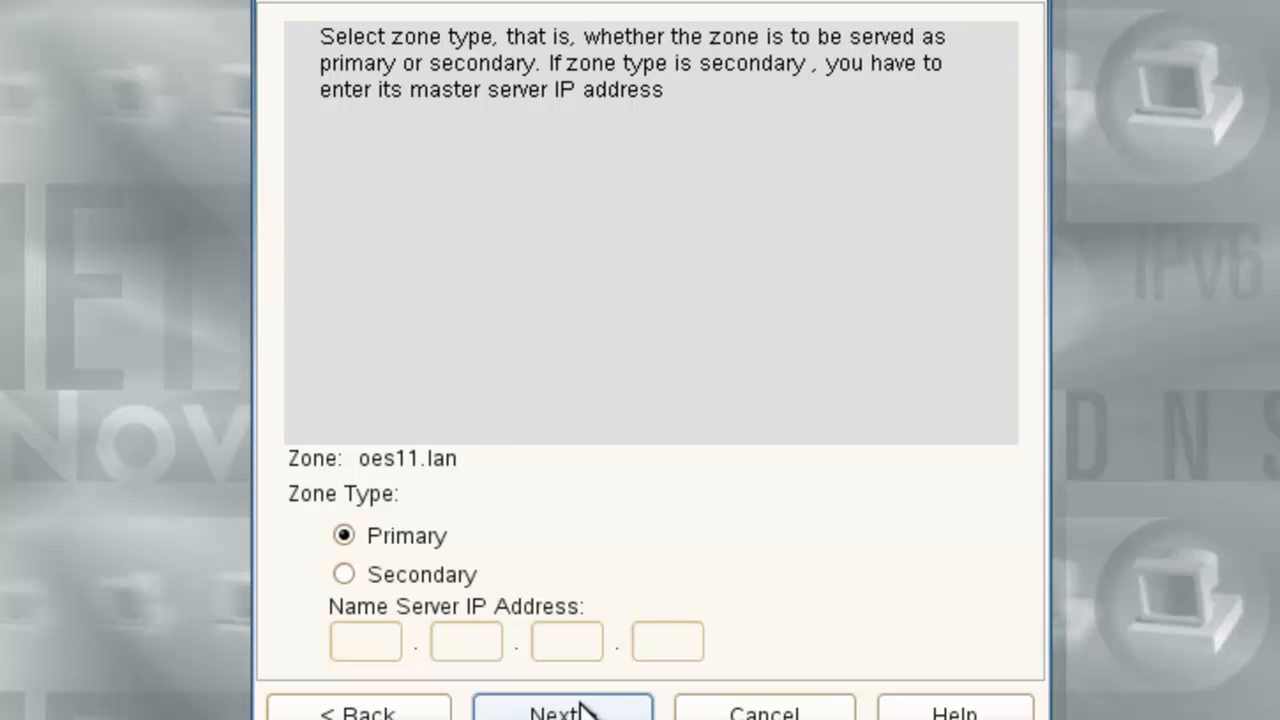
{"action": "left_click", "coordinate": [562, 710]}
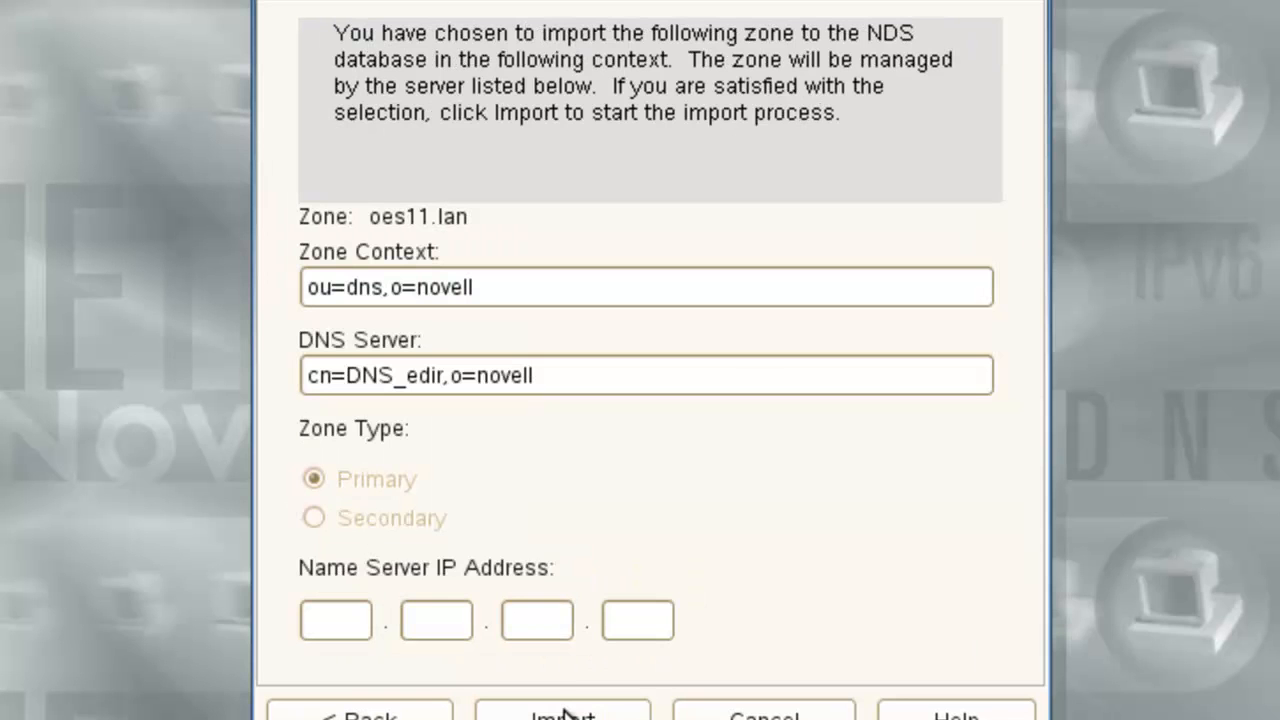
{"action": "mouse_move", "coordinate": [432, 330]}
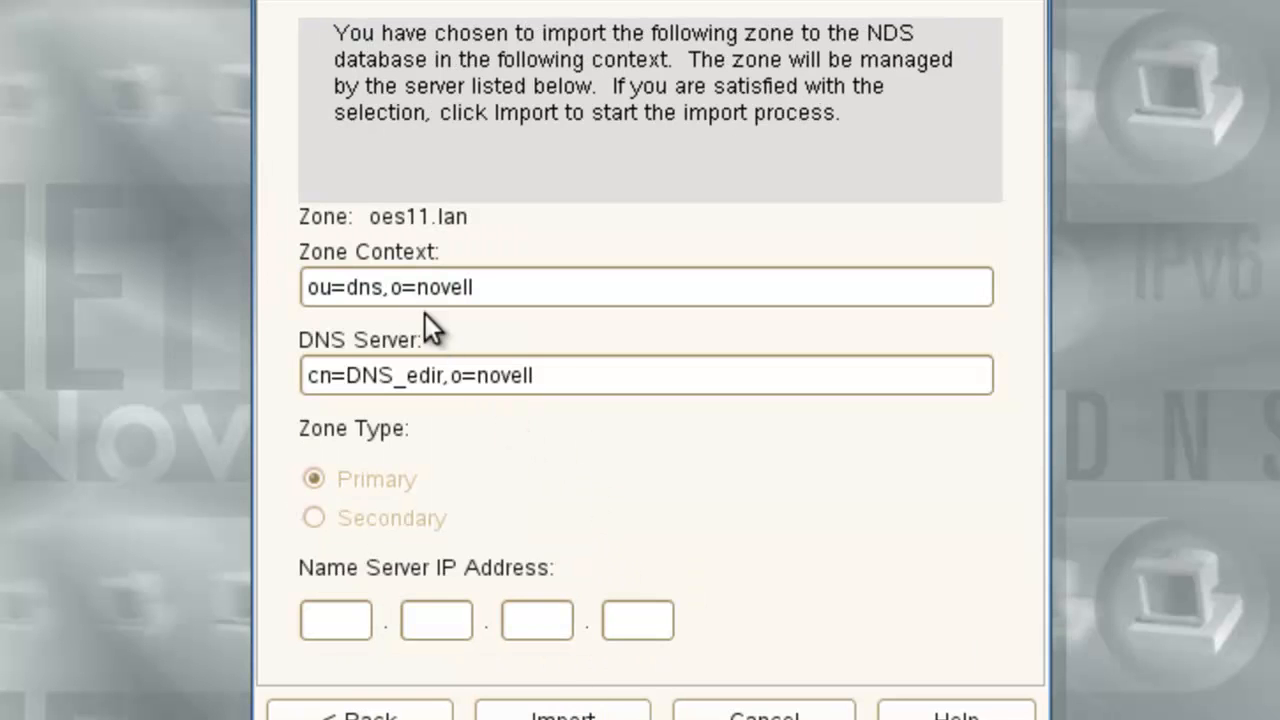
{"action": "mouse_move", "coordinate": [375, 410]}
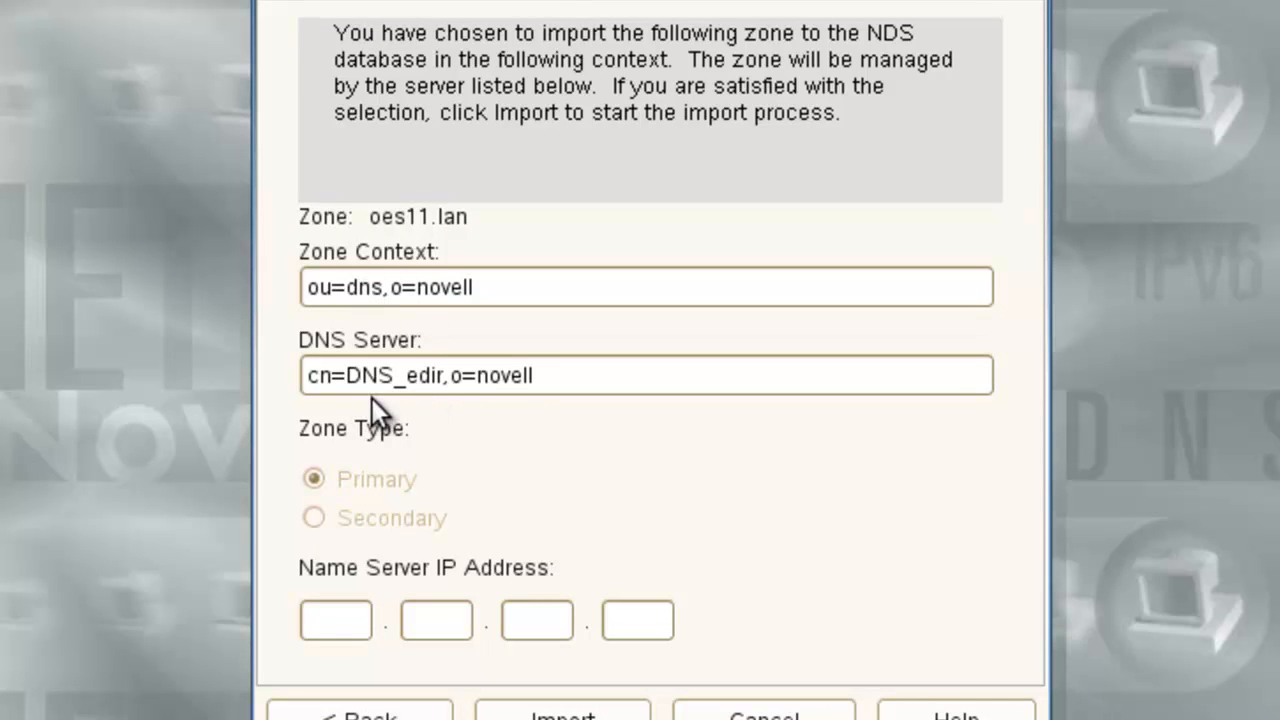
{"action": "mouse_move", "coordinate": [500, 440]}
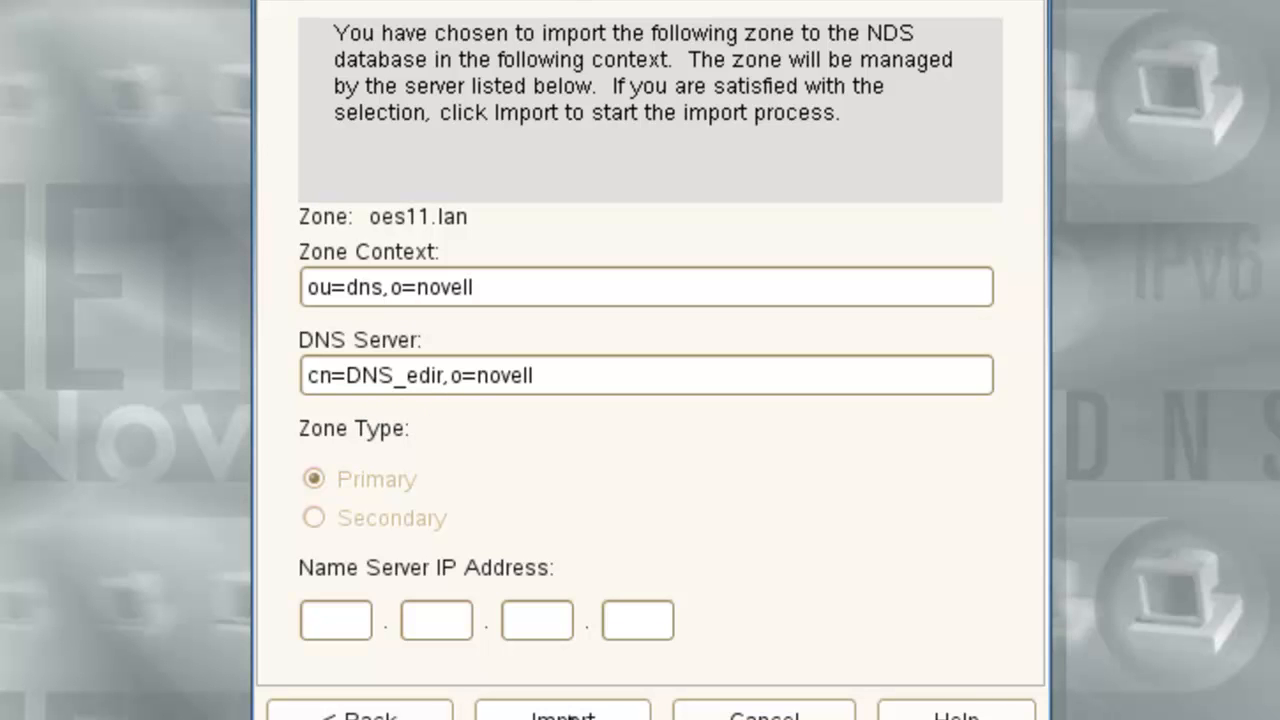
{"action": "left_click", "coordinate": [562, 712]}
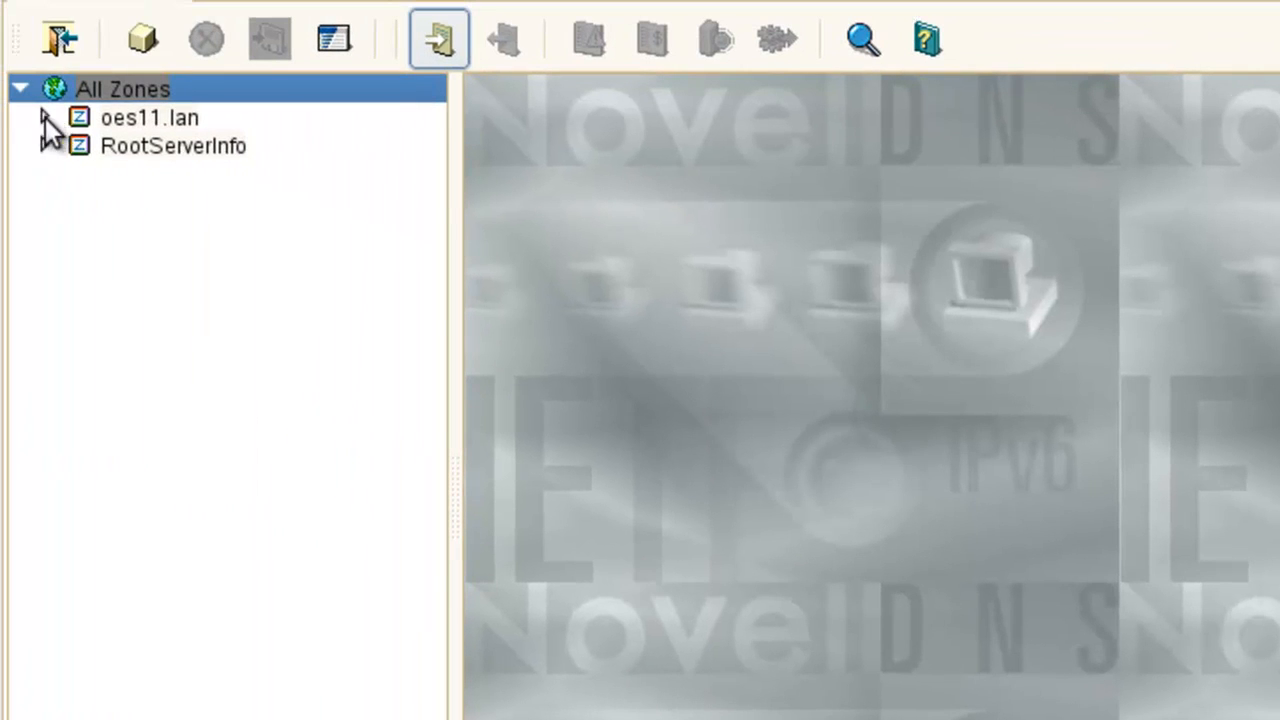
Expand oes11.lan's dsfw-s1, @ and edir NS records, then select the zone itself.
{"action": "left_click", "coordinate": [150, 117]}
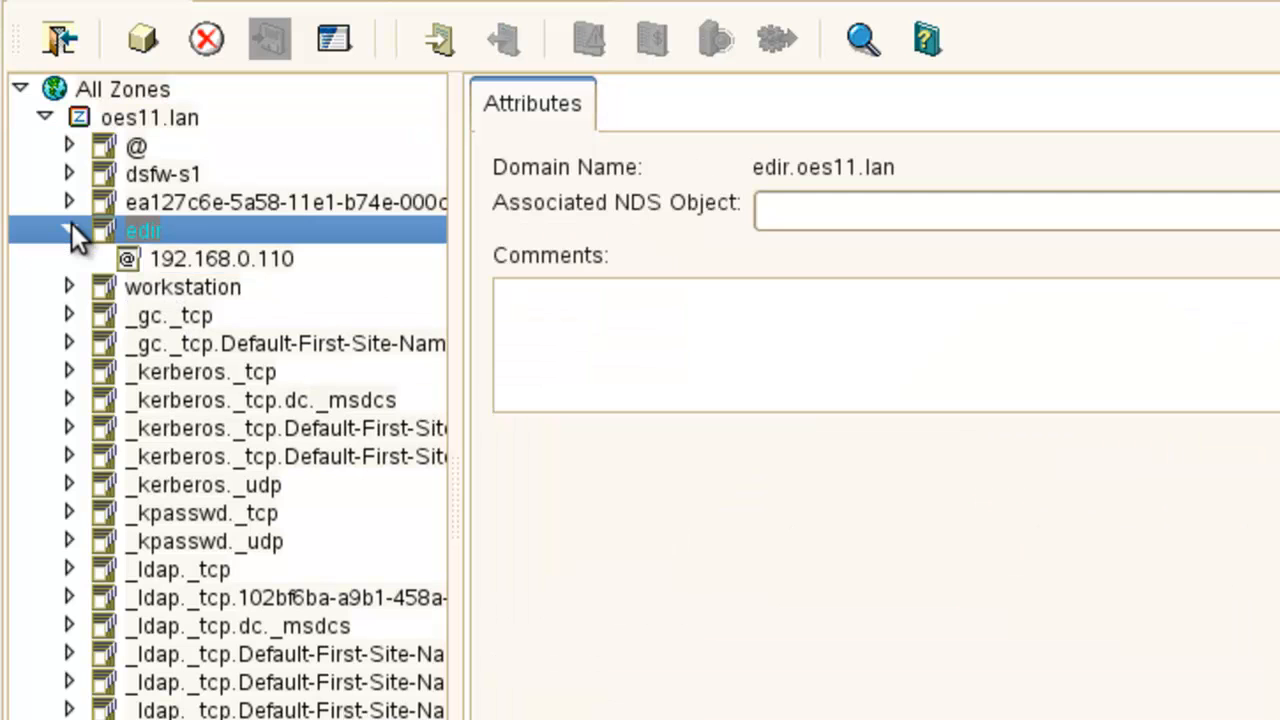
{"action": "left_click", "coordinate": [221, 258]}
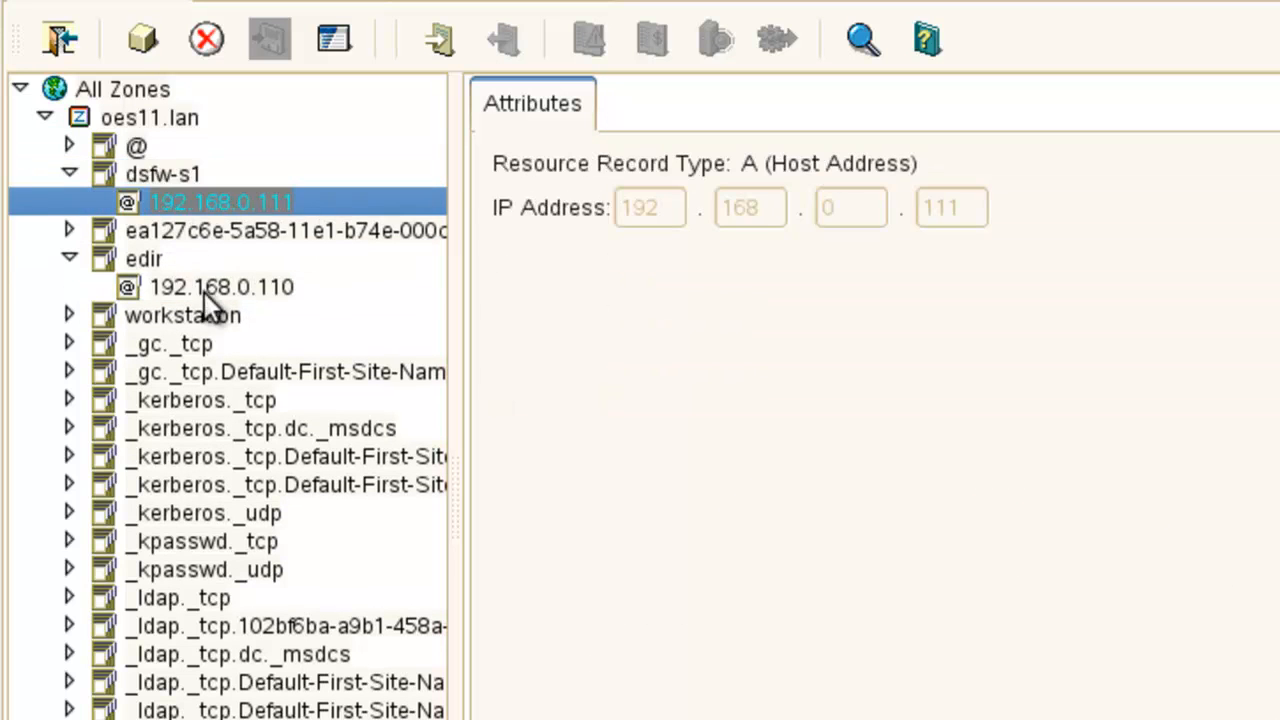
{"action": "left_click", "coordinate": [136, 146]}
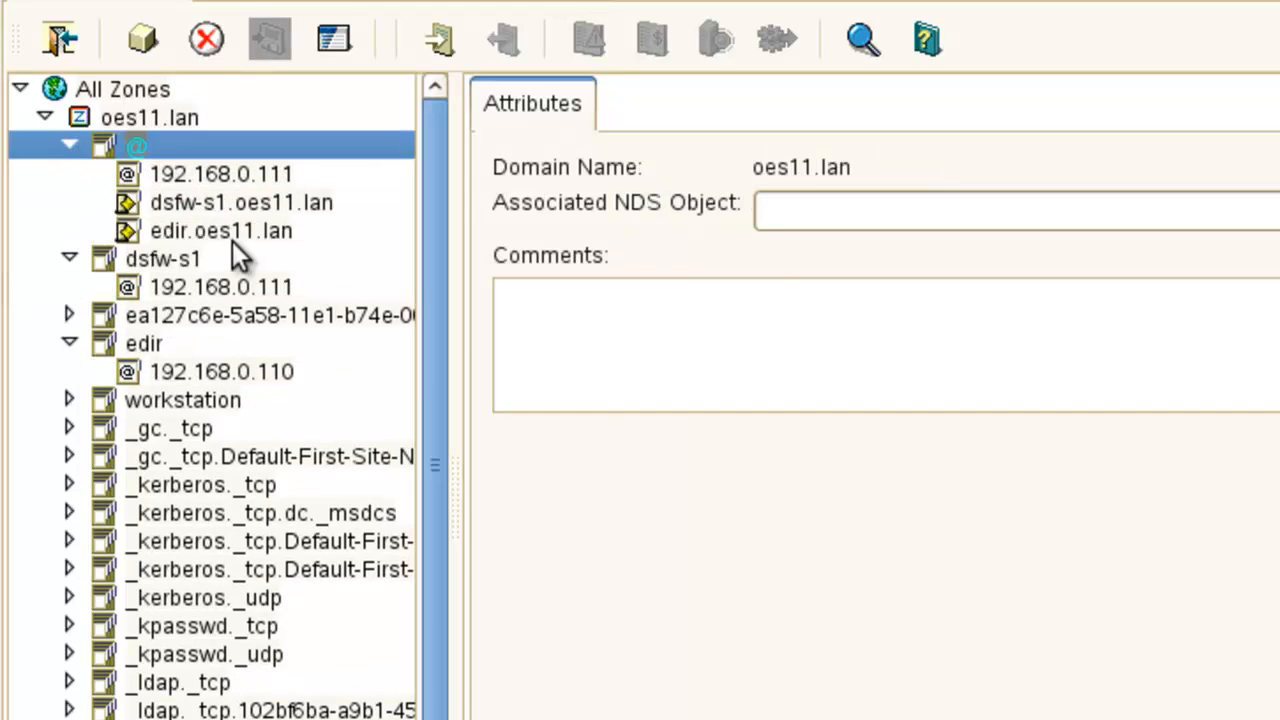
{"action": "left_click", "coordinate": [221, 231]}
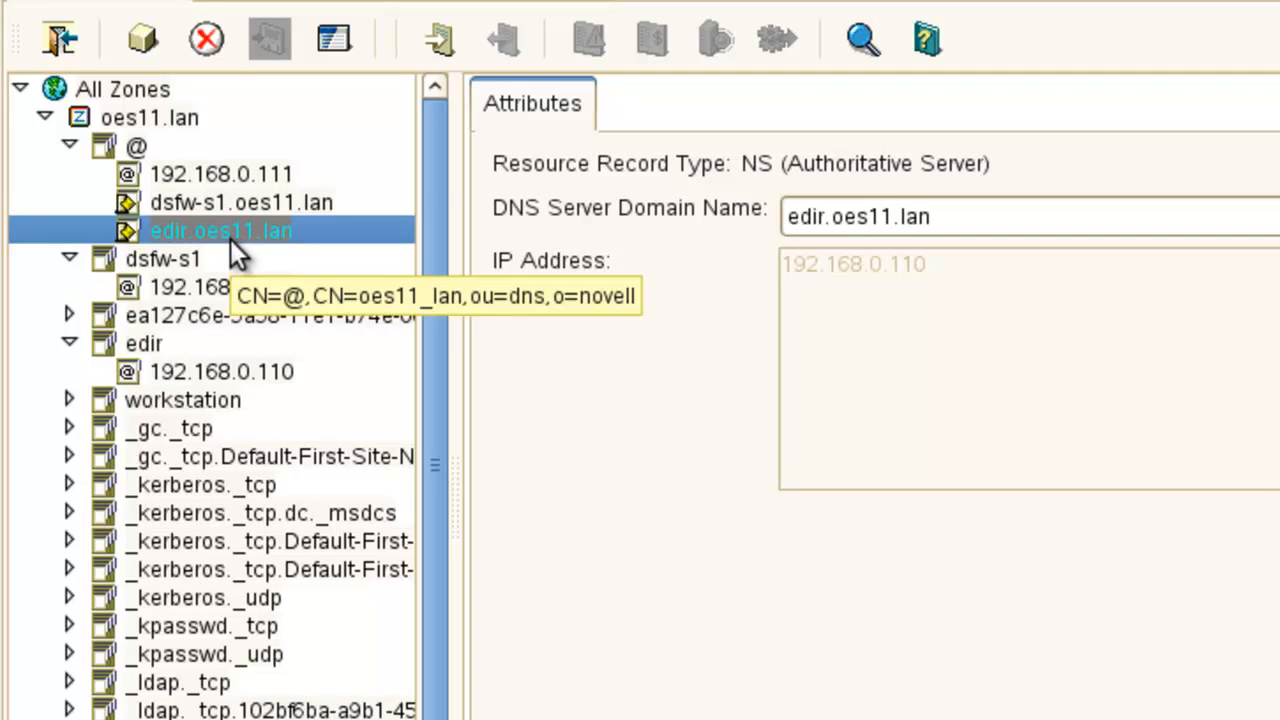
{"action": "mouse_move", "coordinate": [155, 123]}
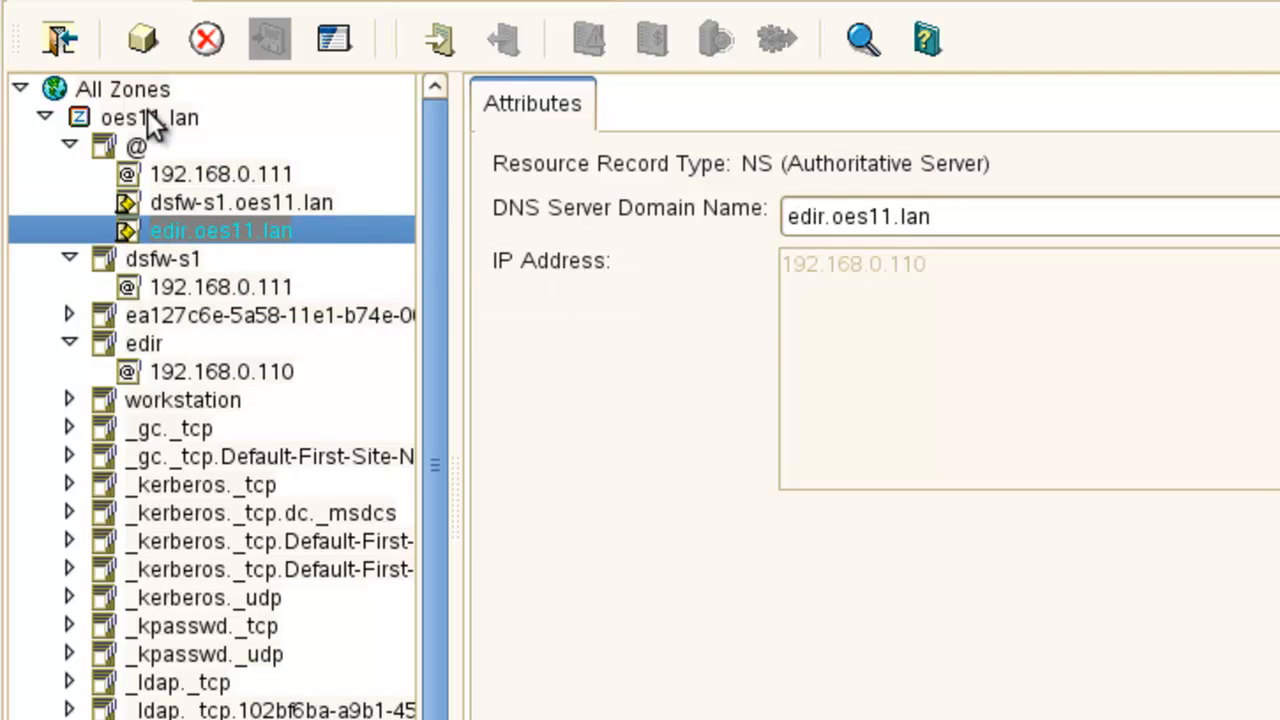
{"action": "left_click", "coordinate": [150, 117]}
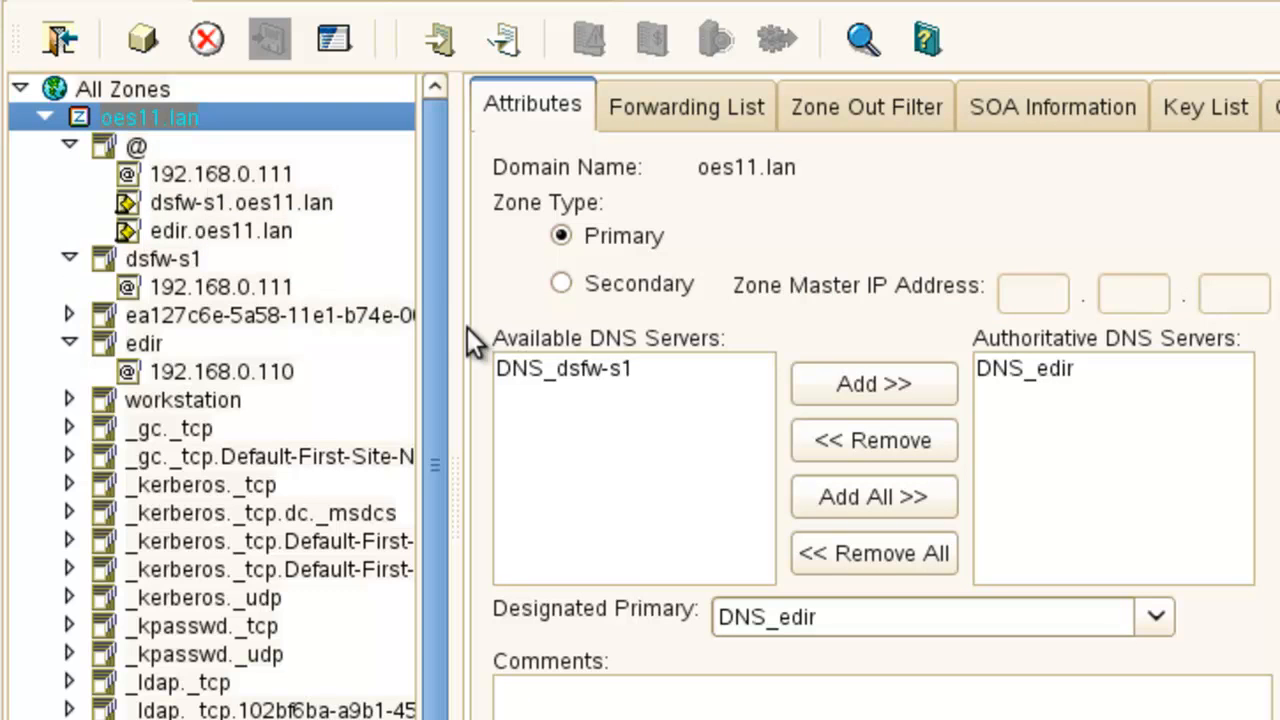
Add DNS_dsfw-s1 as an authoritative server for oes11.lan and refresh the tree.
{"action": "left_click", "coordinate": [563, 368]}
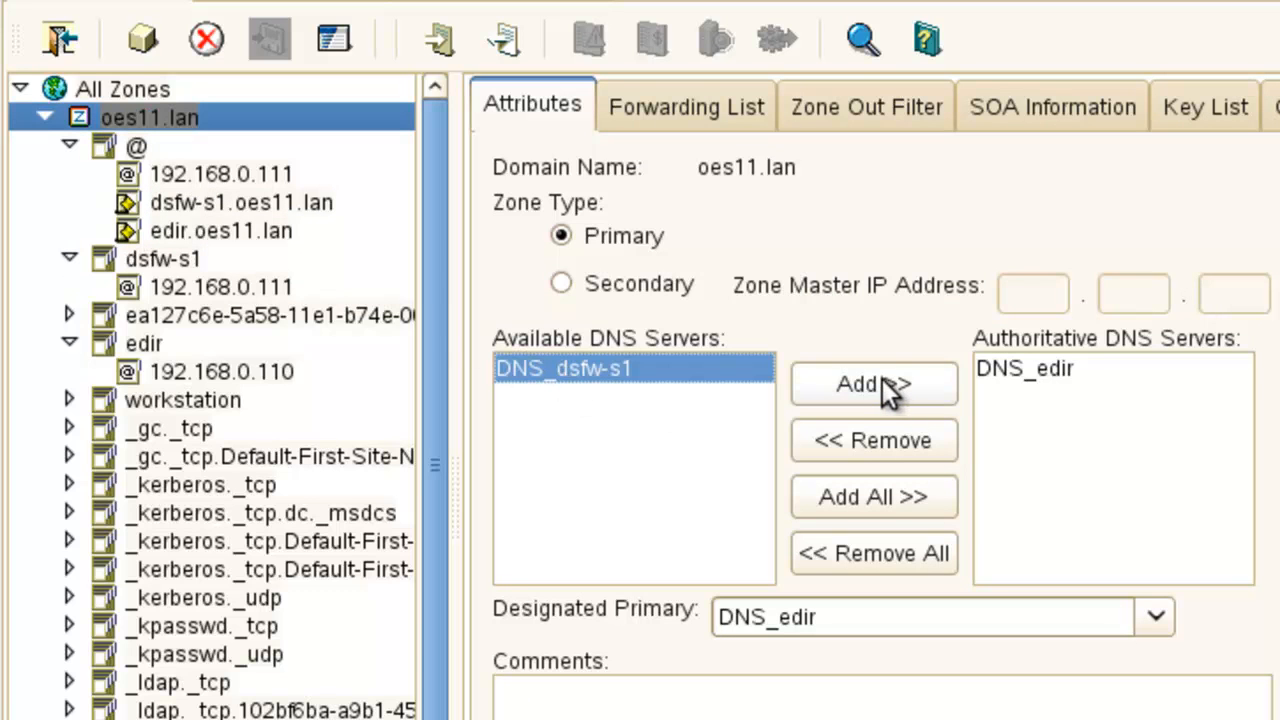
{"action": "left_click", "coordinate": [873, 384]}
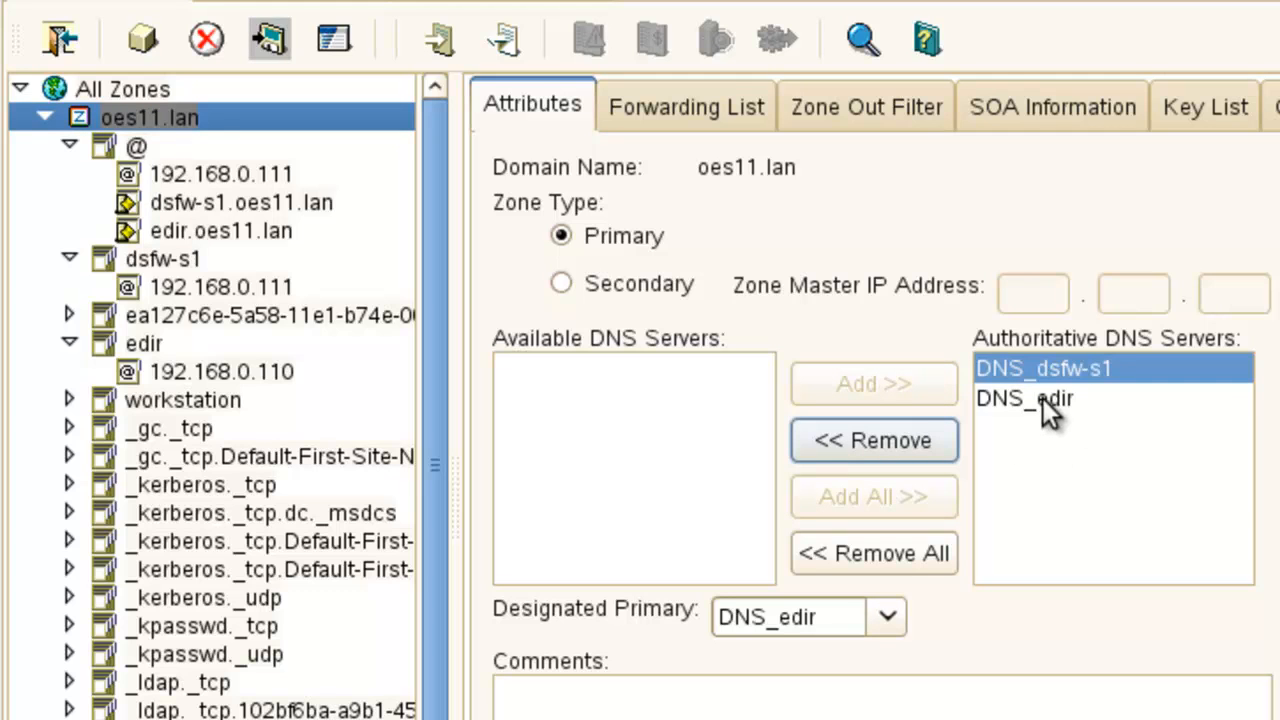
{"action": "left_click", "coordinate": [1024, 398]}
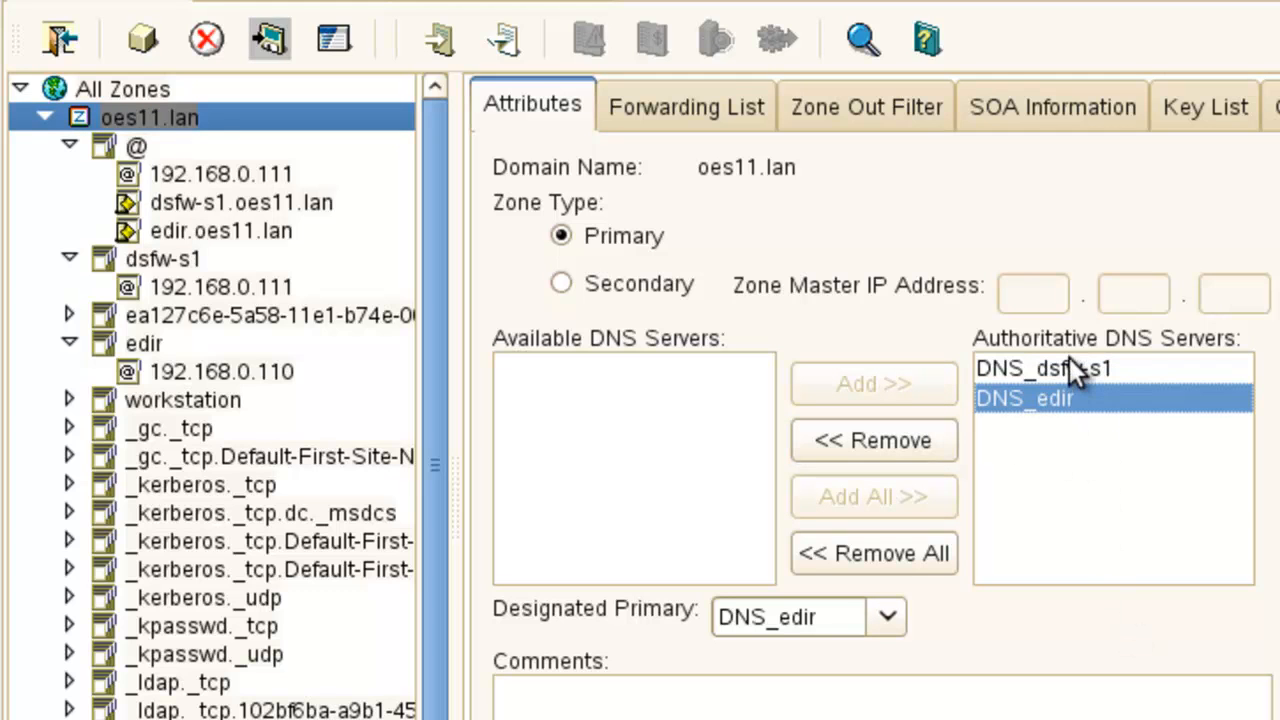
{"action": "left_click", "coordinate": [1043, 368]}
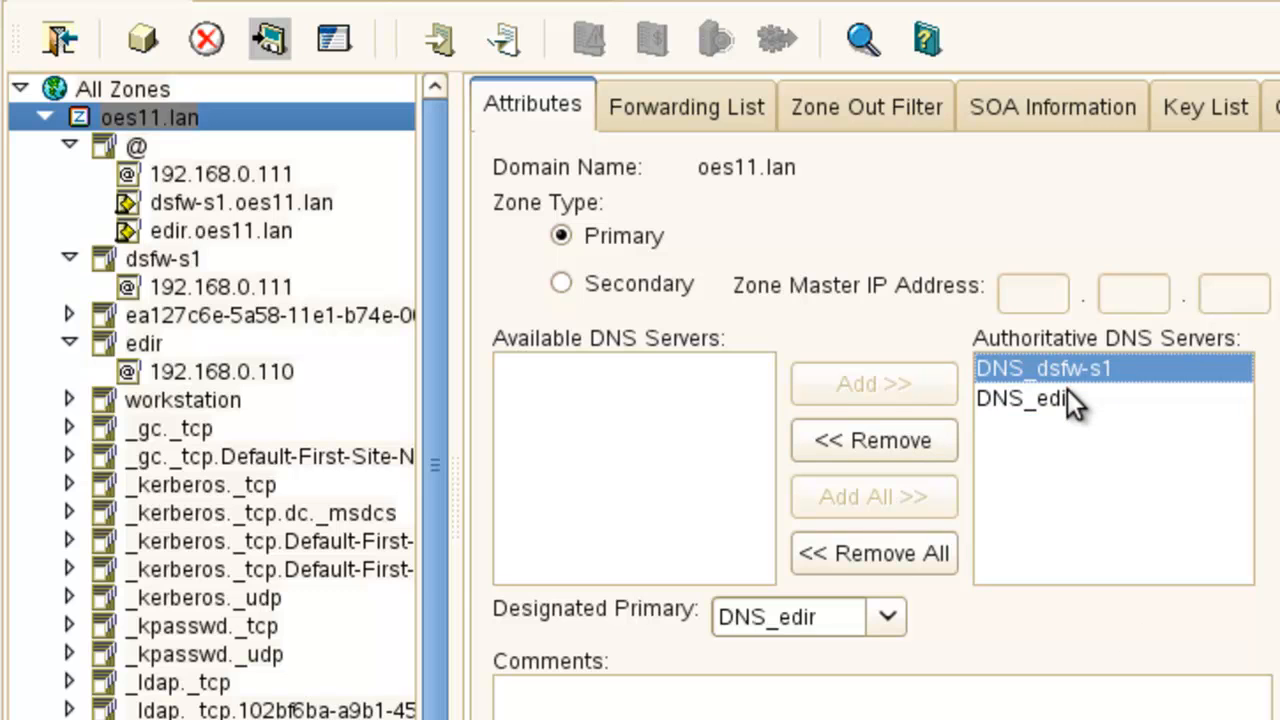
{"action": "left_click", "coordinate": [1023, 398]}
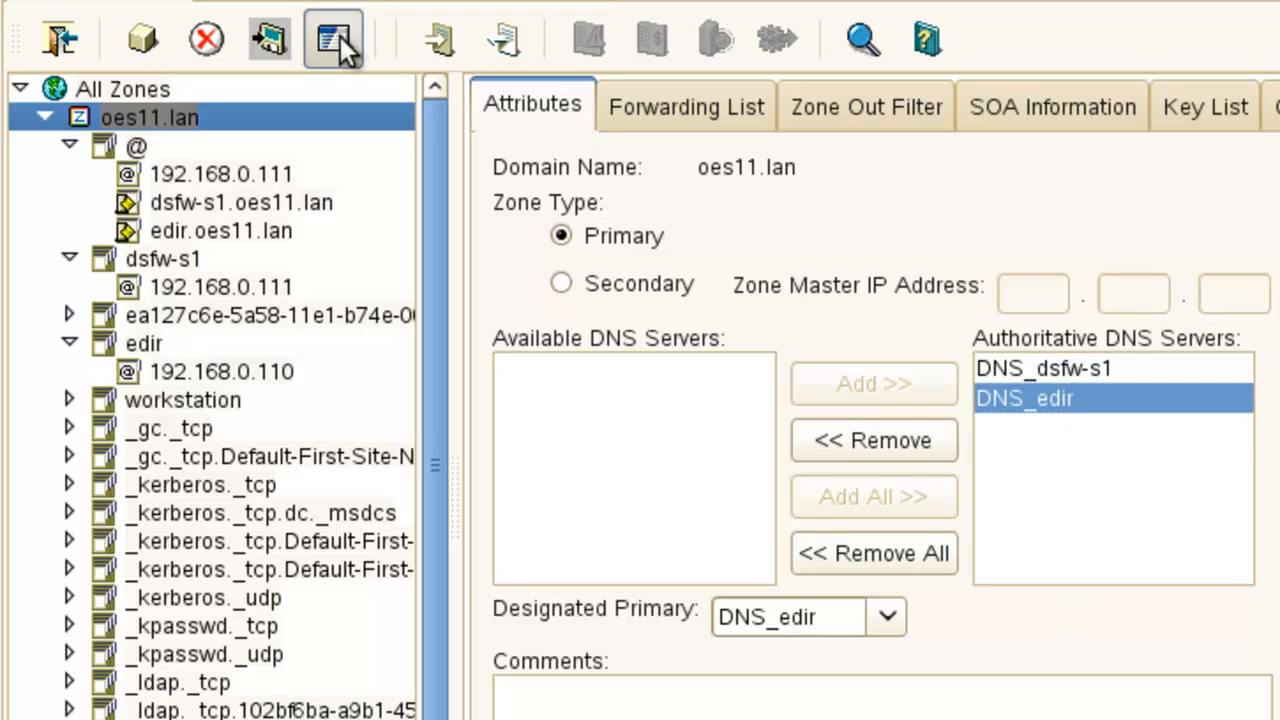
{"action": "left_click", "coordinate": [333, 39]}
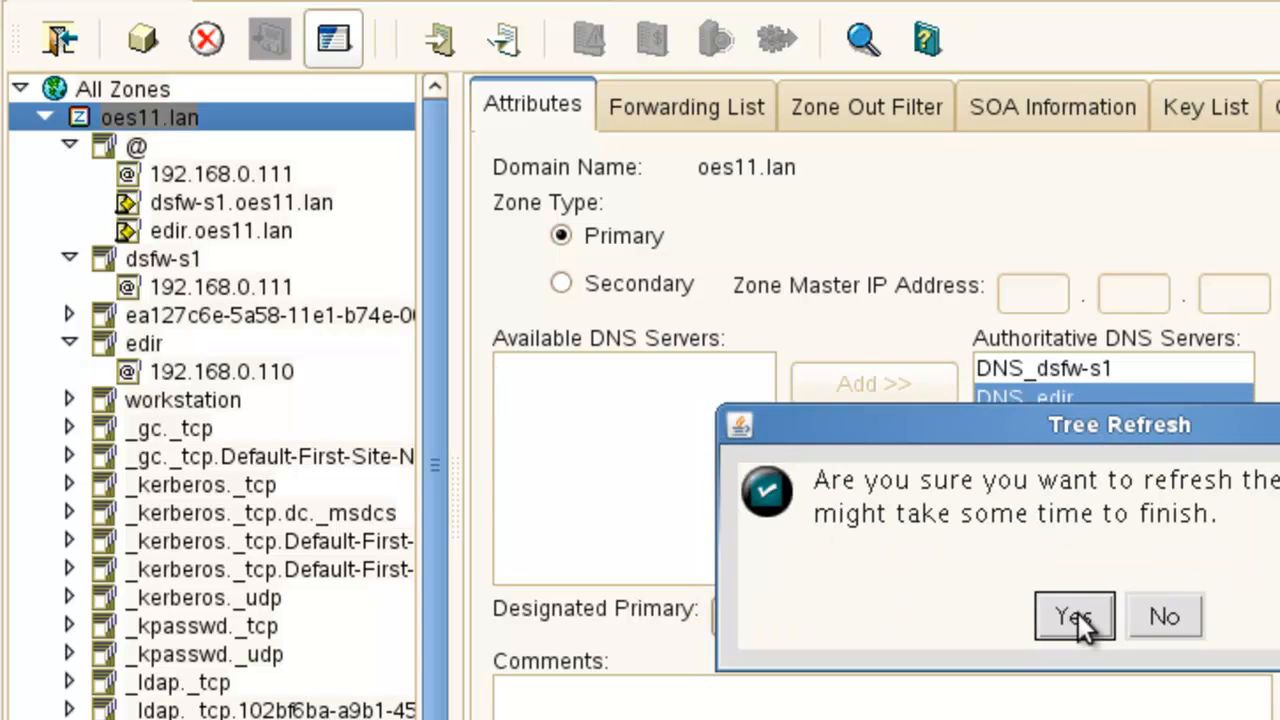
{"action": "left_click", "coordinate": [1073, 616]}
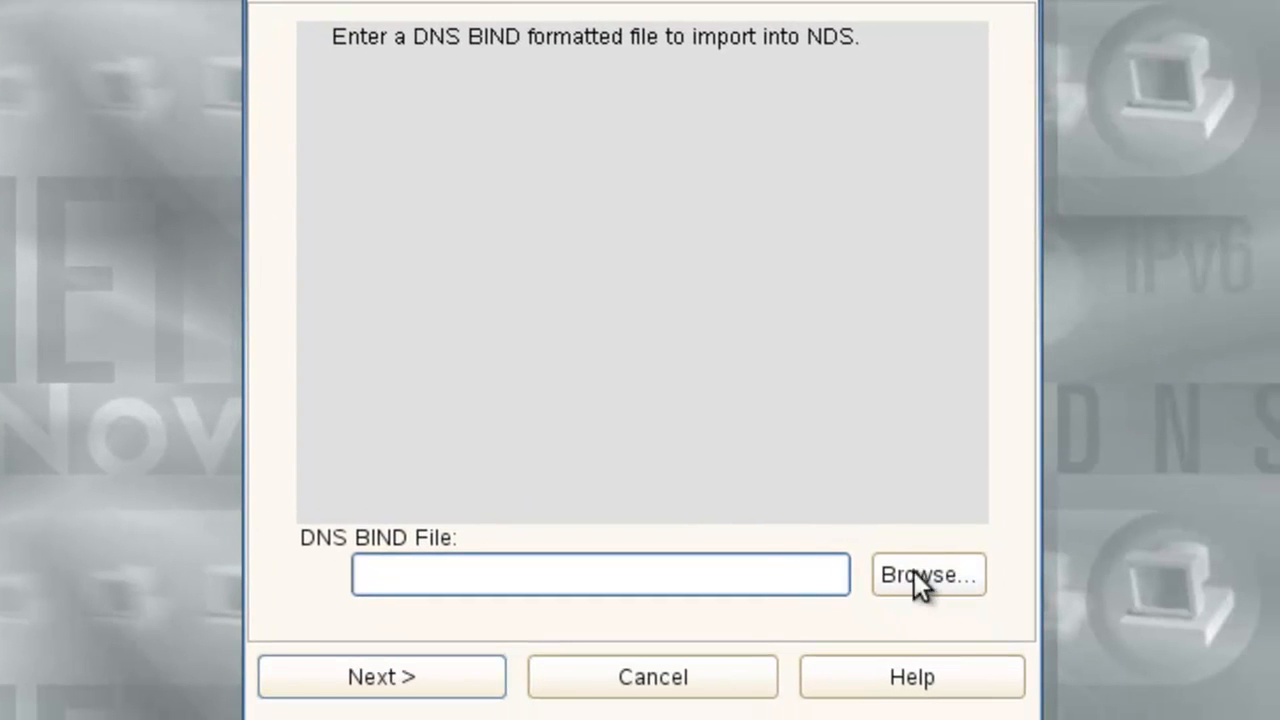
Enter /root/Desktop/reverse.txt as the BIND file to import.
{"action": "type", "text": "/"}
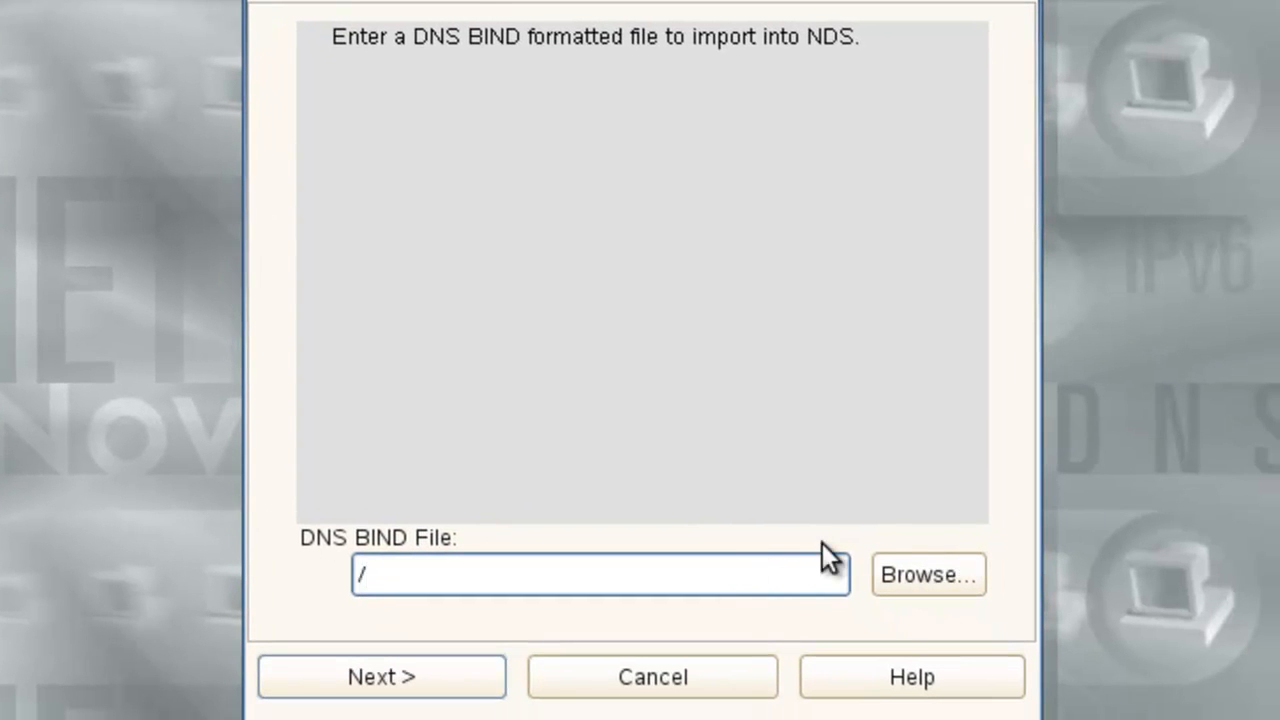
{"action": "type", "text": "root/"}
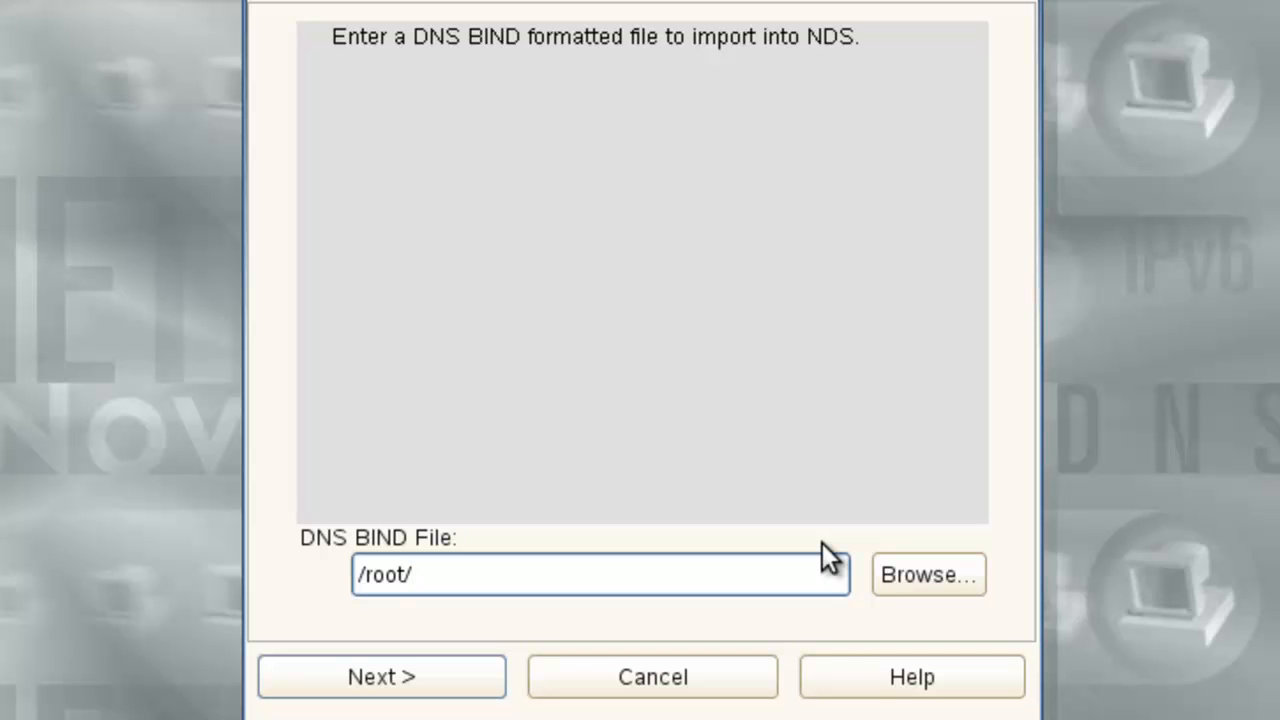
{"action": "type", "text": "Desktop/"}
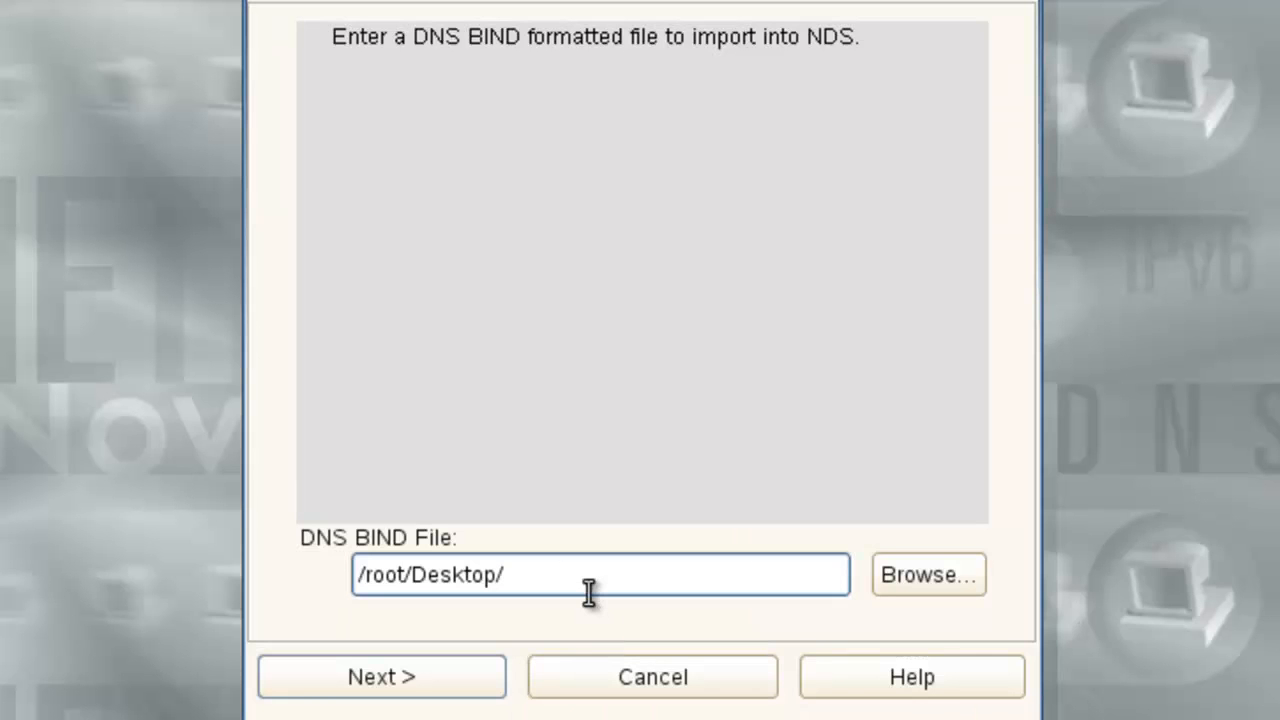
{"action": "type", "text": "reverse.txt"}
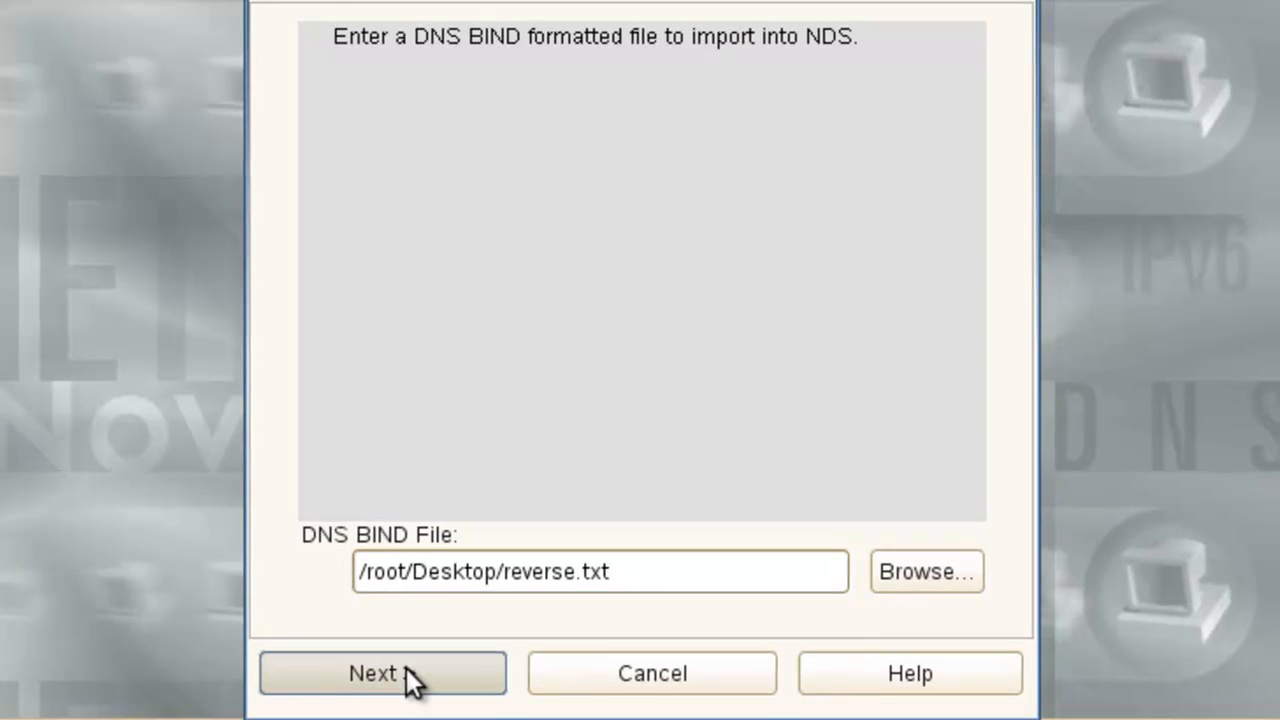
{"action": "left_click", "coordinate": [382, 673]}
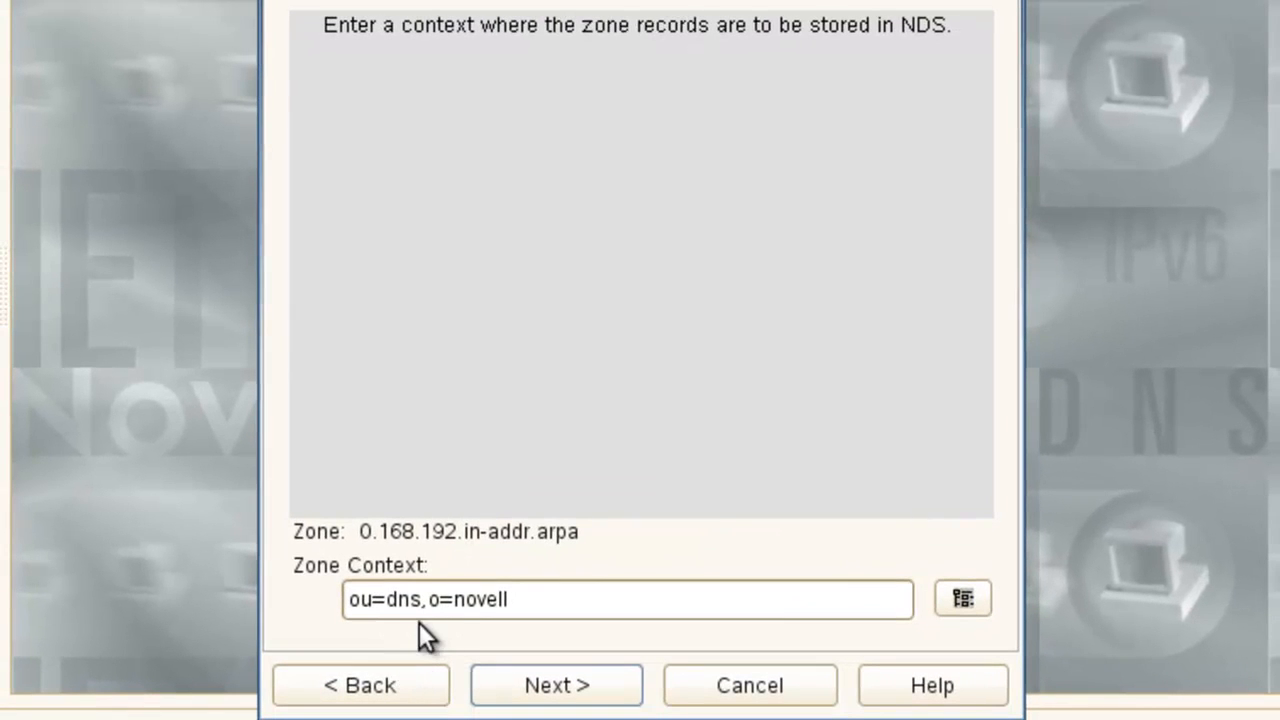
{"action": "mouse_move", "coordinate": [400, 635]}
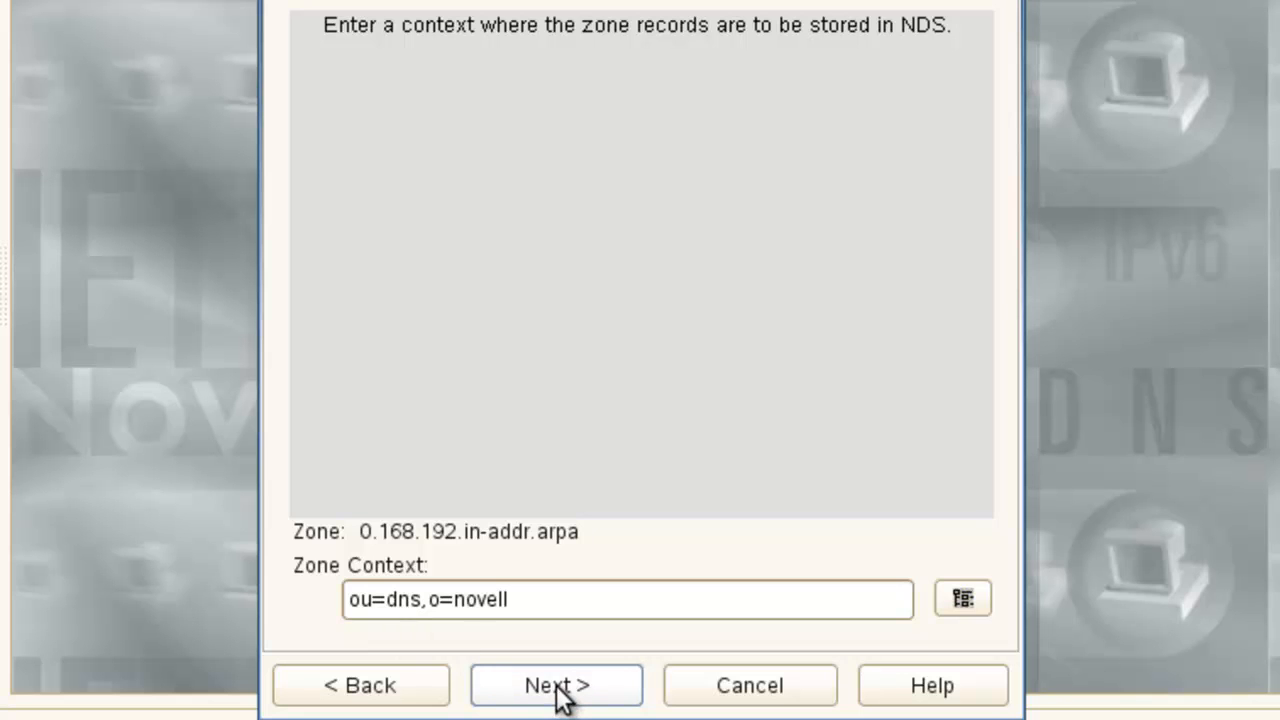
Keep ou=dns context, assign DNS_edir, keep Primary, import and finish.
{"action": "left_click", "coordinate": [555, 685]}
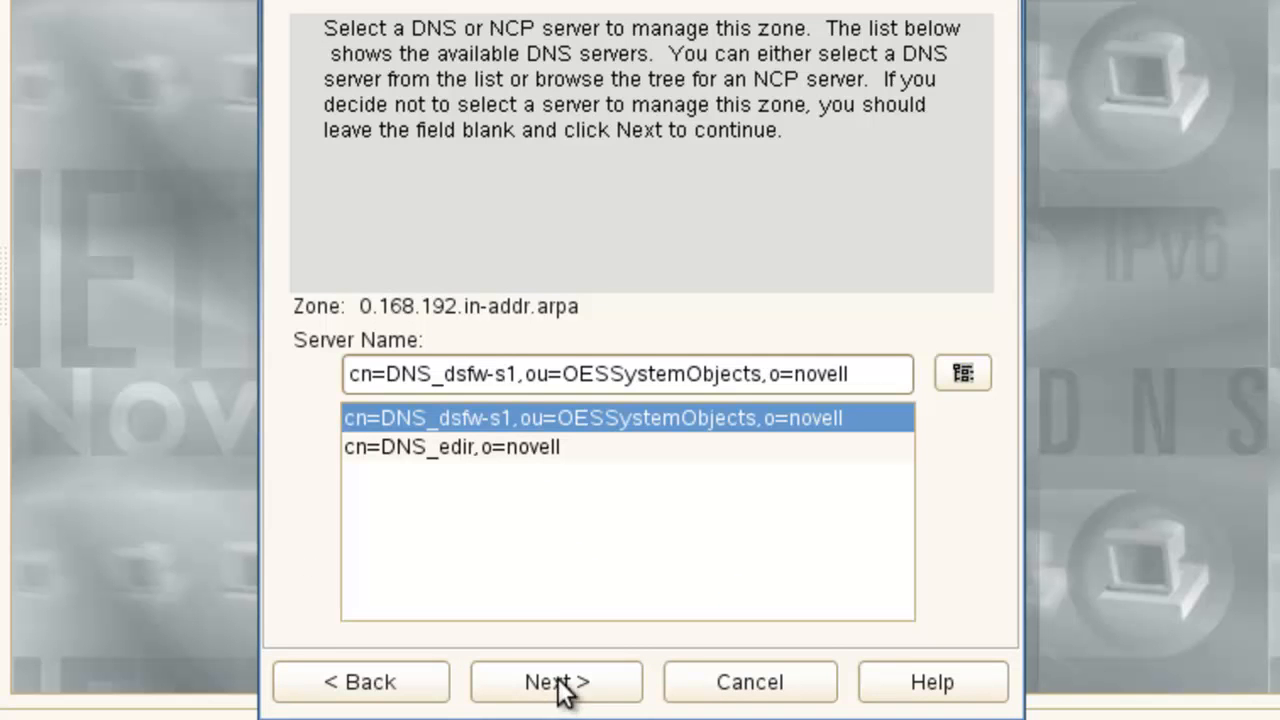
{"action": "left_click", "coordinate": [451, 447]}
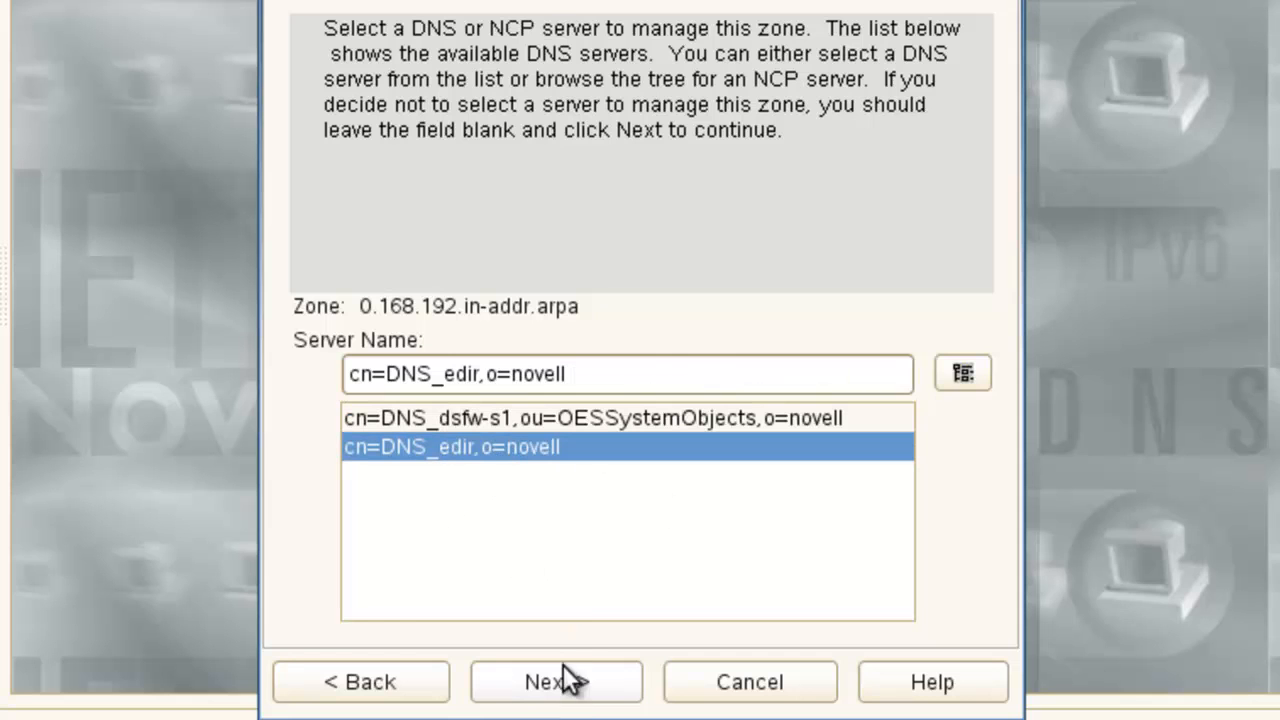
{"action": "mouse_move", "coordinate": [595, 627]}
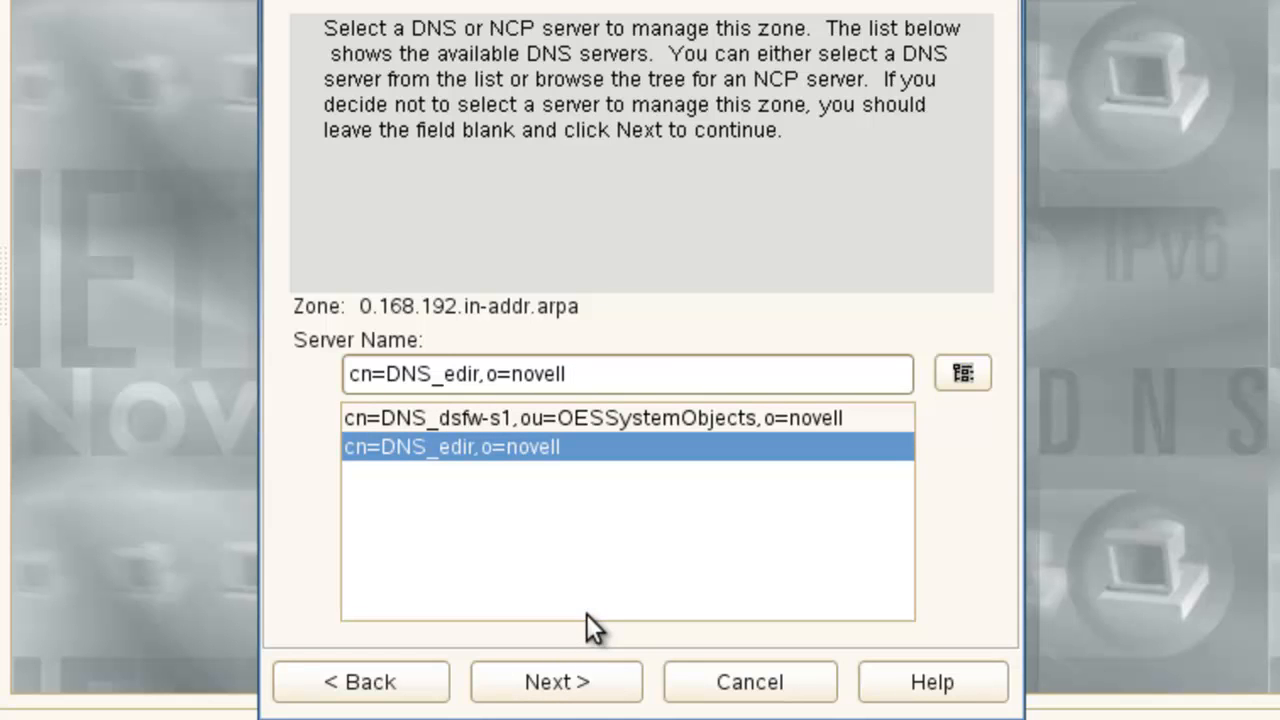
{"action": "left_click", "coordinate": [556, 681]}
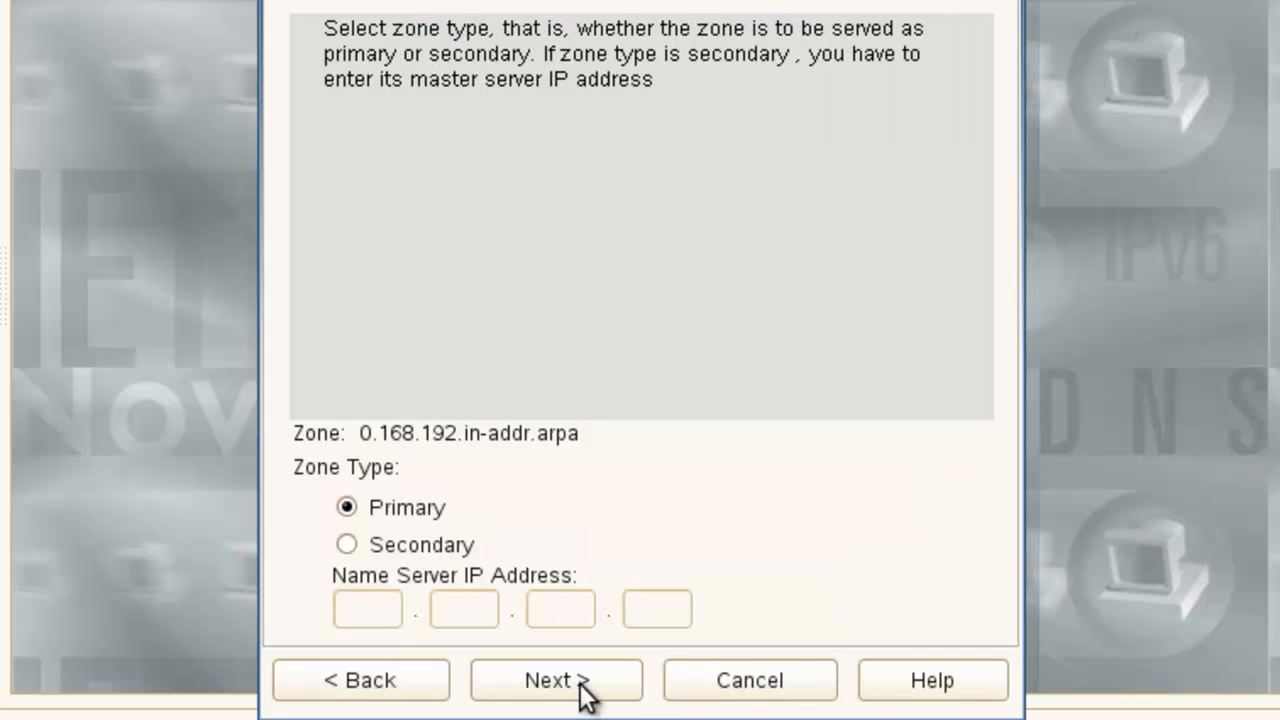
{"action": "left_click", "coordinate": [556, 680]}
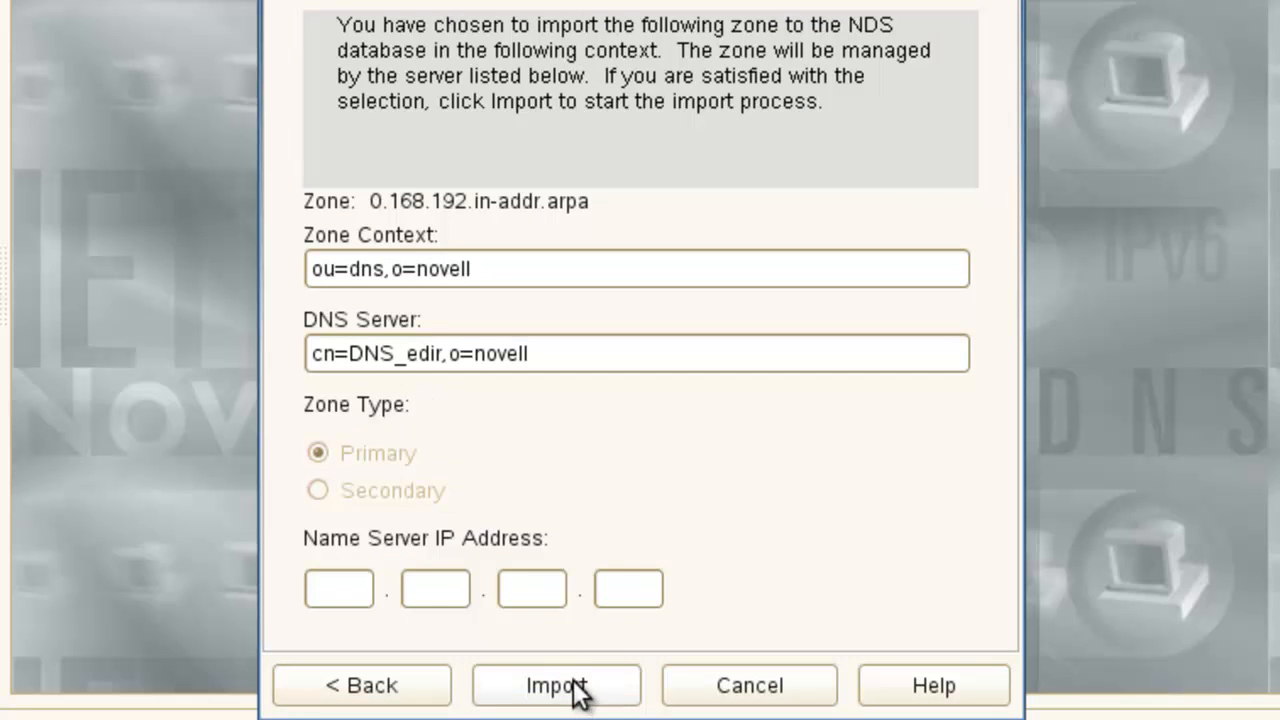
{"action": "left_click", "coordinate": [556, 685]}
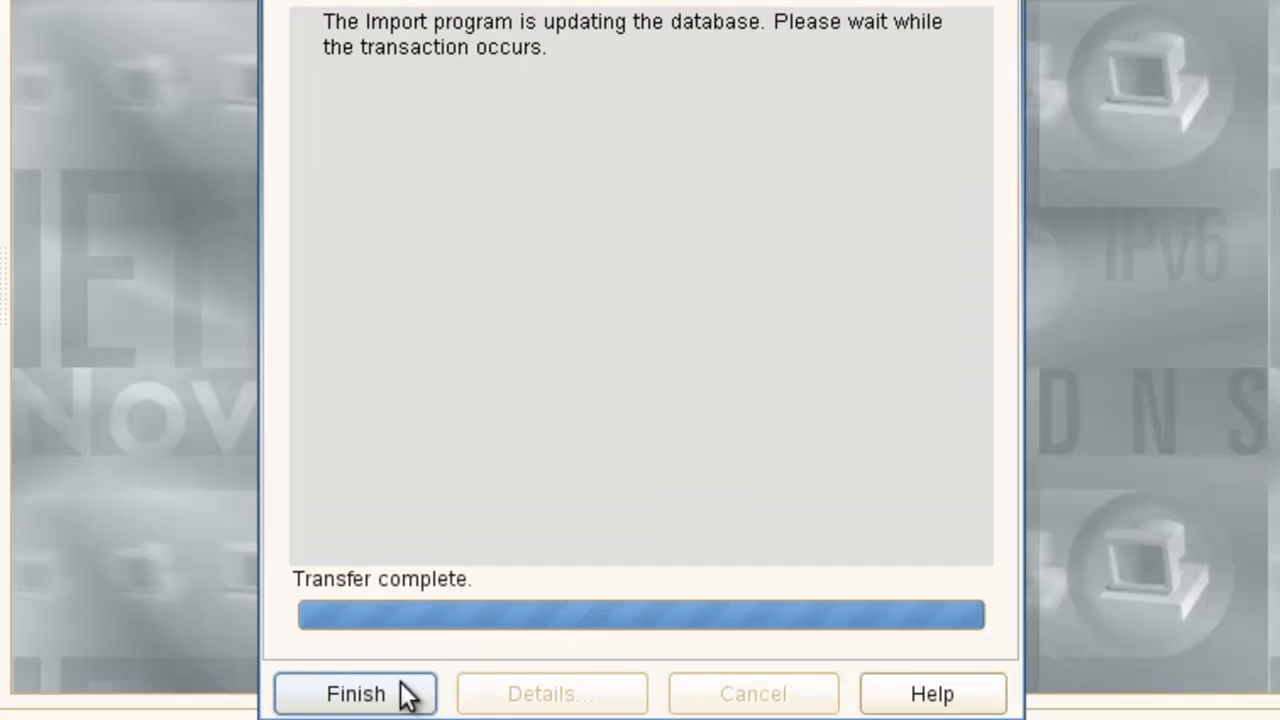
{"action": "left_click", "coordinate": [355, 693]}
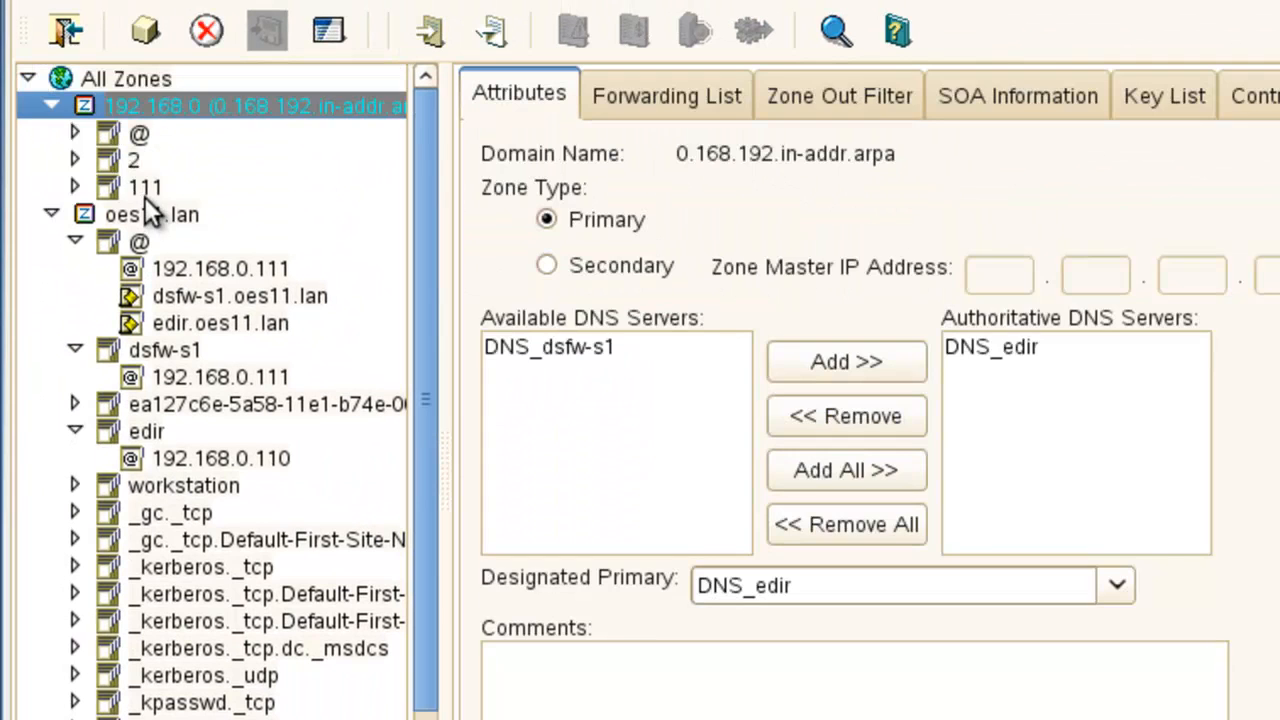
Expand the reverse zone, inspect edir's A record, and choose to create a record.
{"action": "left_click", "coordinate": [145, 187]}
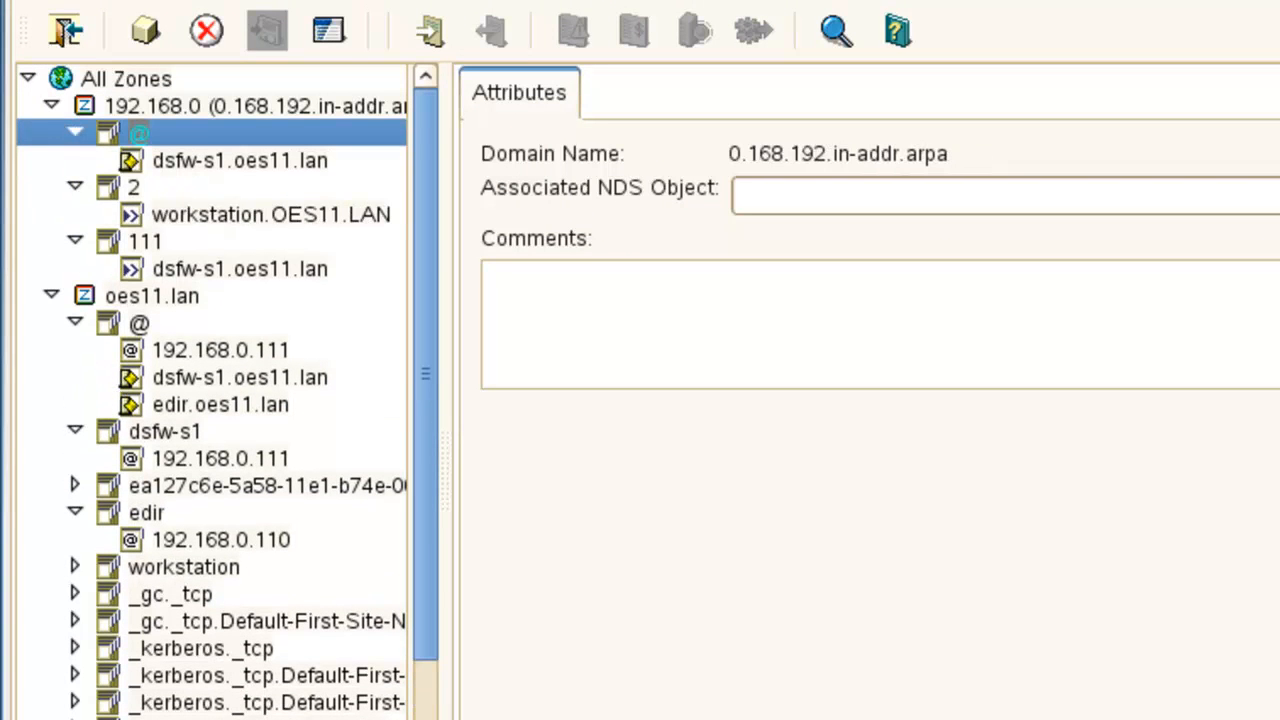
{"action": "mouse_move", "coordinate": [205, 600]}
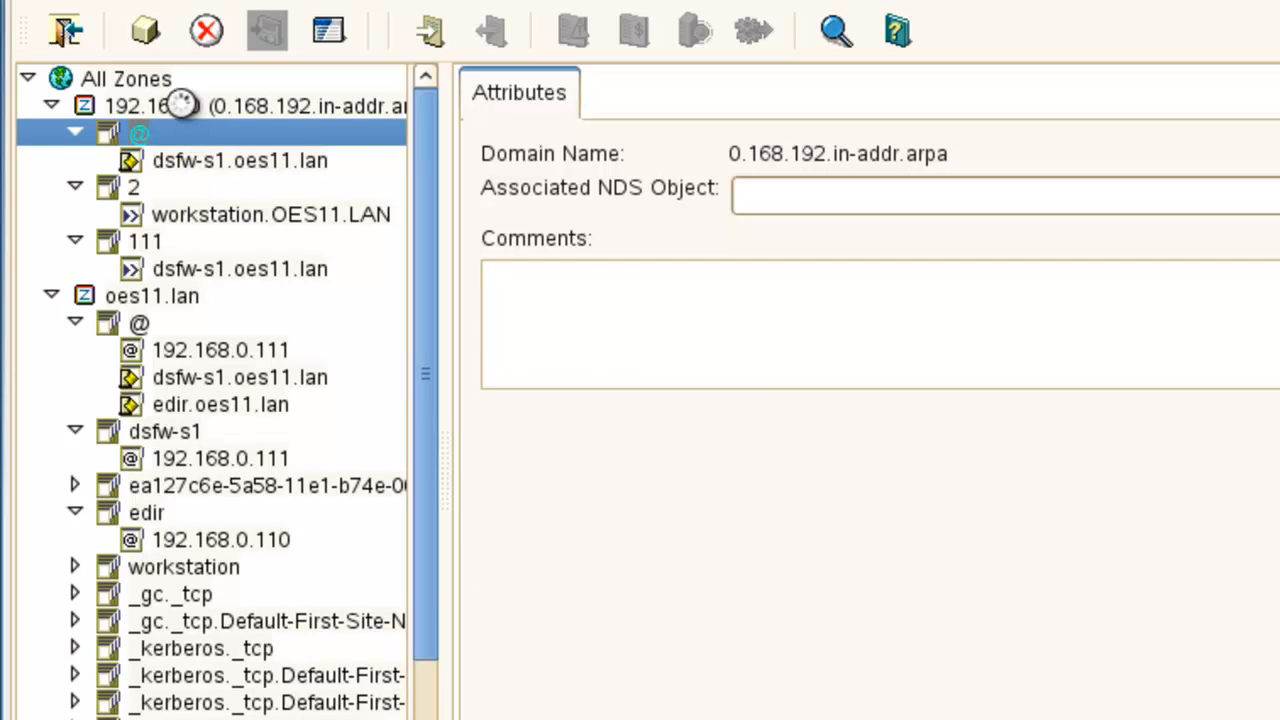
{"action": "left_click", "coordinate": [221, 539]}
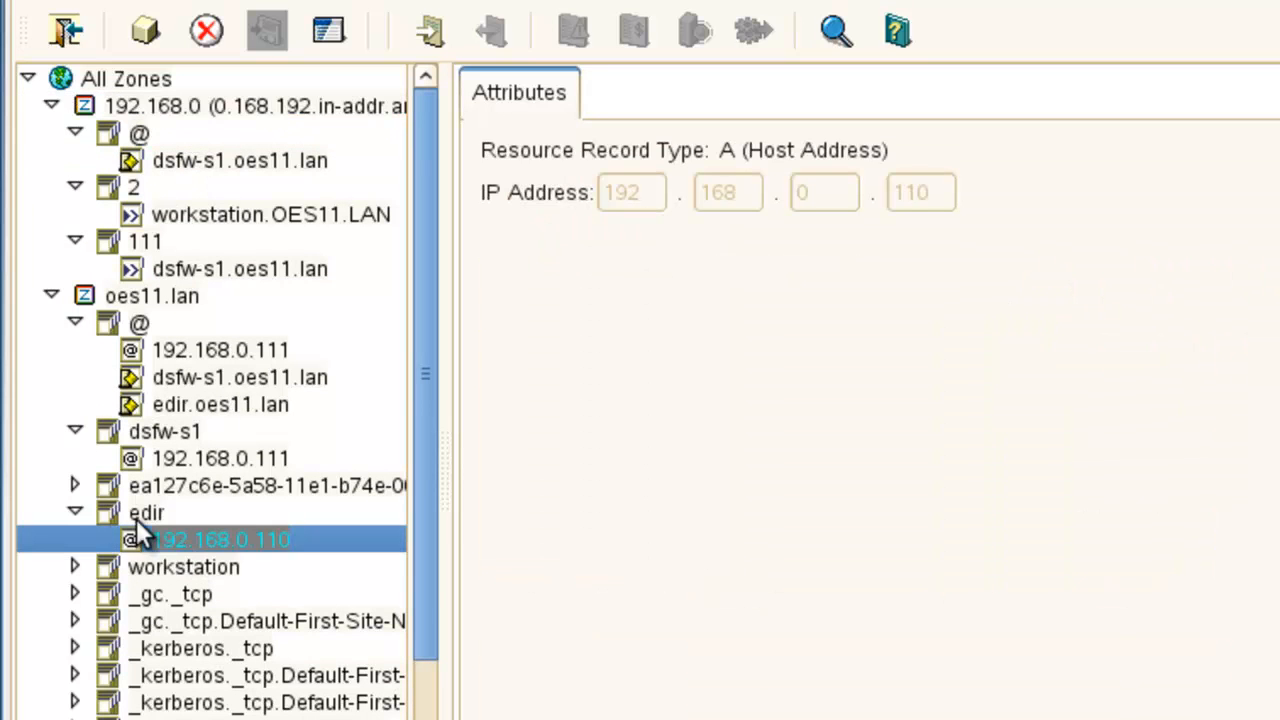
{"action": "left_click", "coordinate": [146, 512]}
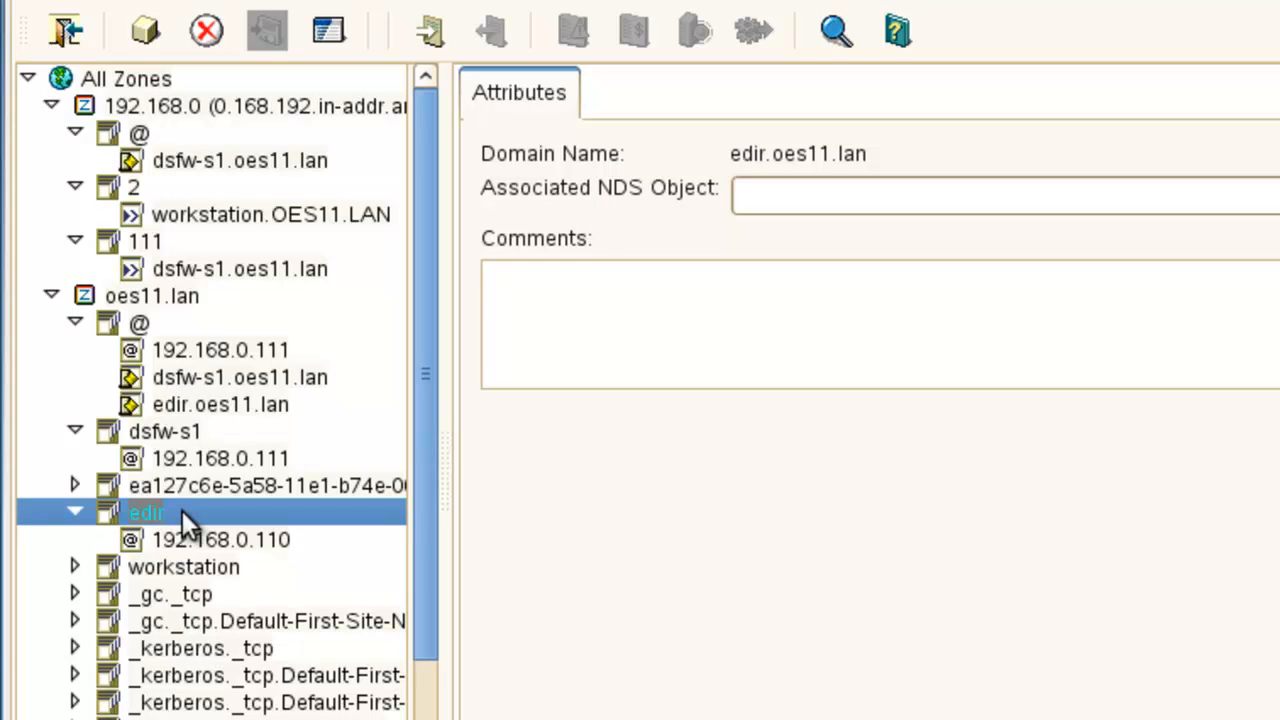
{"action": "mouse_move", "coordinate": [205, 530]}
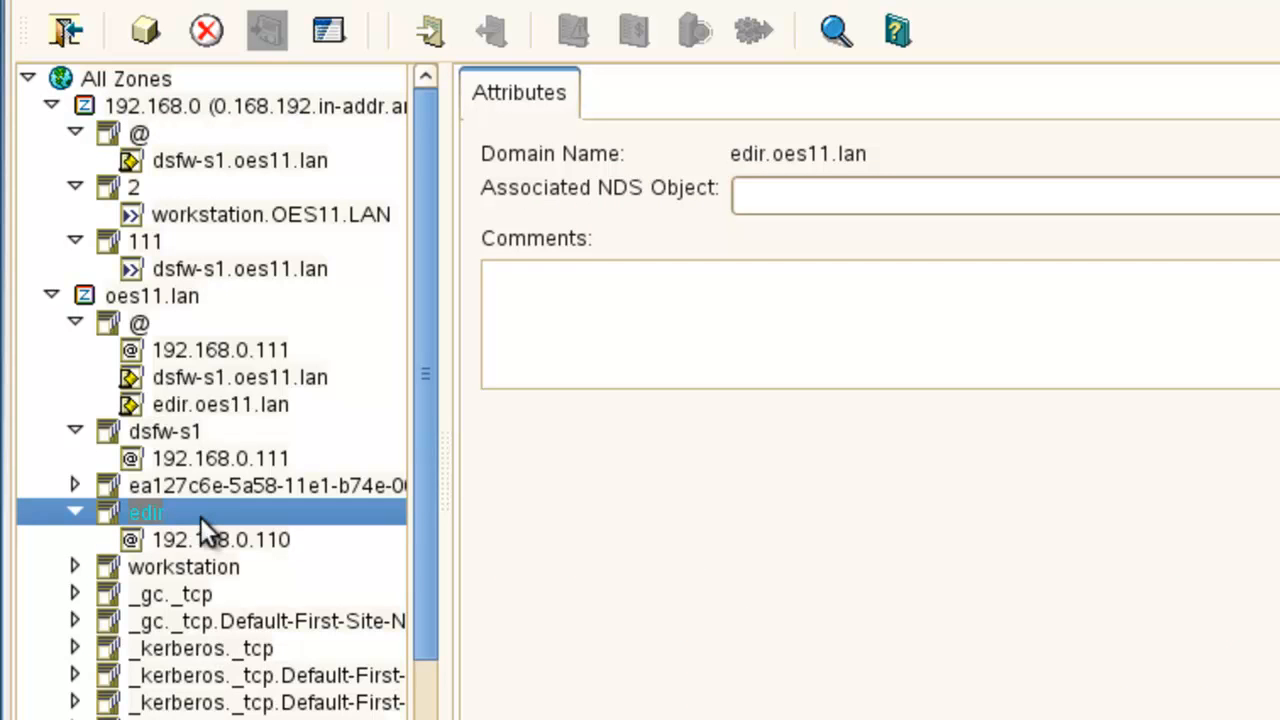
{"action": "left_click", "coordinate": [265, 485]}
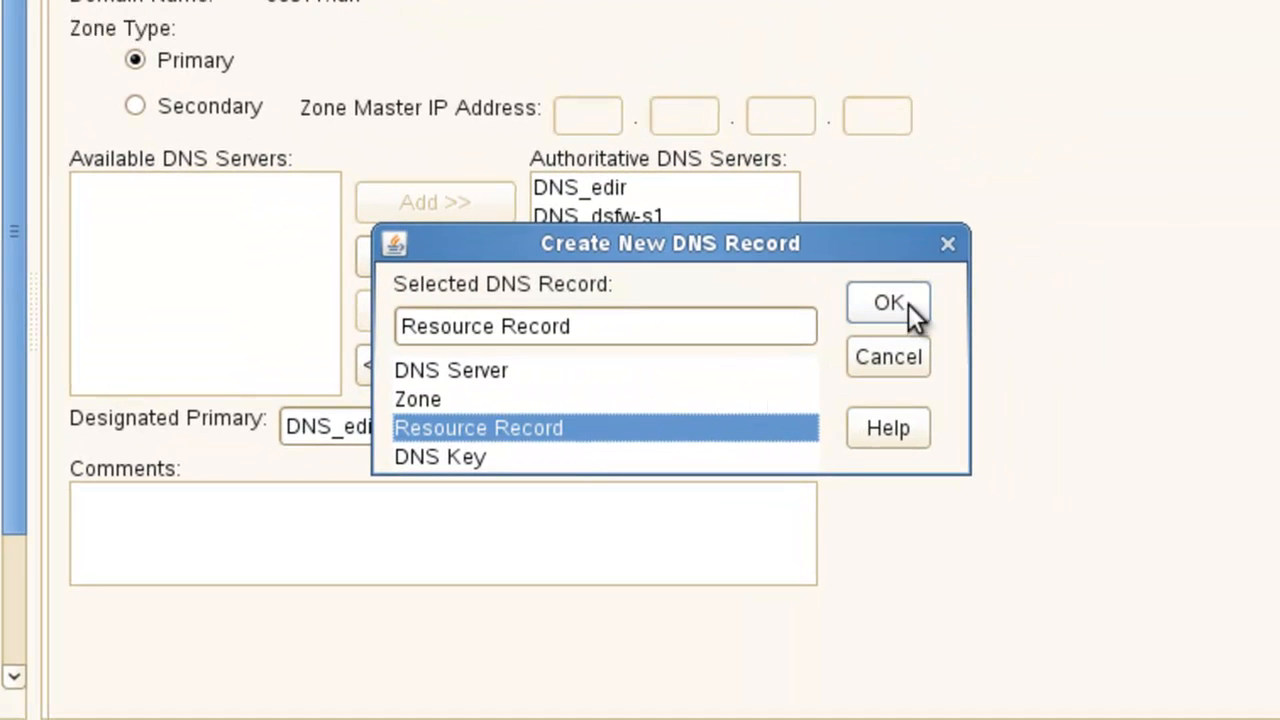
Create A record edir at 192.168.0.110 and inspect the new 110 reverse entry.
{"action": "left_click", "coordinate": [887, 302]}
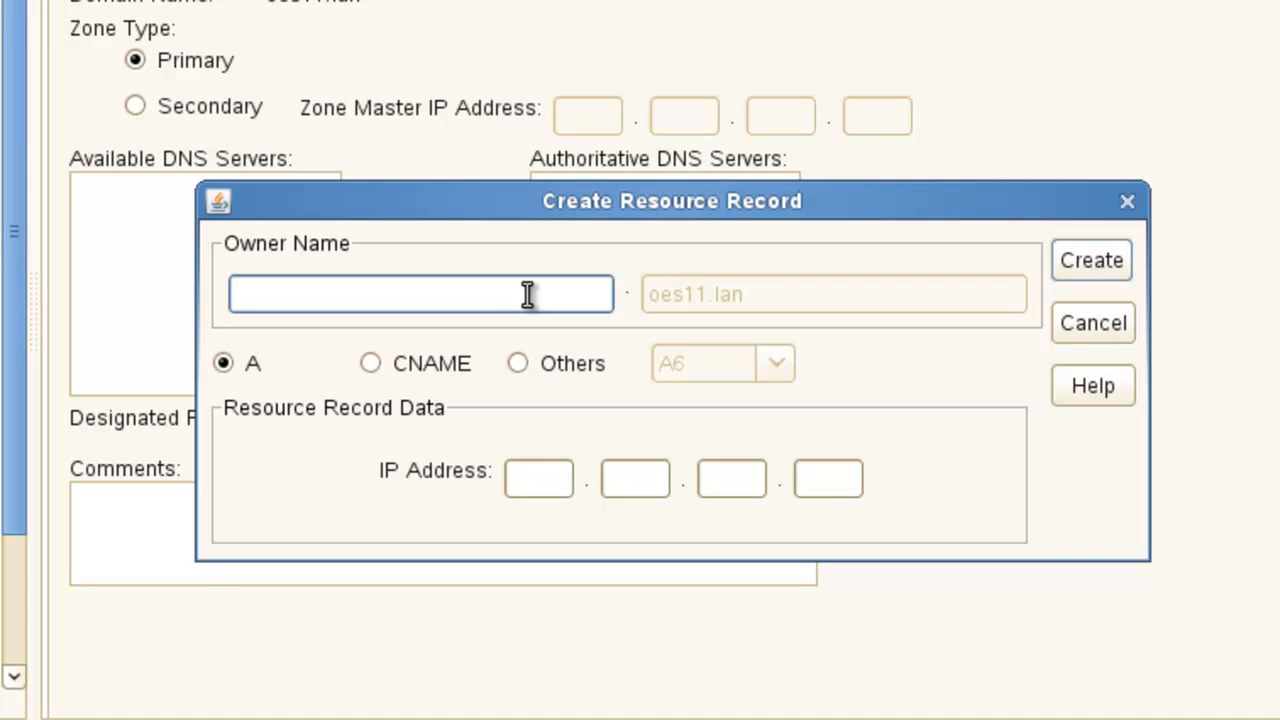
{"action": "type", "text": "edir"}
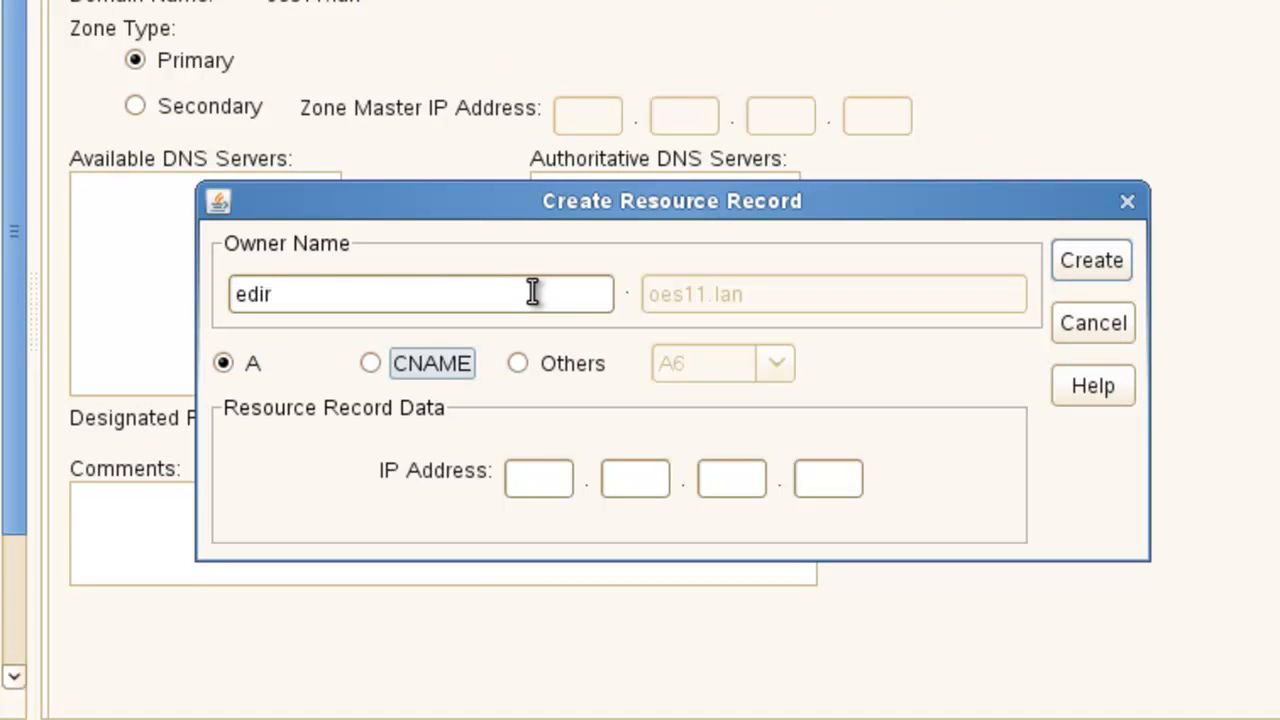
{"action": "type", "text": "192"}
{"action": "left_click", "coordinate": [828, 478]}
{"action": "type", "text": "110"}
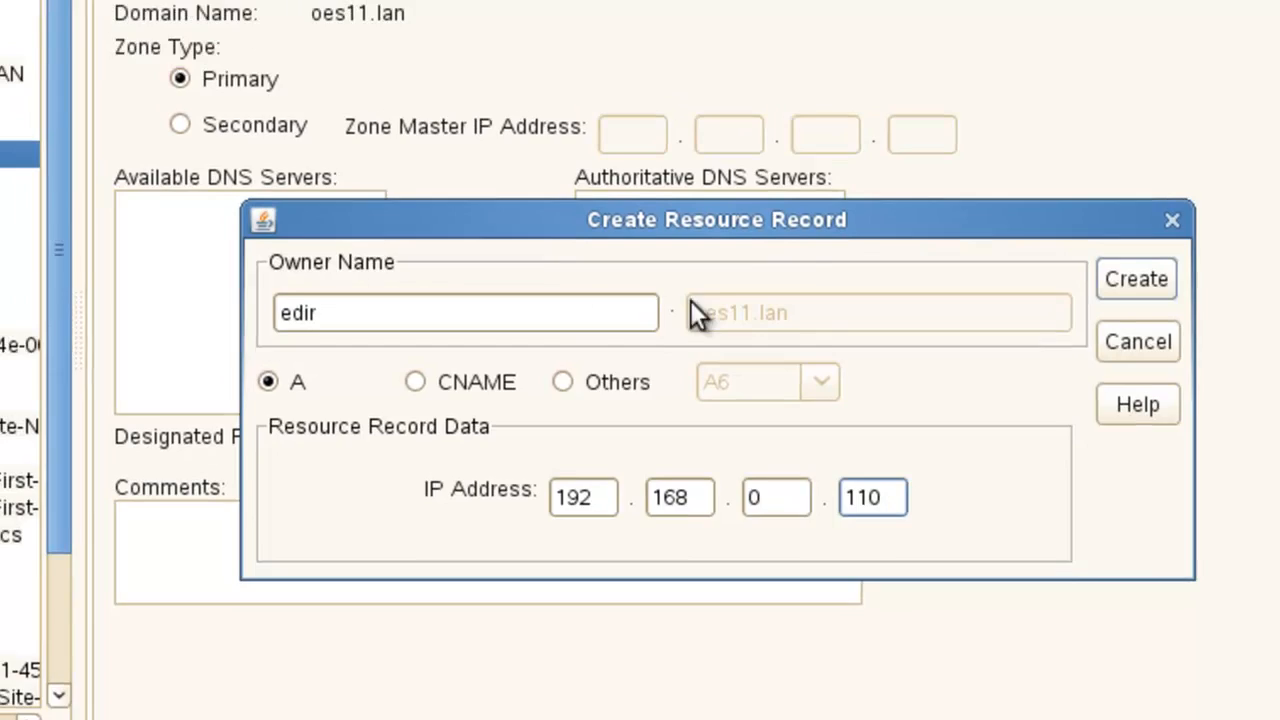
{"action": "left_click", "coordinate": [1135, 279]}
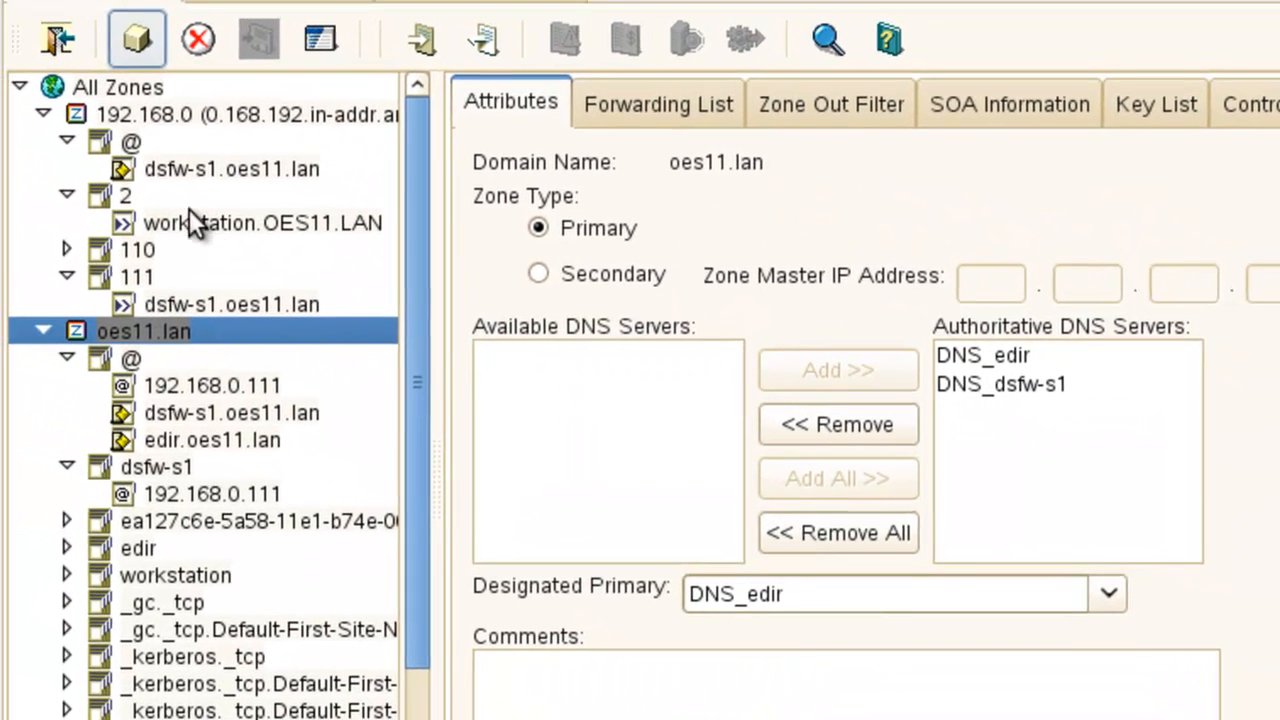
{"action": "left_click", "coordinate": [137, 249]}
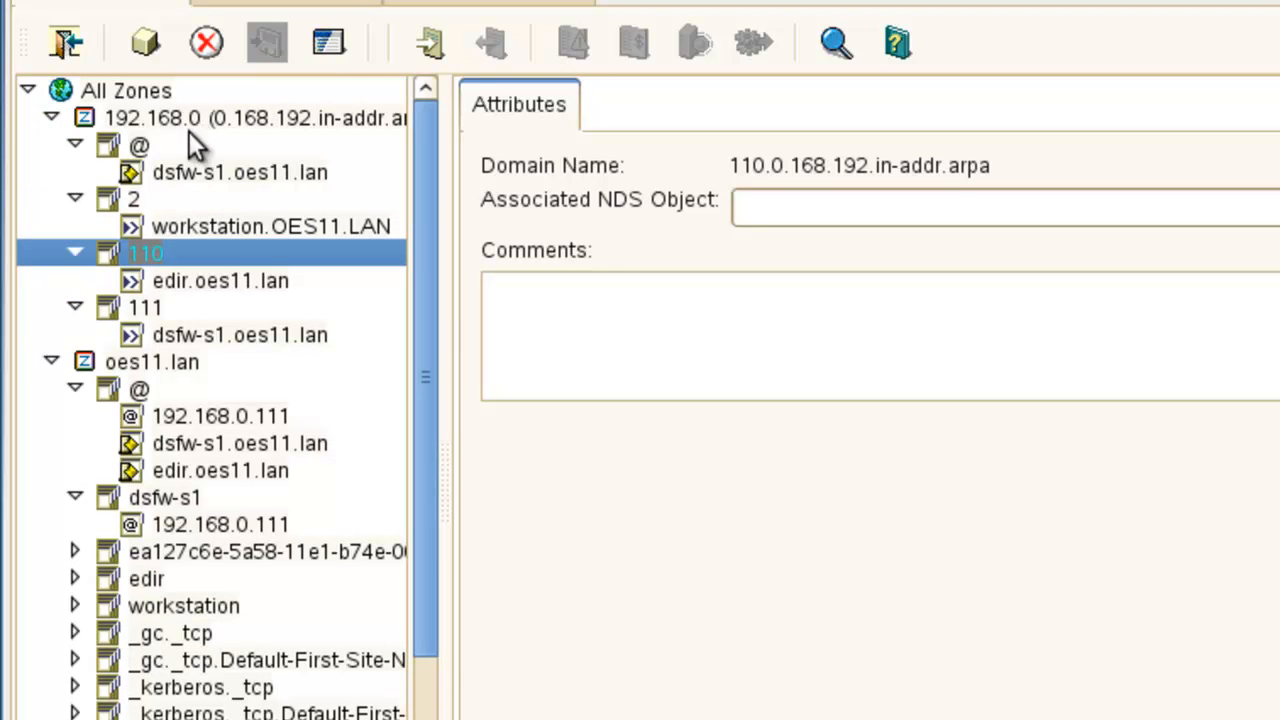
{"action": "mouse_move", "coordinate": [295, 210]}
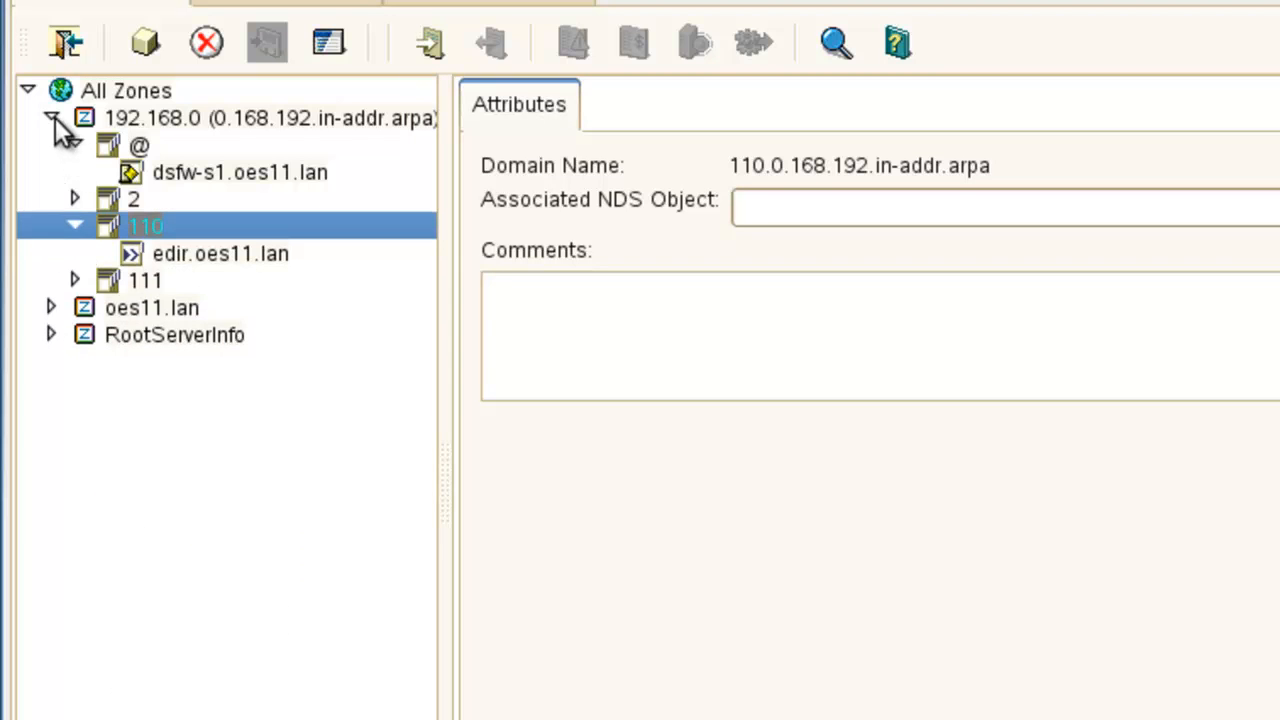
Collapse the 0.168.192.in-addr.arpa reverse zone and oes11.lan zone trees.
{"action": "left_click", "coordinate": [152, 144]}
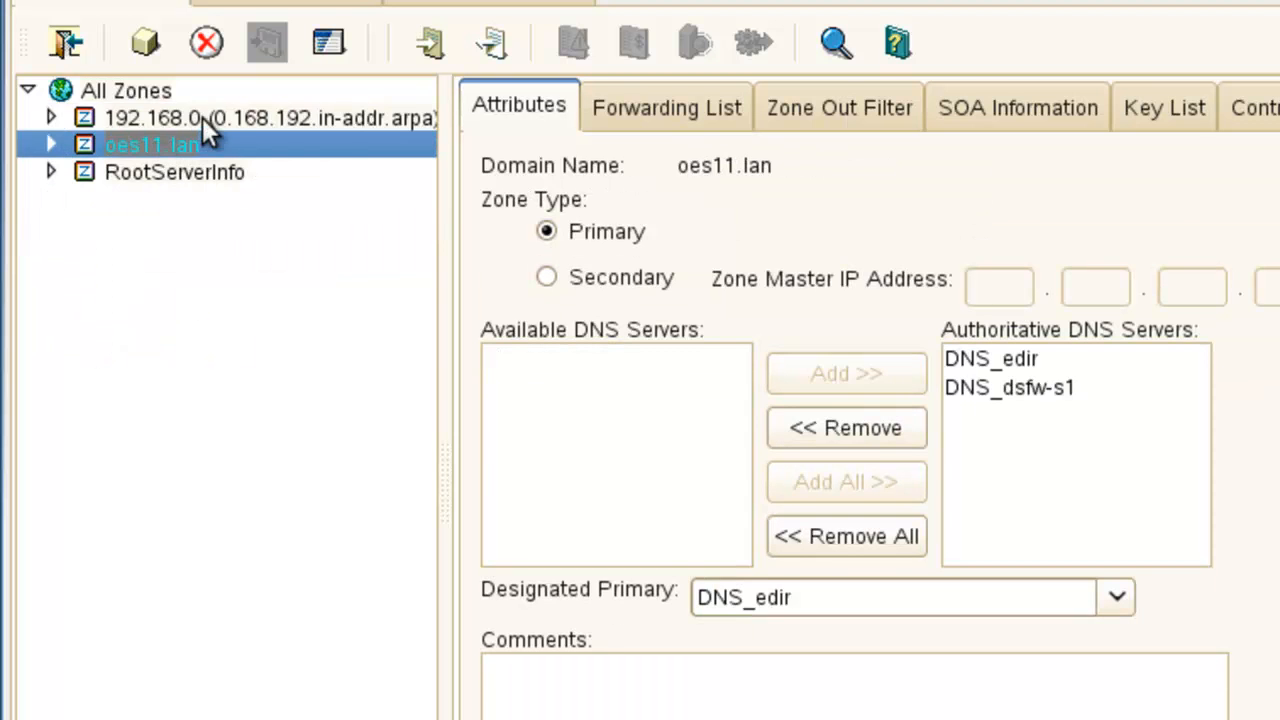
{"action": "left_click", "coordinate": [250, 118]}
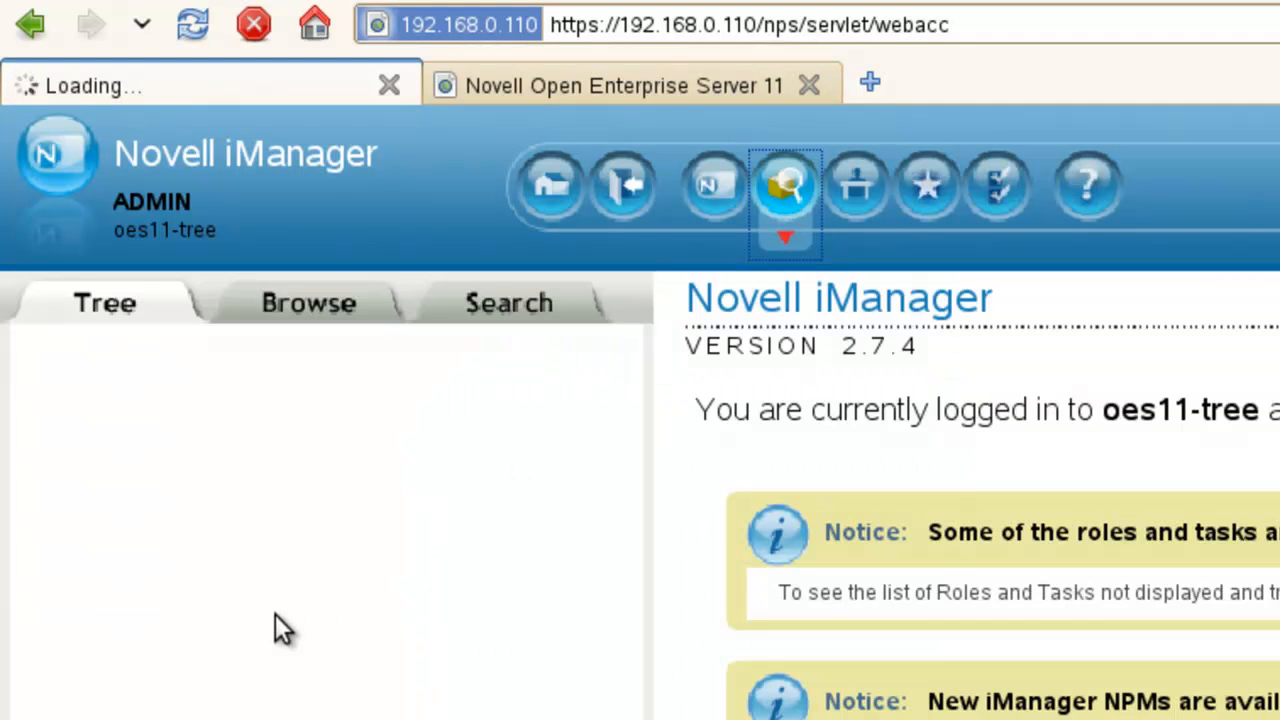
{"action": "mouse_move", "coordinate": [65, 440]}
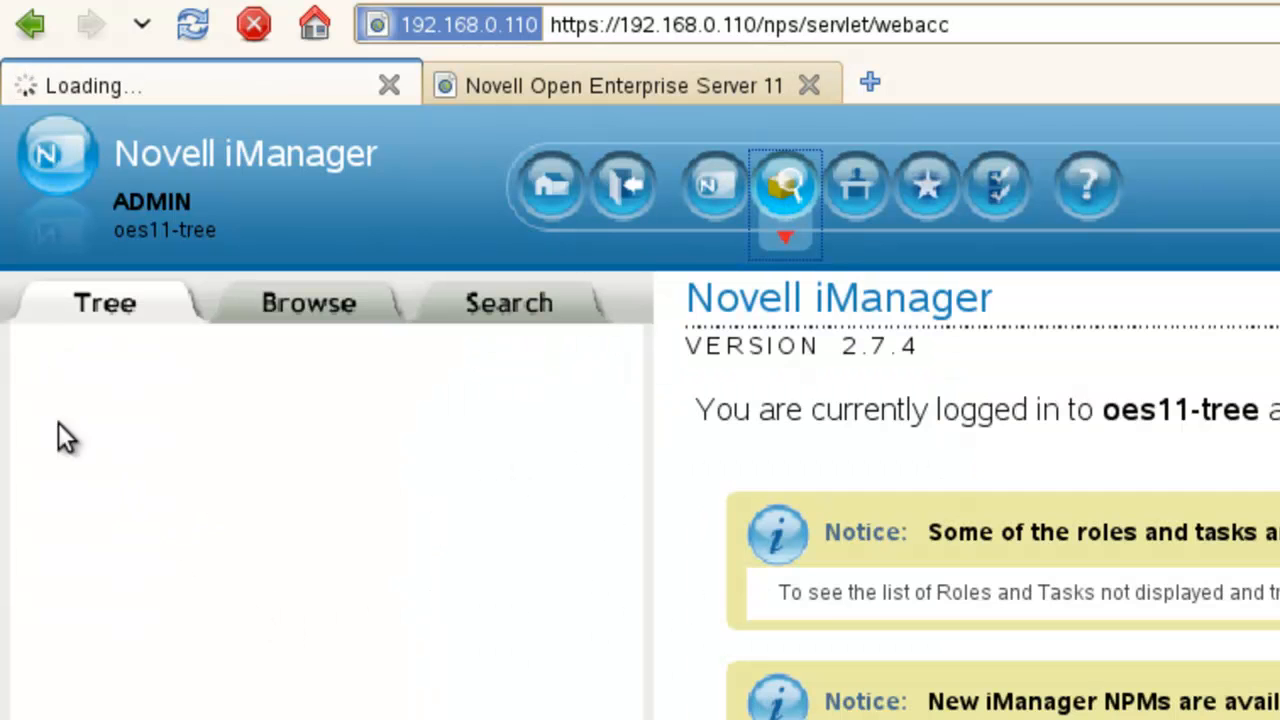
{"action": "mouse_move", "coordinate": [110, 470]}
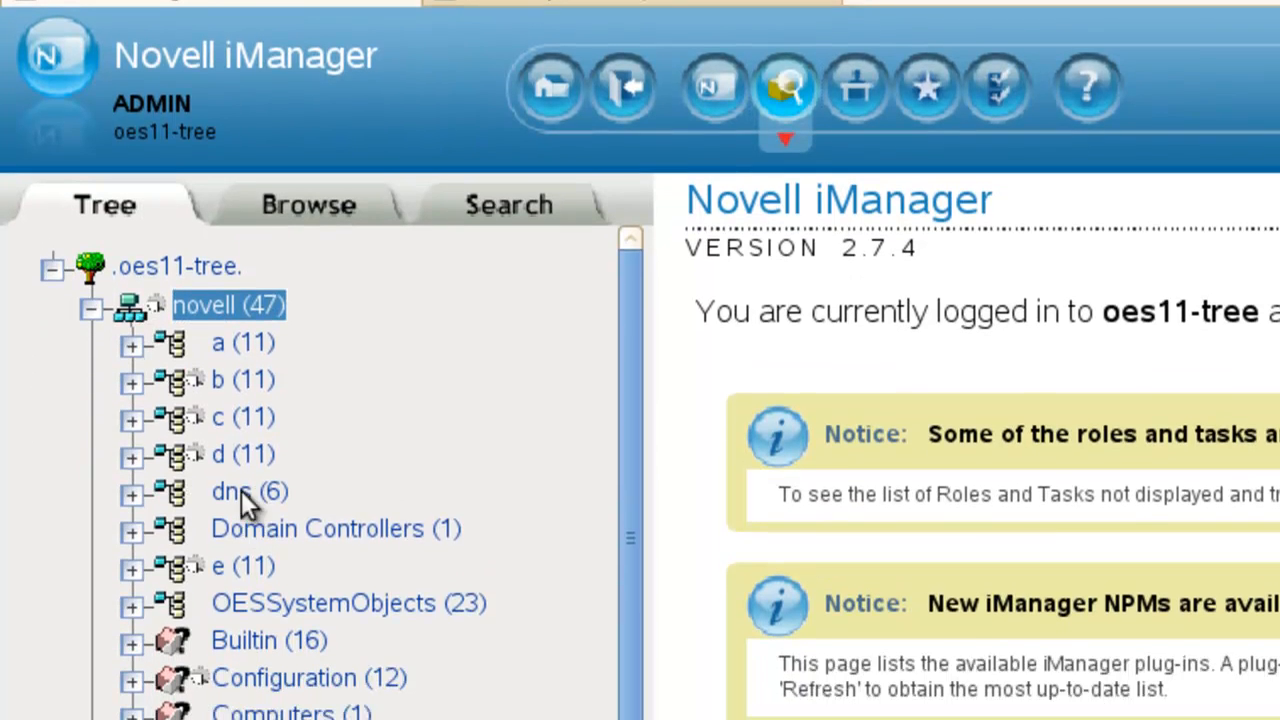
List the dns container's objects, including 0_168_192_in-addr_arpa, oes11_lan and RootServerInfo.
{"action": "left_click", "coordinate": [230, 491]}
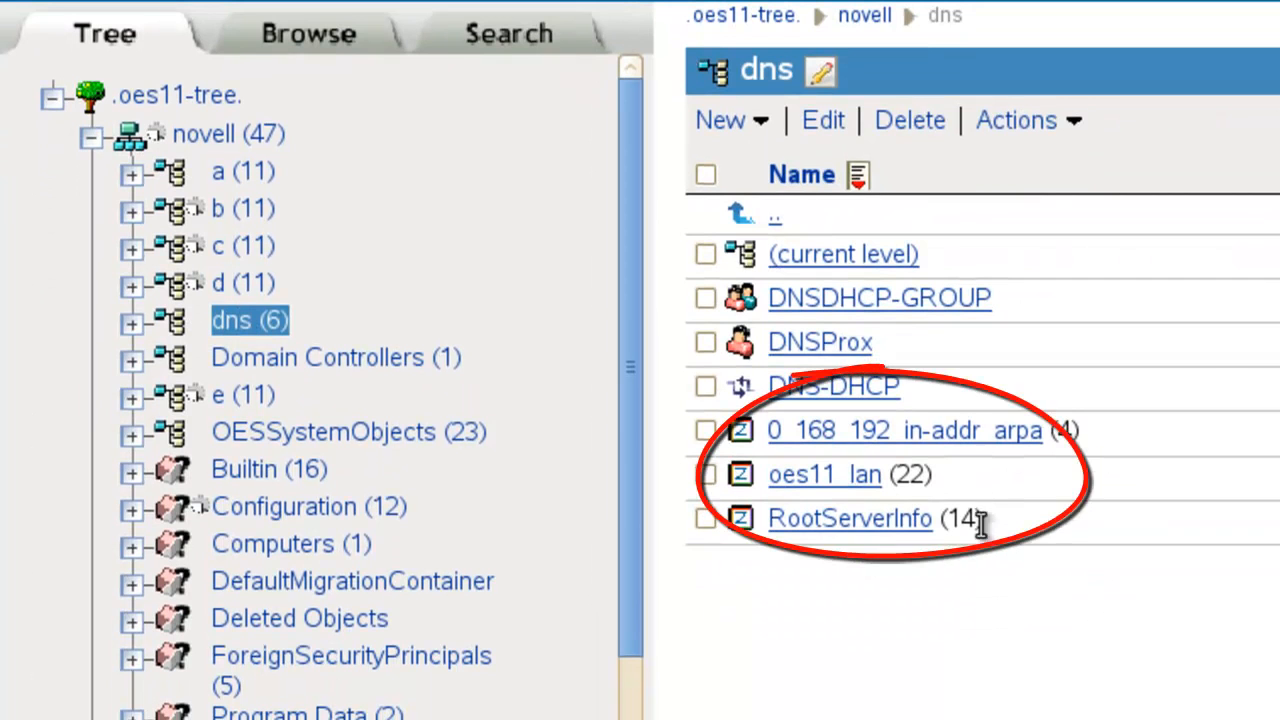
{"action": "mouse_move", "coordinate": [950, 478]}
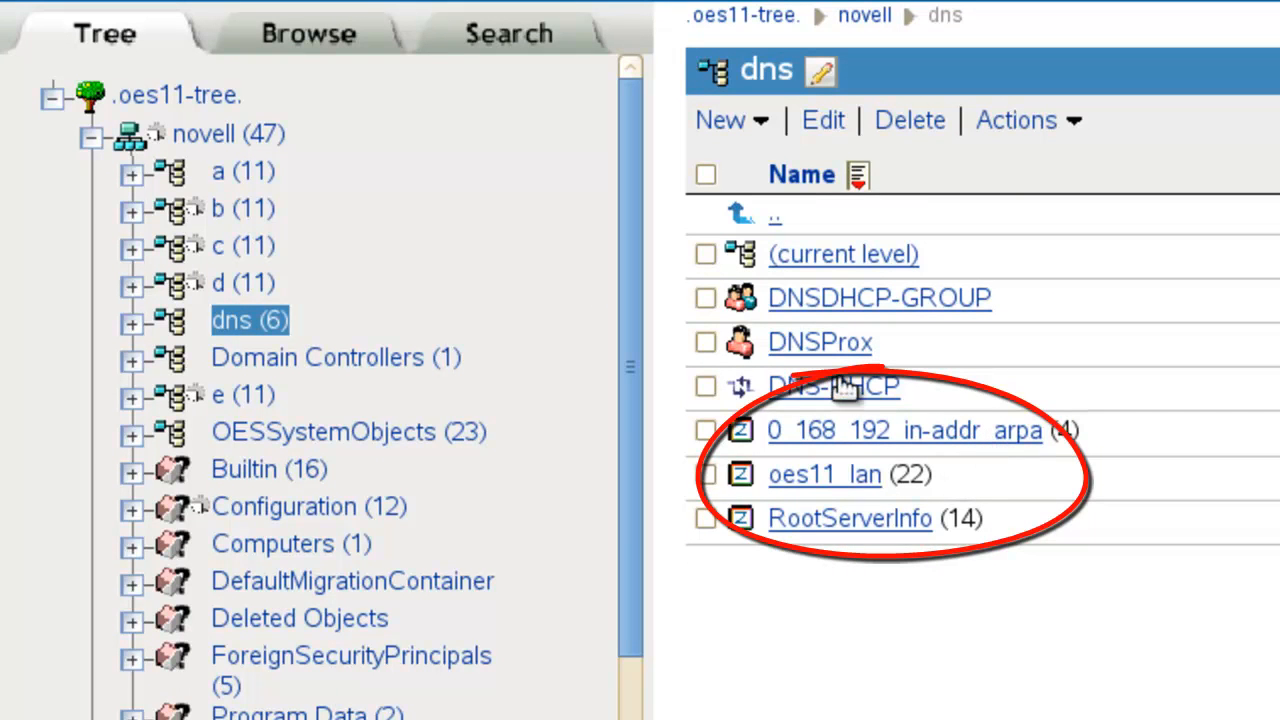
{"action": "left_click", "coordinate": [322, 431]}
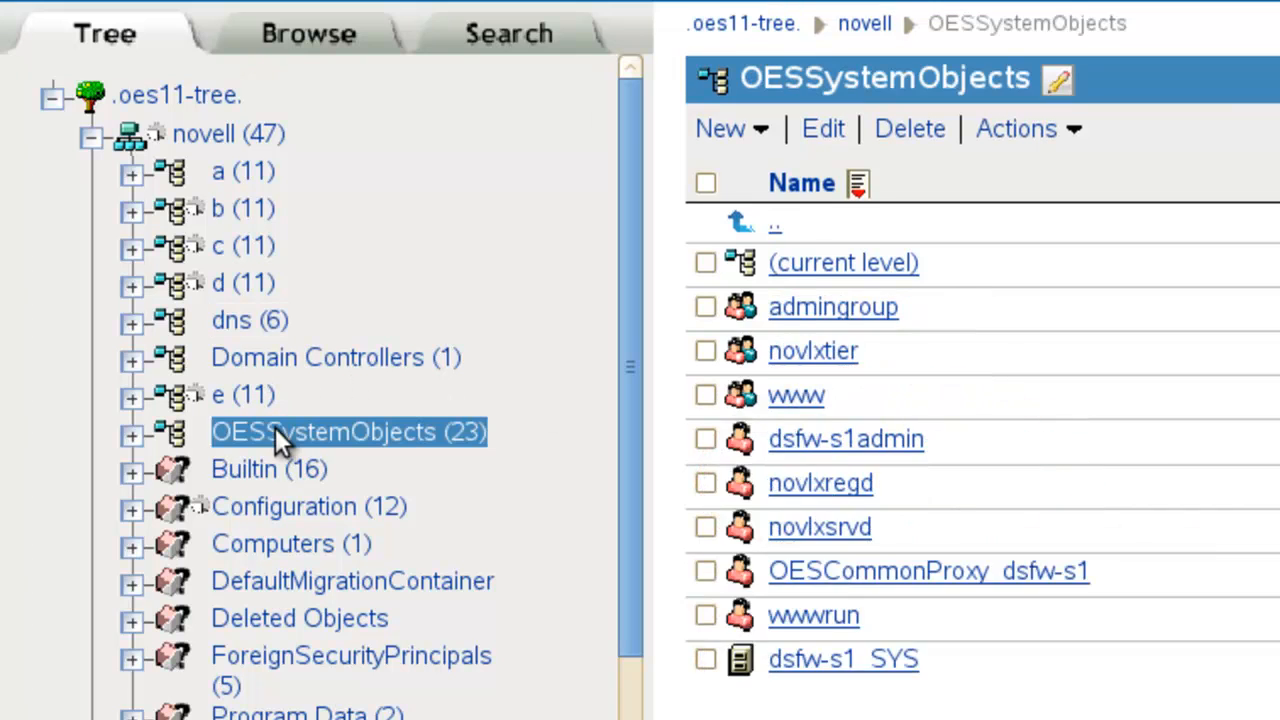
{"action": "scroll", "scroll_direction": "down", "scroll_amount": 3}
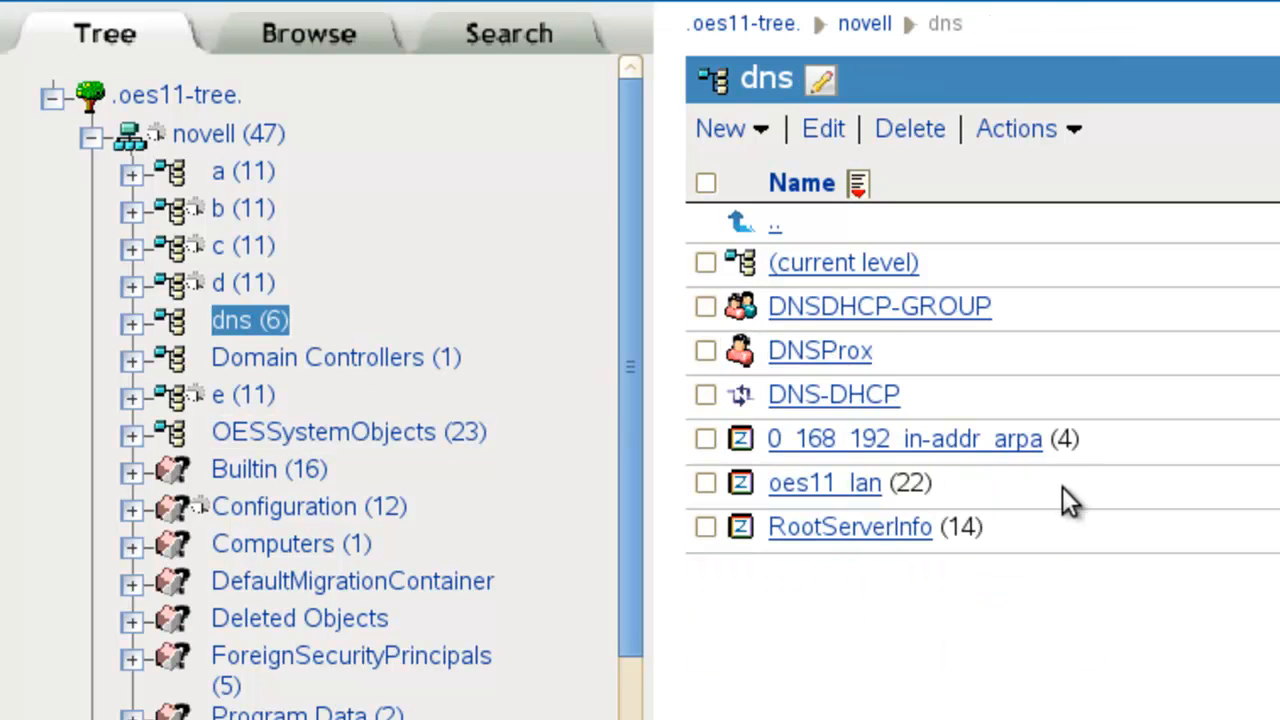
{"action": "mouse_move", "coordinate": [1205, 513]}
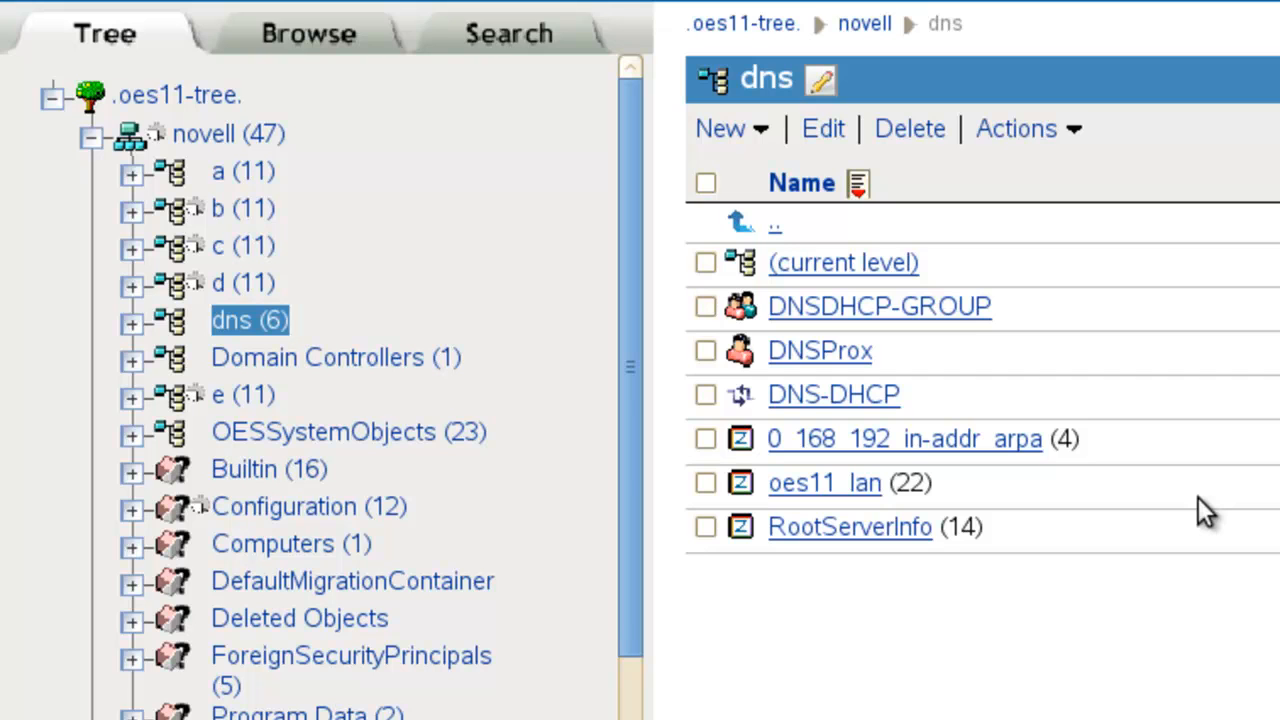
{"action": "mouse_move", "coordinate": [1118, 588]}
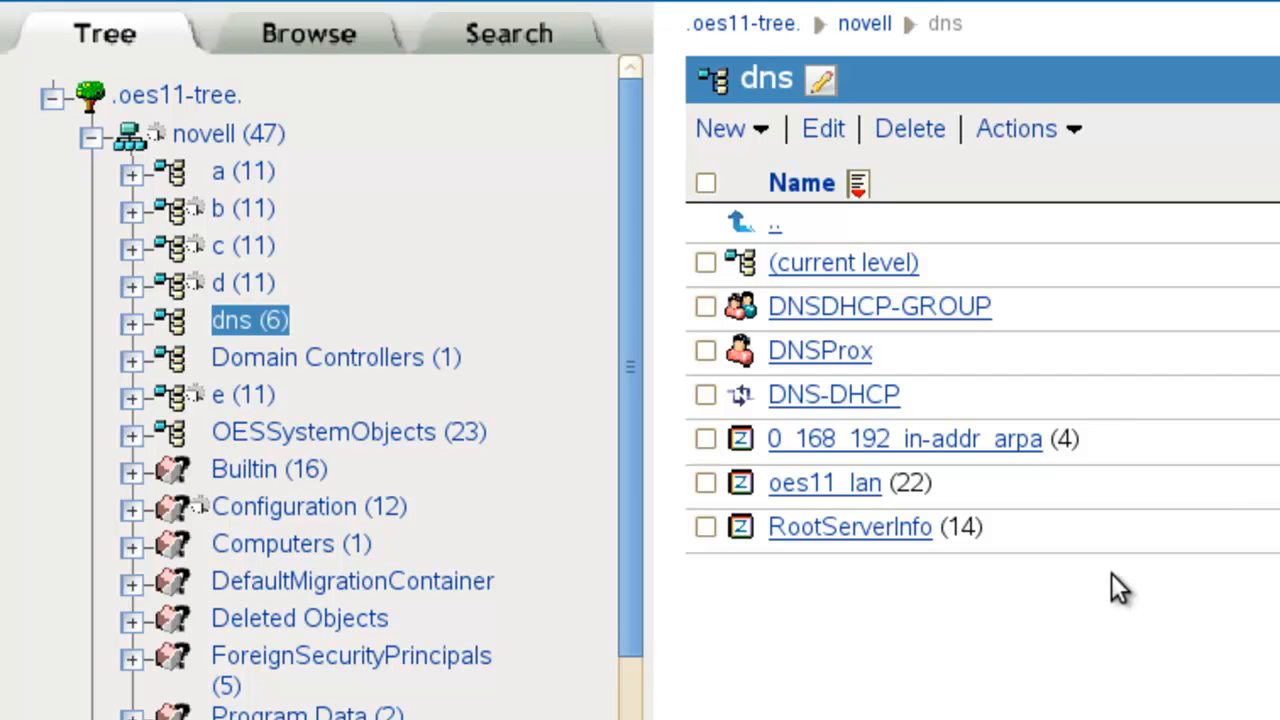